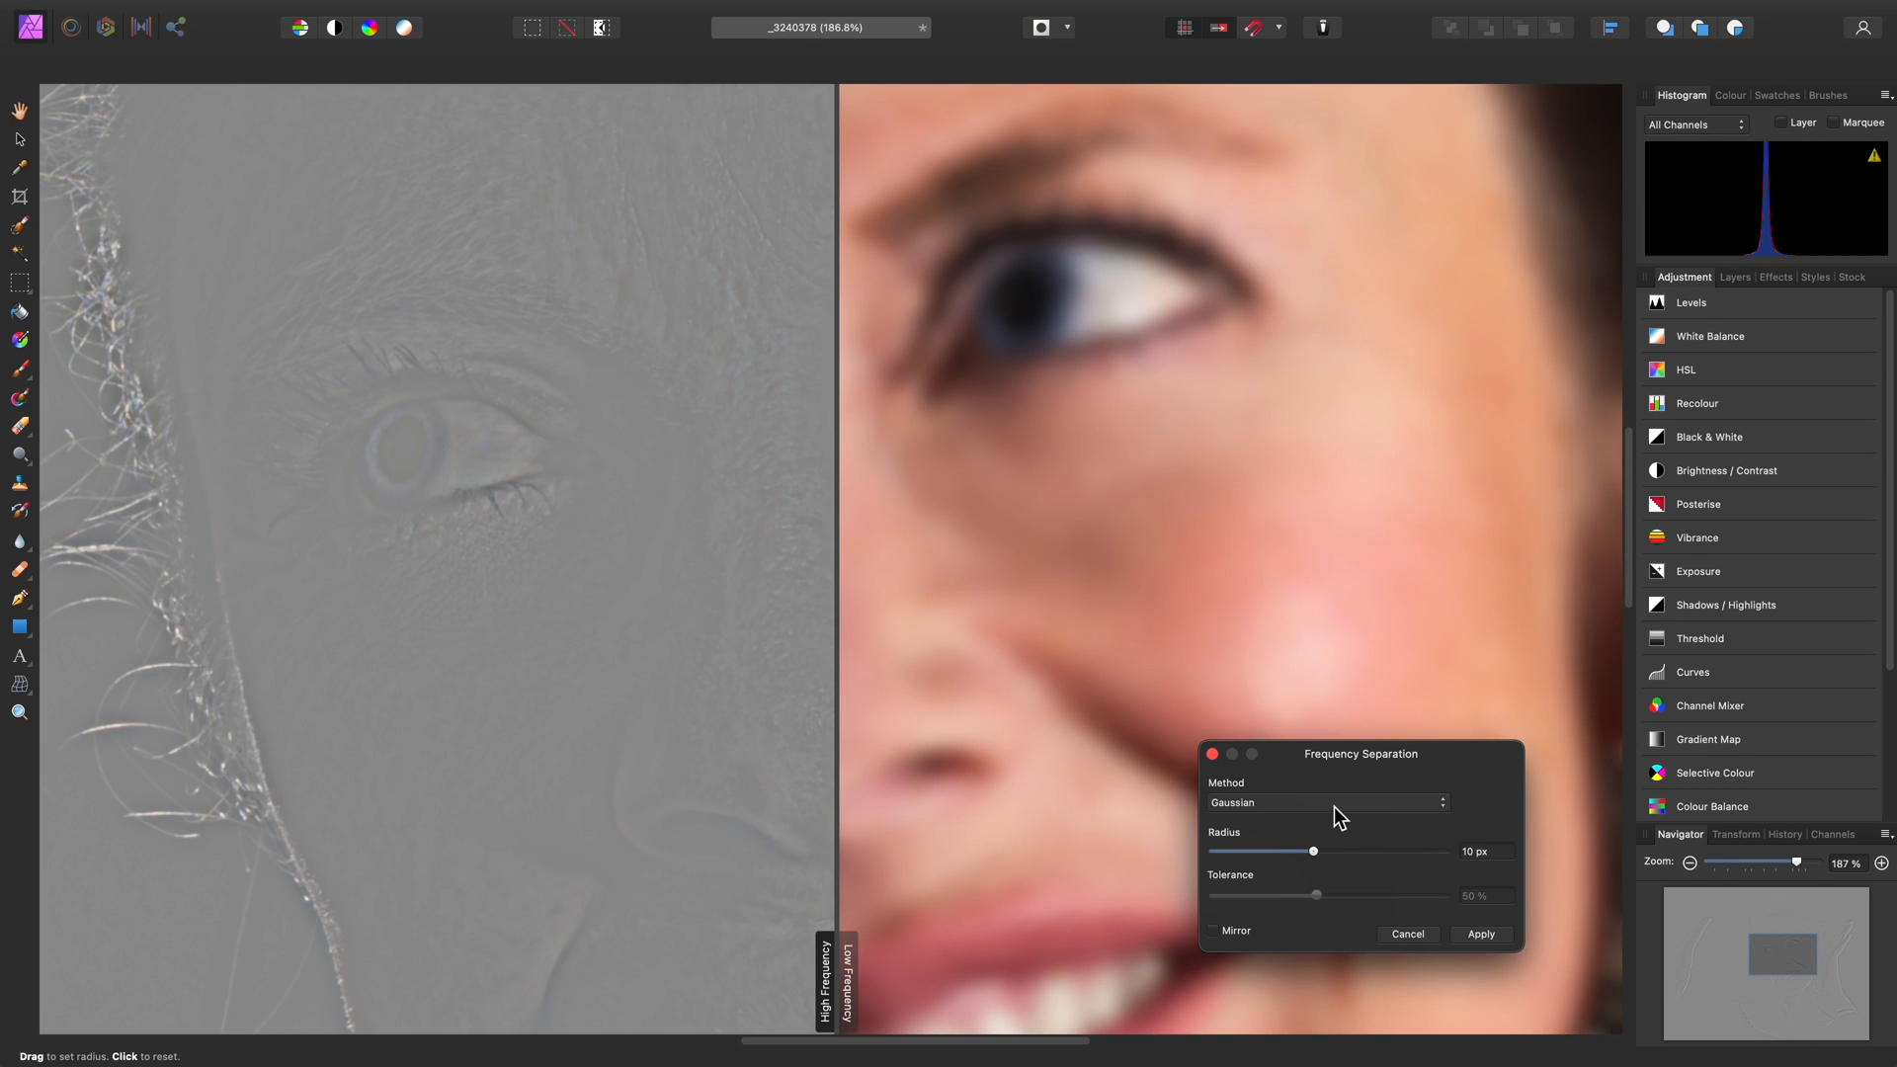
Compare the Bilateral and Median separation methods, returning to Bilateral
click(1325, 802)
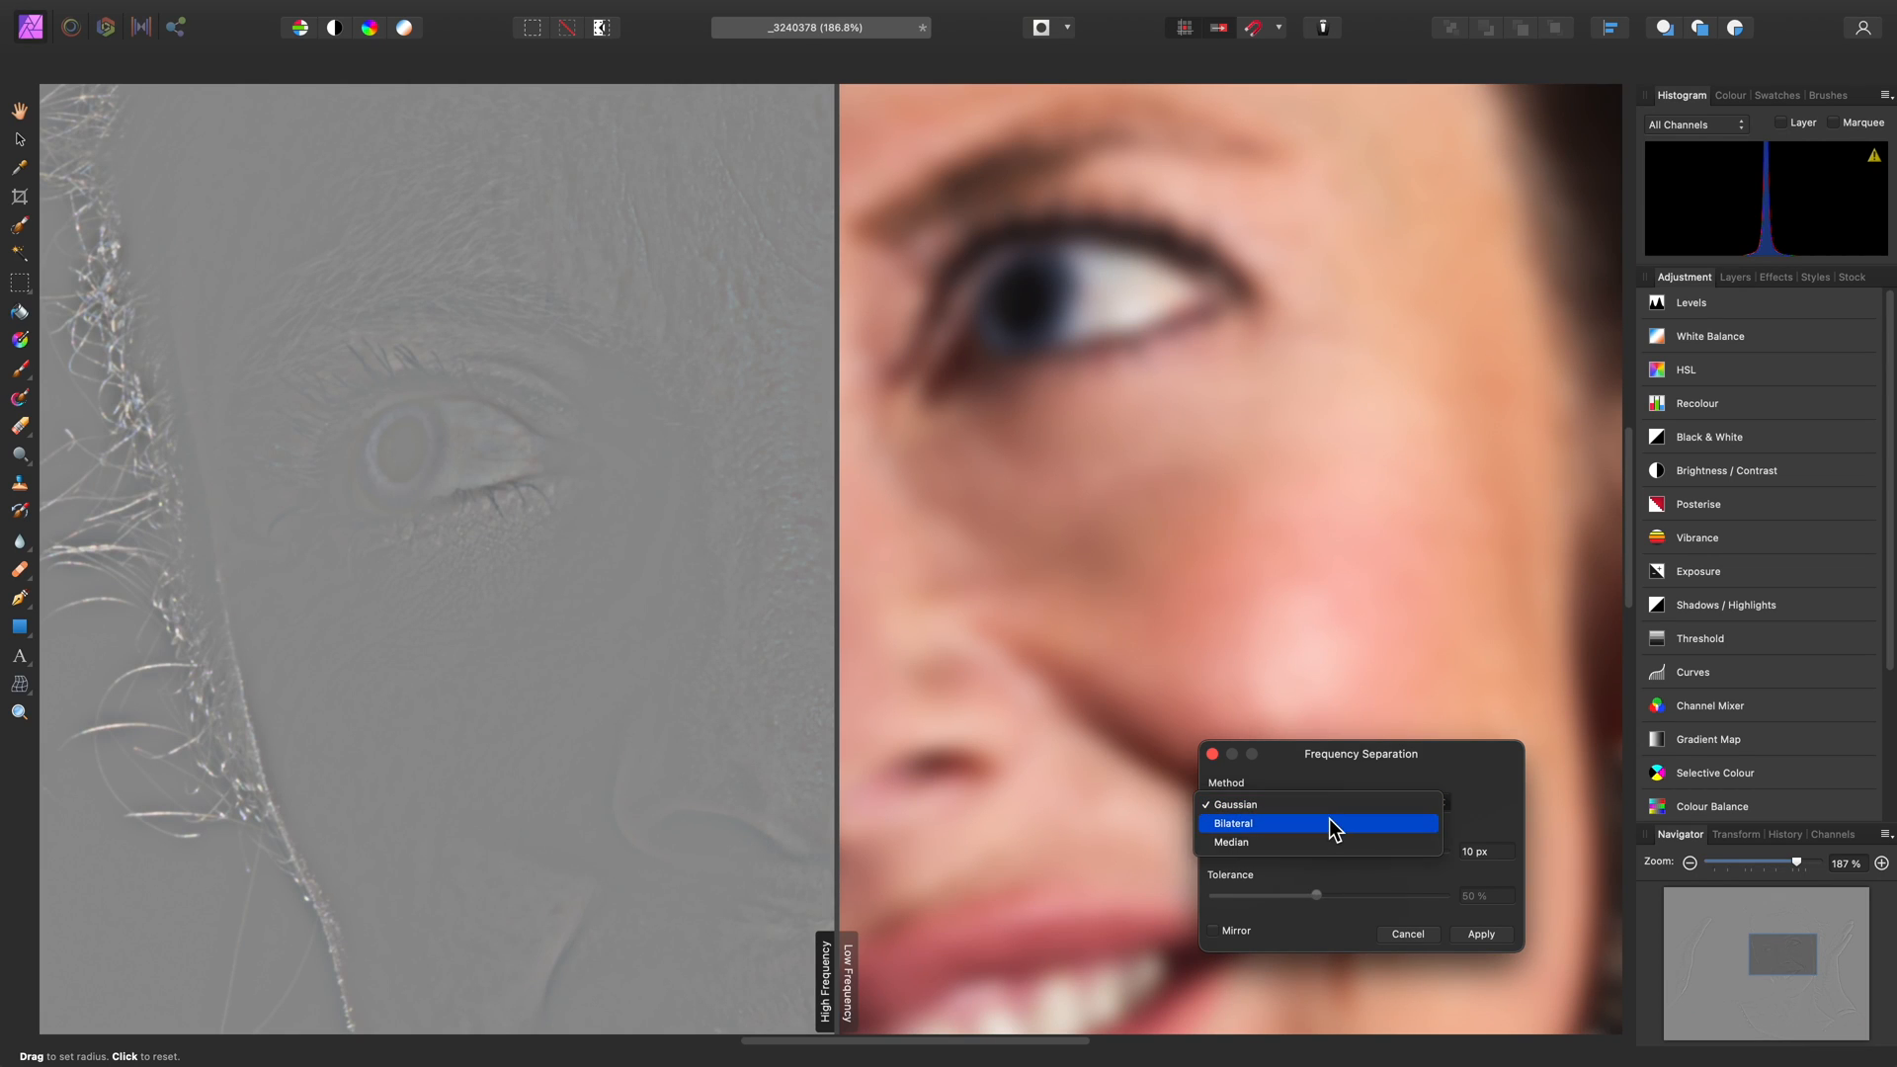
click(1233, 823)
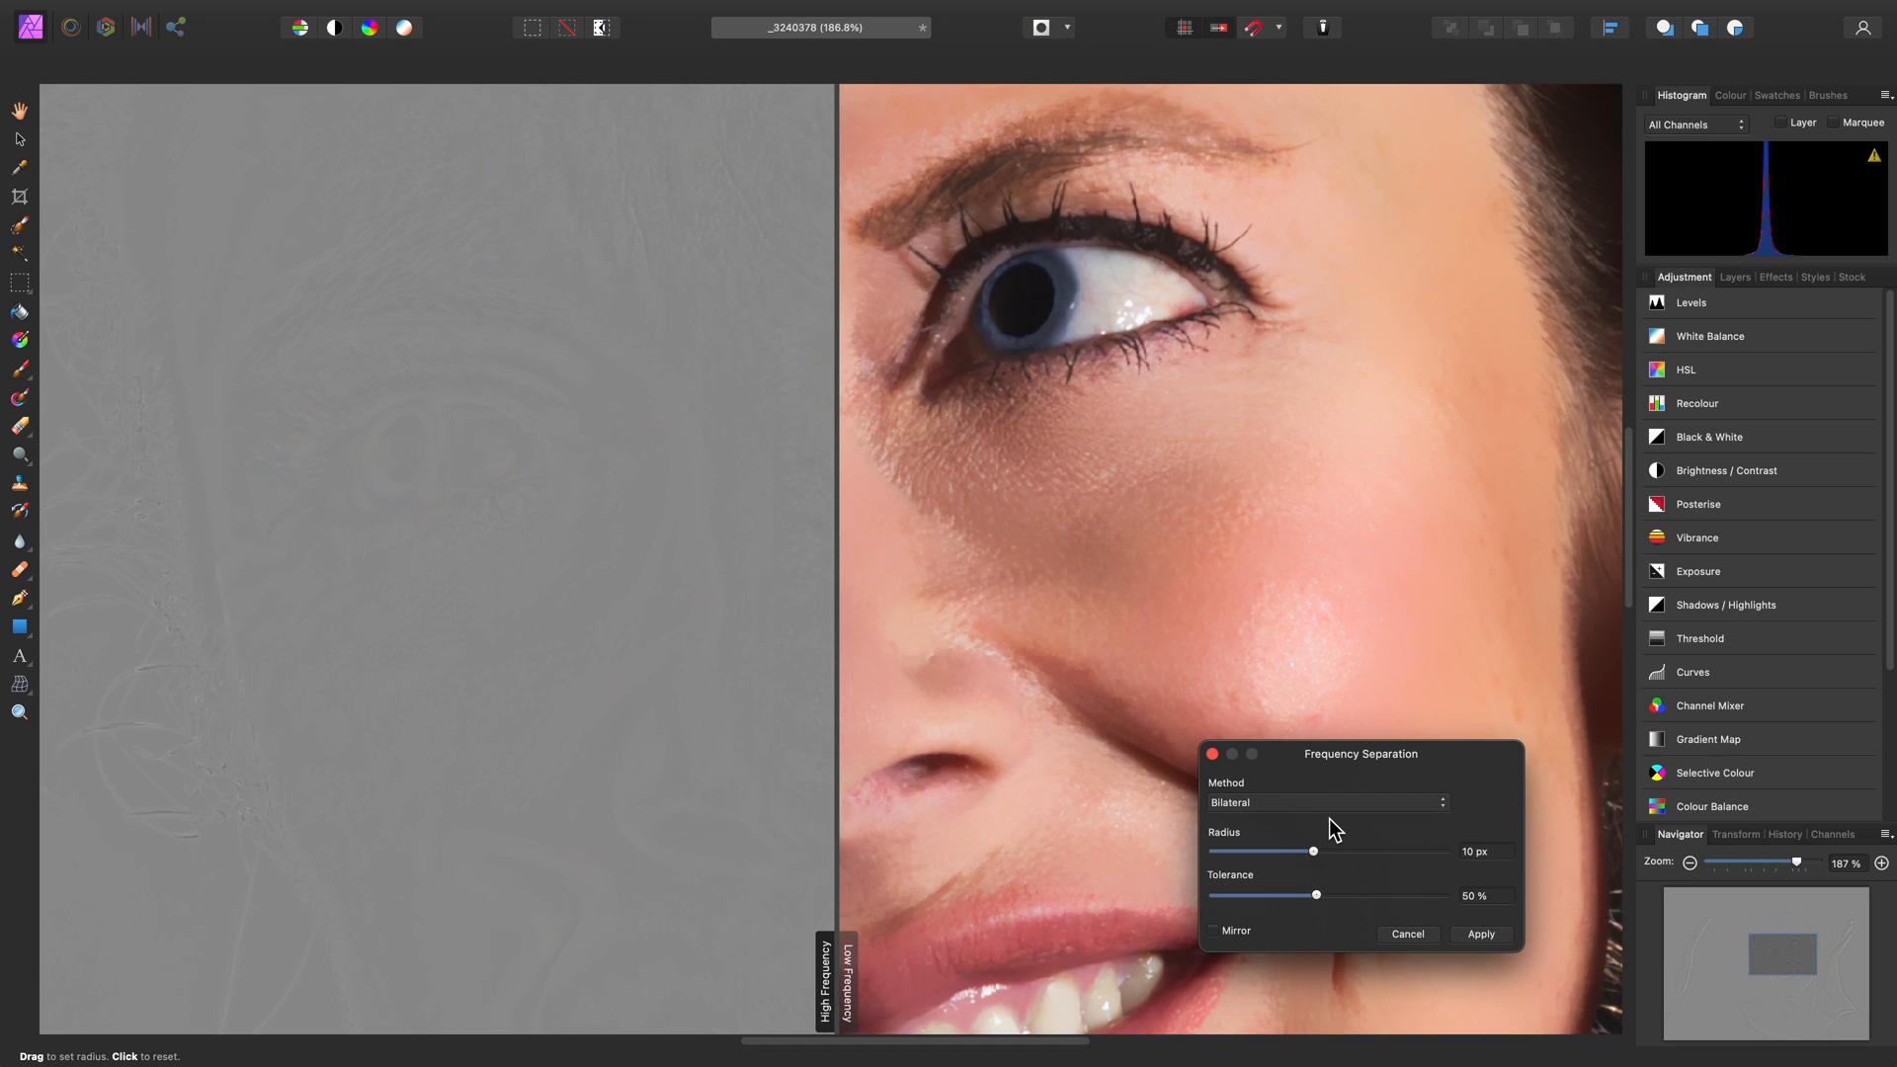
click(1325, 802)
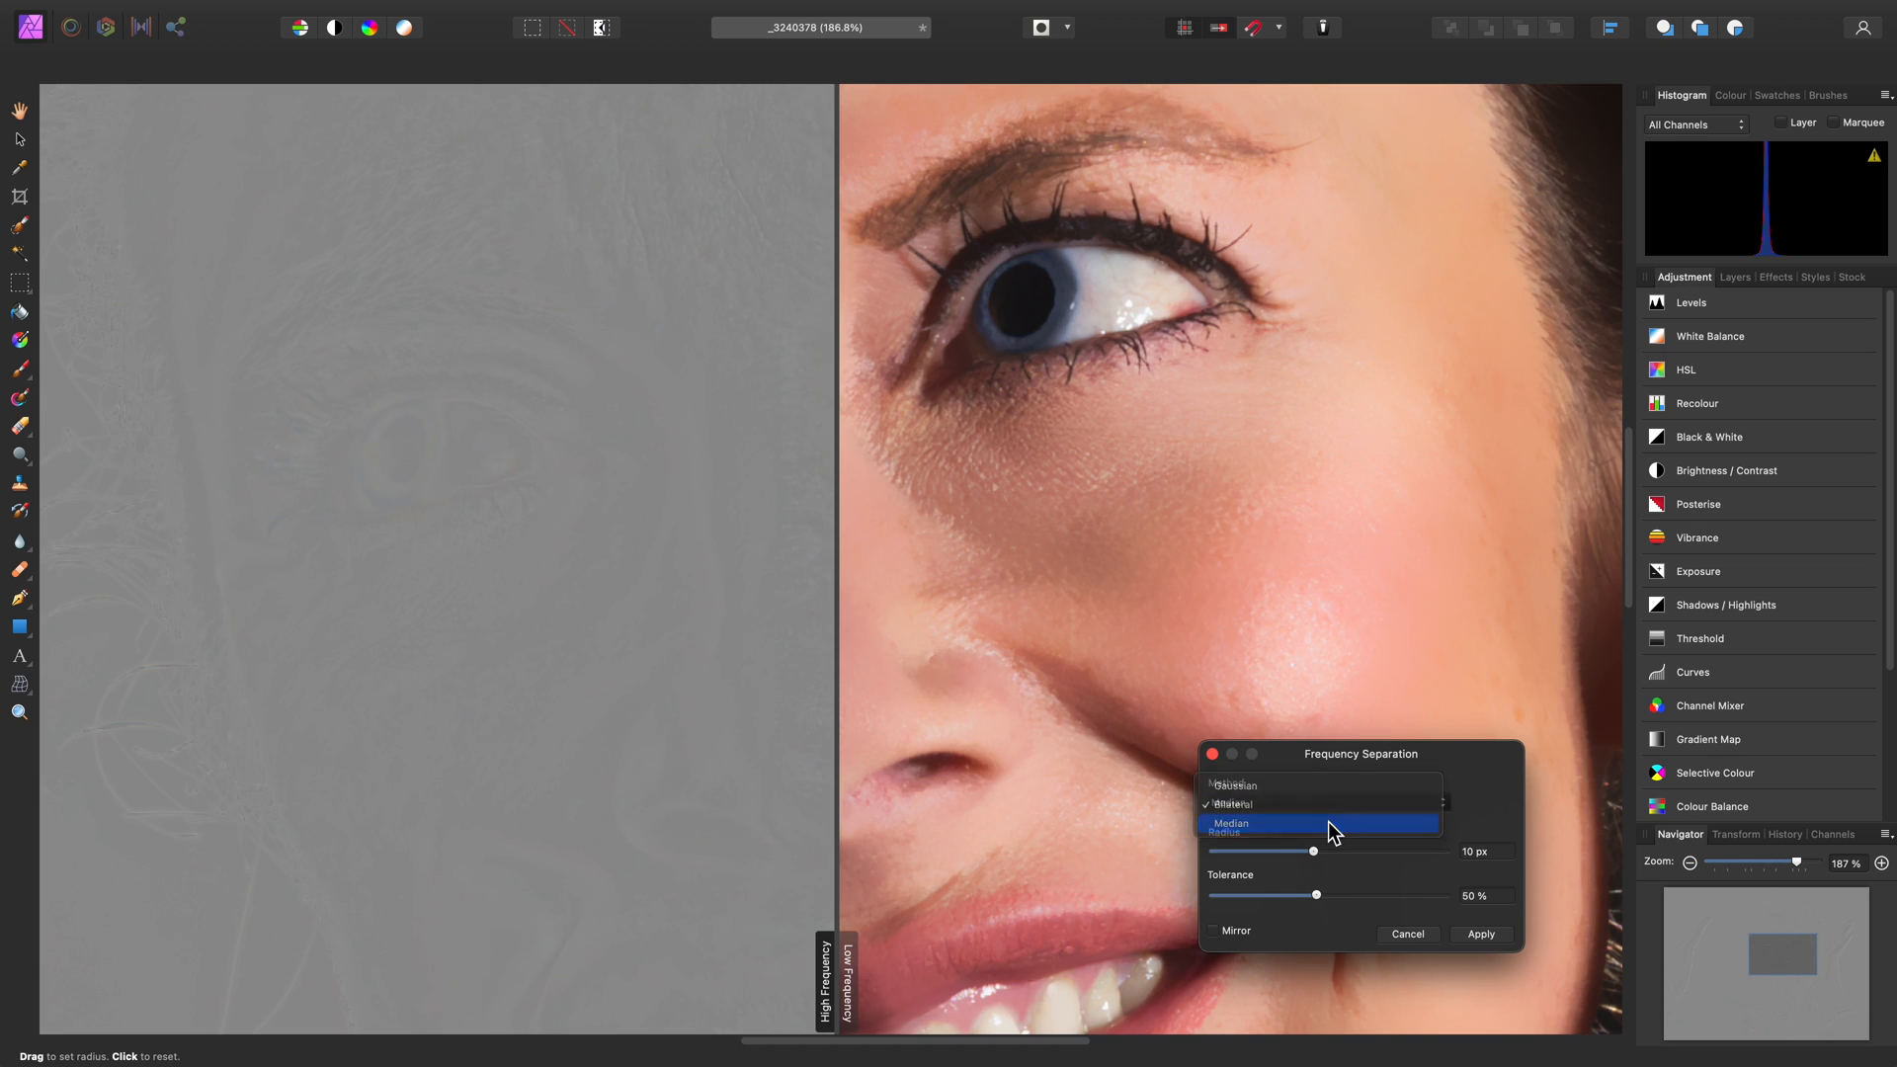
click(1230, 824)
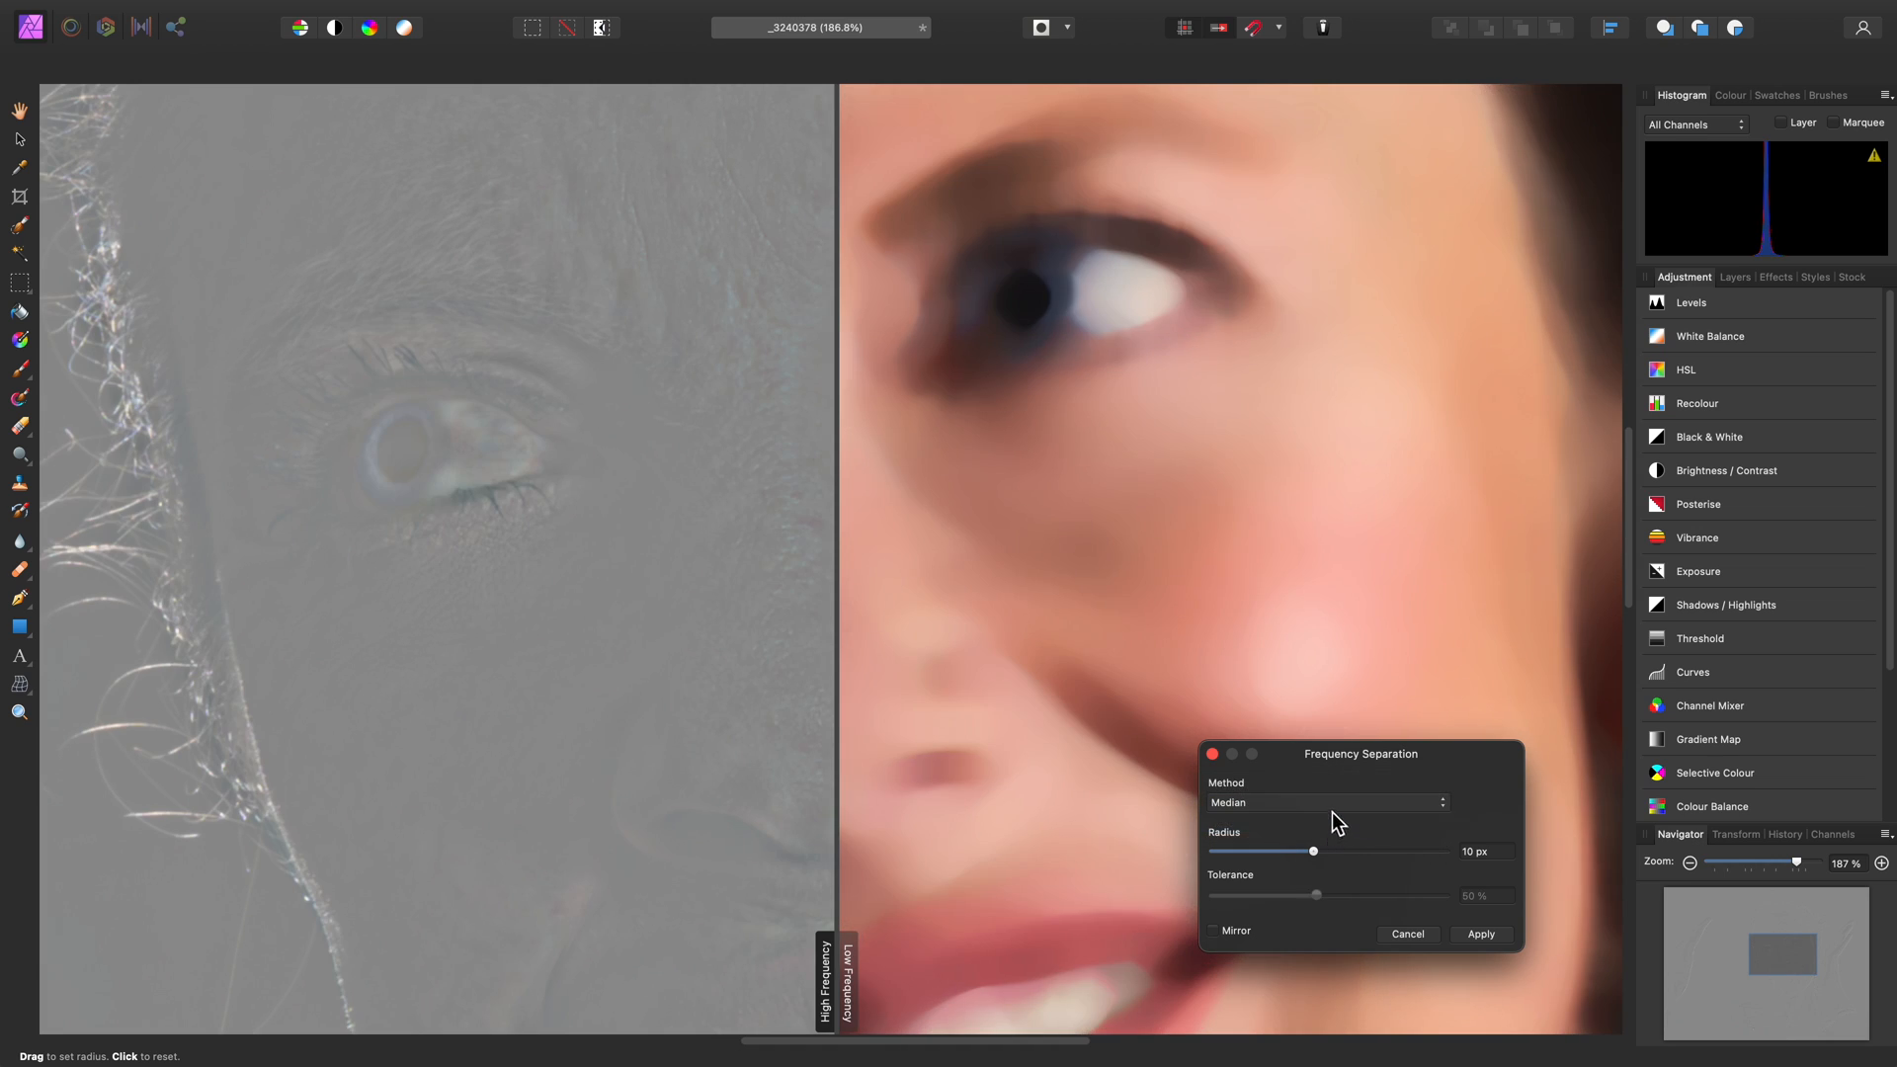
click(1326, 803)
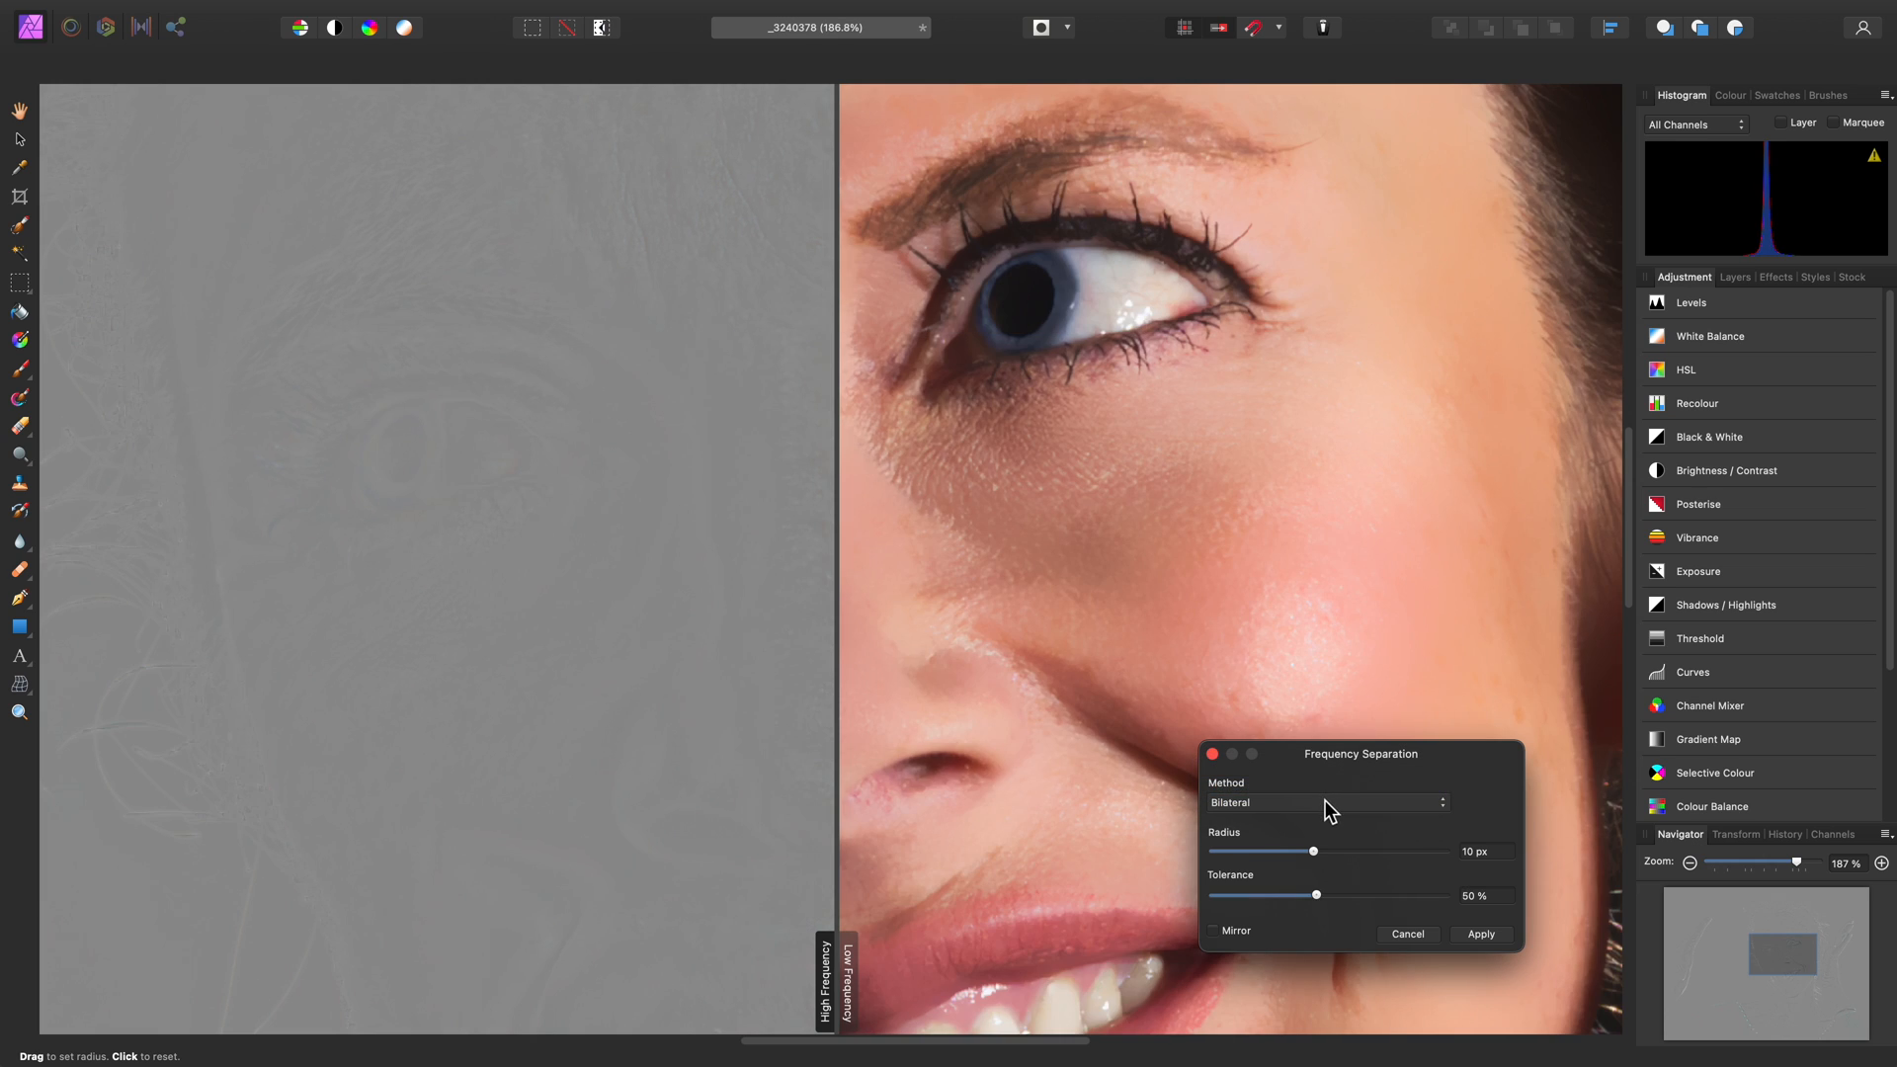
click(1325, 803)
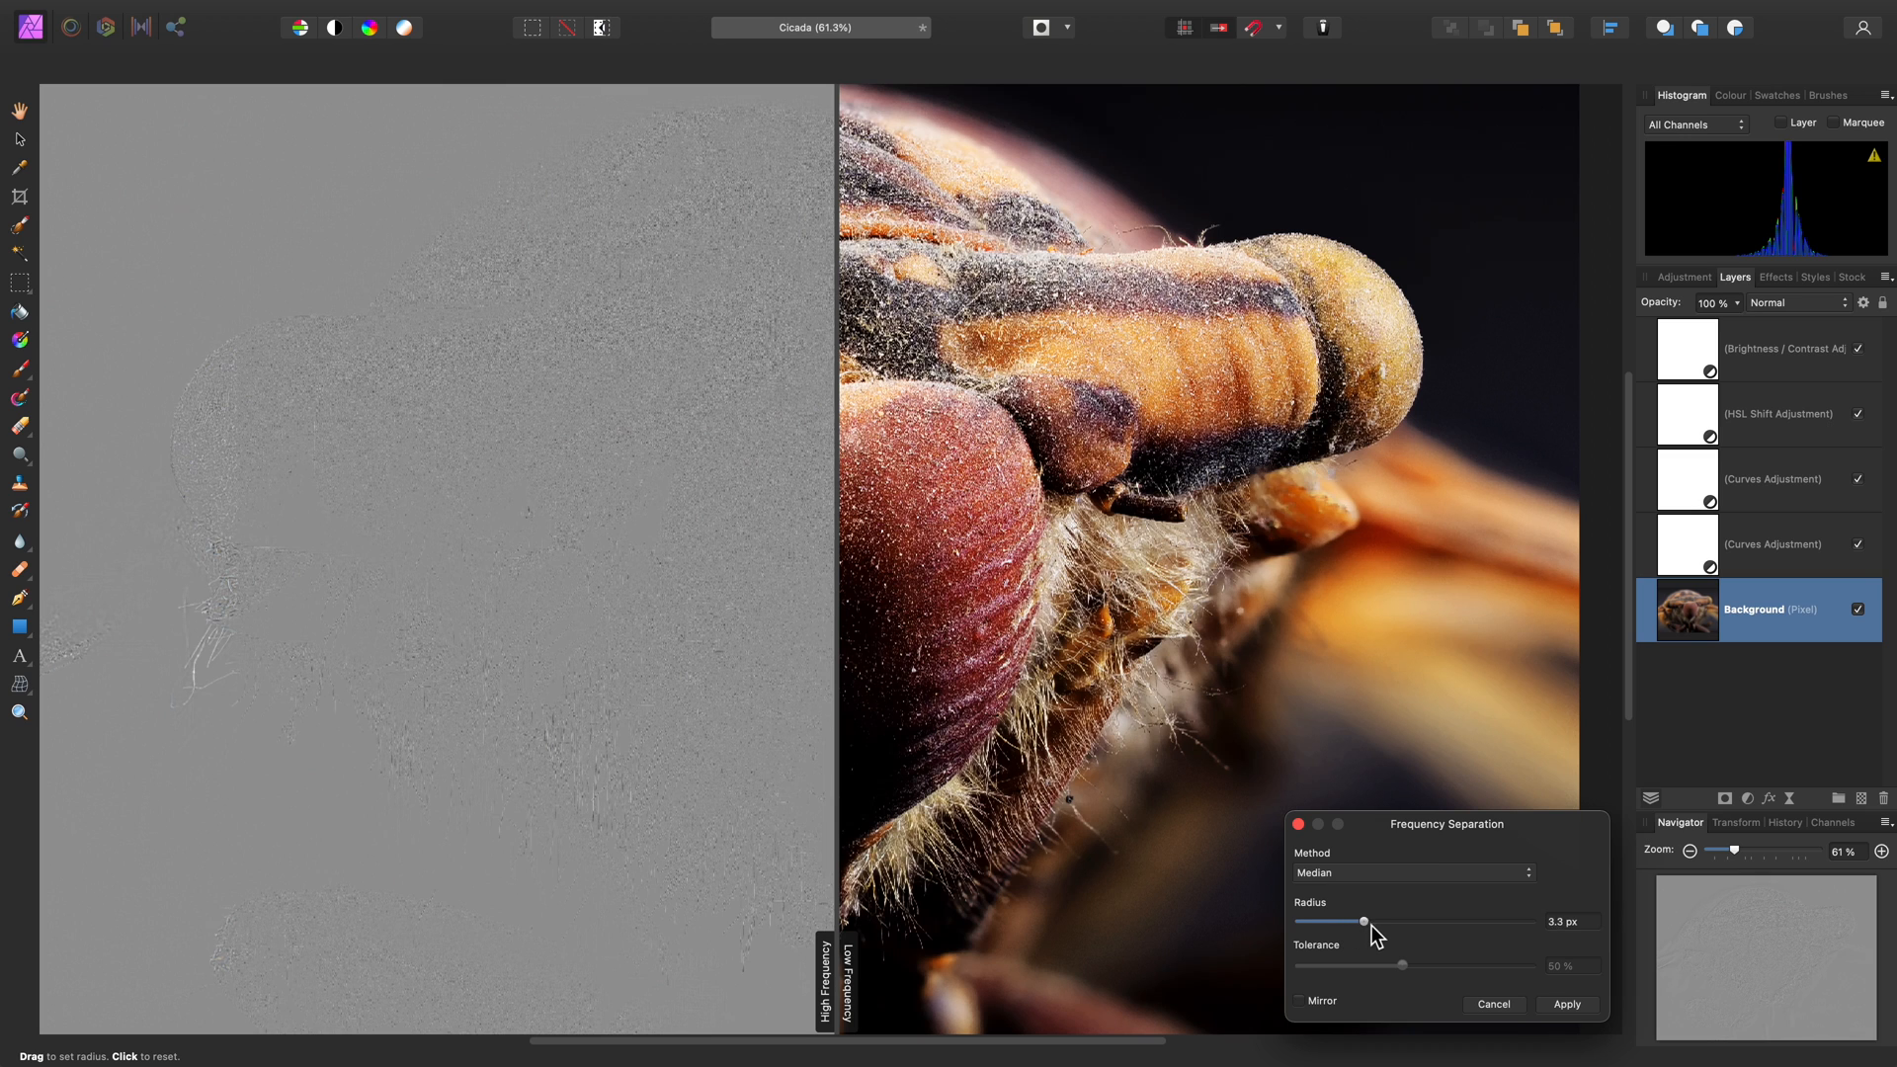
Set the cicada's separation radius to about 15 px and apply the separation
drag(1364, 922, 1422, 922)
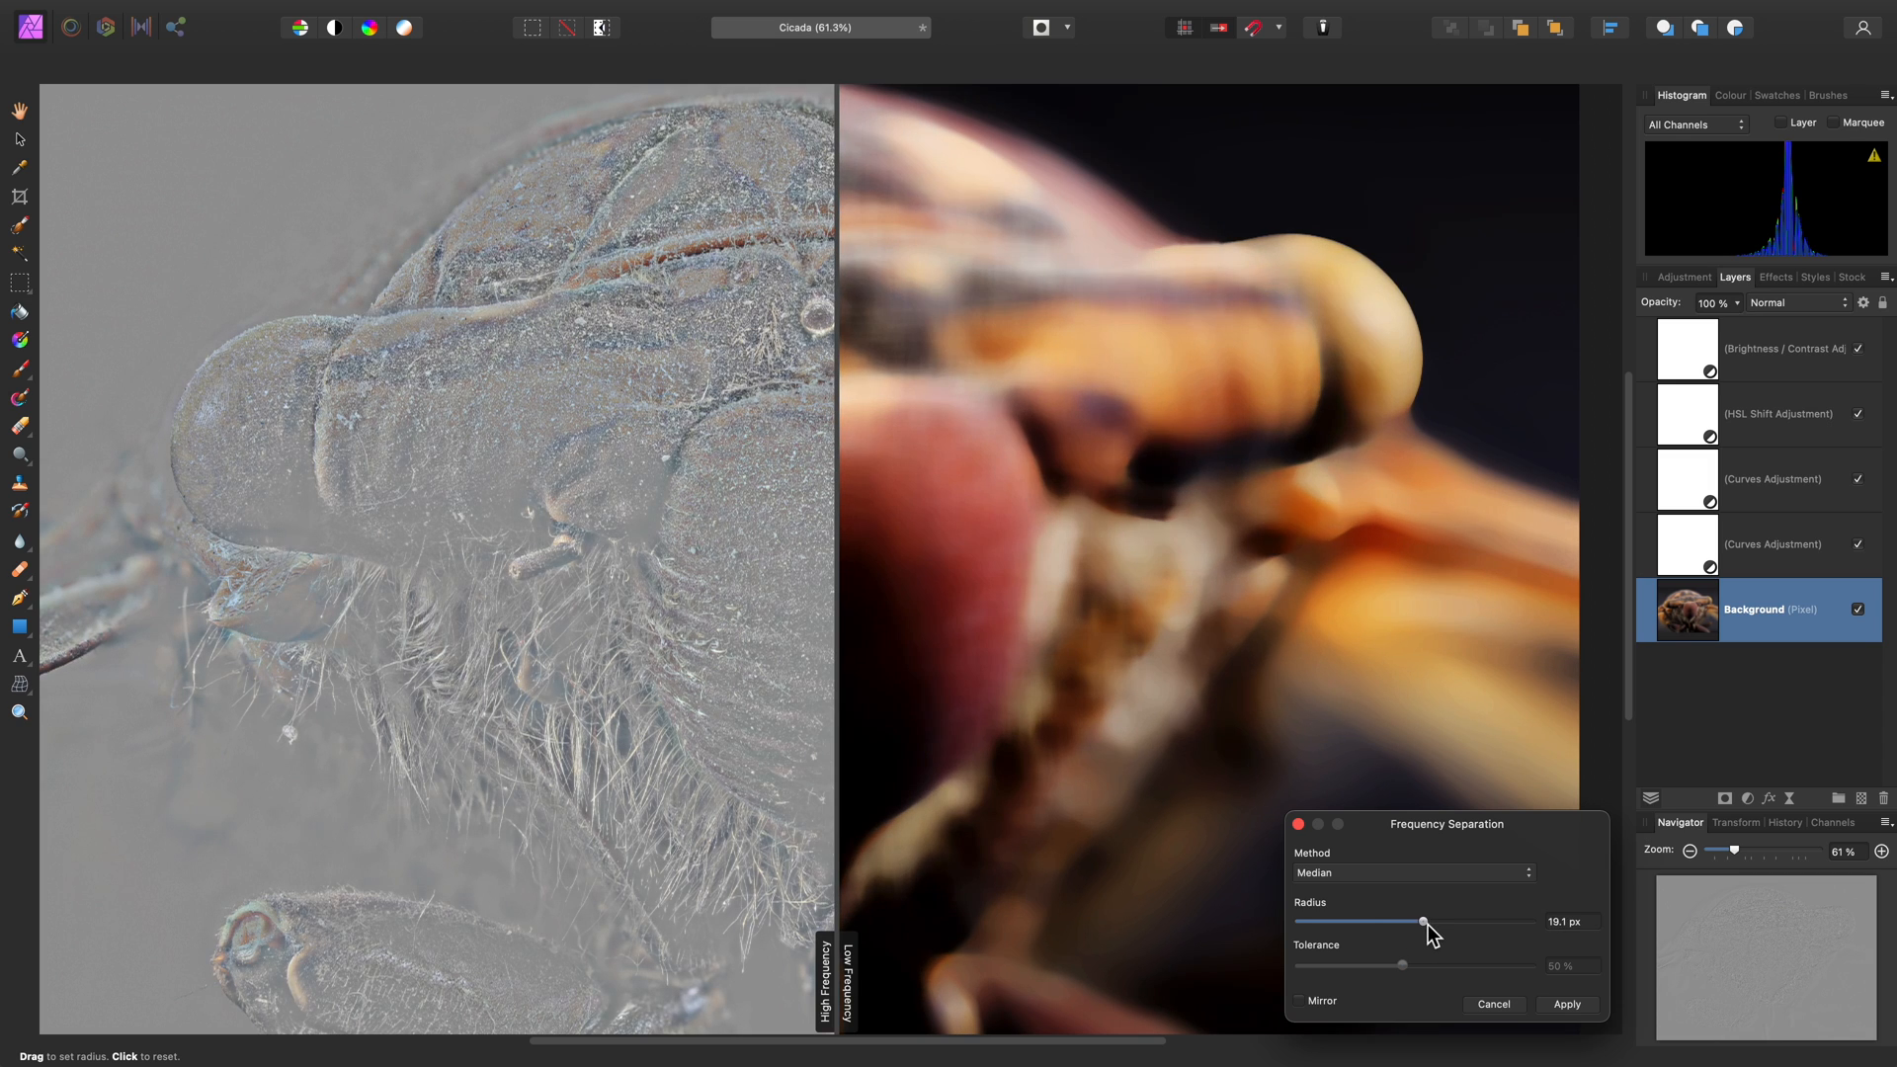
drag(1423, 922, 1394, 921)
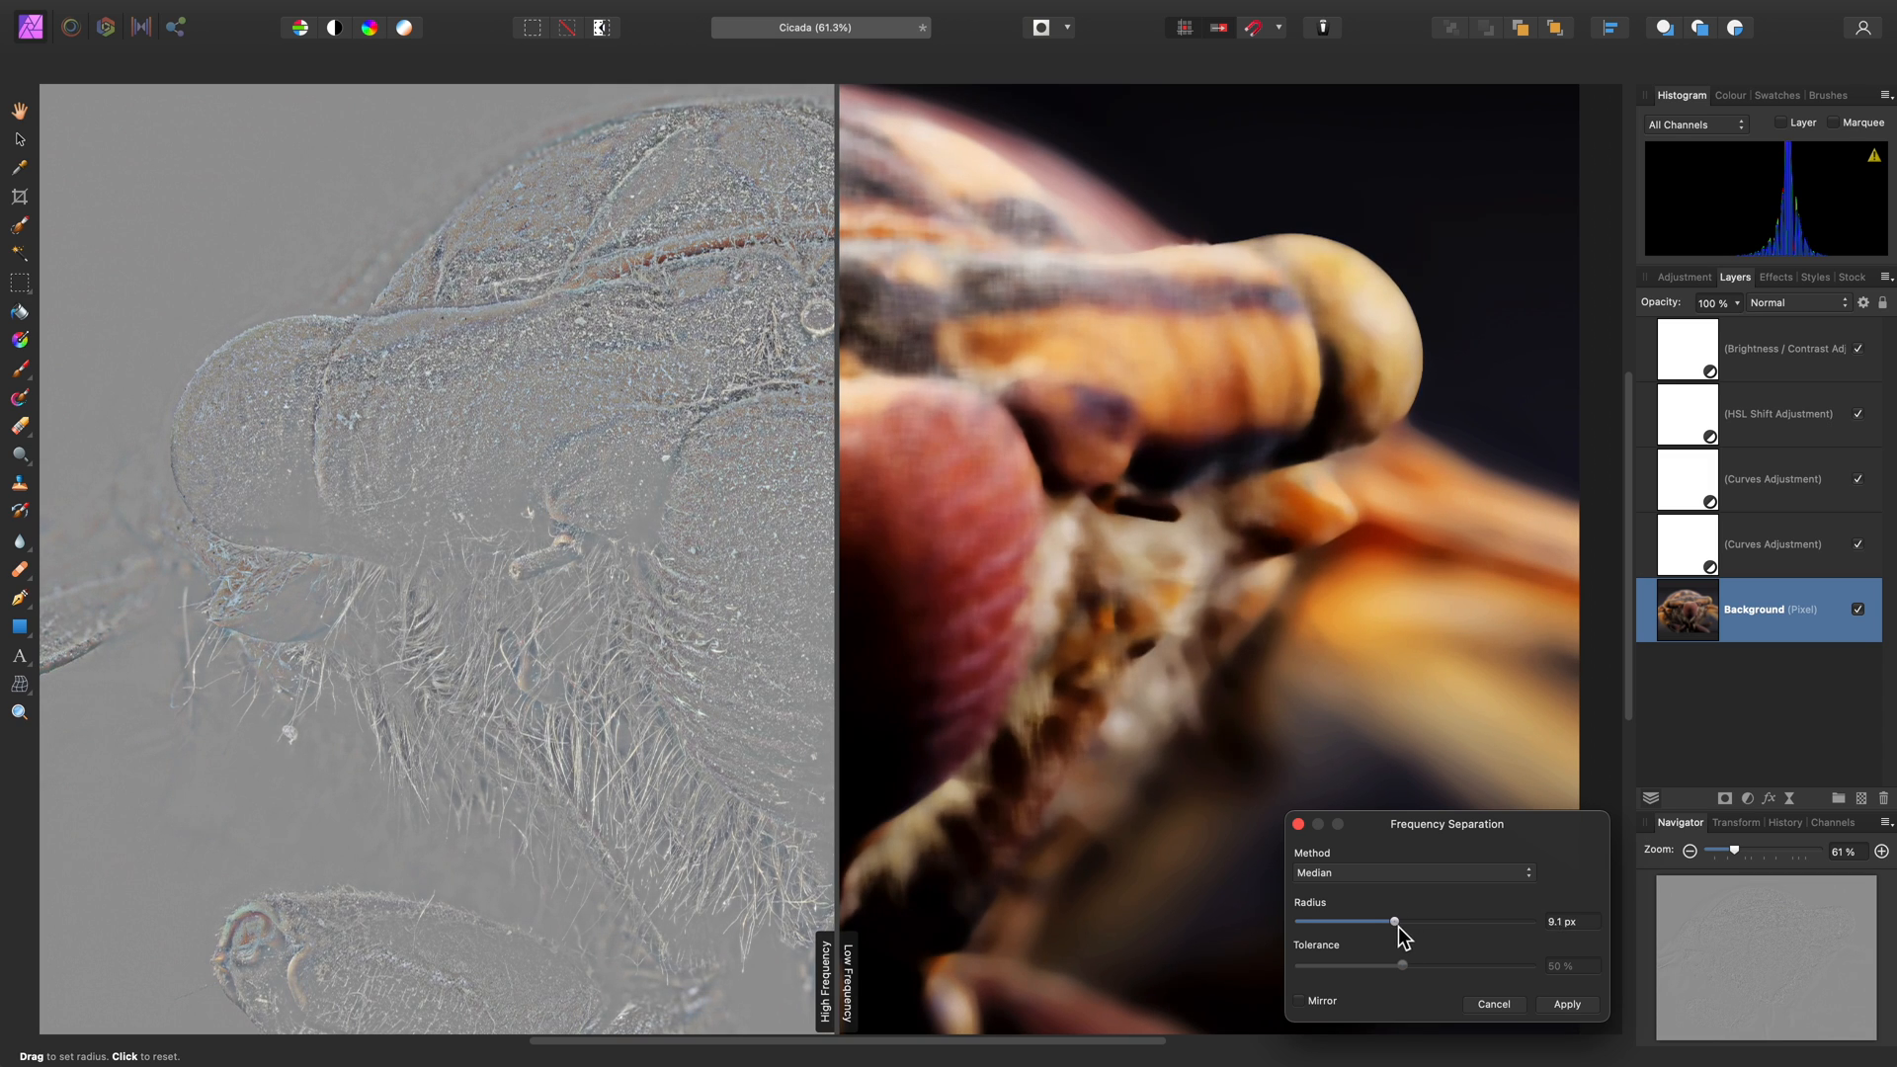
drag(1394, 921, 1412, 921)
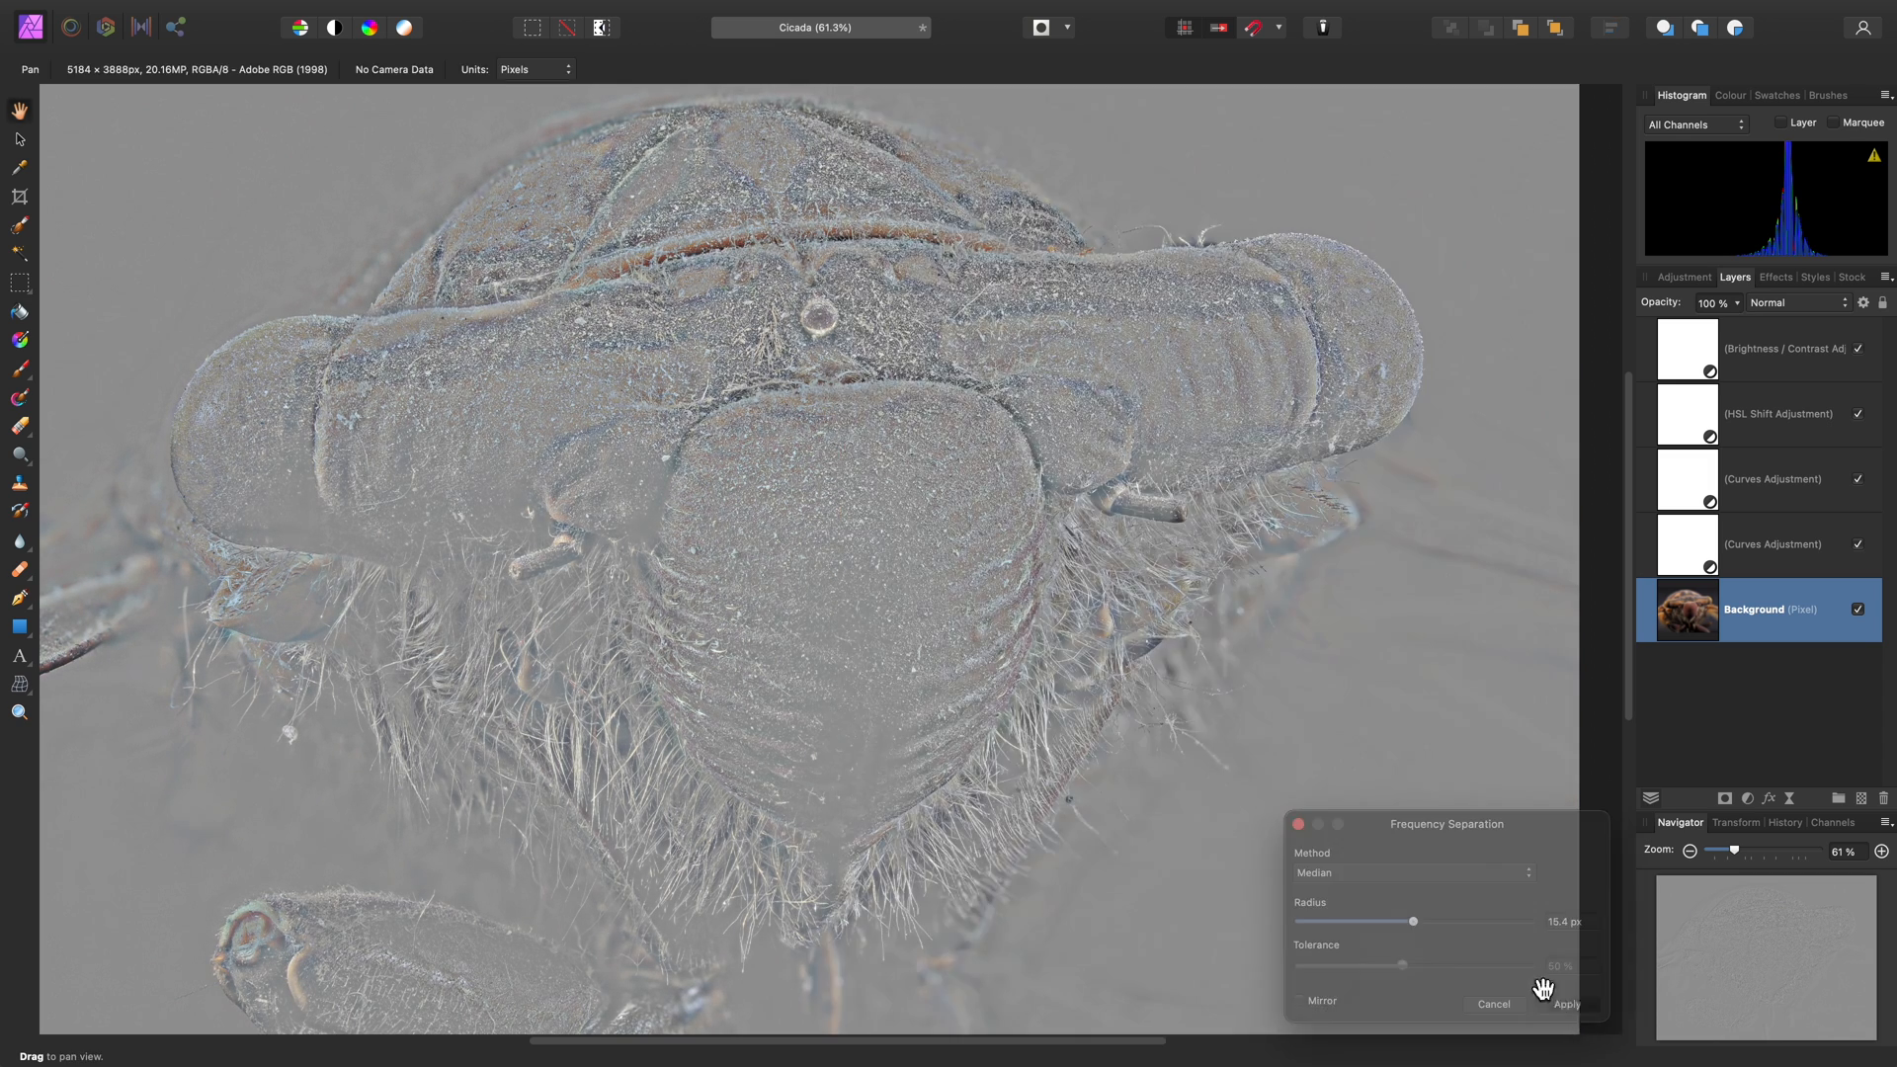
click(1567, 1002)
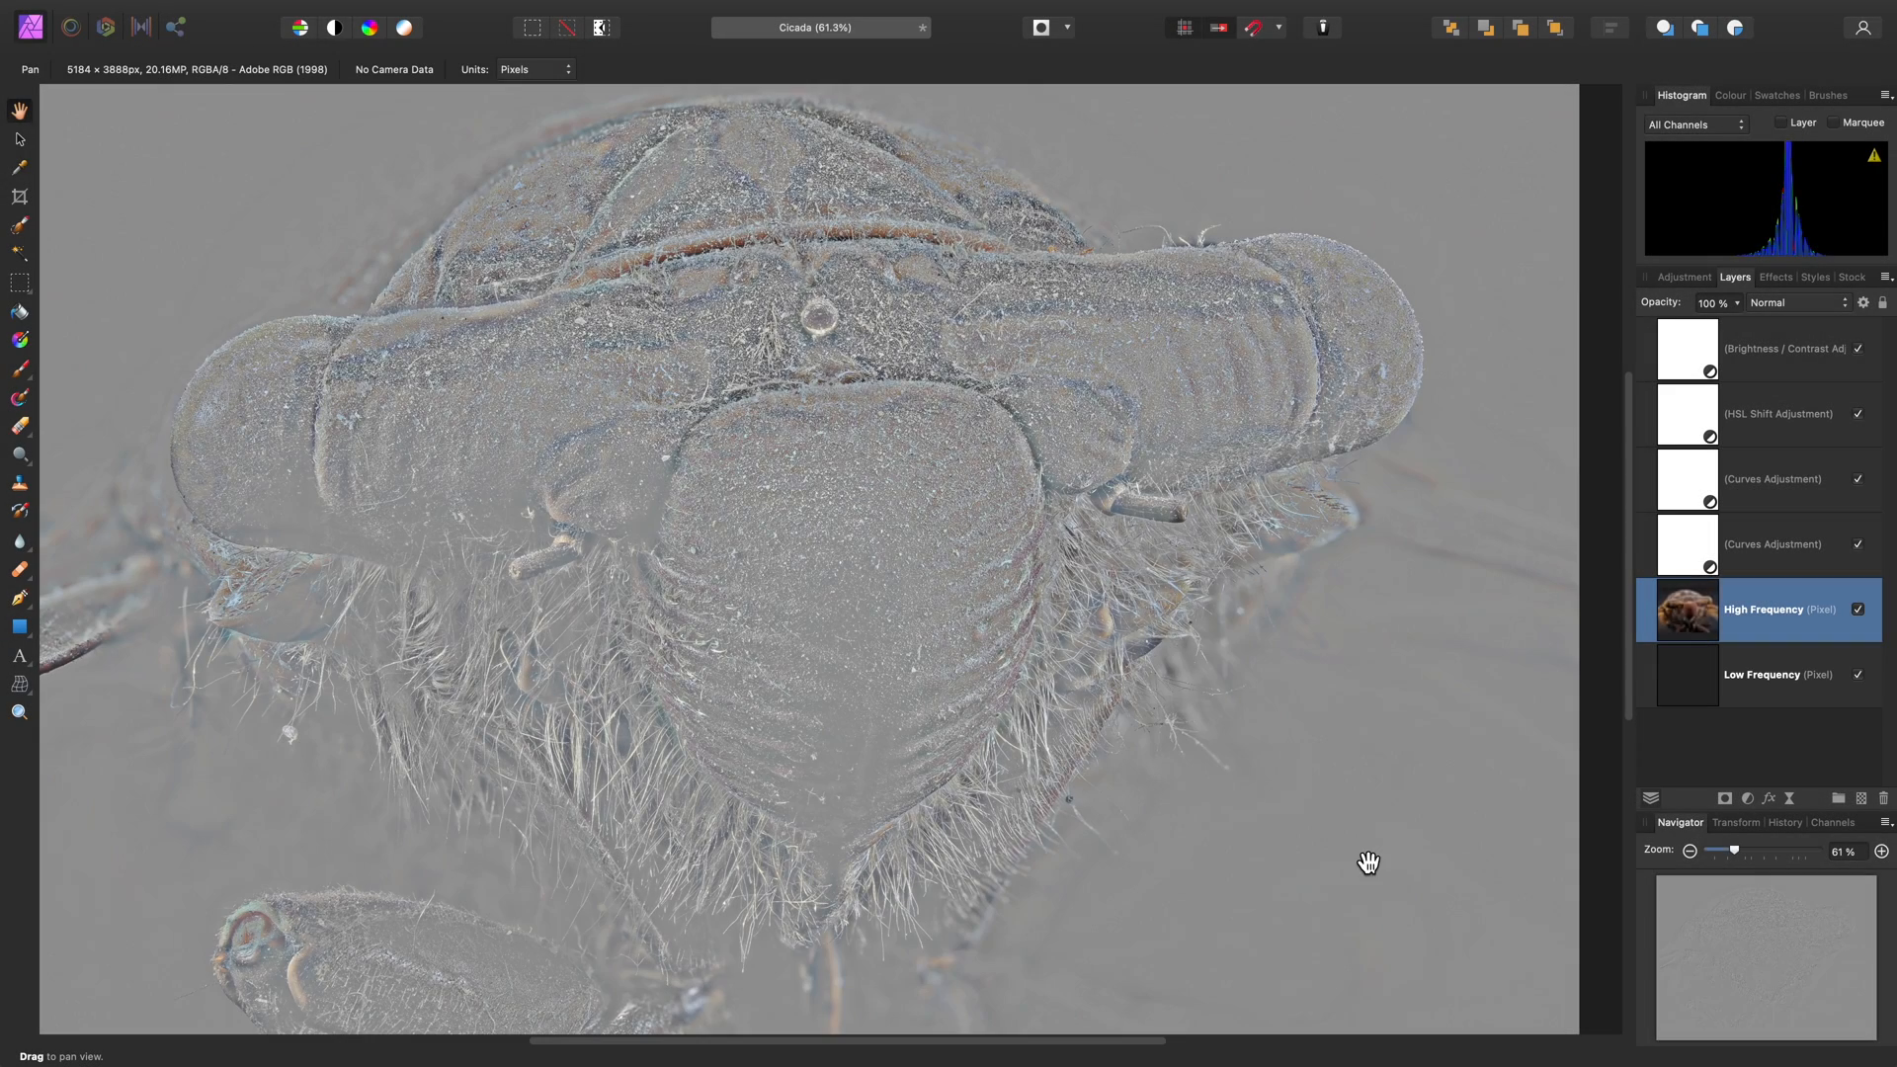
Blend the High Frequency layer in Linear Light, toggling its visibility to compare
click(1859, 609)
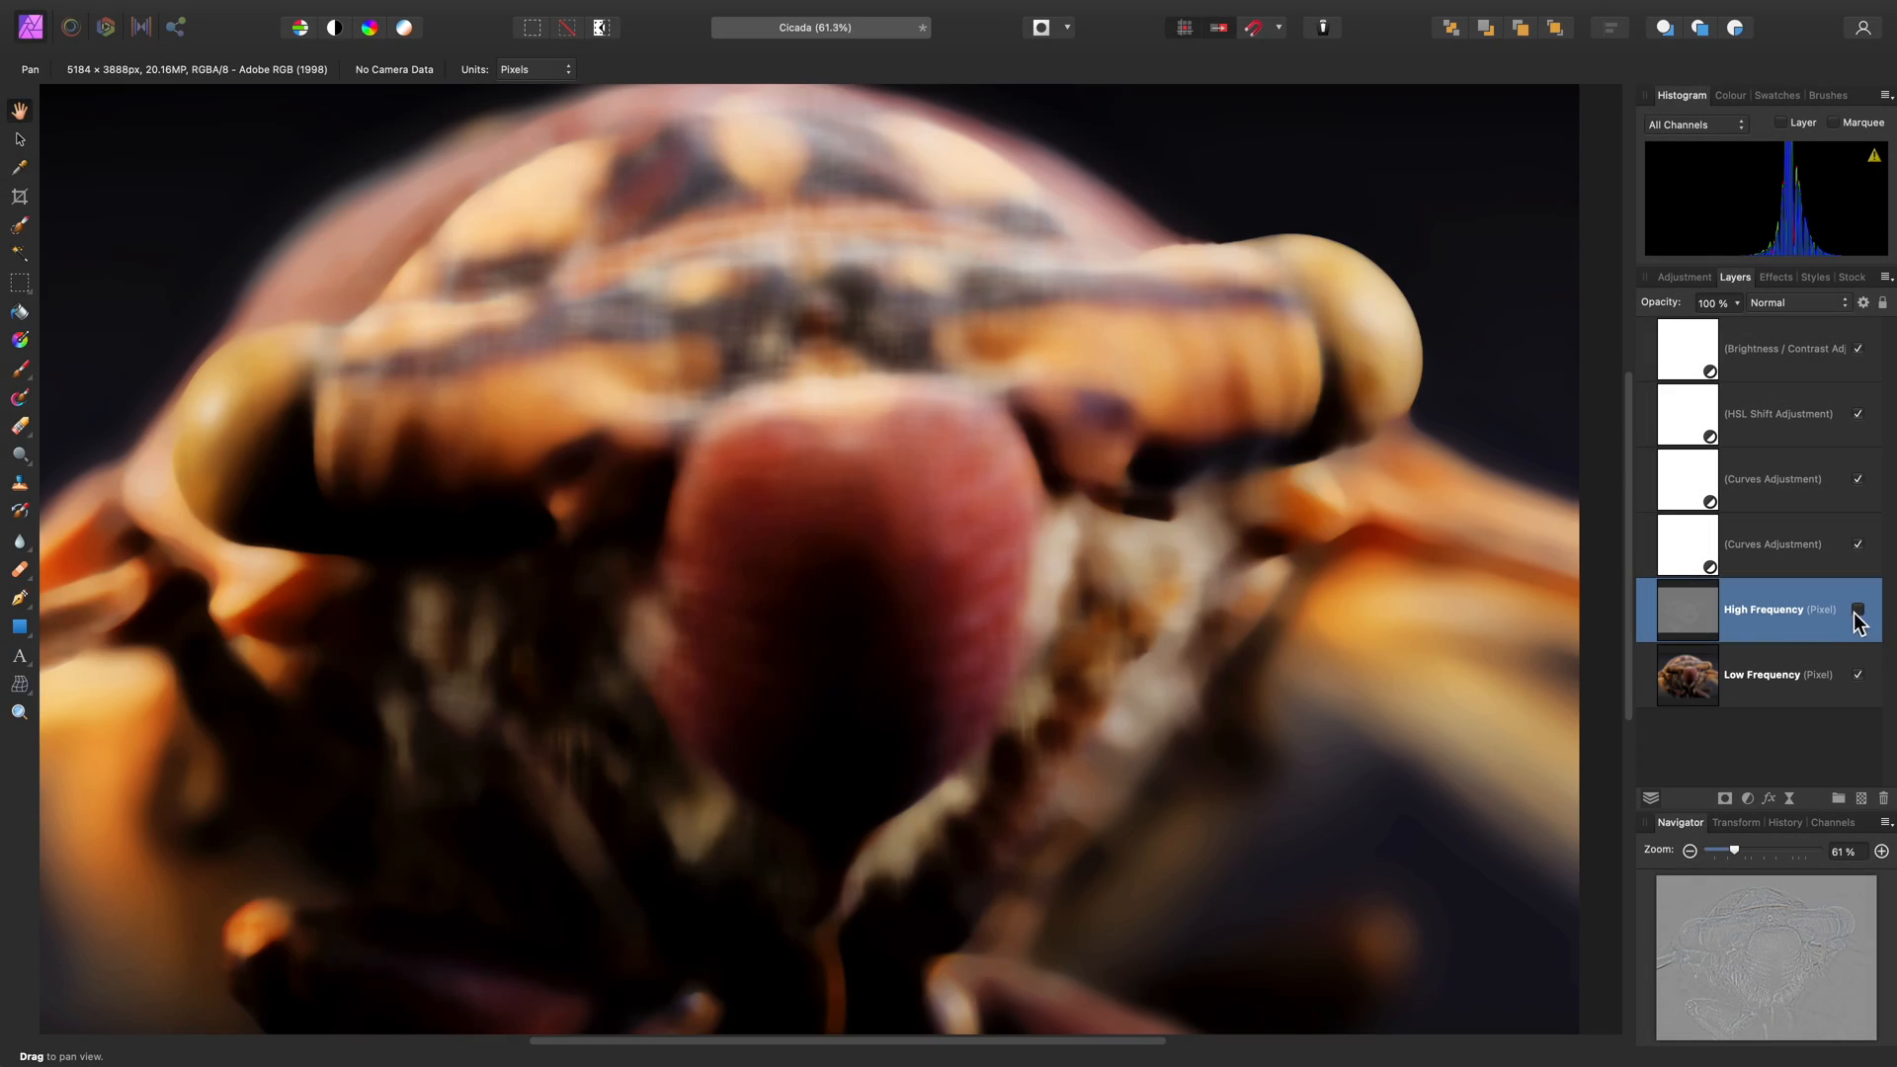
click(1859, 608)
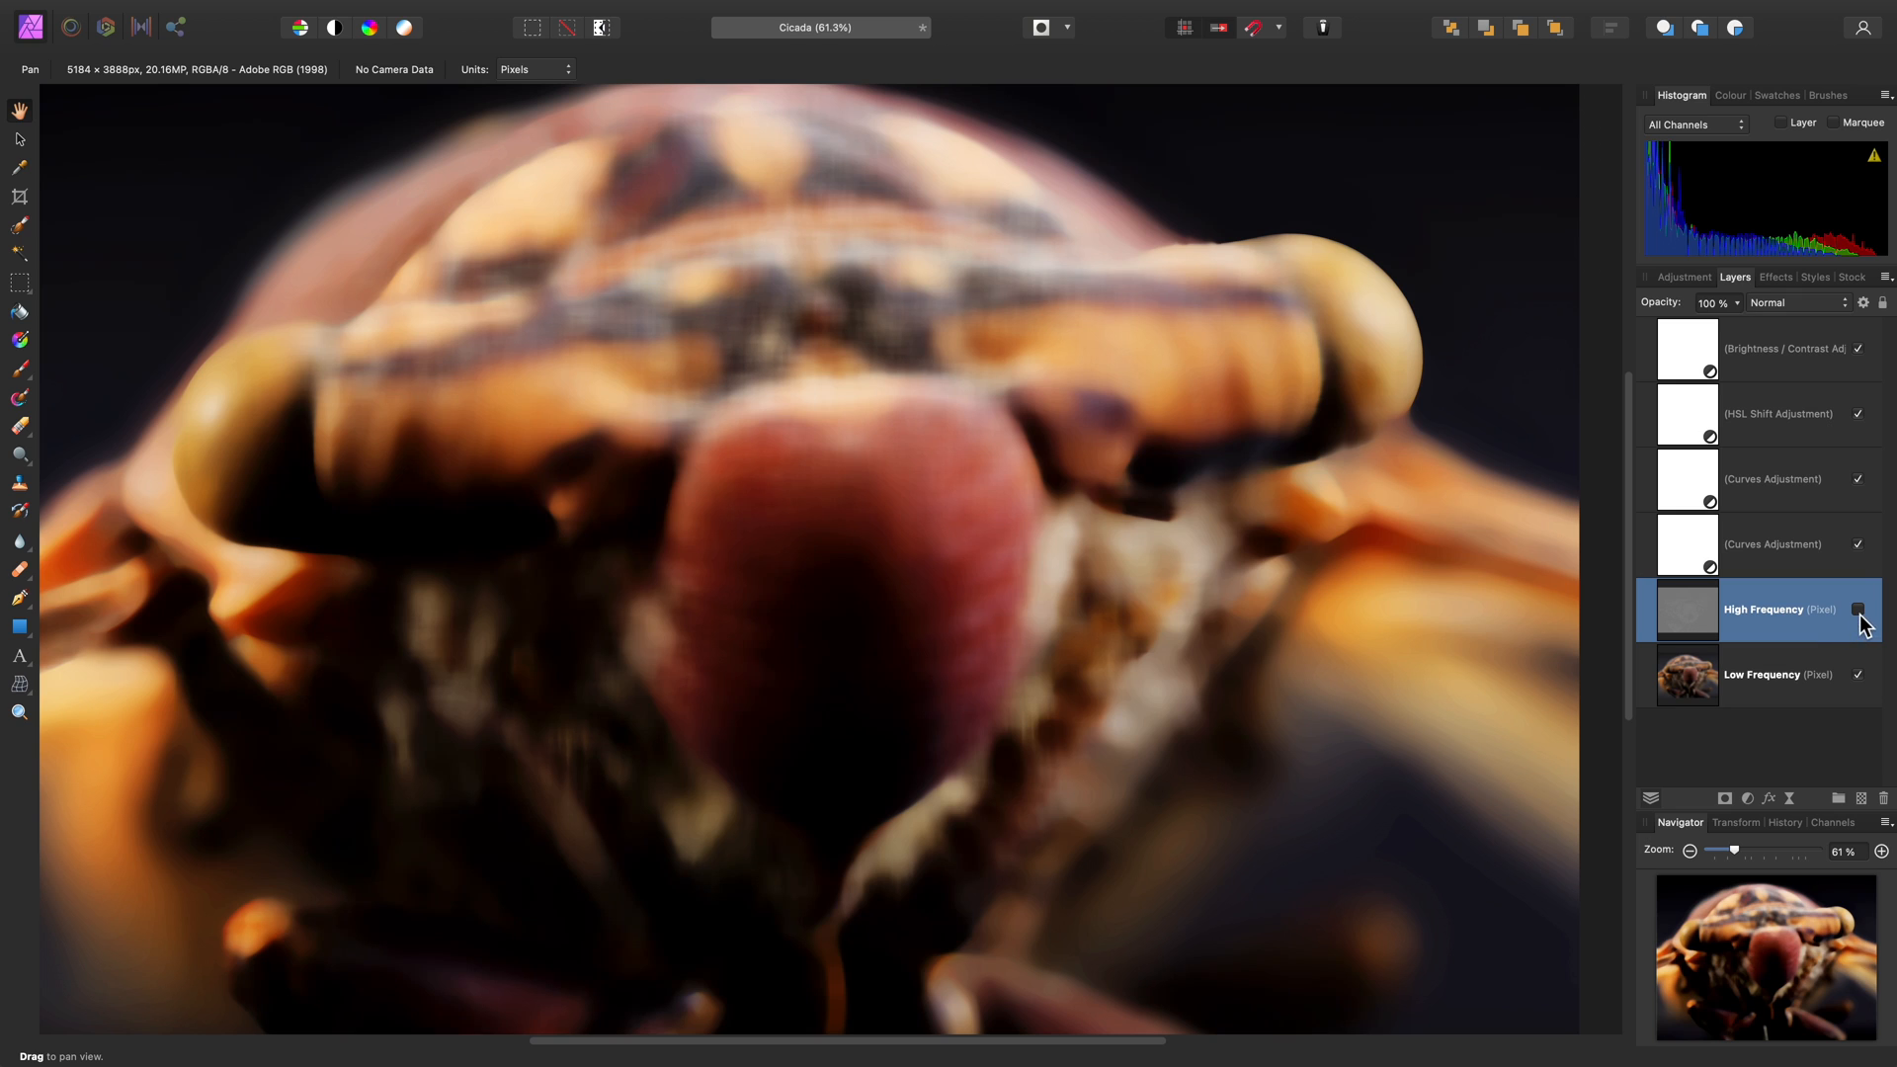
click(1859, 608)
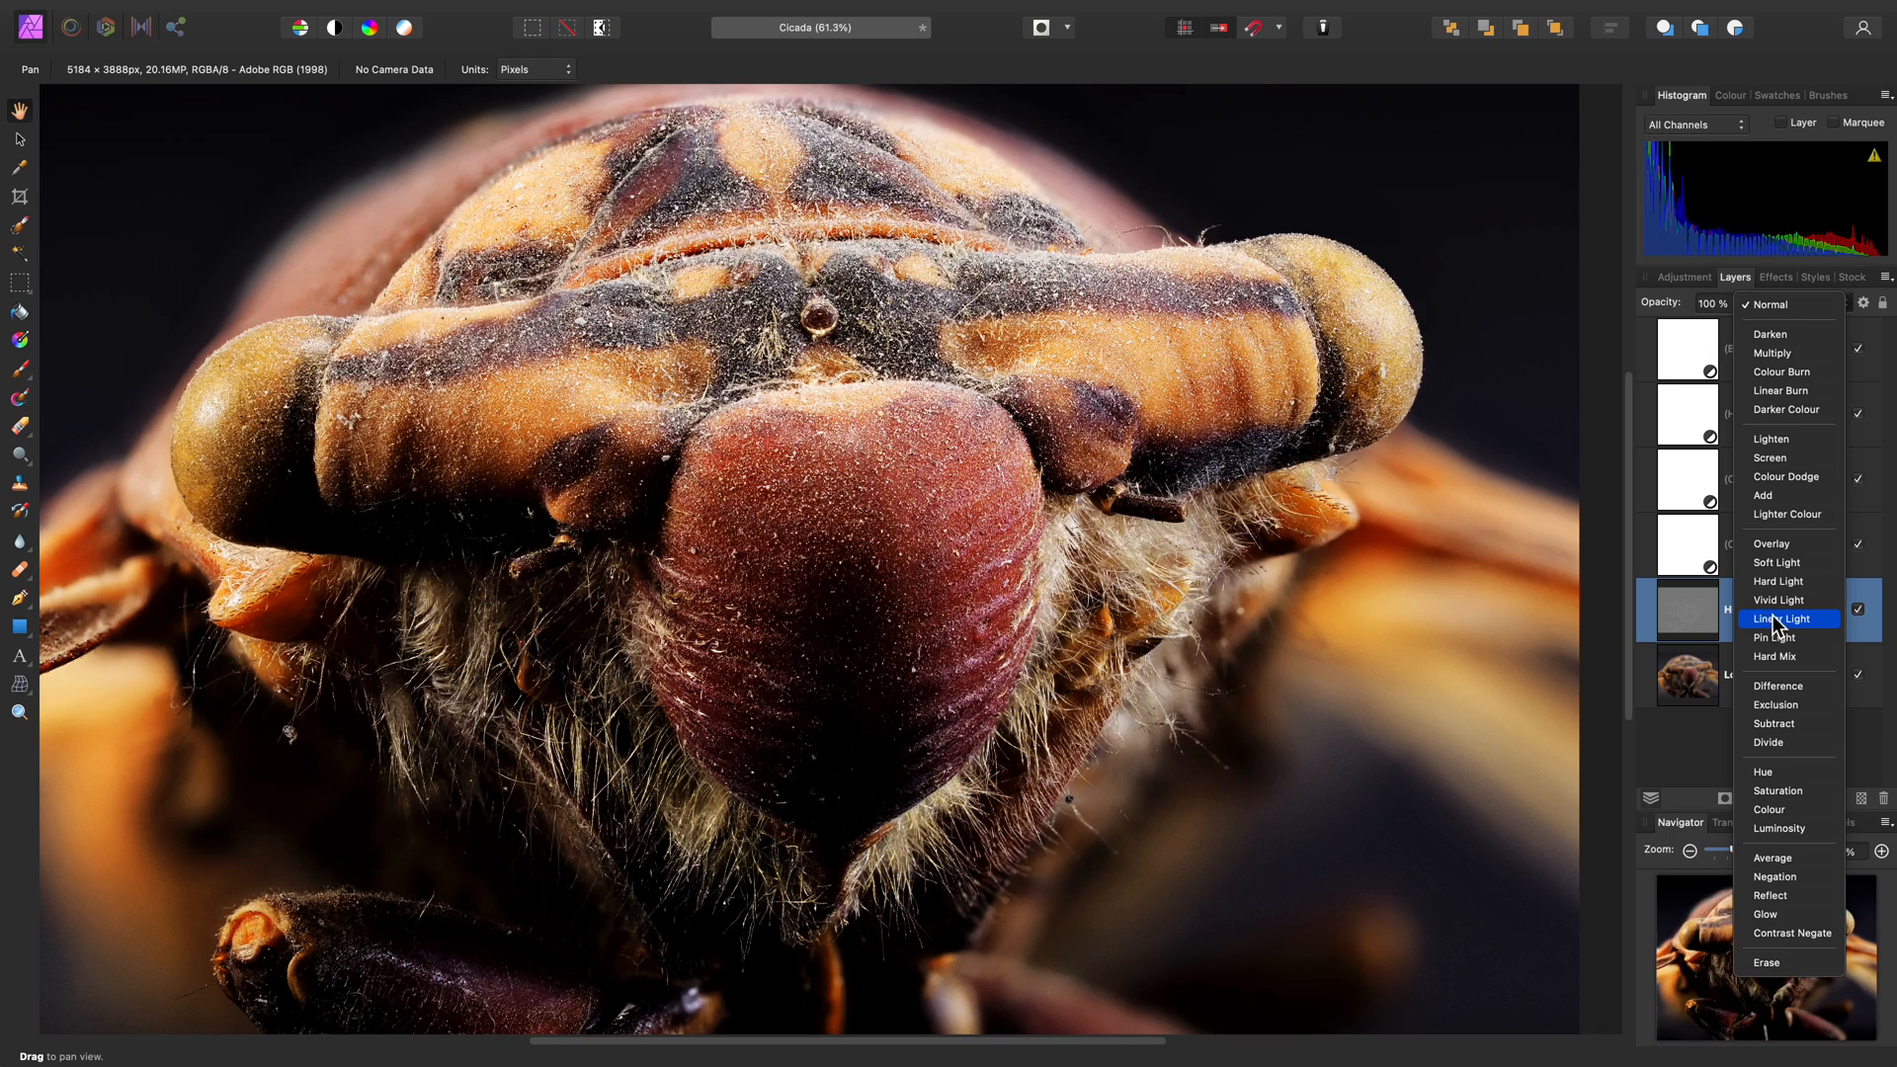
click(1785, 618)
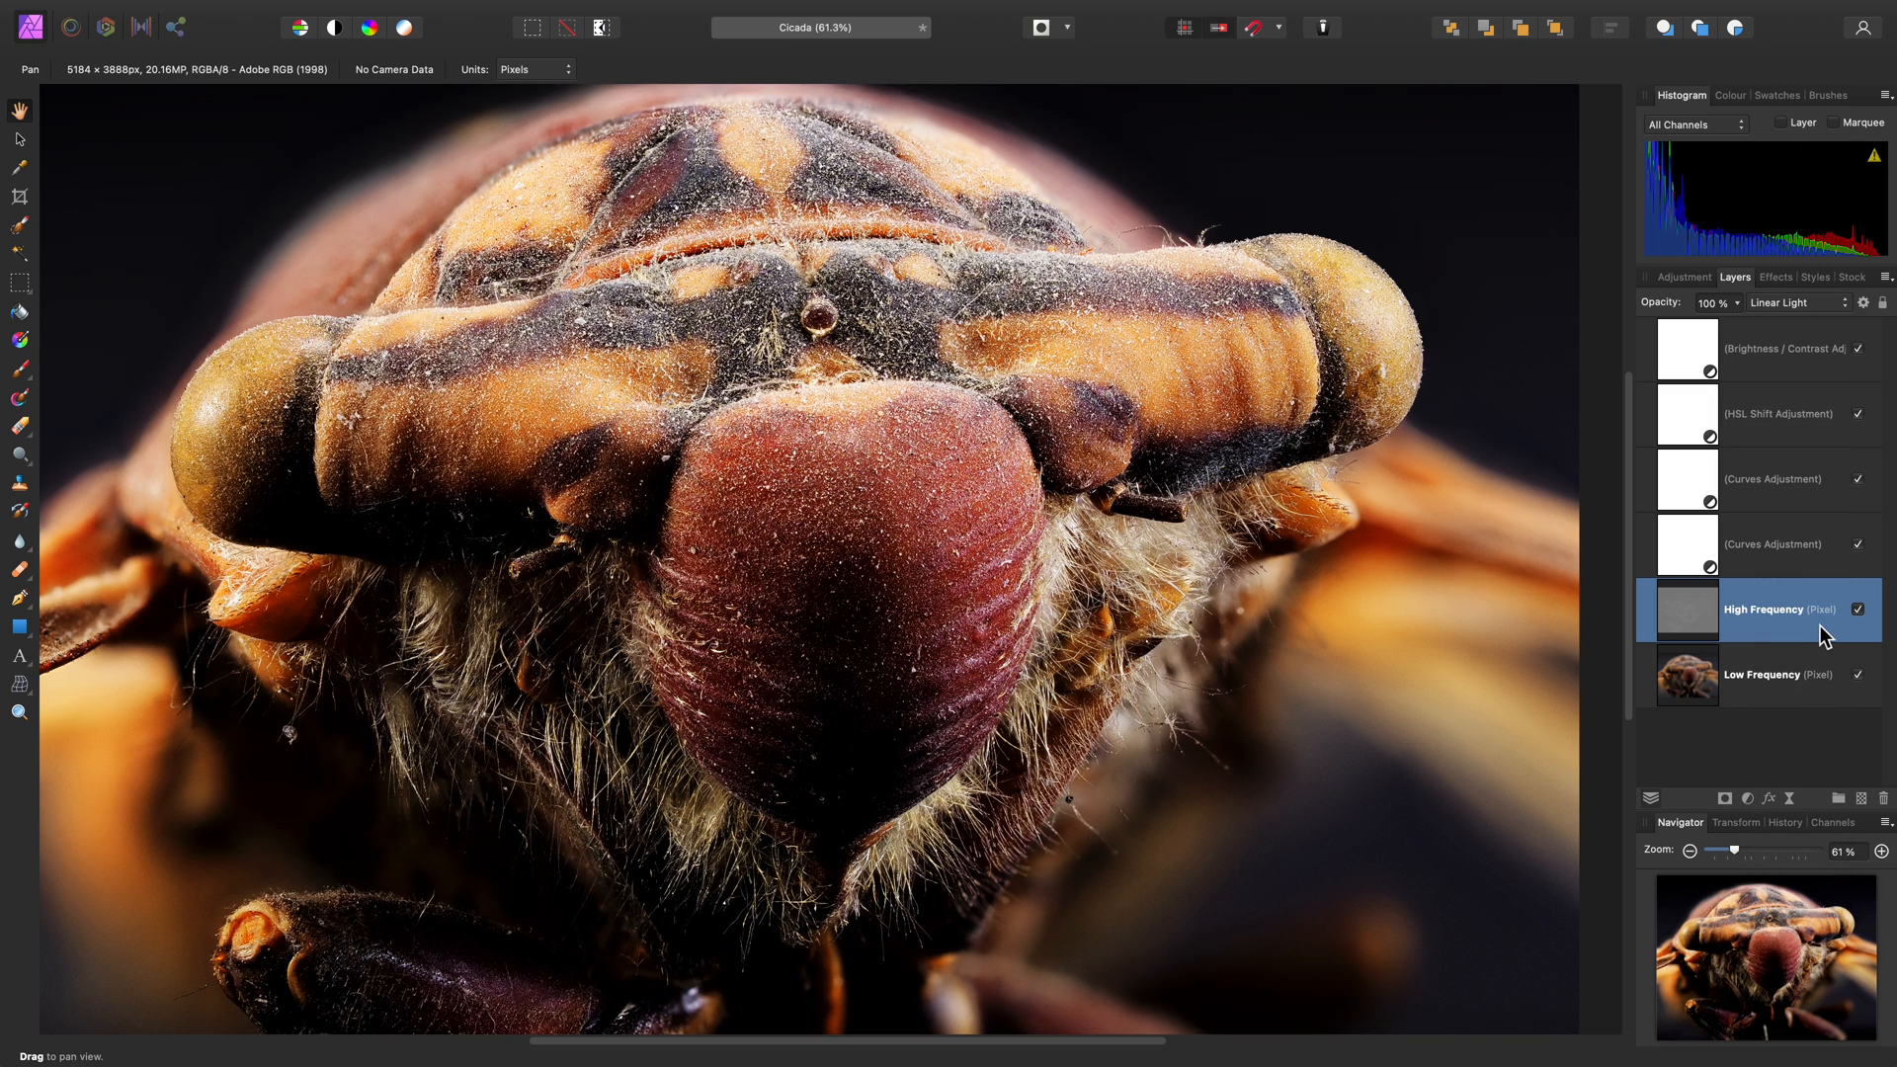
click(1859, 609)
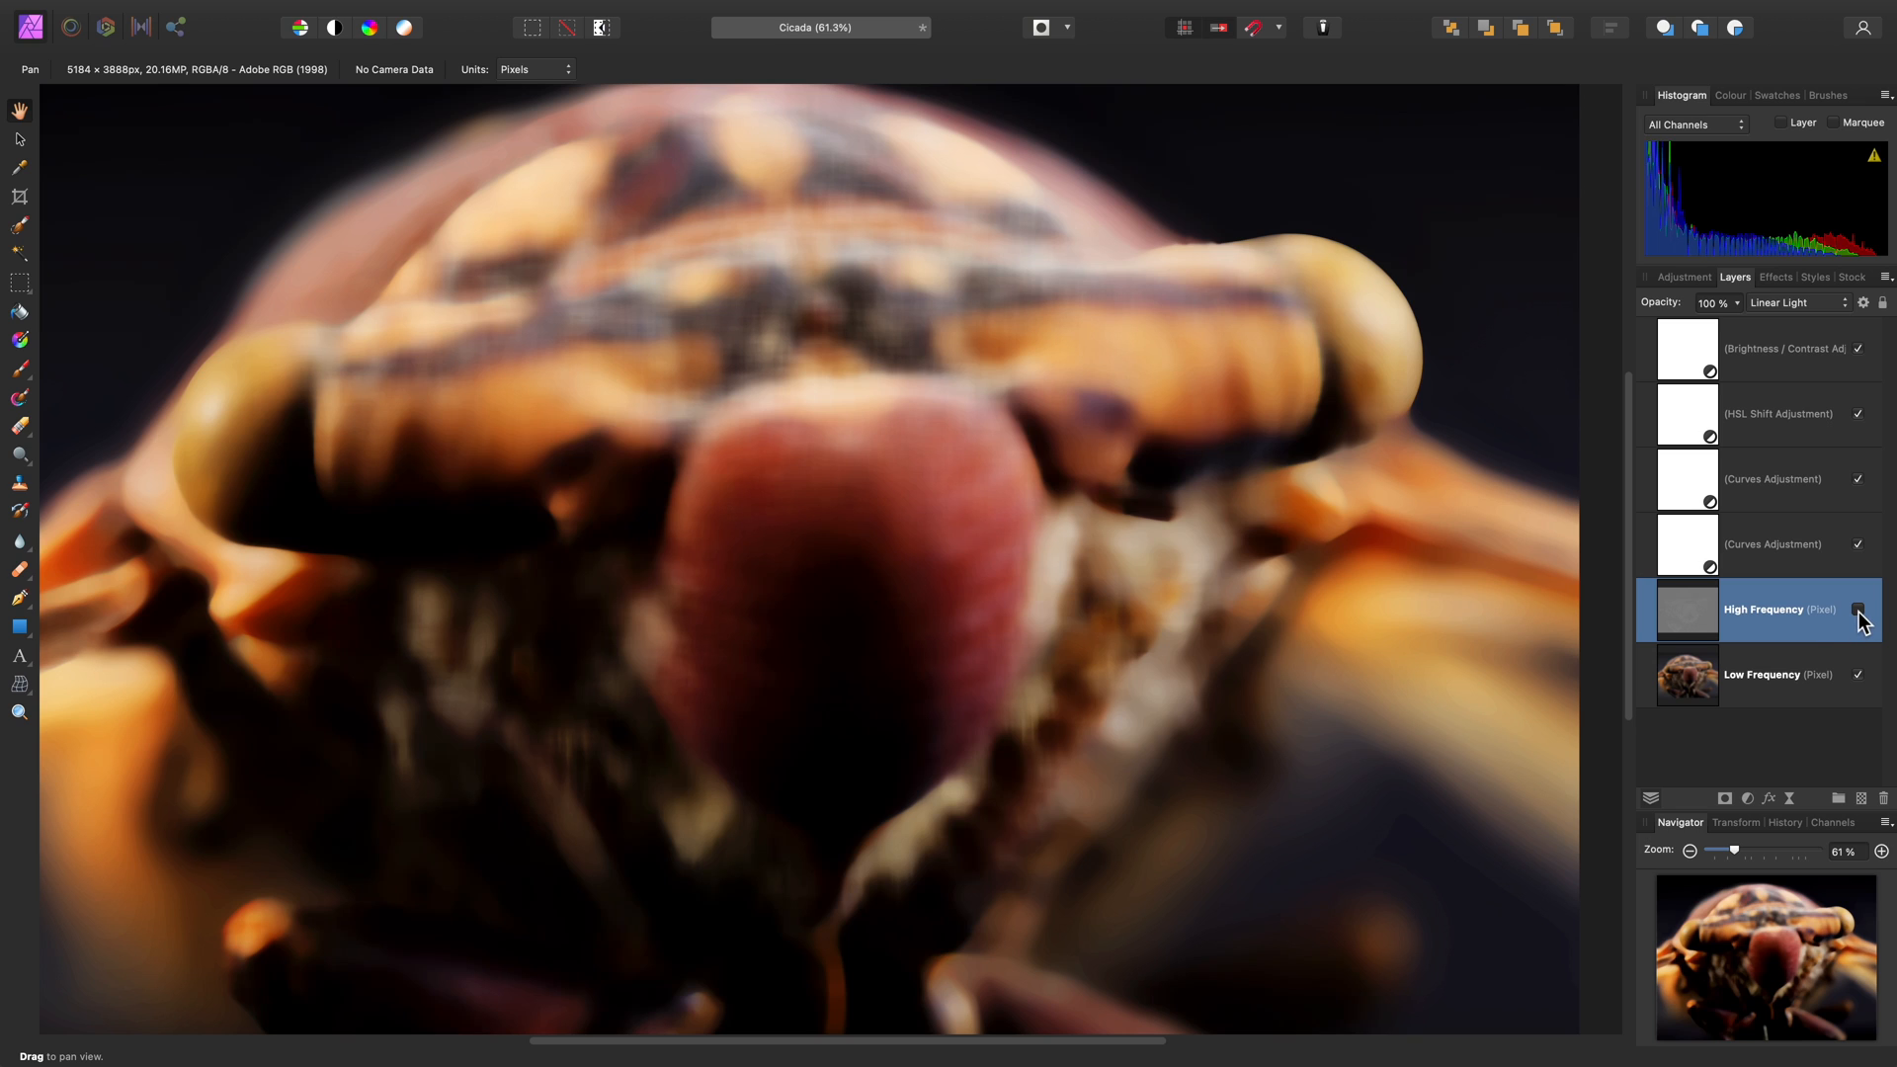
click(1858, 608)
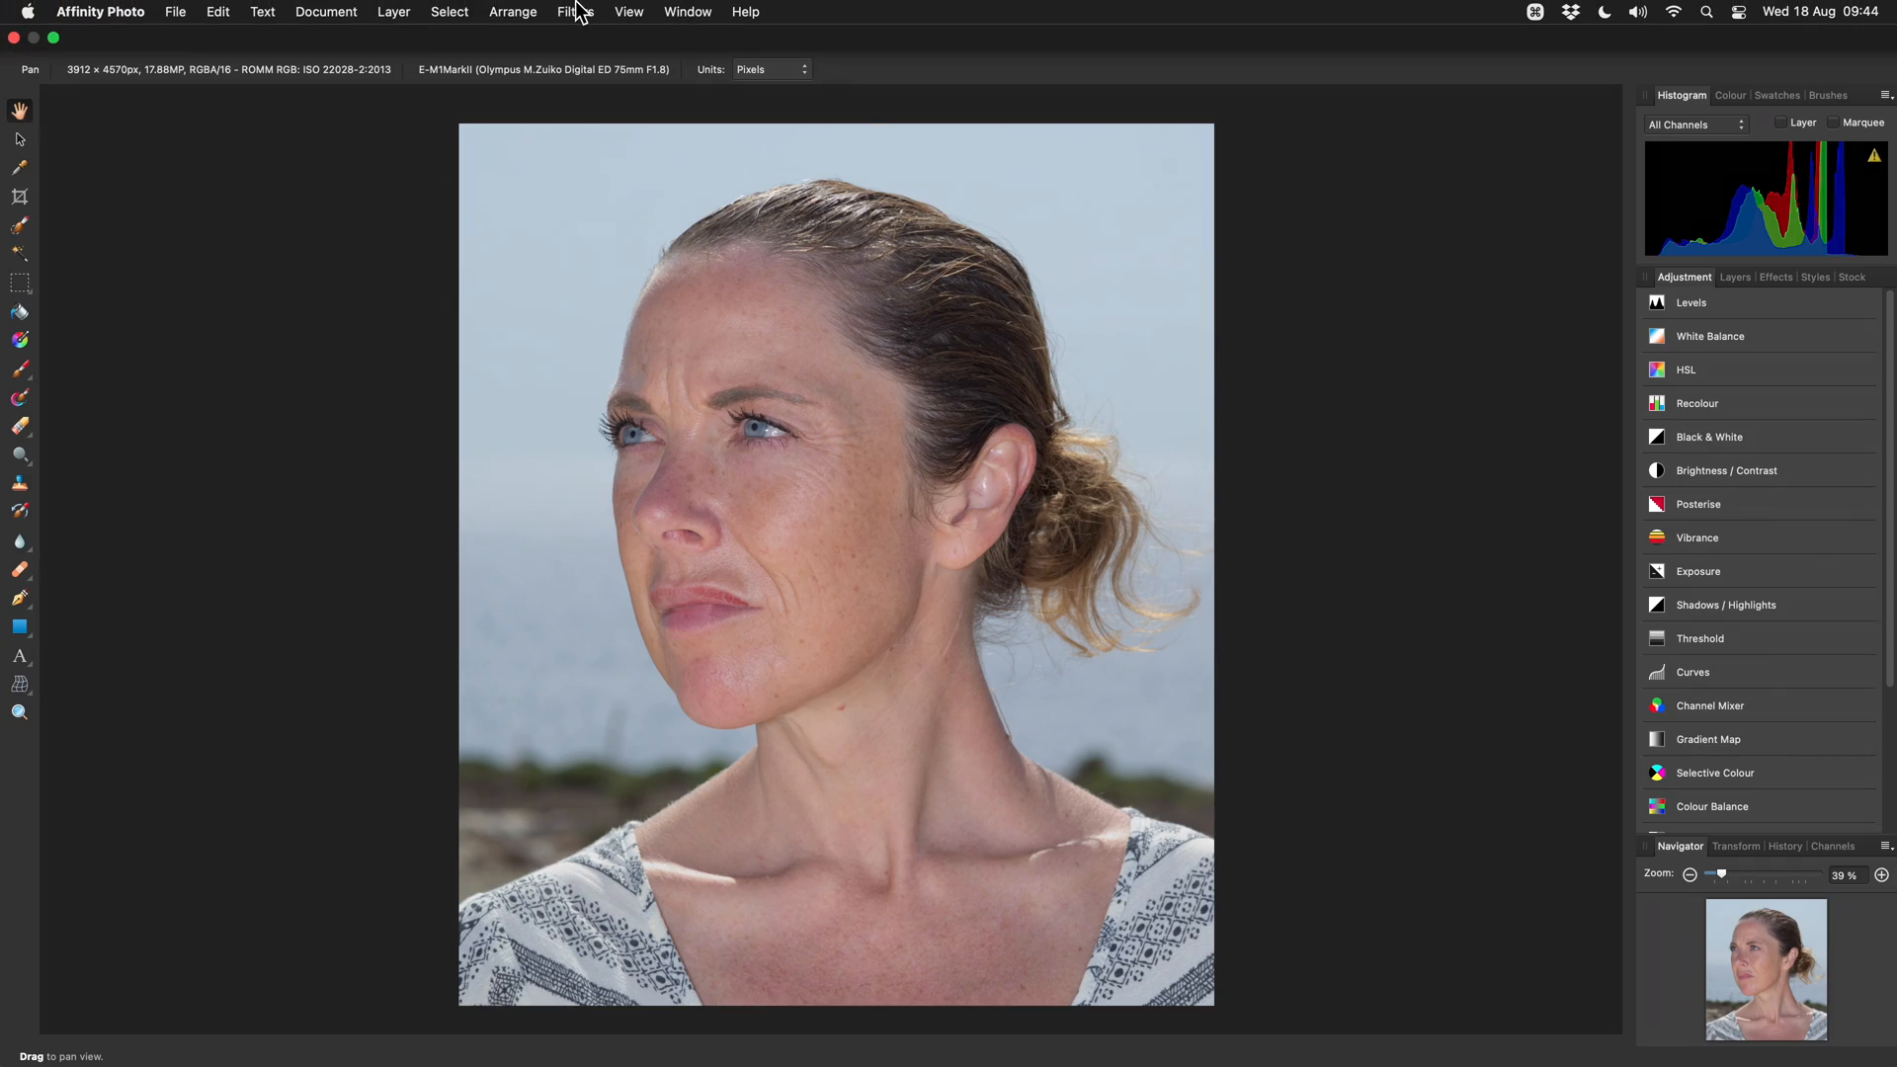
Open the Filters menu, then switch to the portrait's layer stack
click(576, 11)
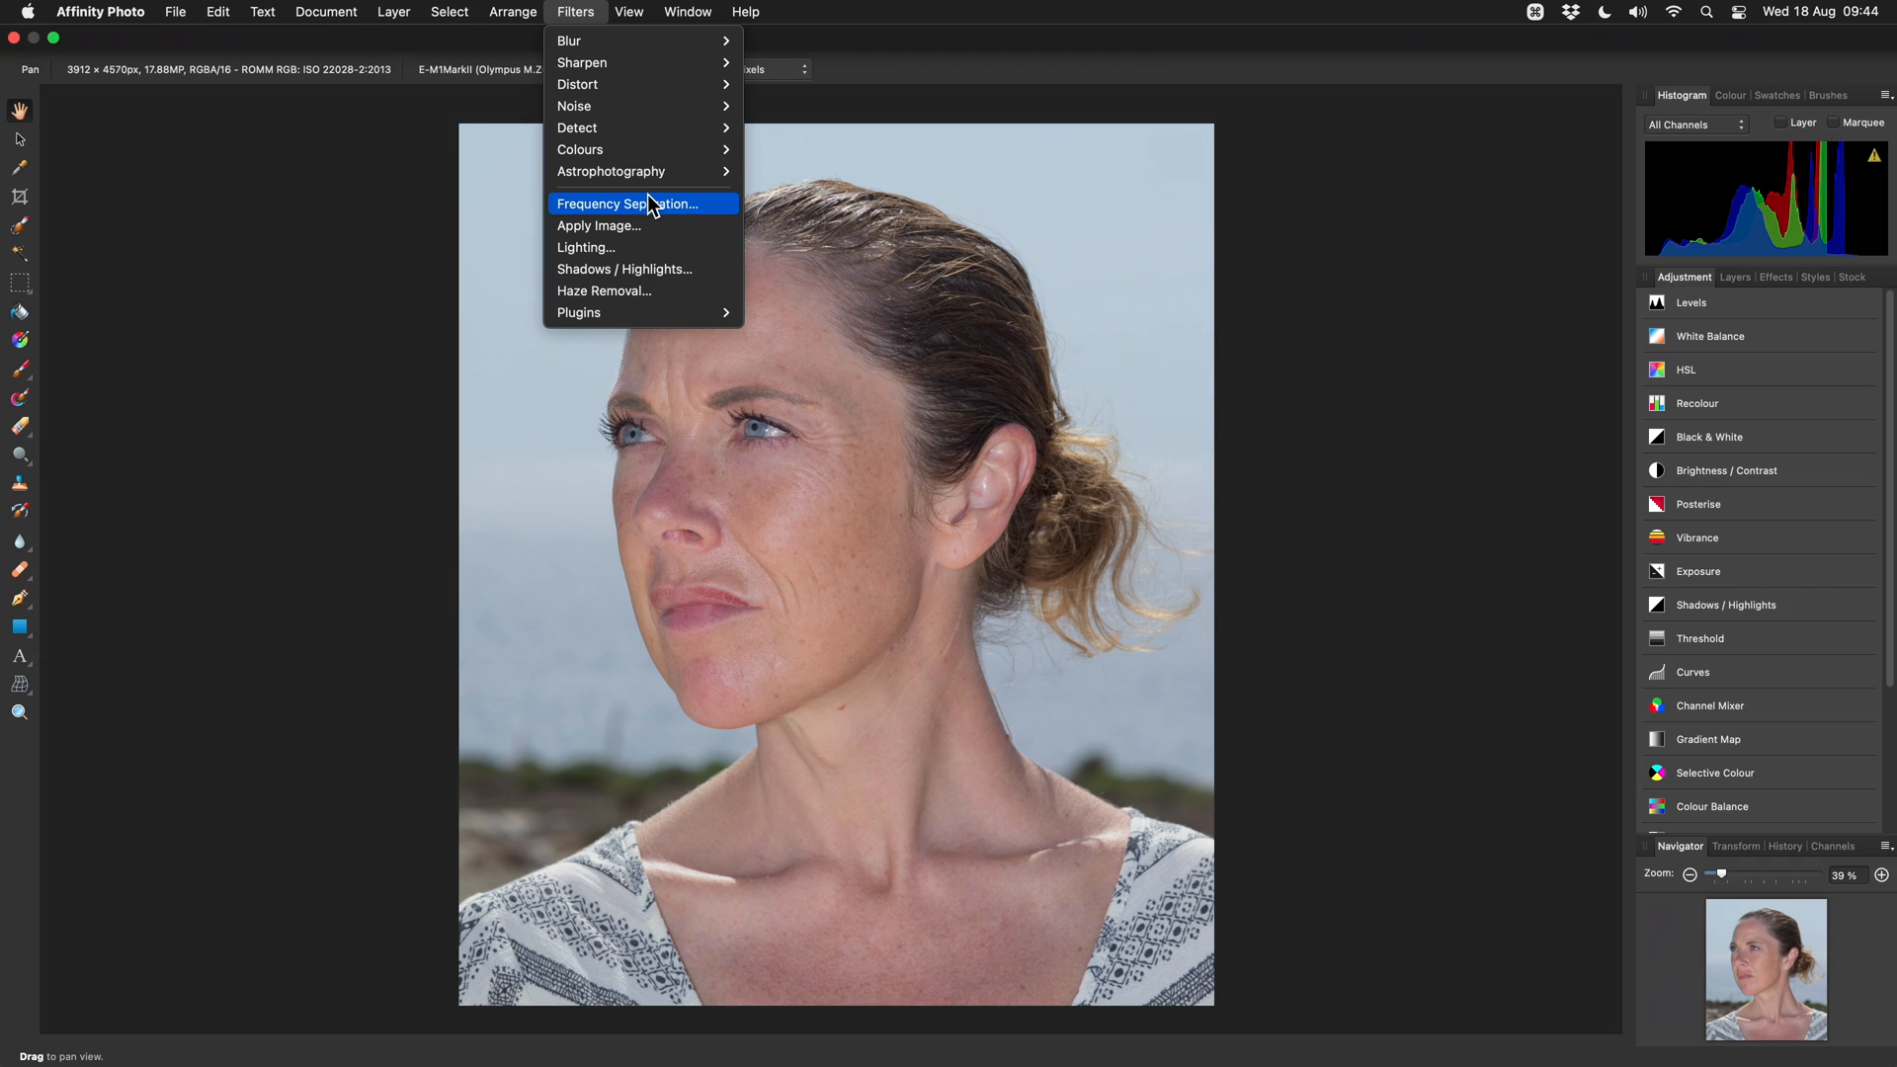
mouse_move(705, 214)
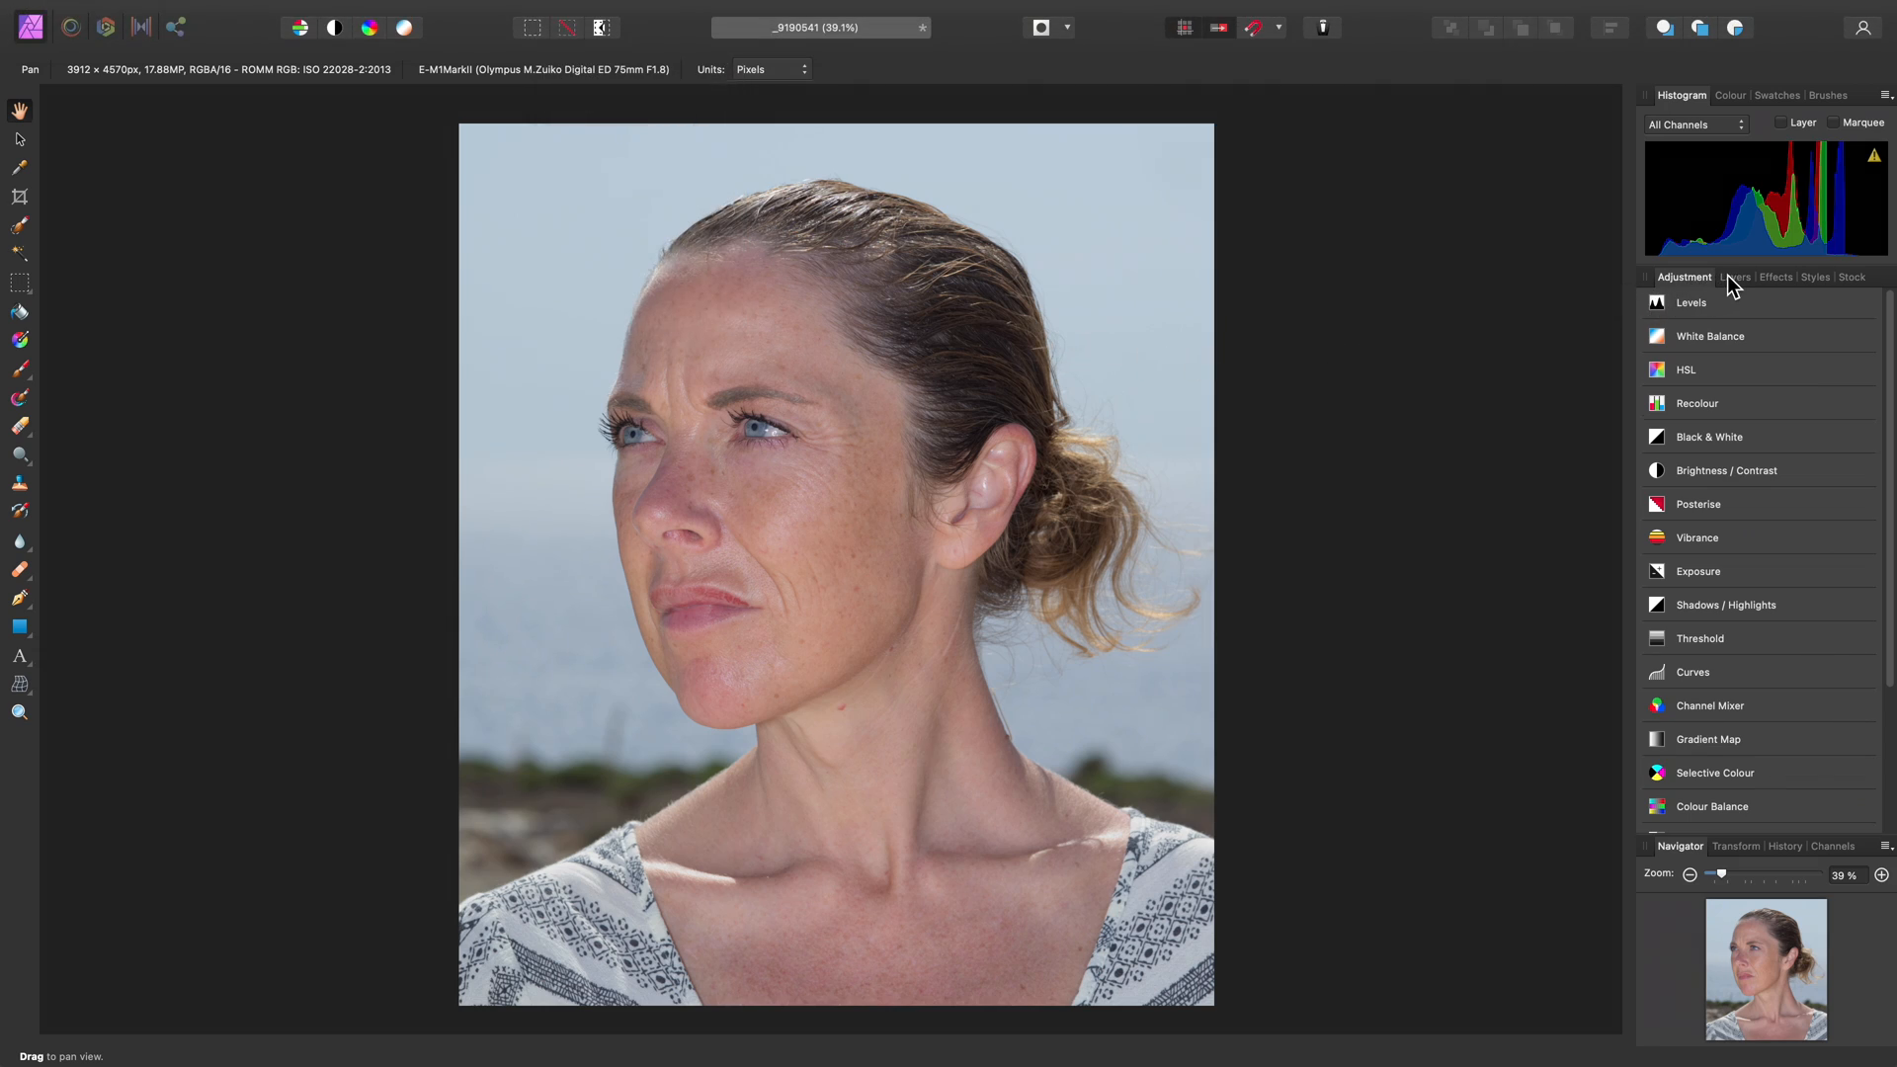
click(1735, 276)
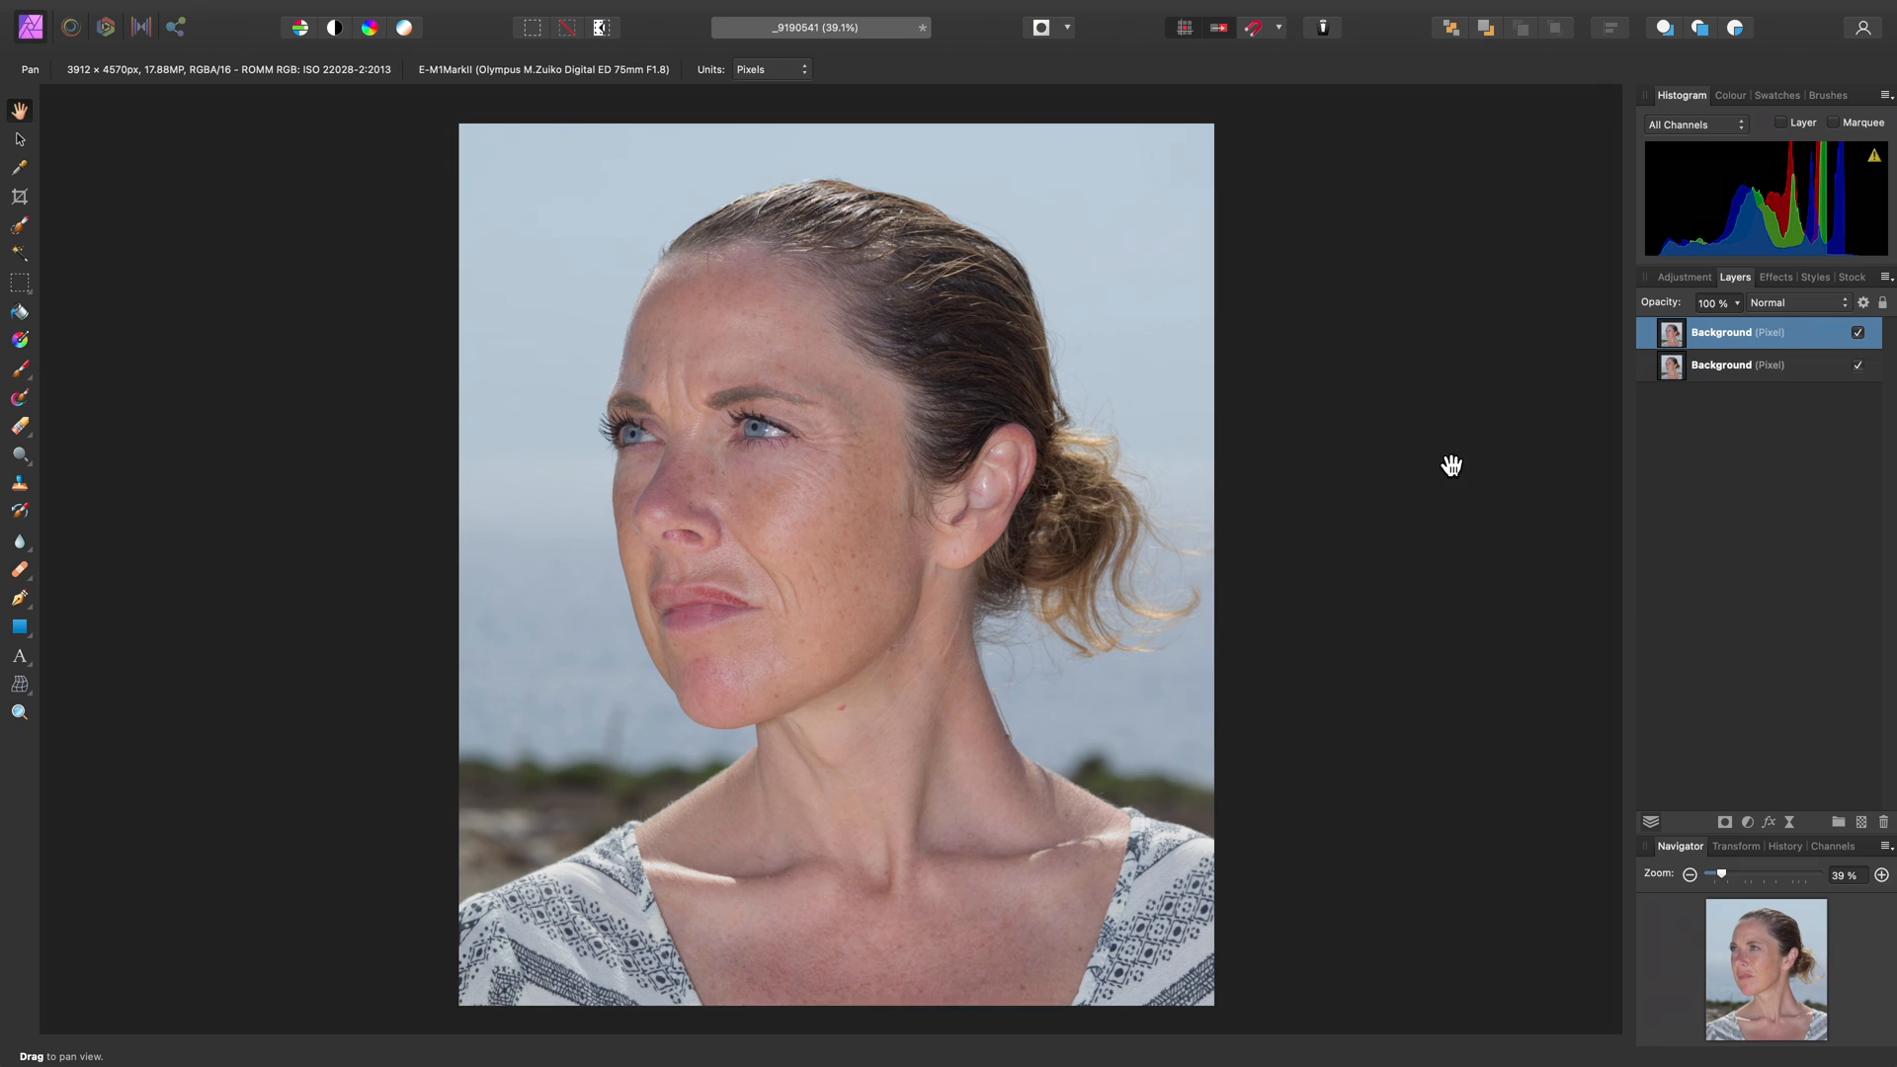
mouse_move(1745, 397)
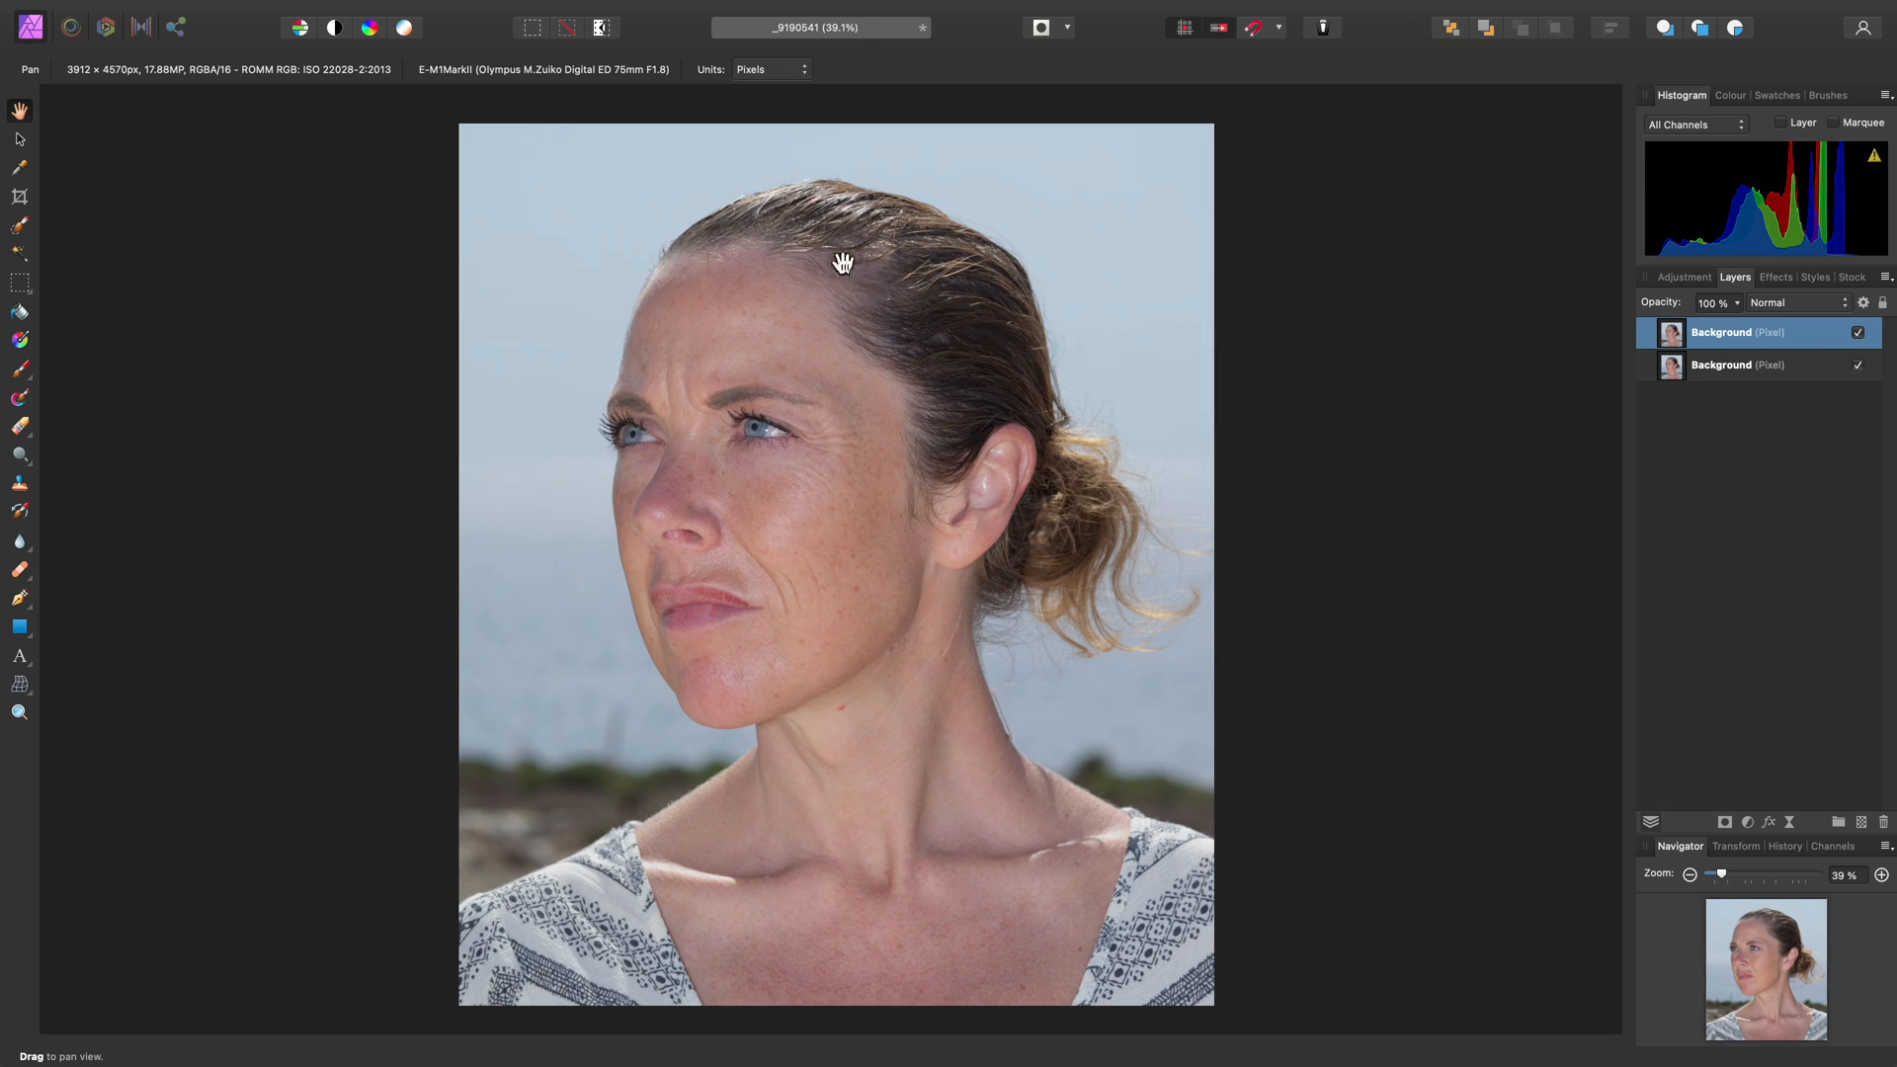
Start Frequency Separation with Gaussian at 2 px, moving the preview split across the face
click(572, 12)
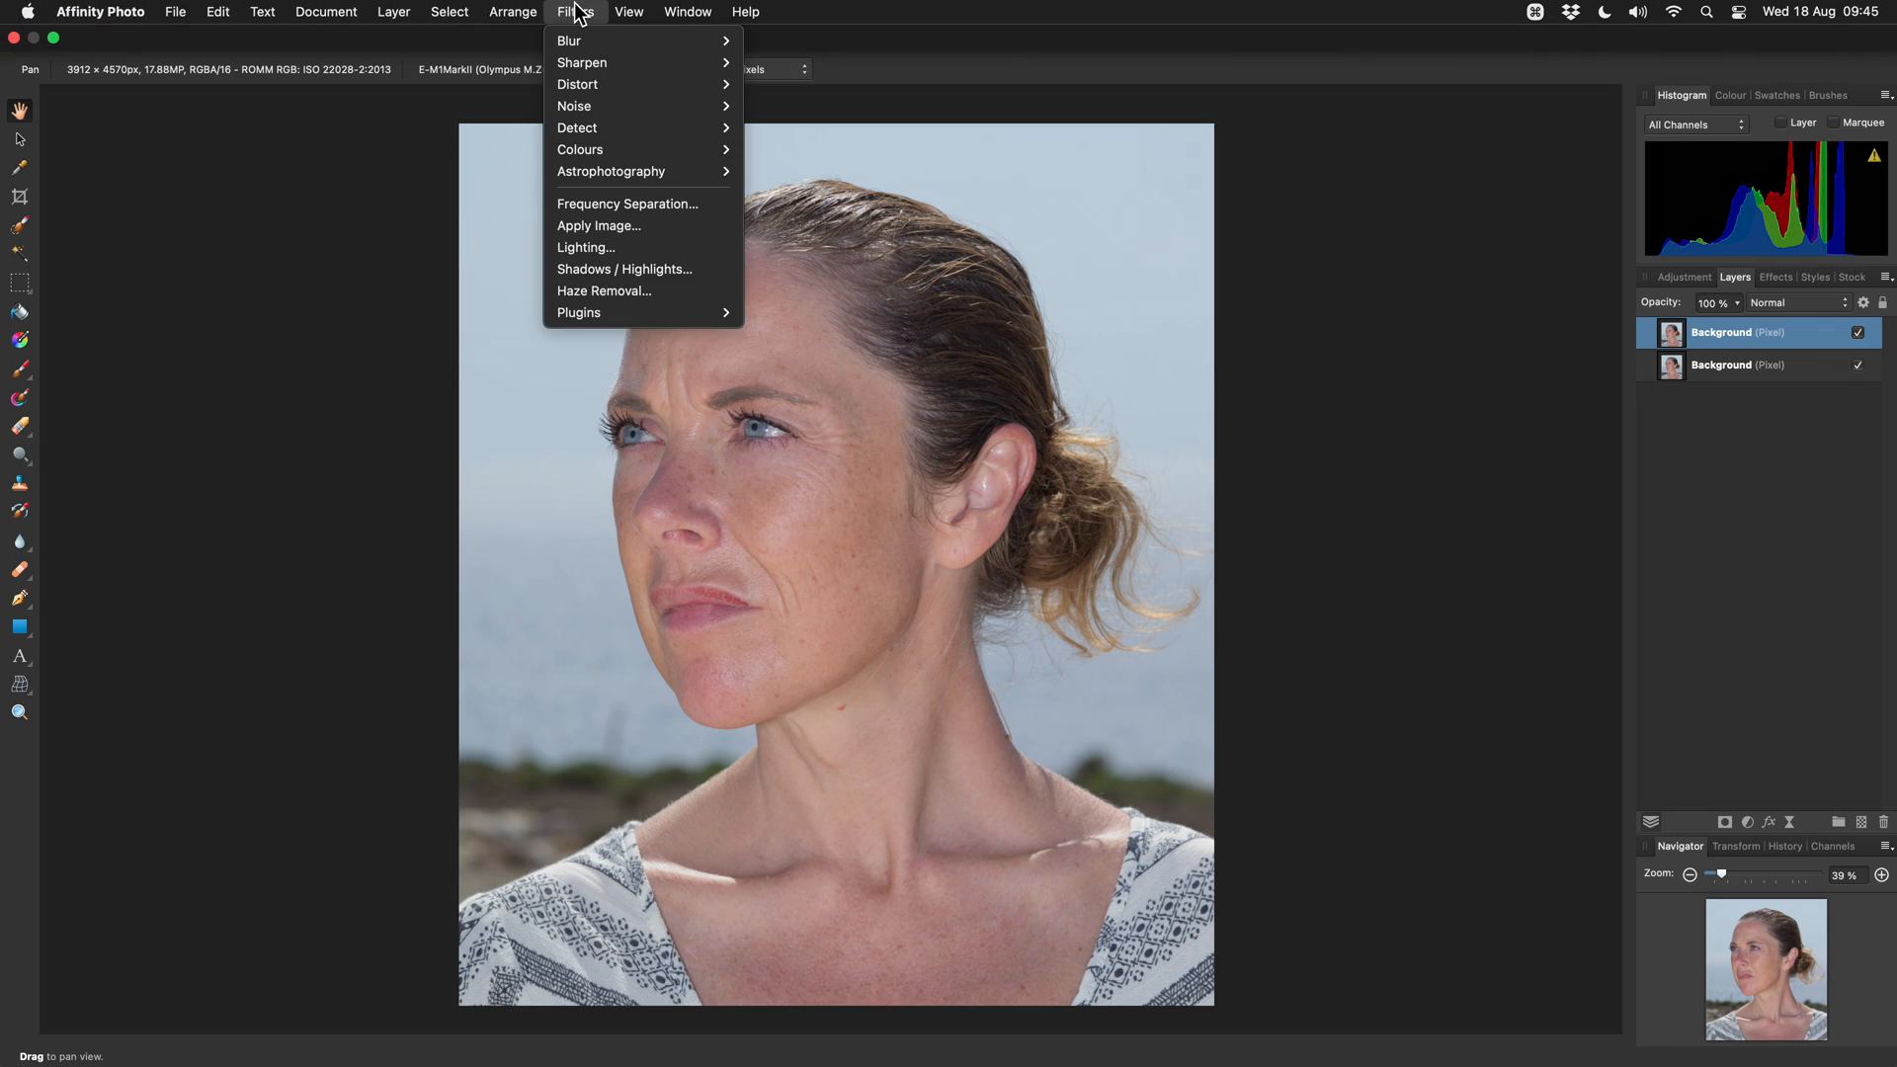
mouse_move(686, 203)
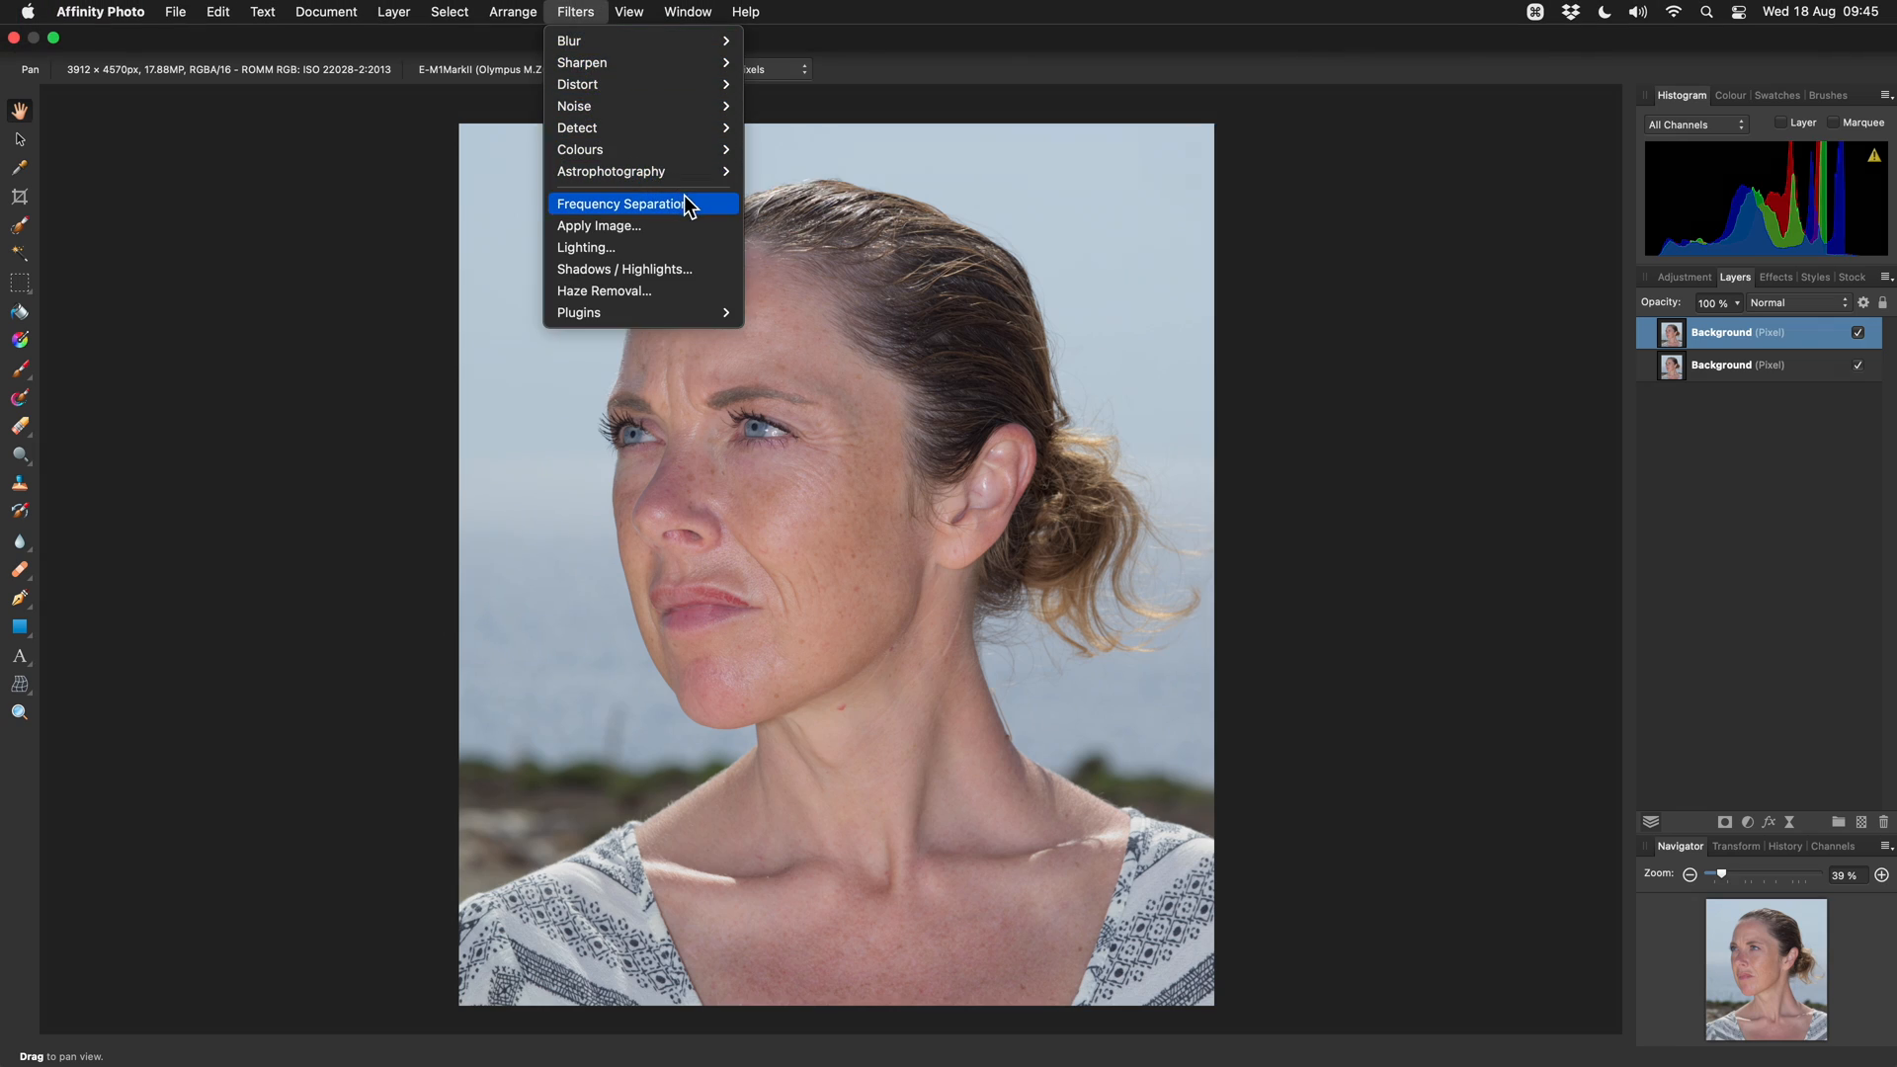
click(618, 204)
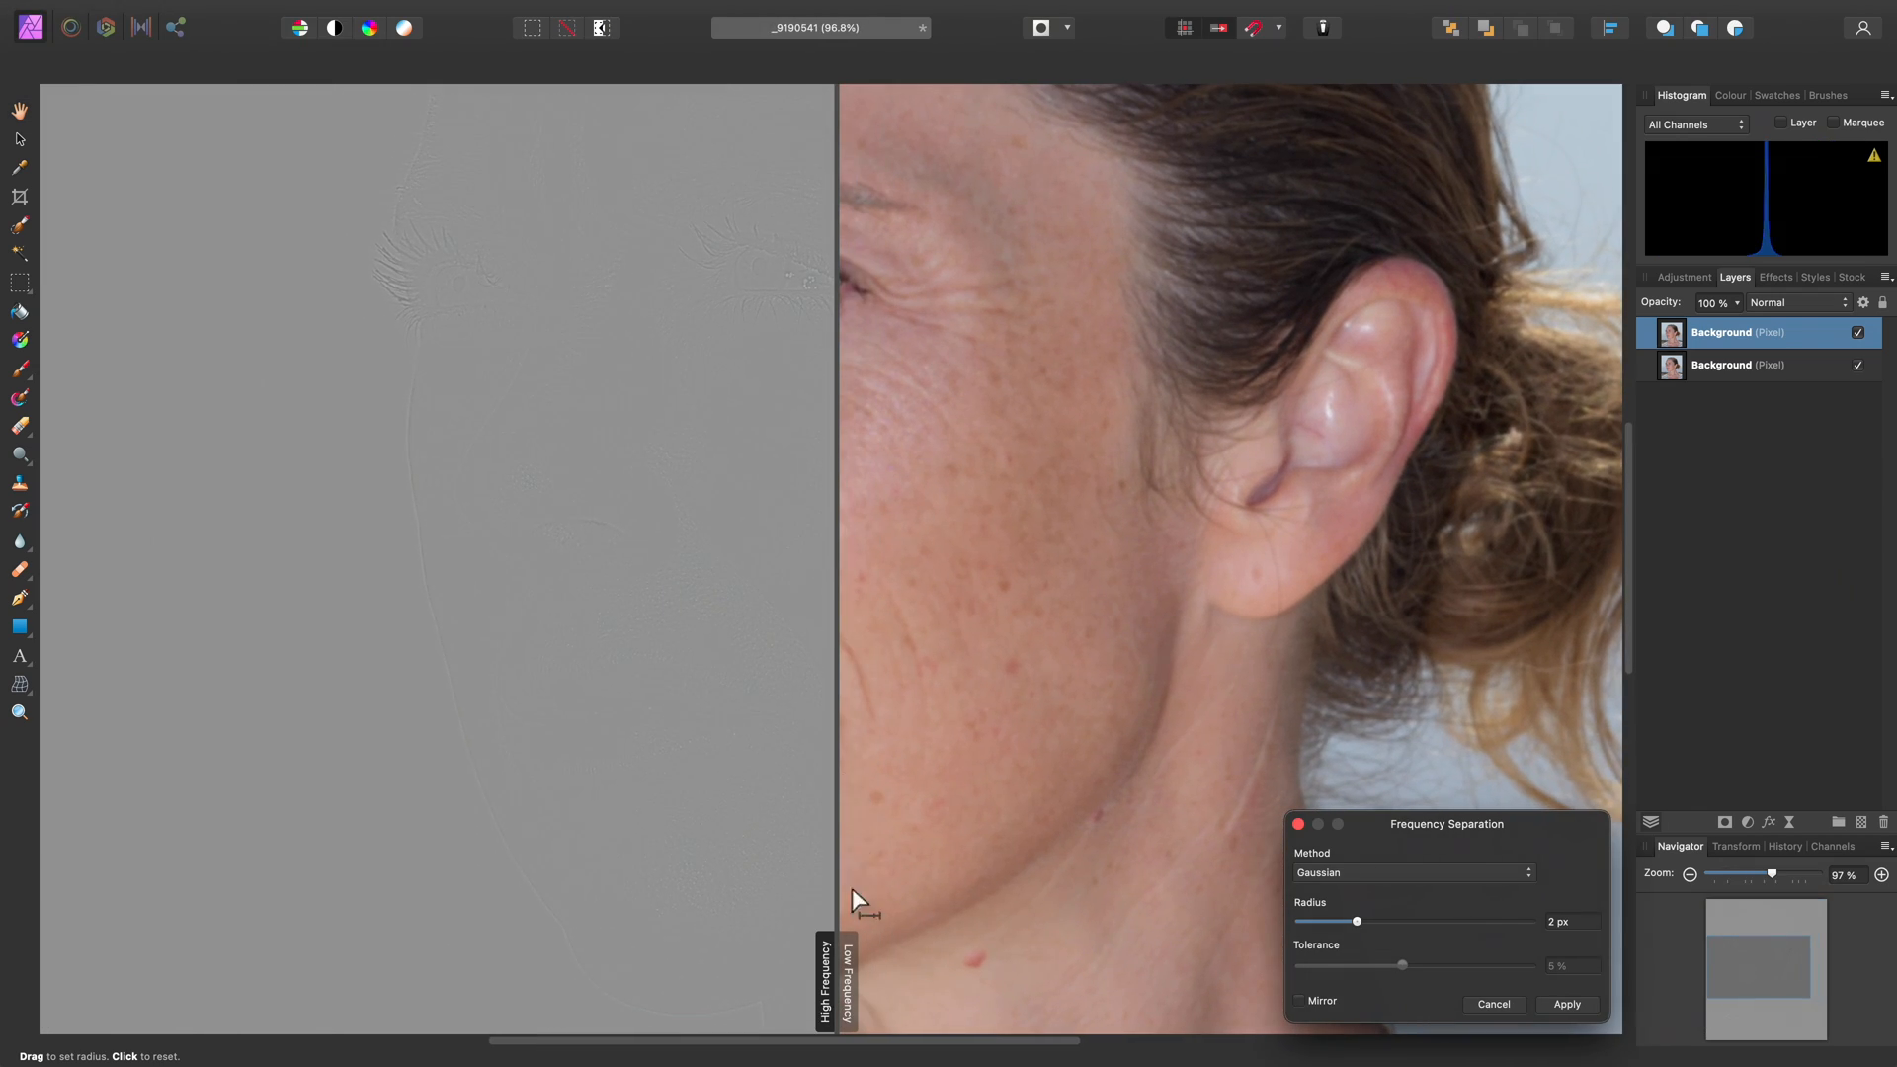
mouse_move(643, 470)
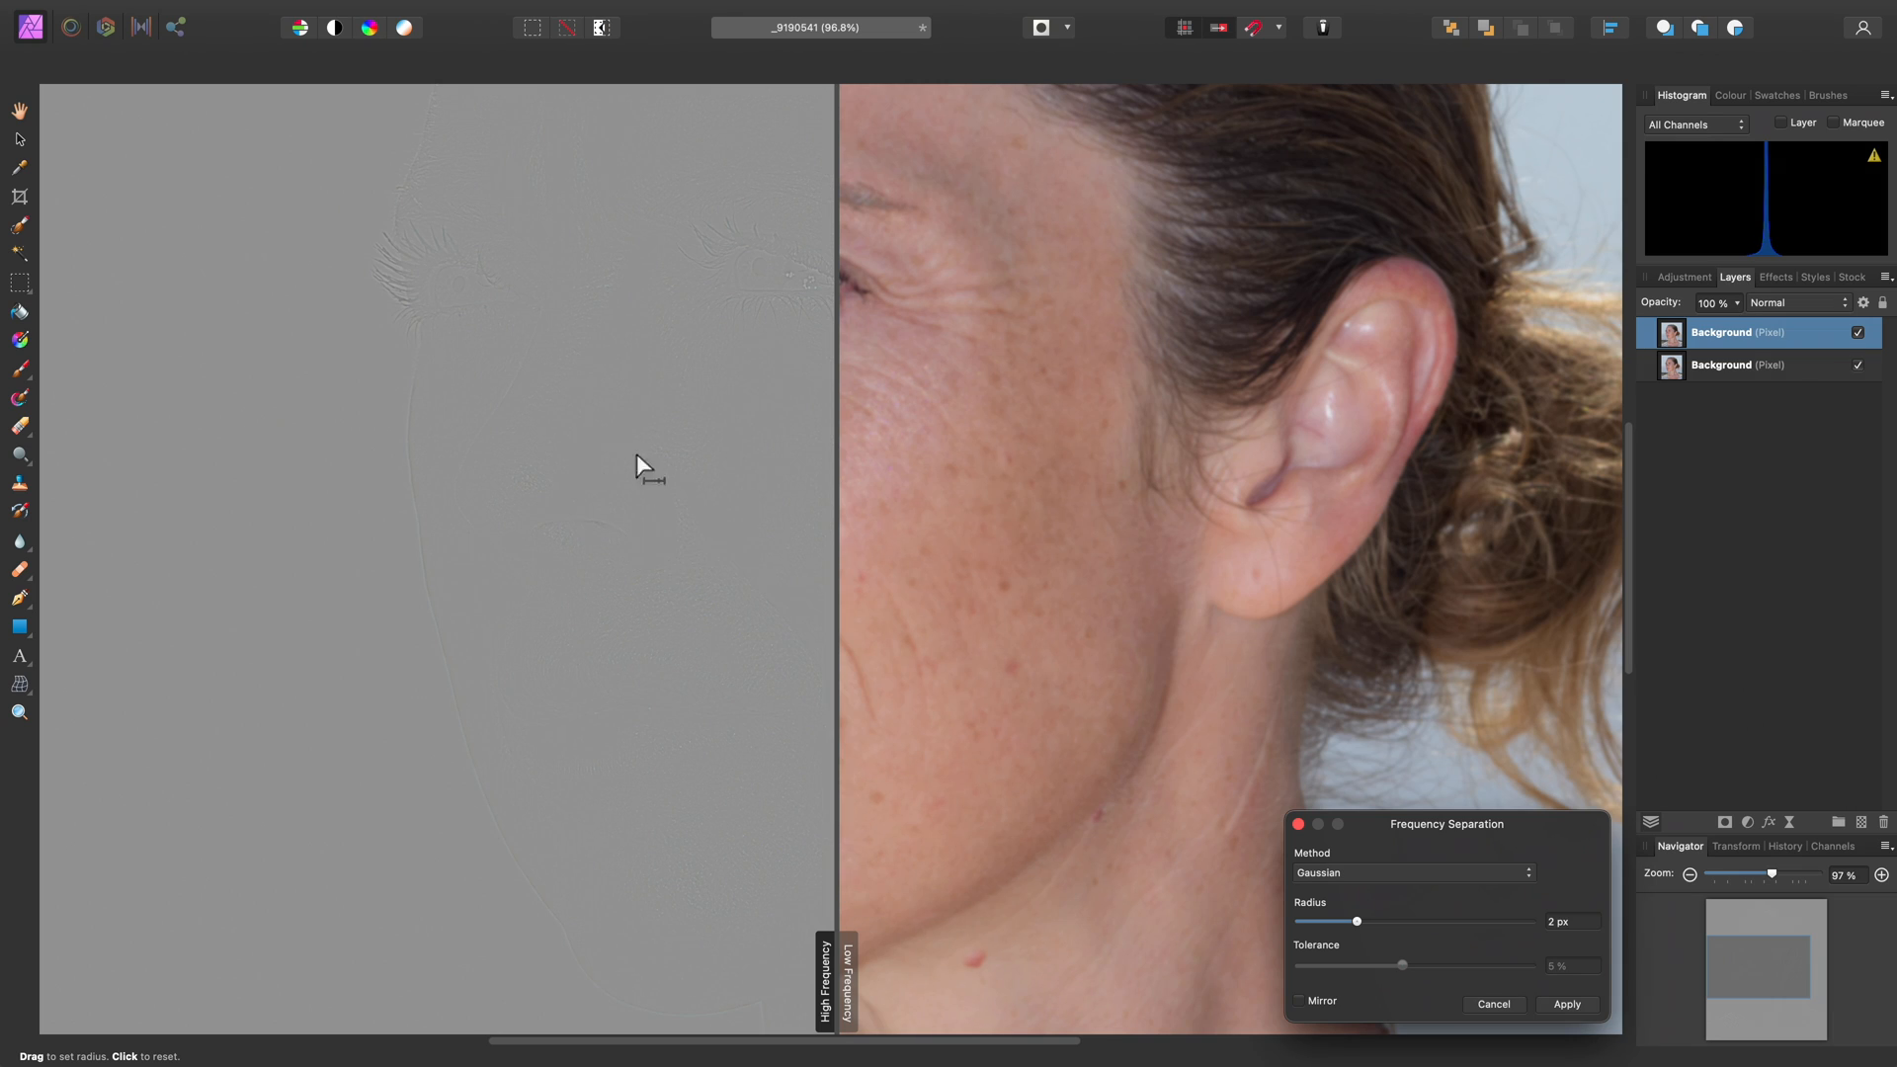
mouse_move(584, 481)
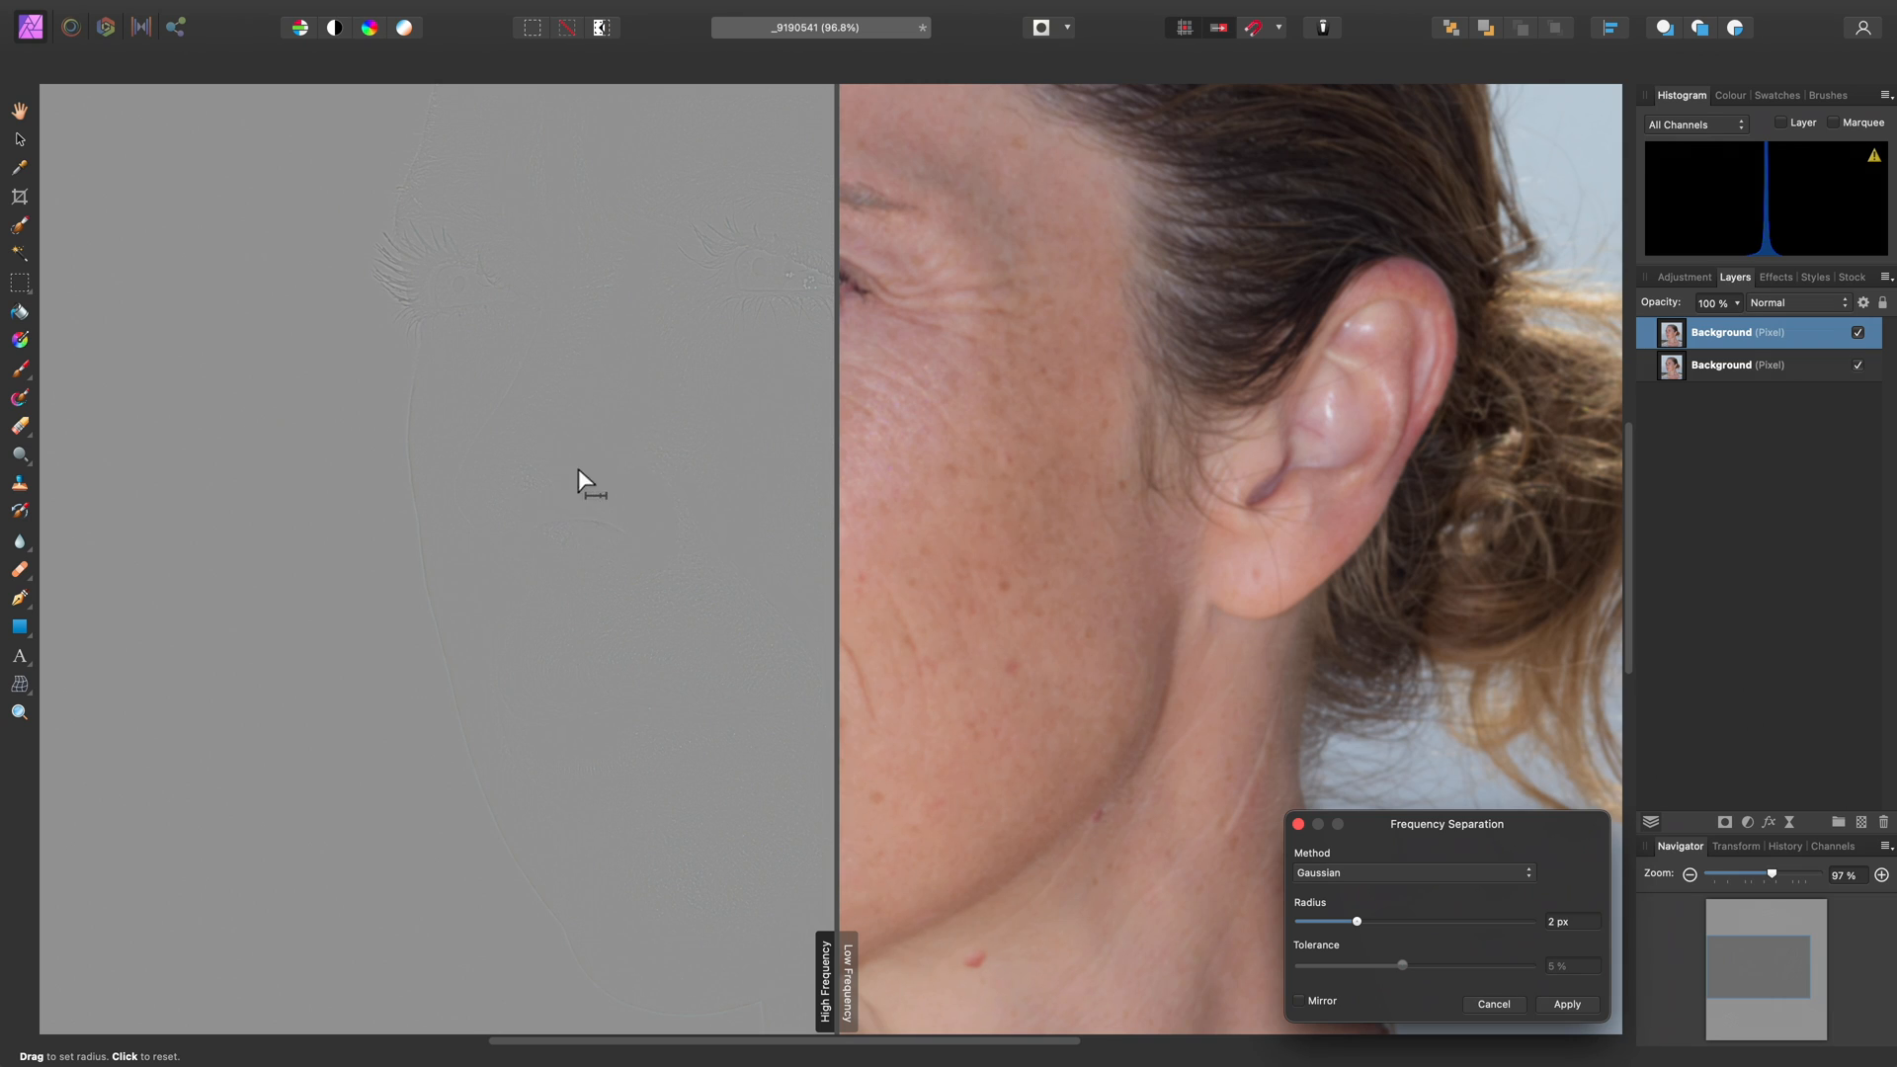
mouse_move(1043, 479)
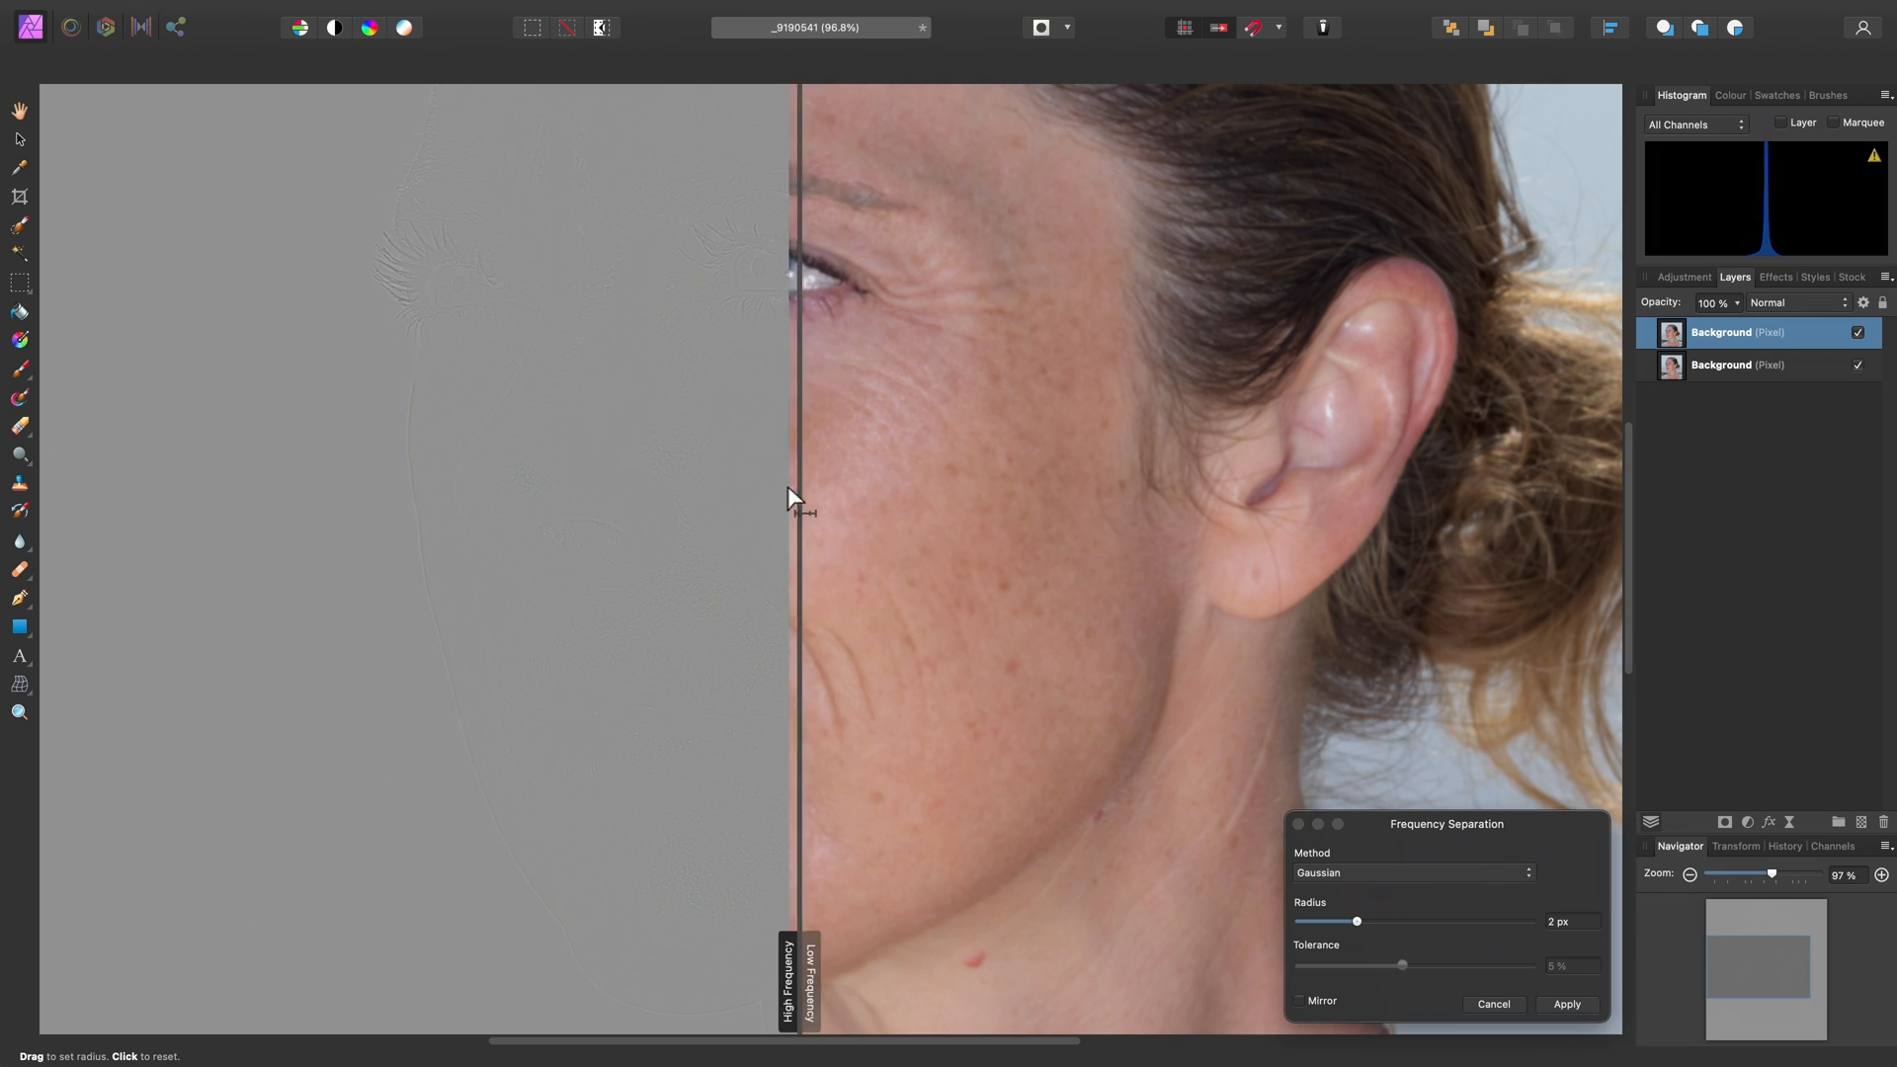
drag(799, 498, 1028, 557)
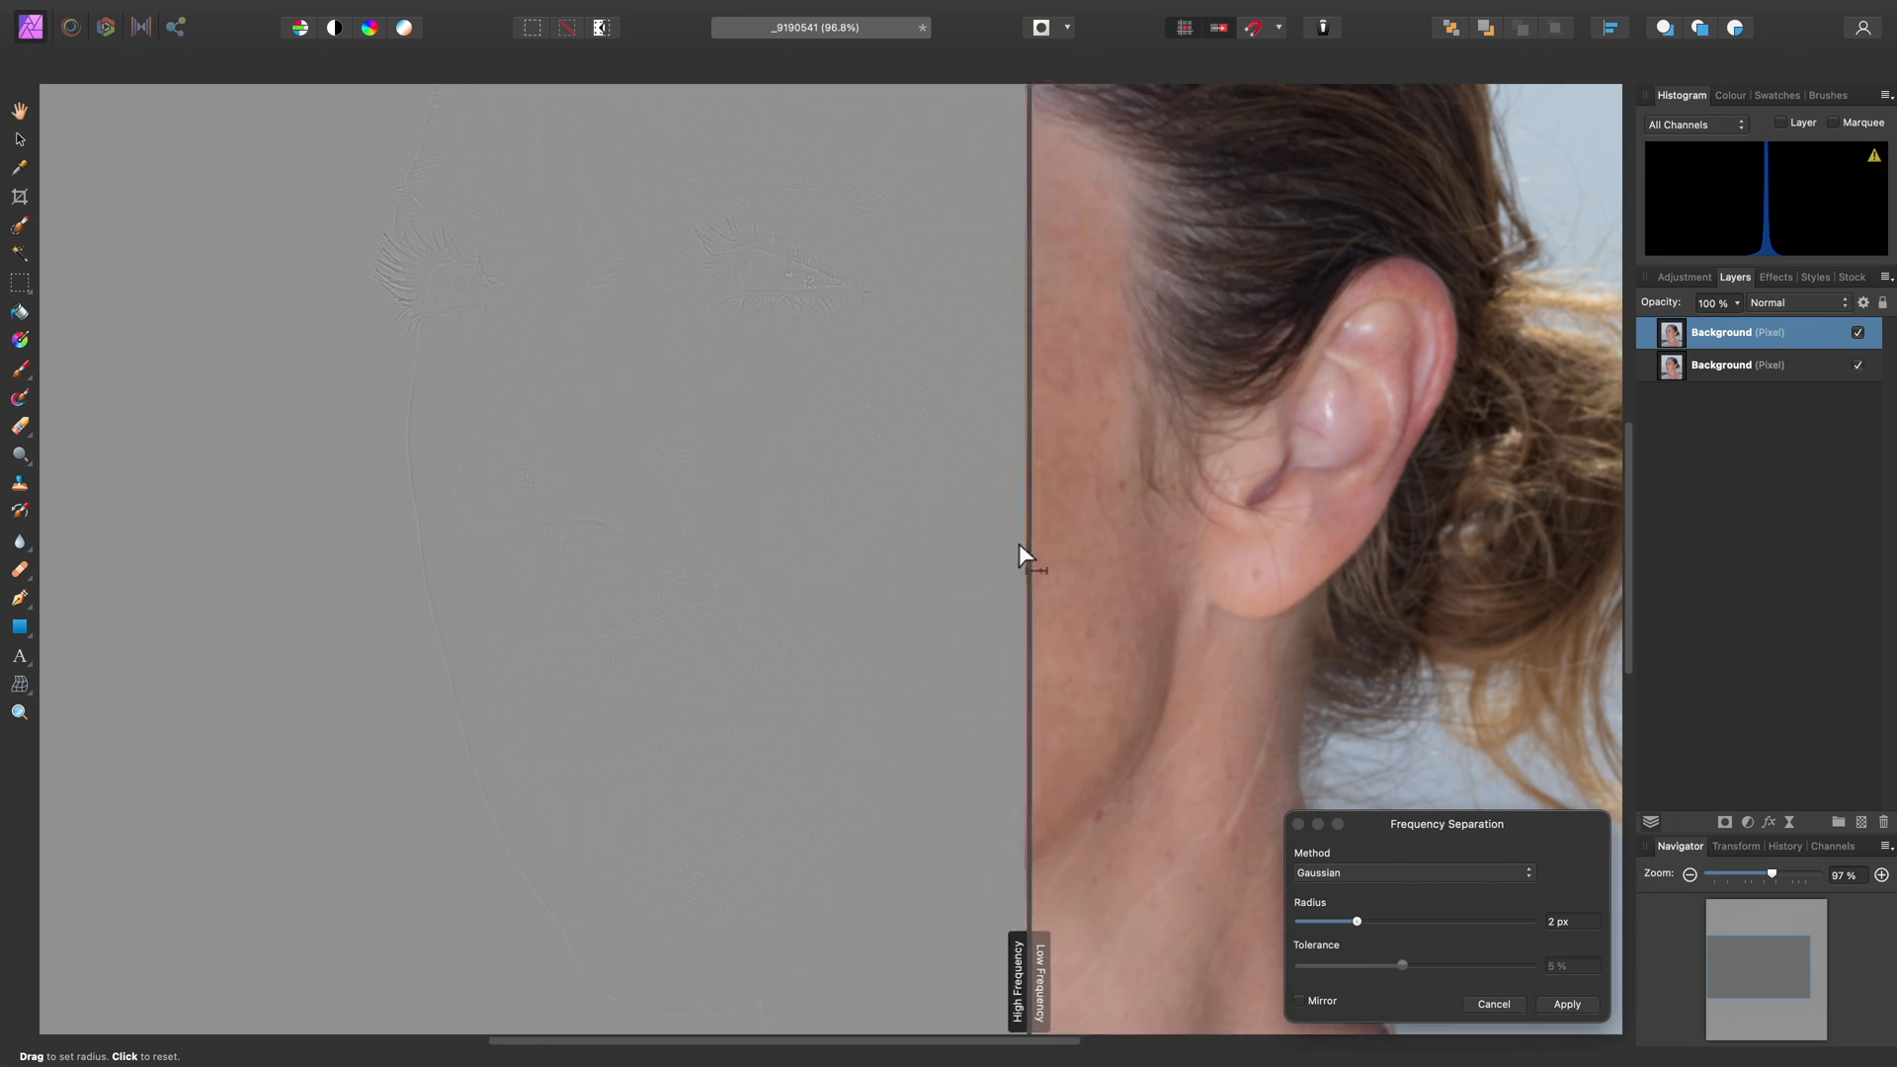
drag(1029, 556, 840, 569)
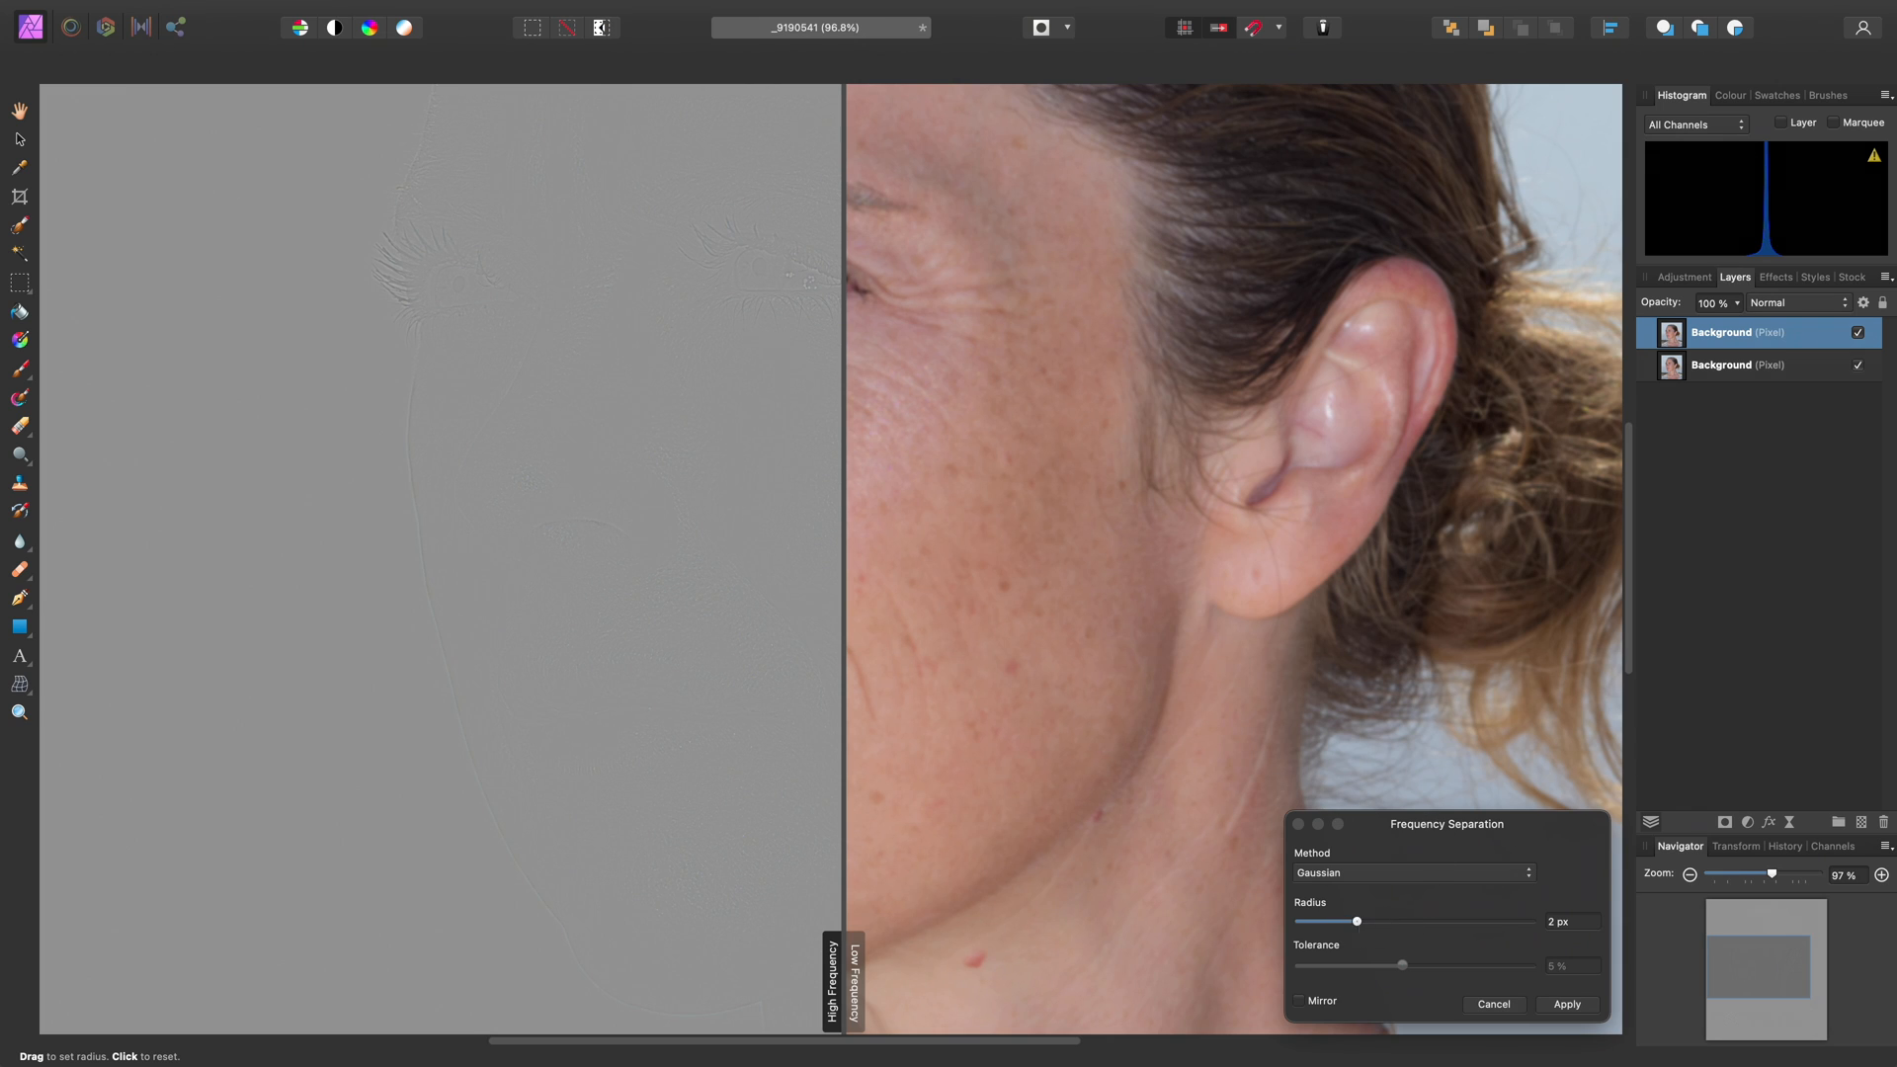
Push the Gaussian radius progressively higher, keeping Gaussian as the method
drag(1357, 922, 1401, 922)
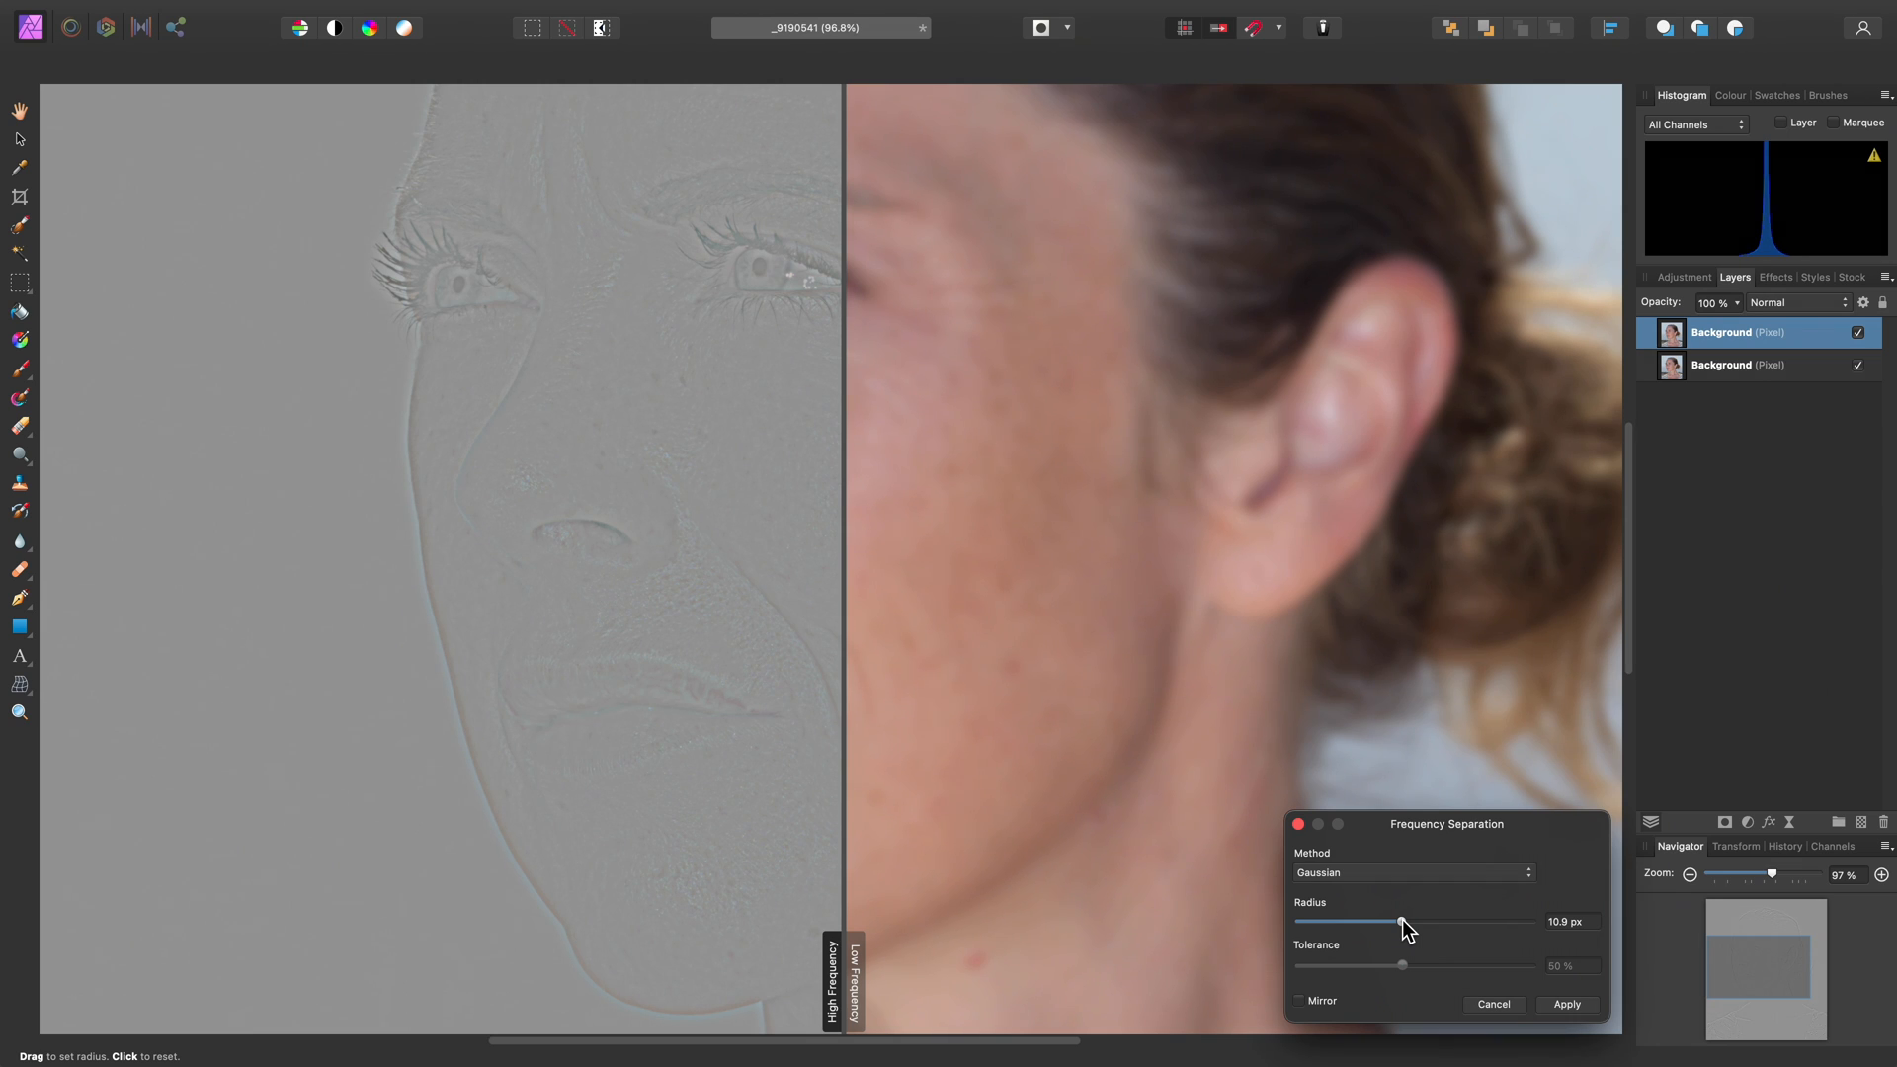
drag(1401, 921, 1416, 922)
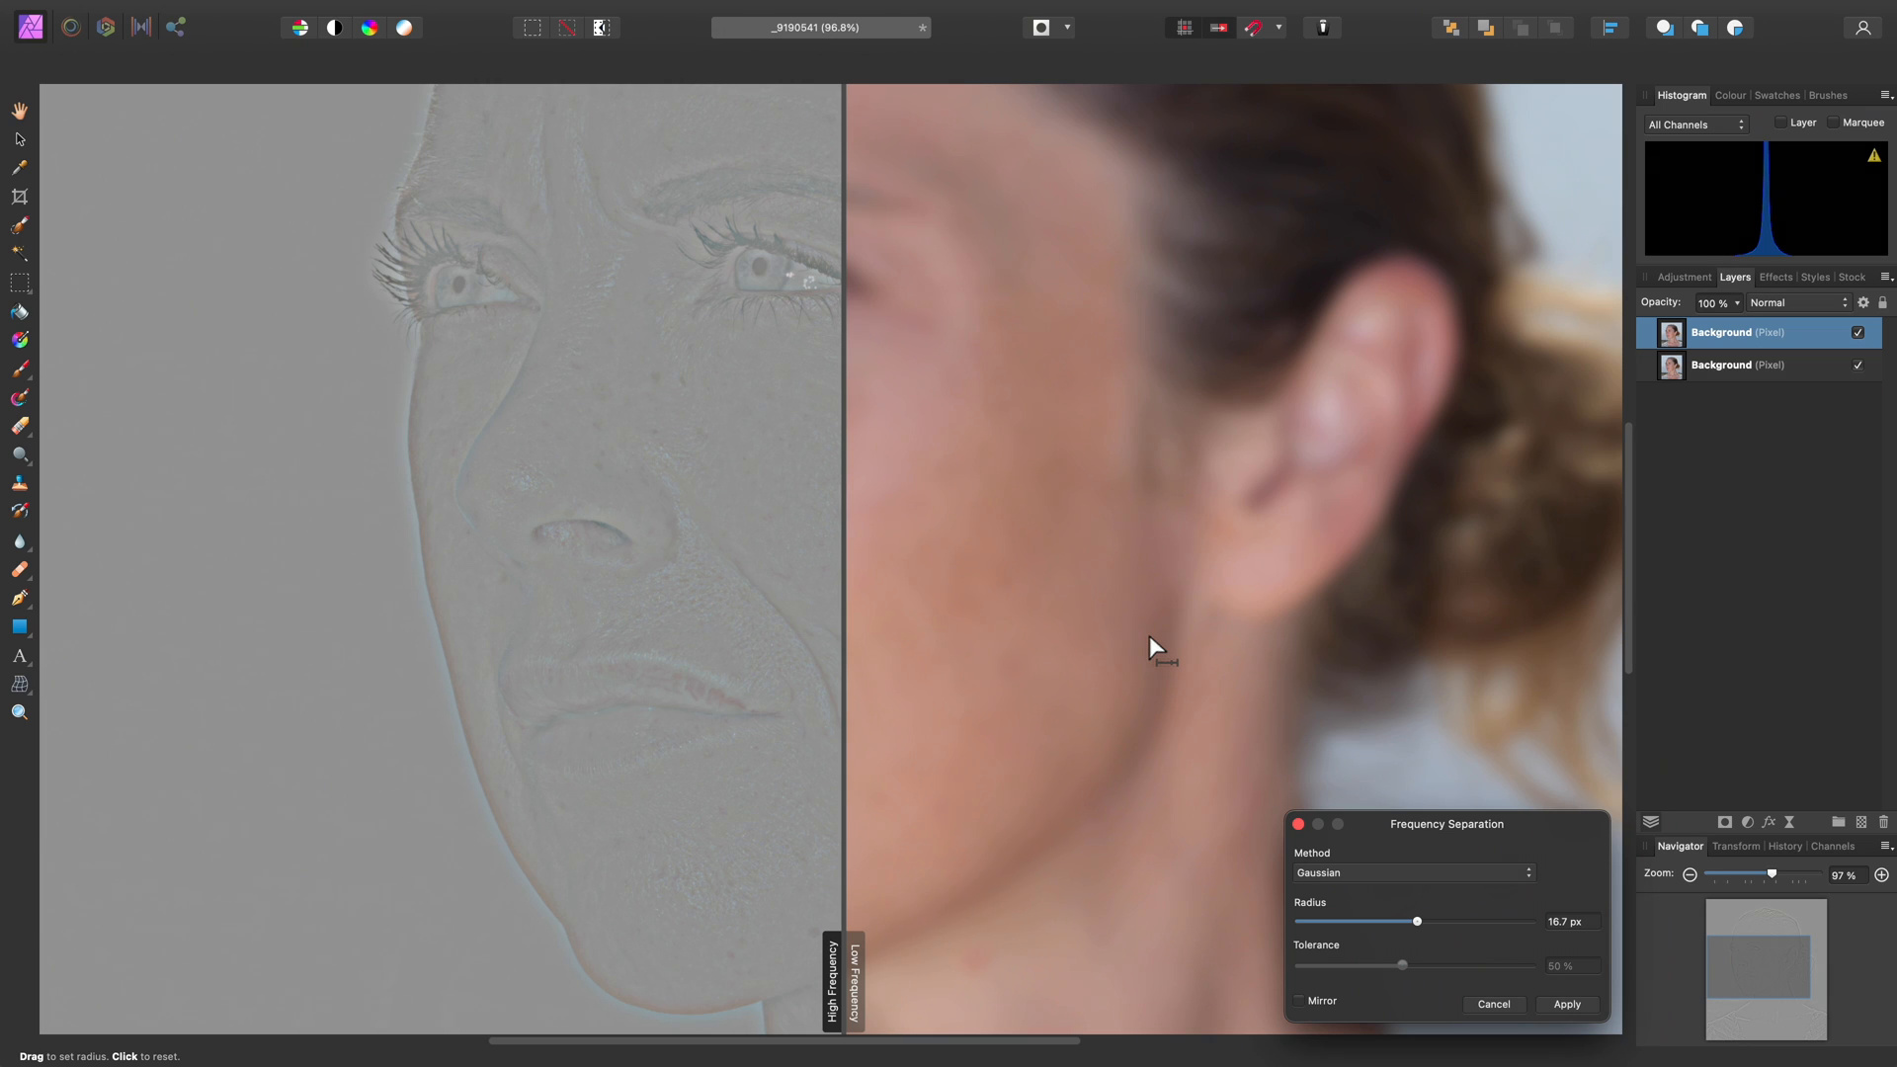
drag(1415, 922, 1428, 922)
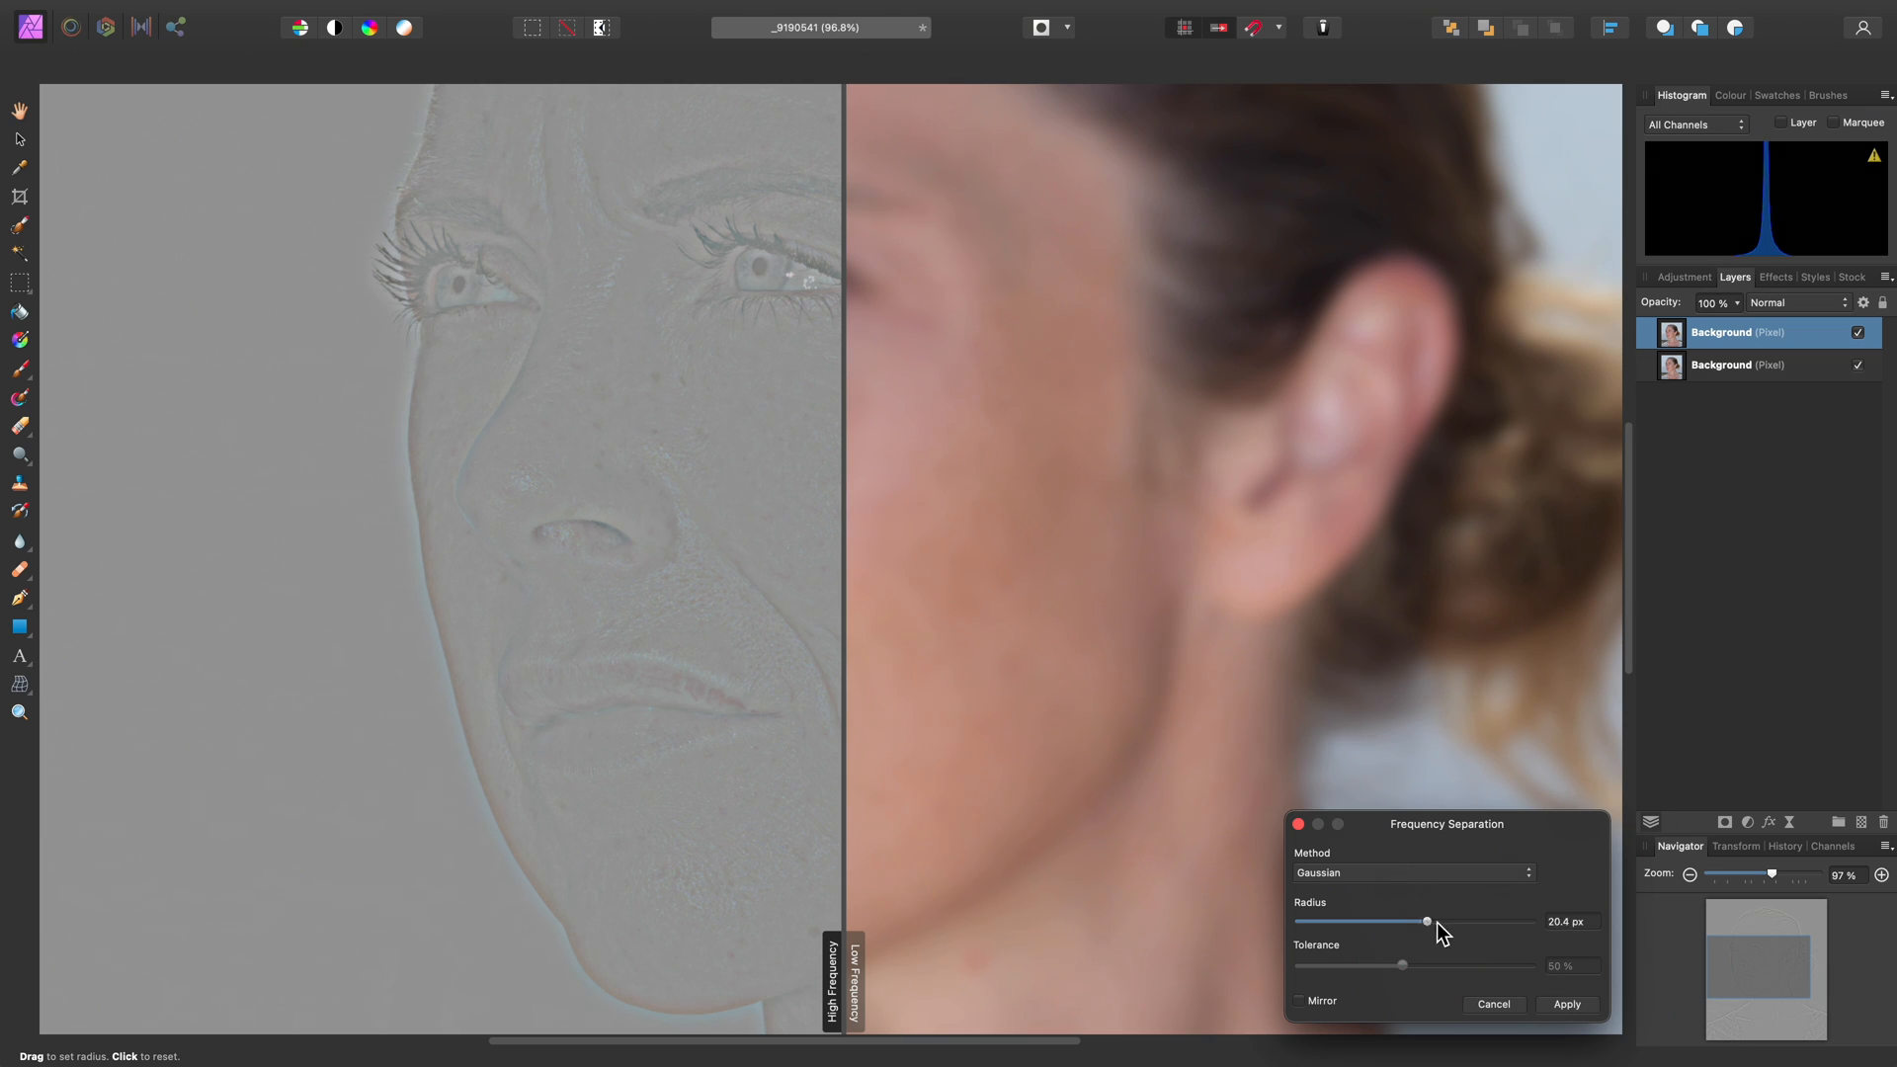
drag(1427, 921, 1476, 921)
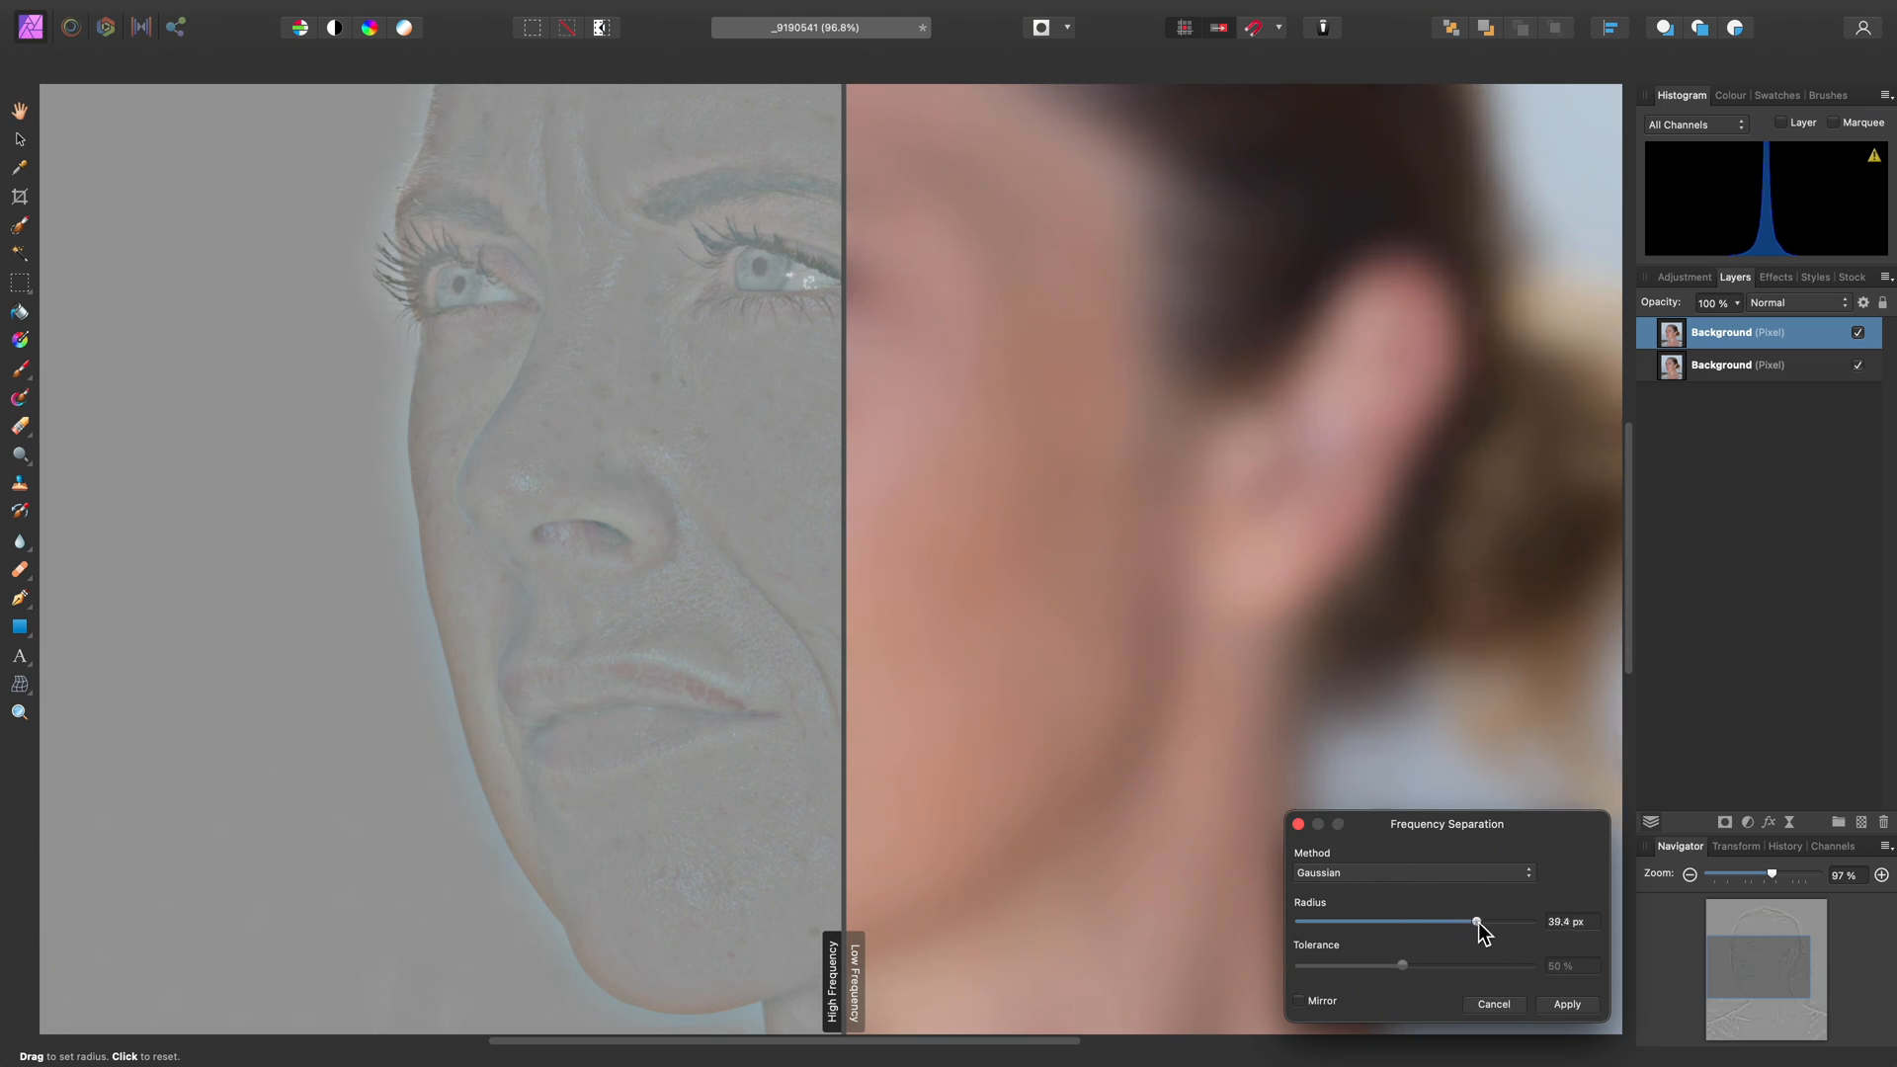
drag(1475, 922, 1495, 922)
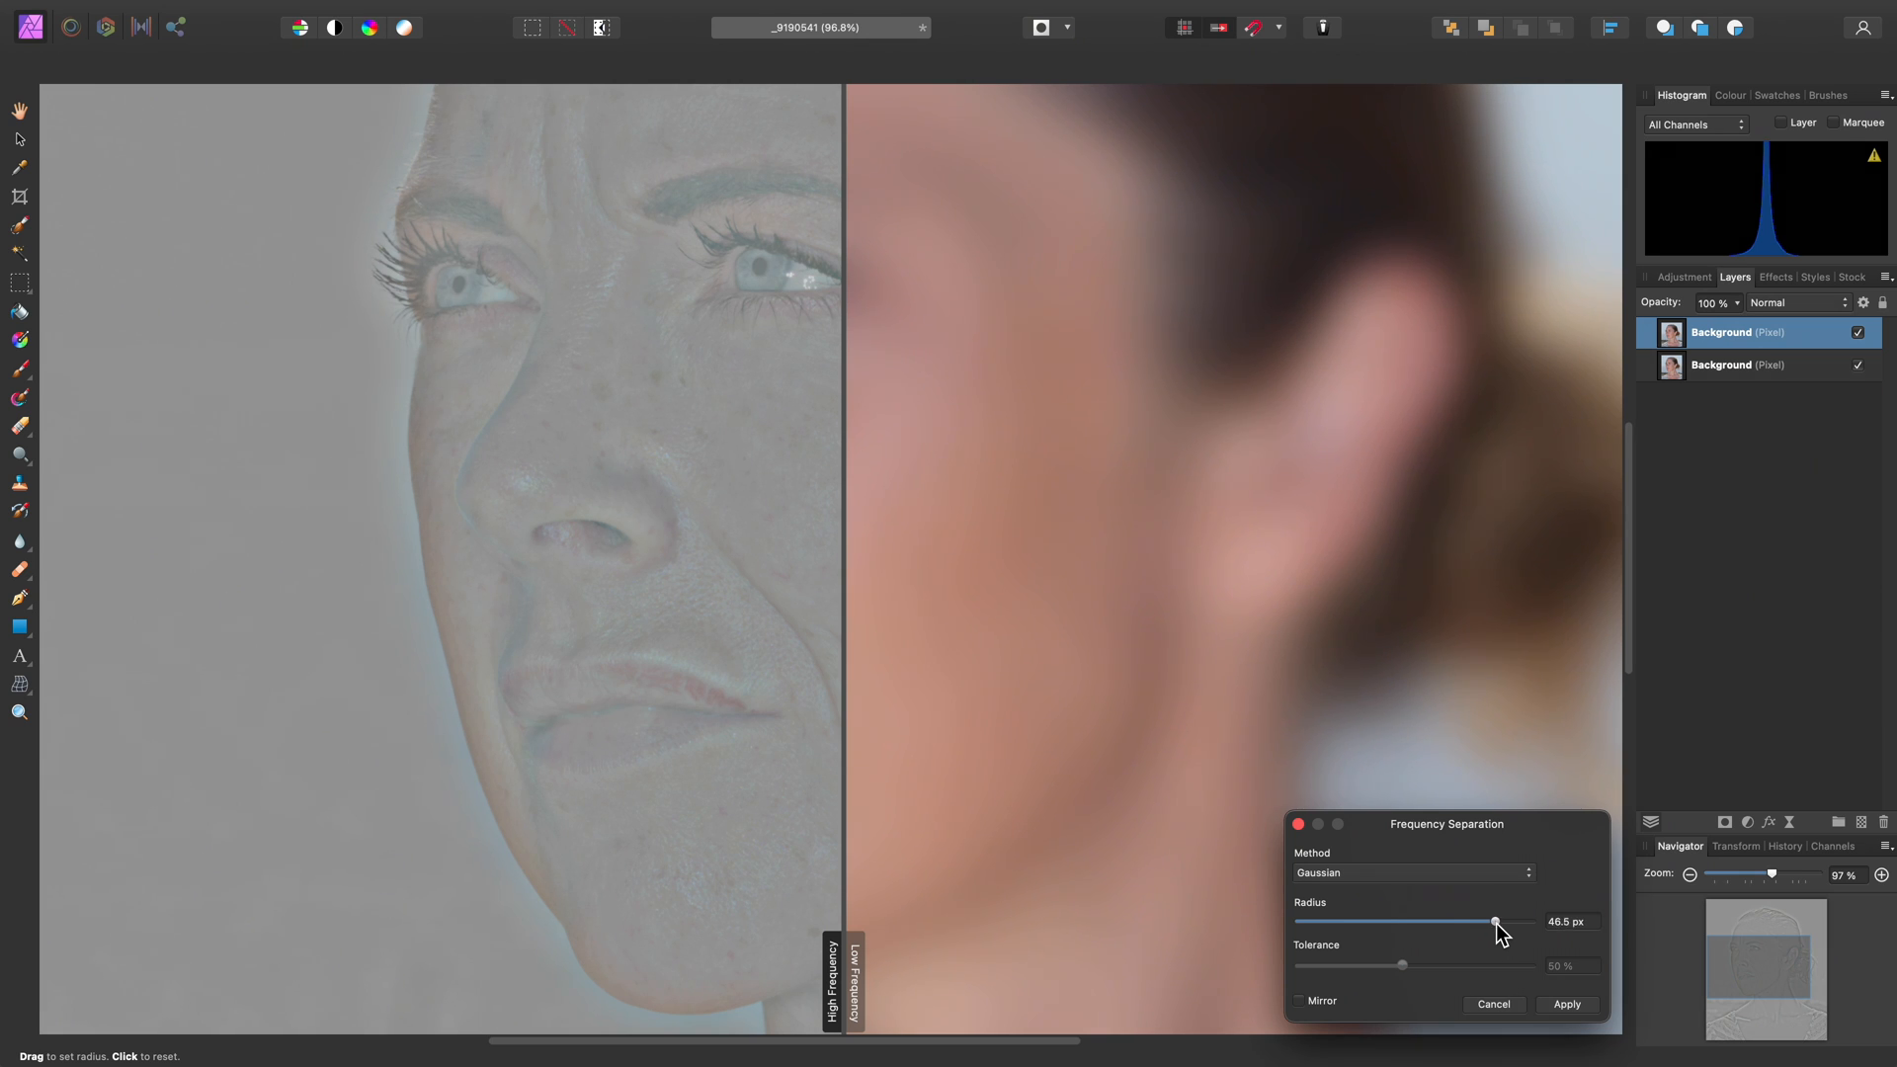
drag(1494, 922, 1513, 922)
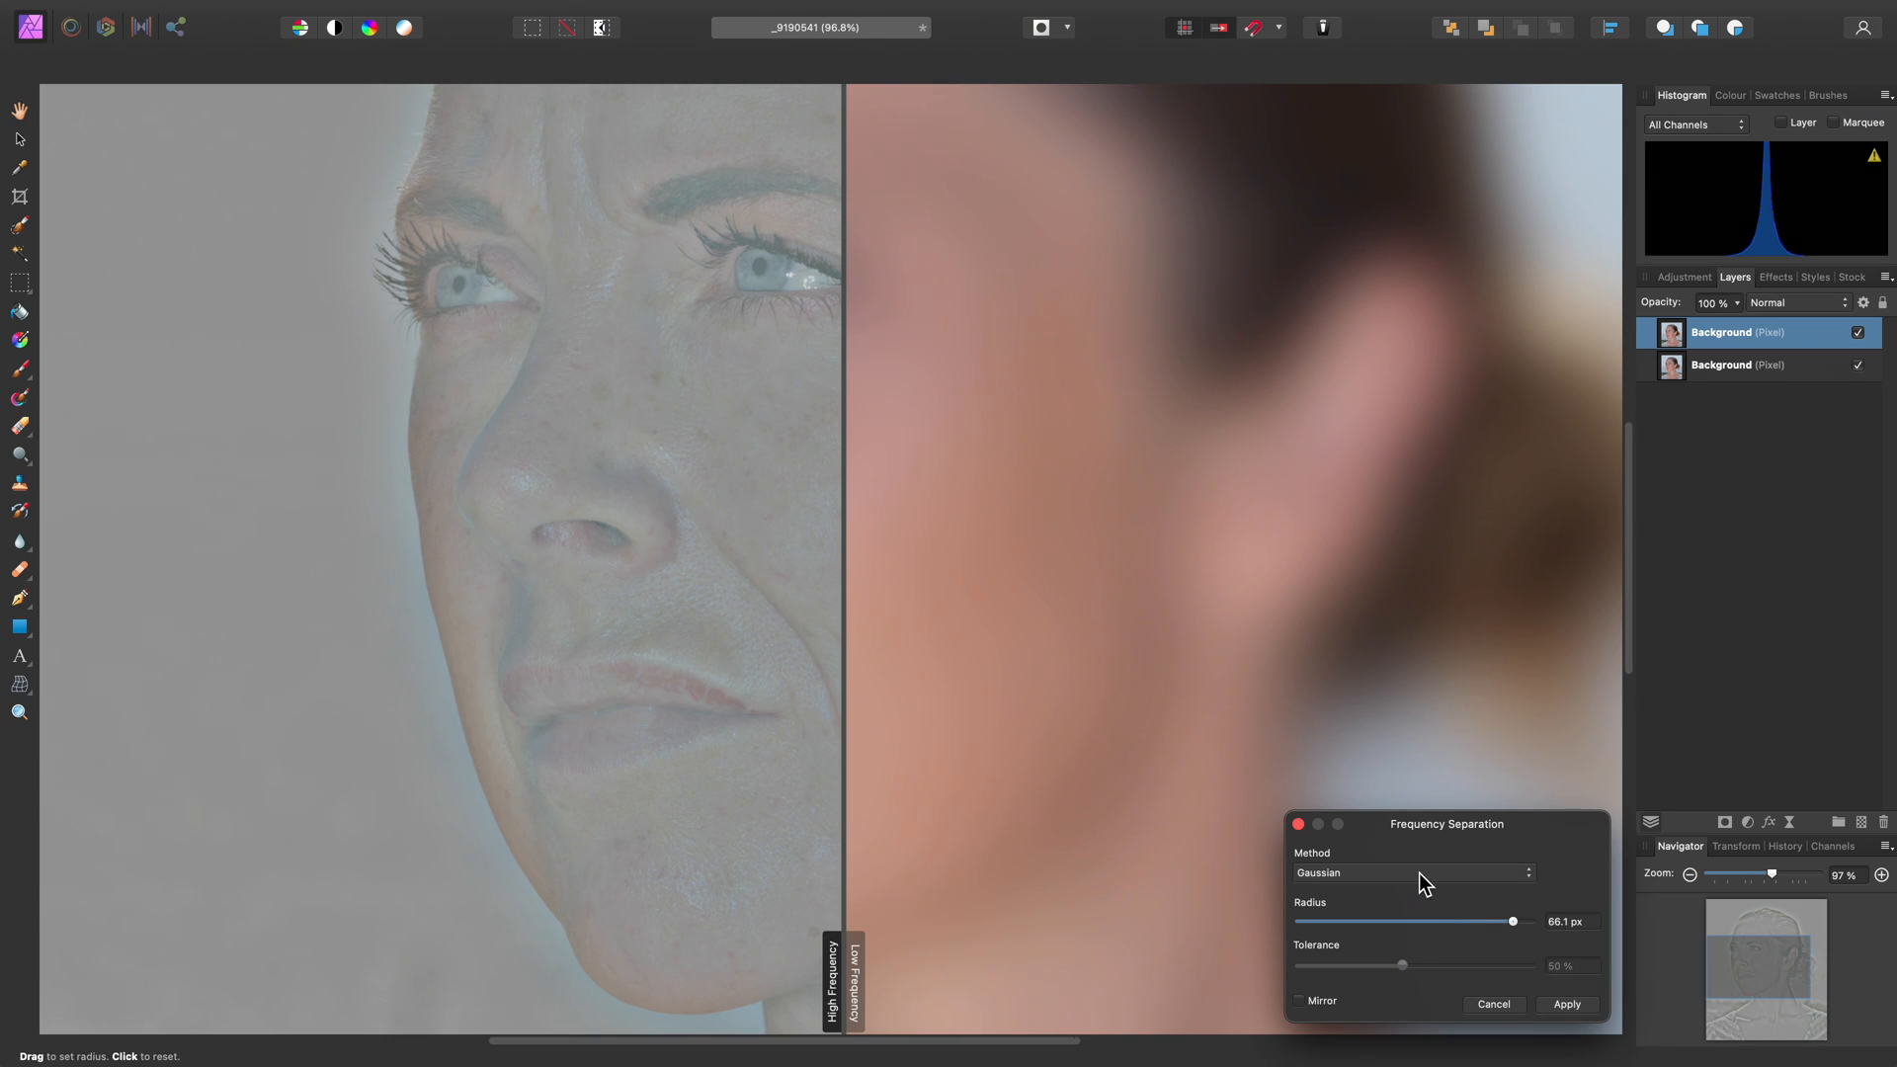
click(1411, 873)
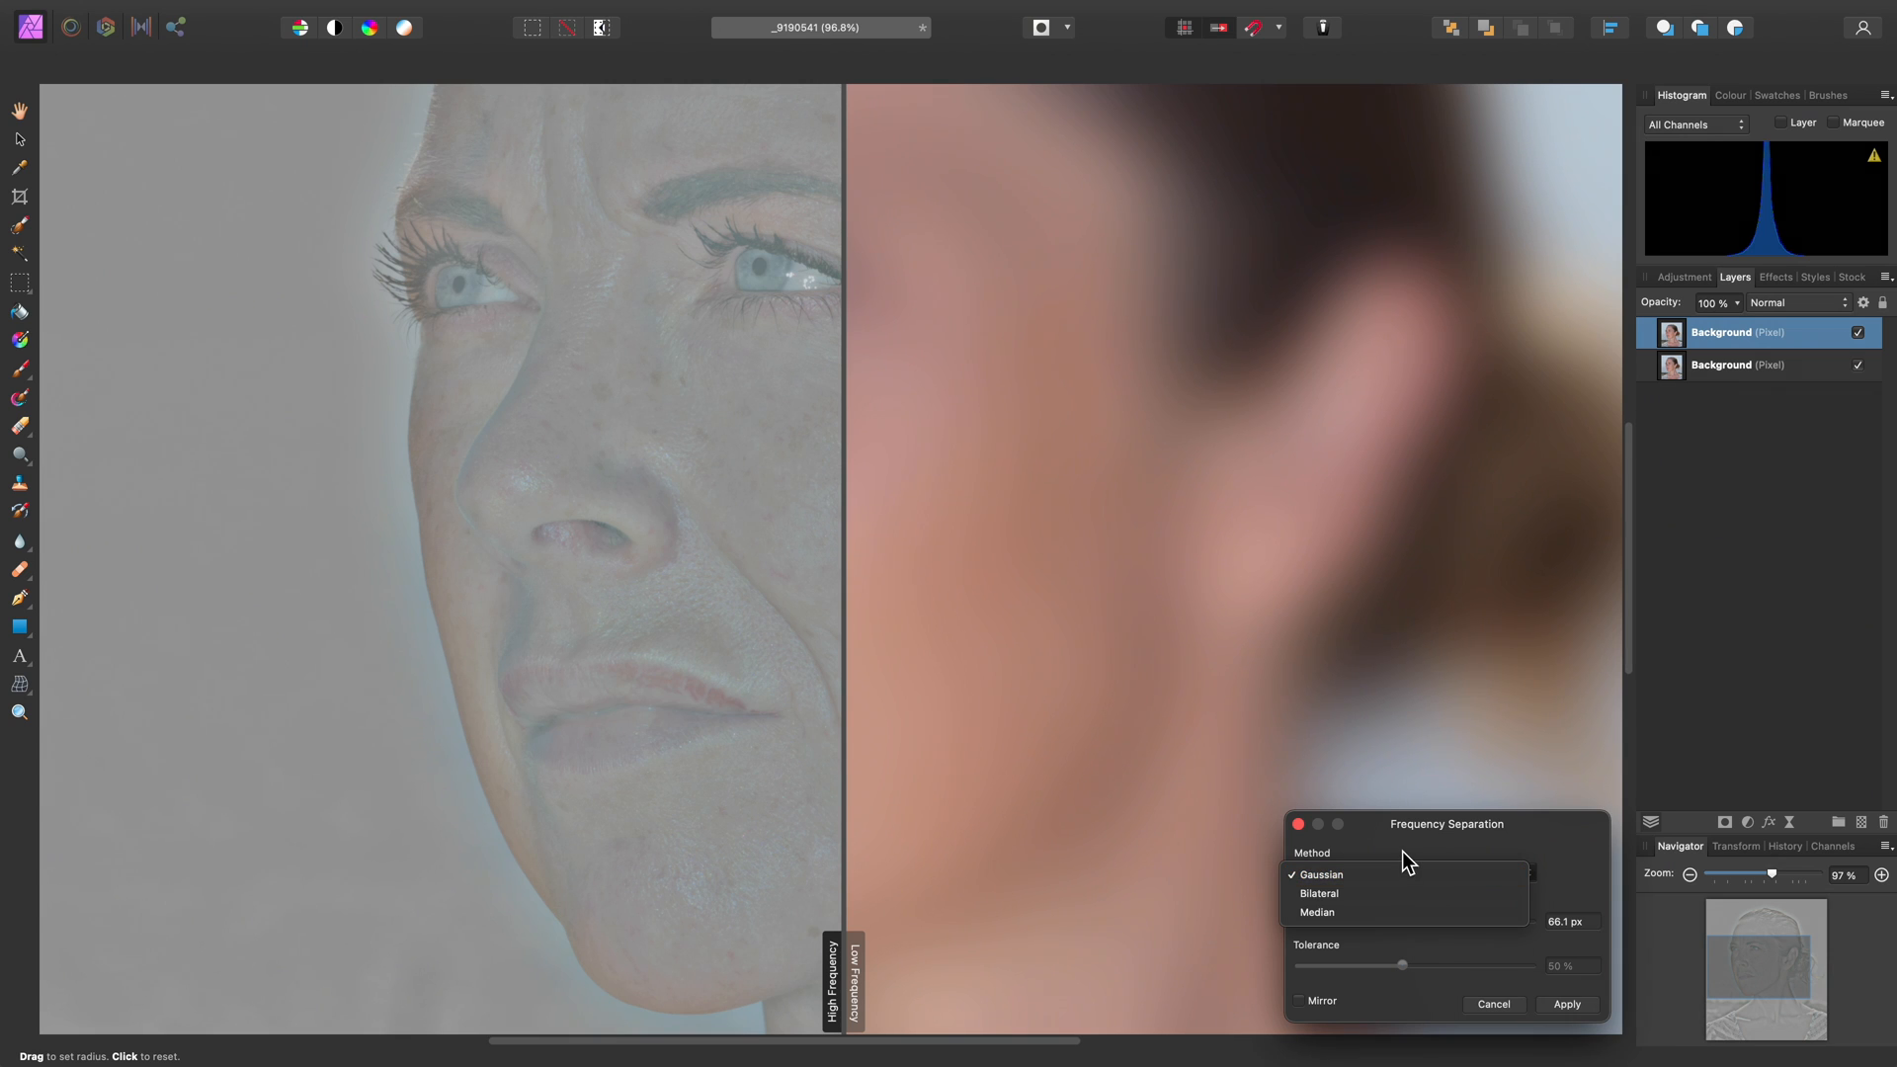
click(1320, 873)
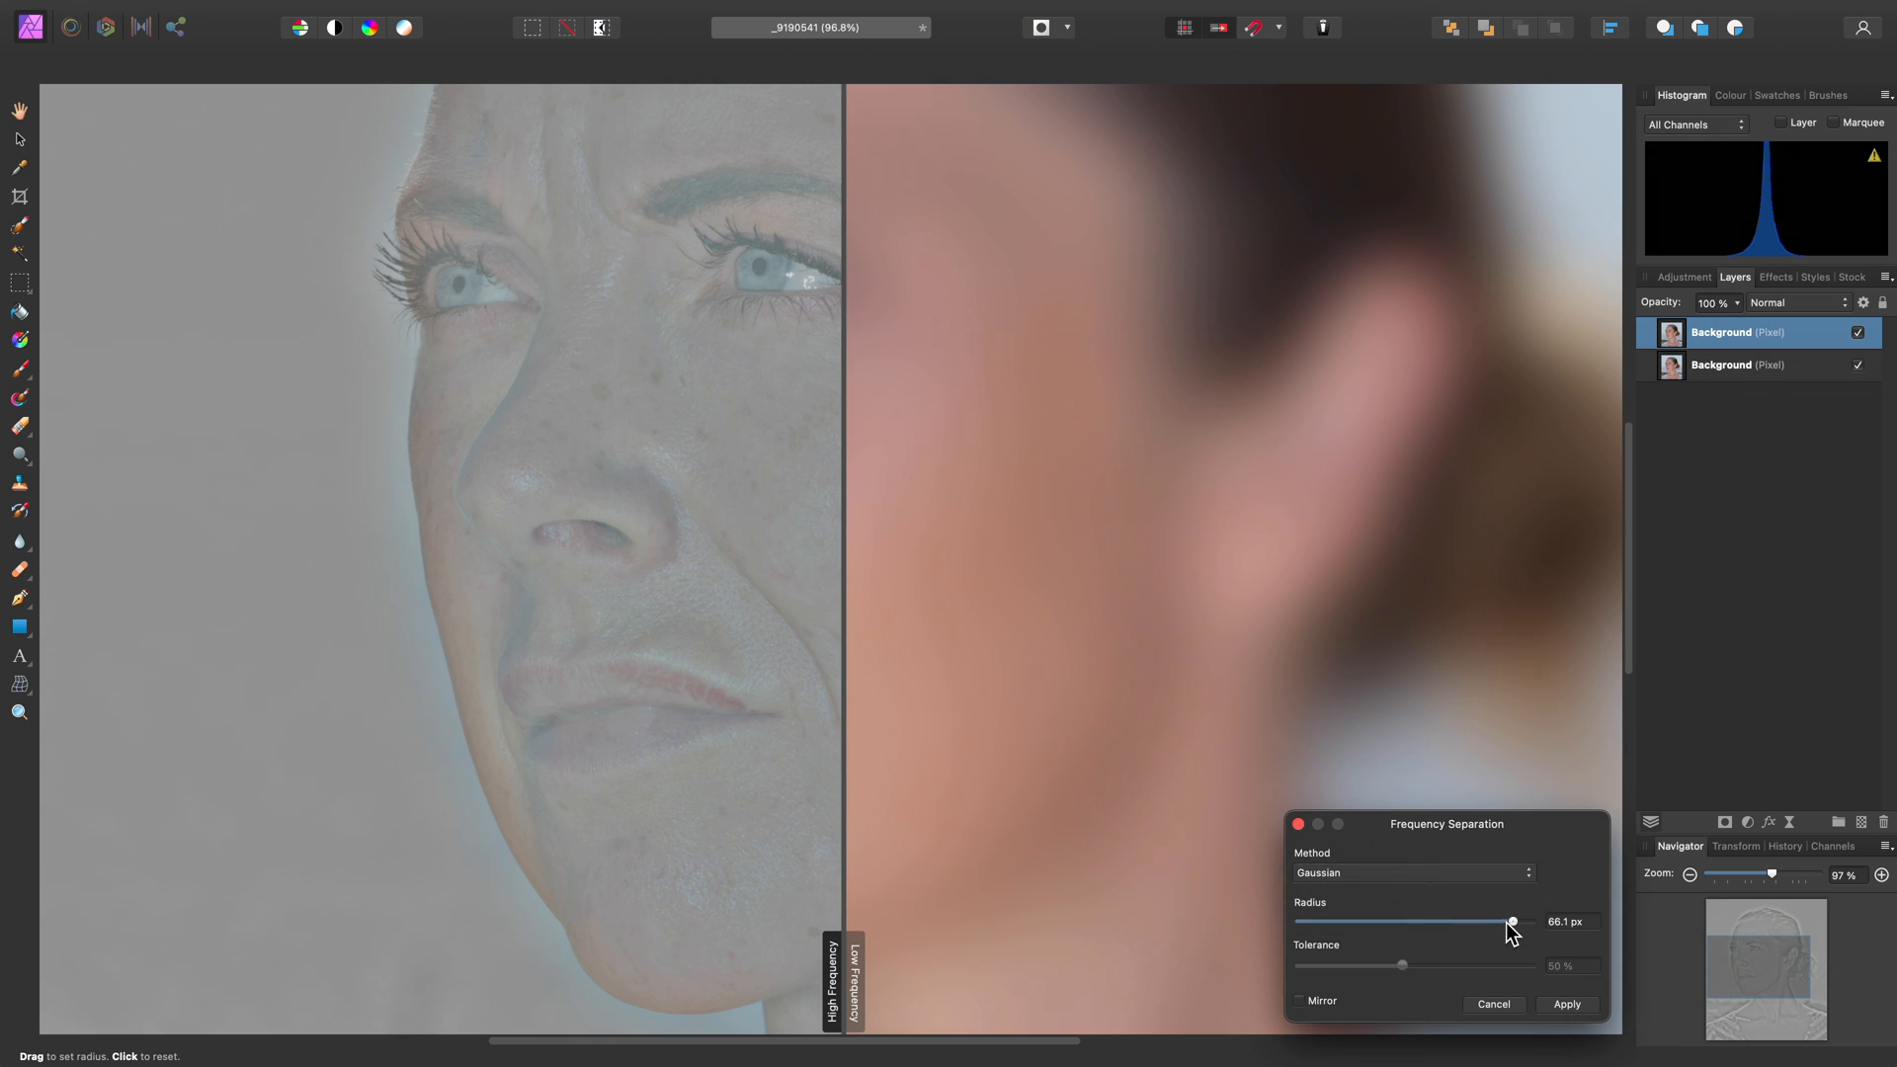
Sweep the radius down and back up while checking the eye, settling near 29.6 px
drag(1513, 922, 1467, 922)
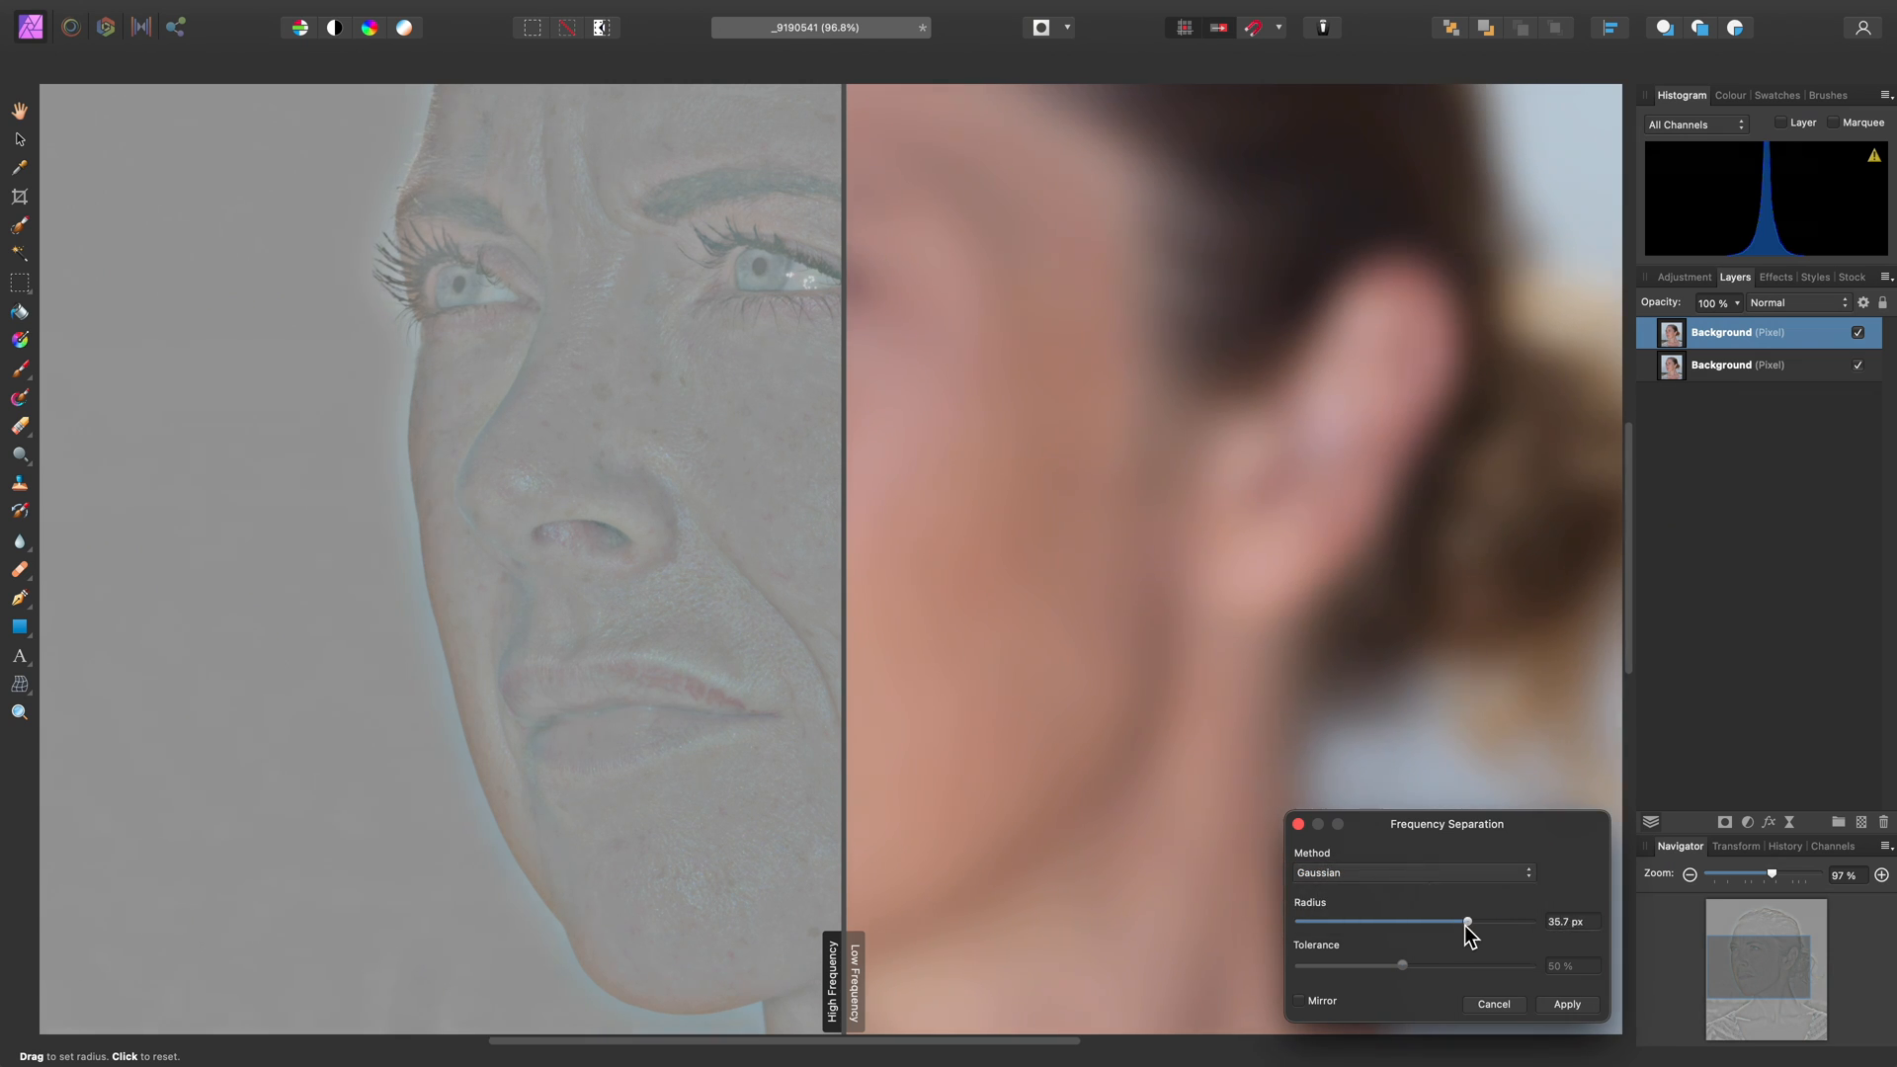
drag(1468, 921, 1402, 922)
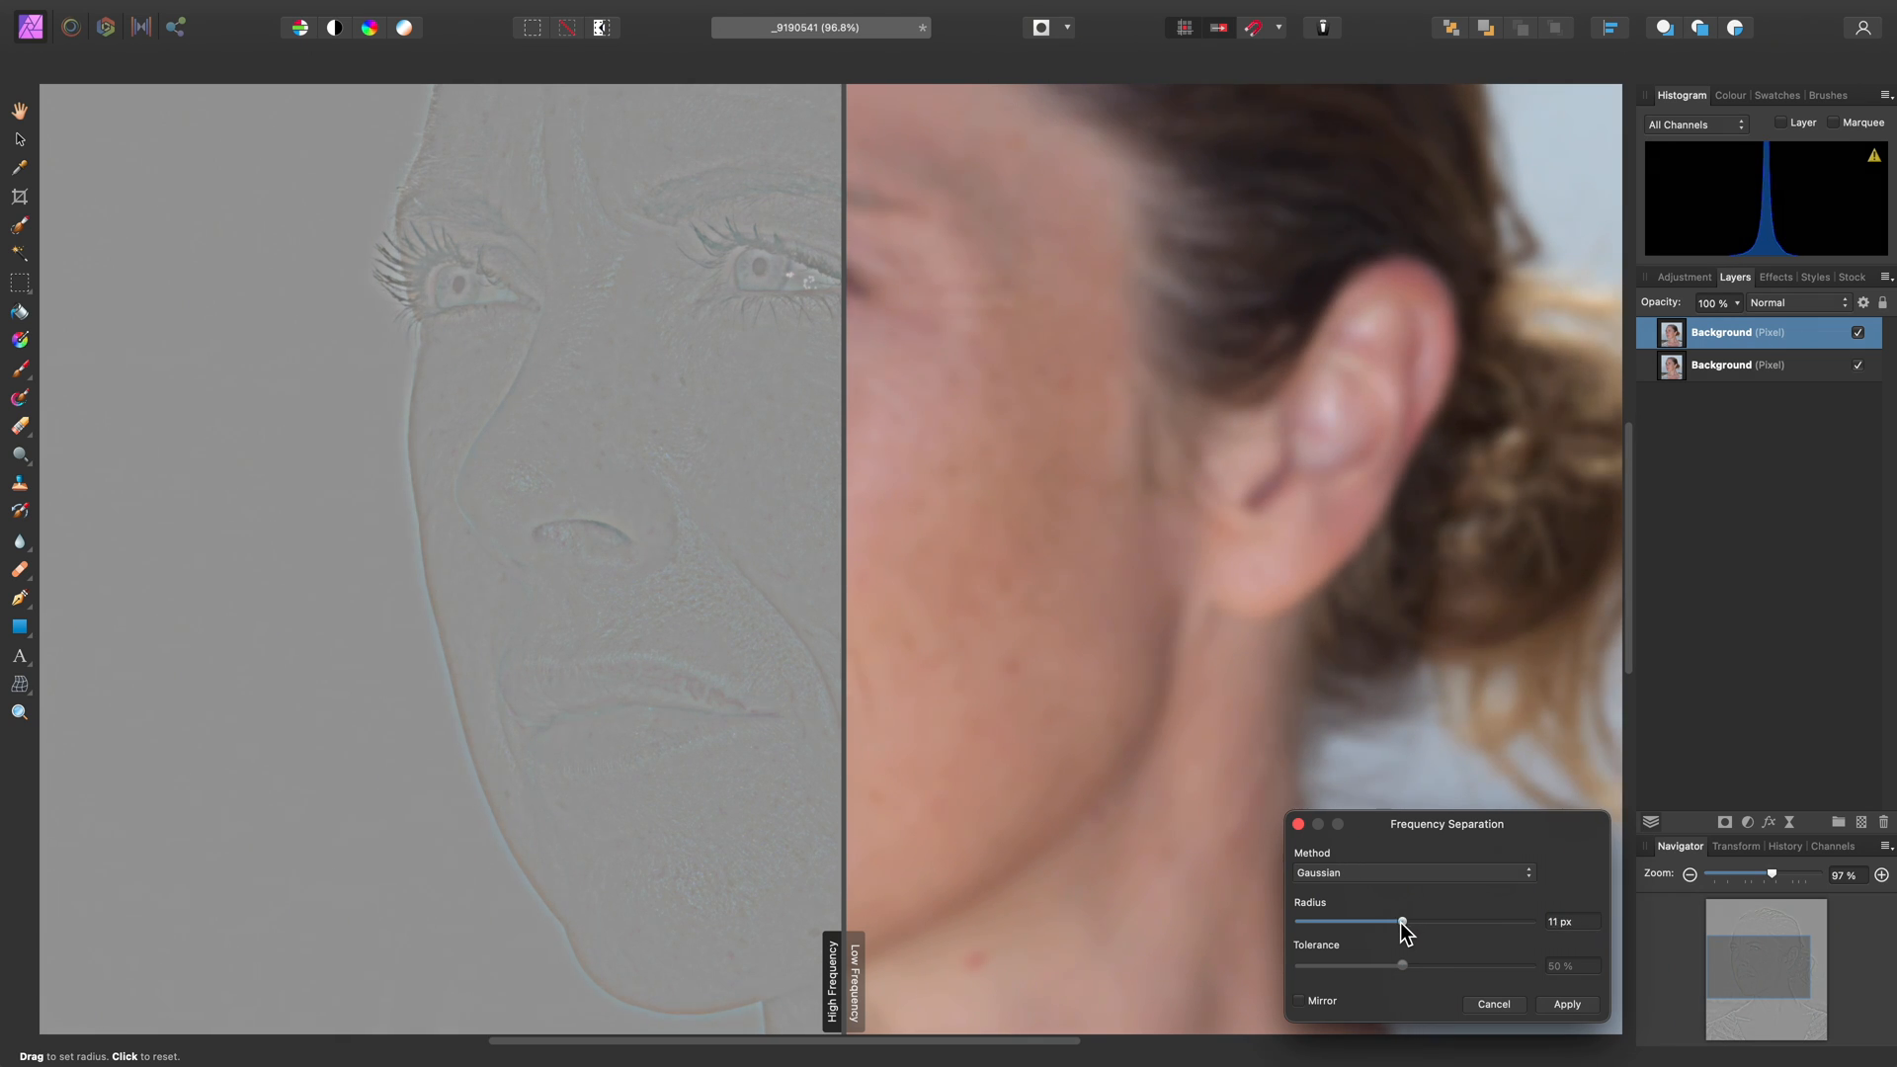
drag(1402, 923, 1389, 923)
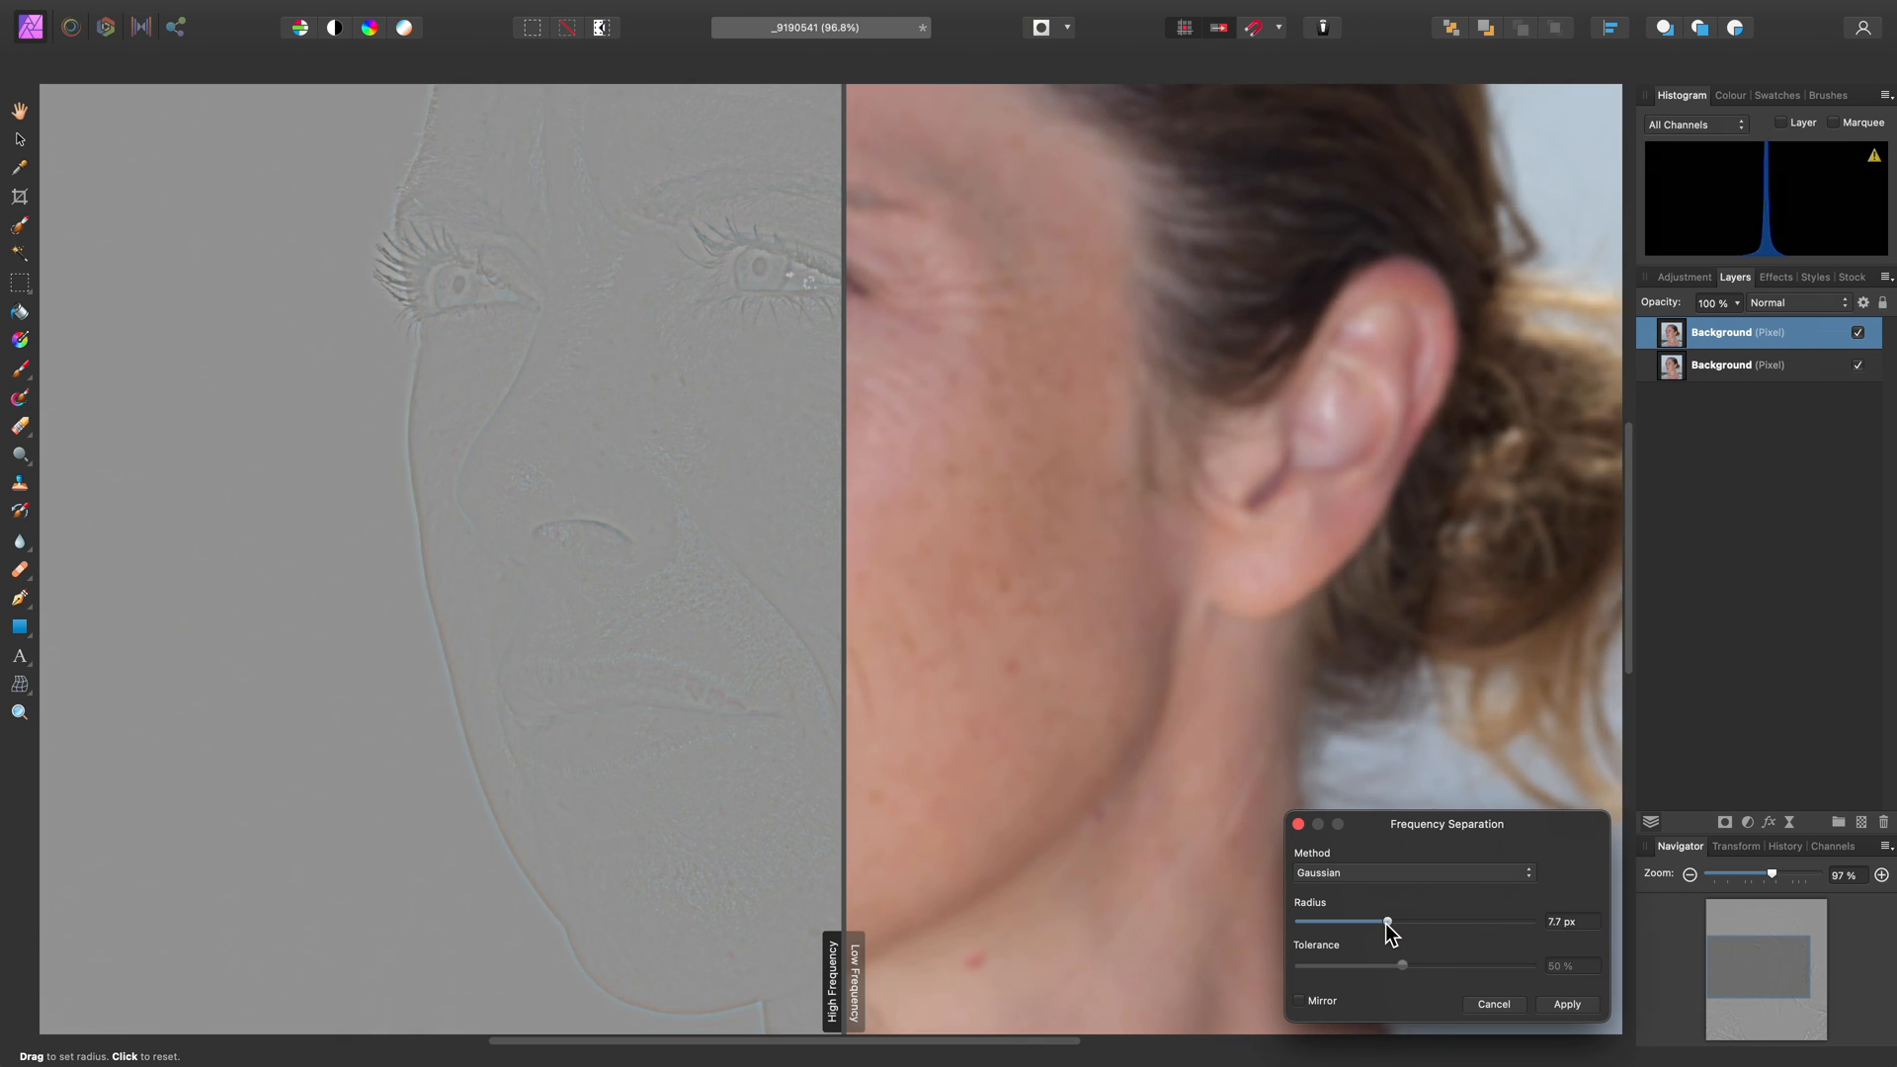
drag(1387, 923, 1417, 923)
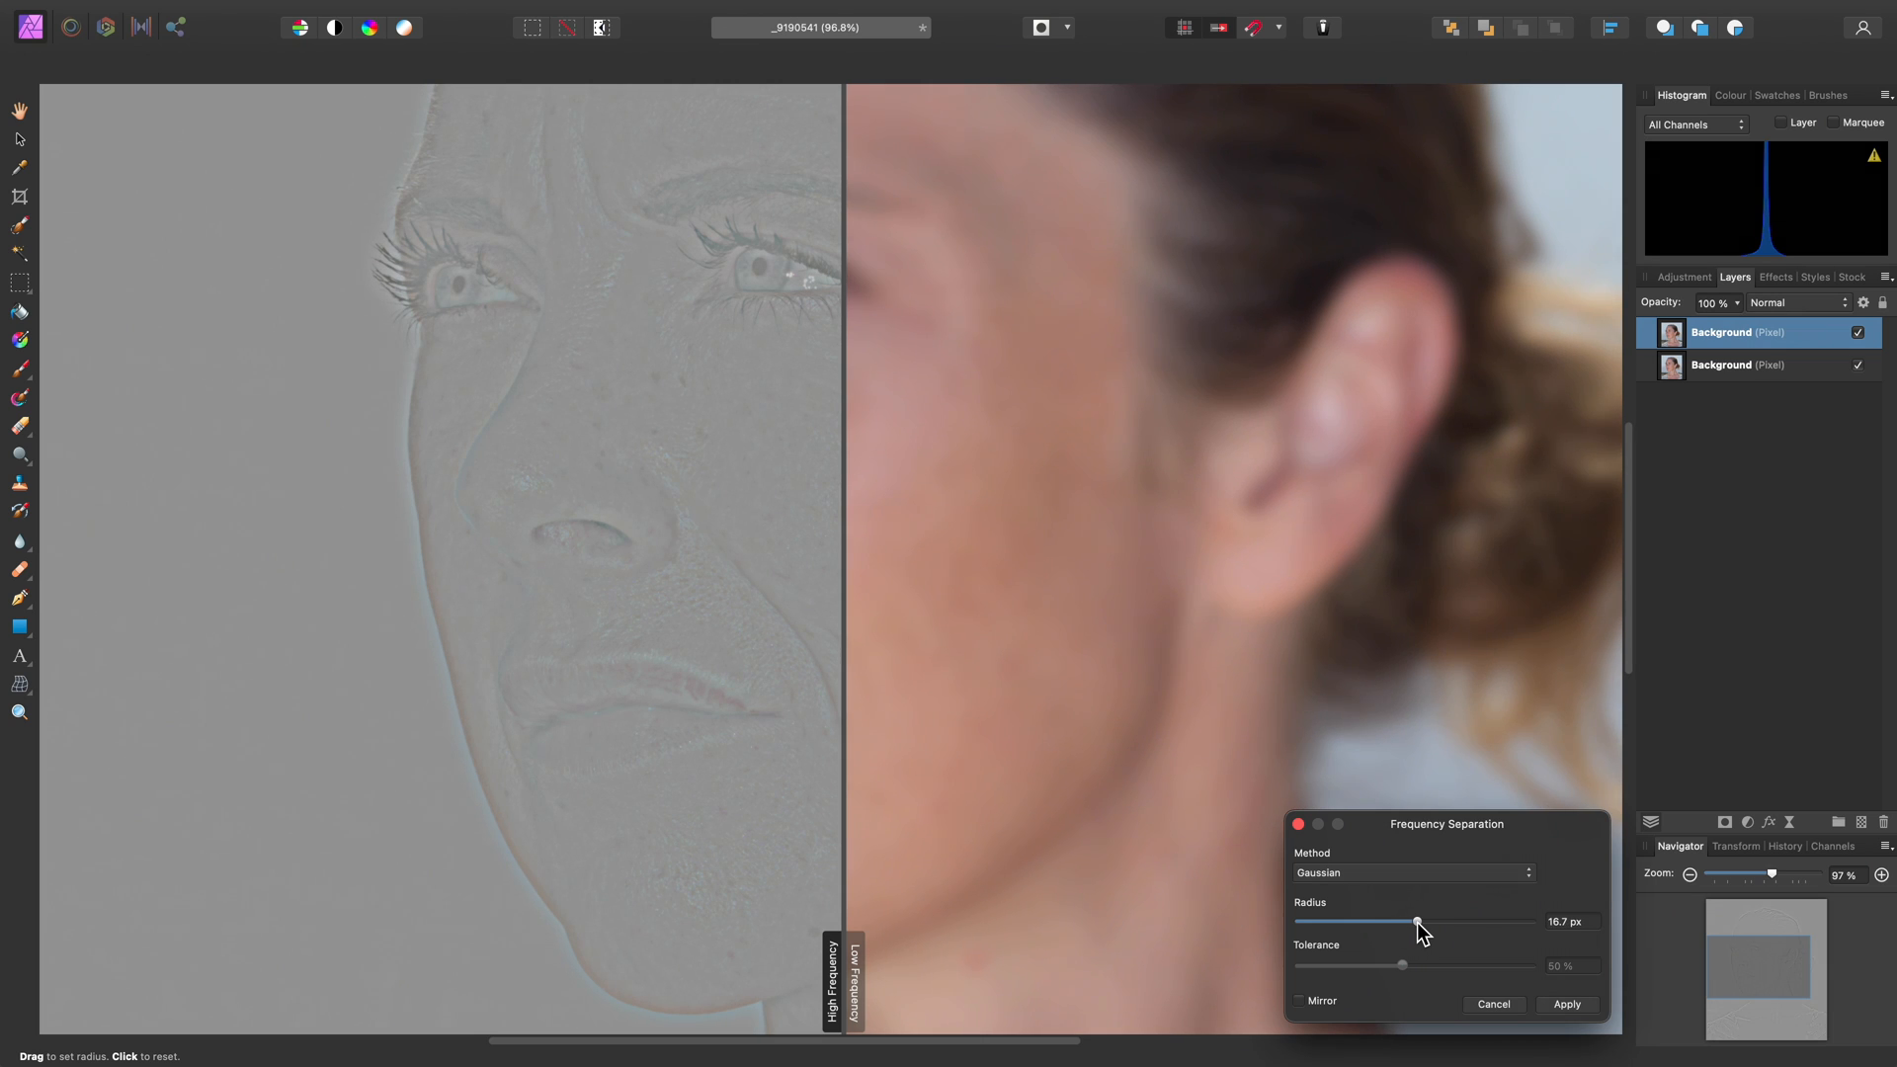
drag(1418, 923, 1446, 923)
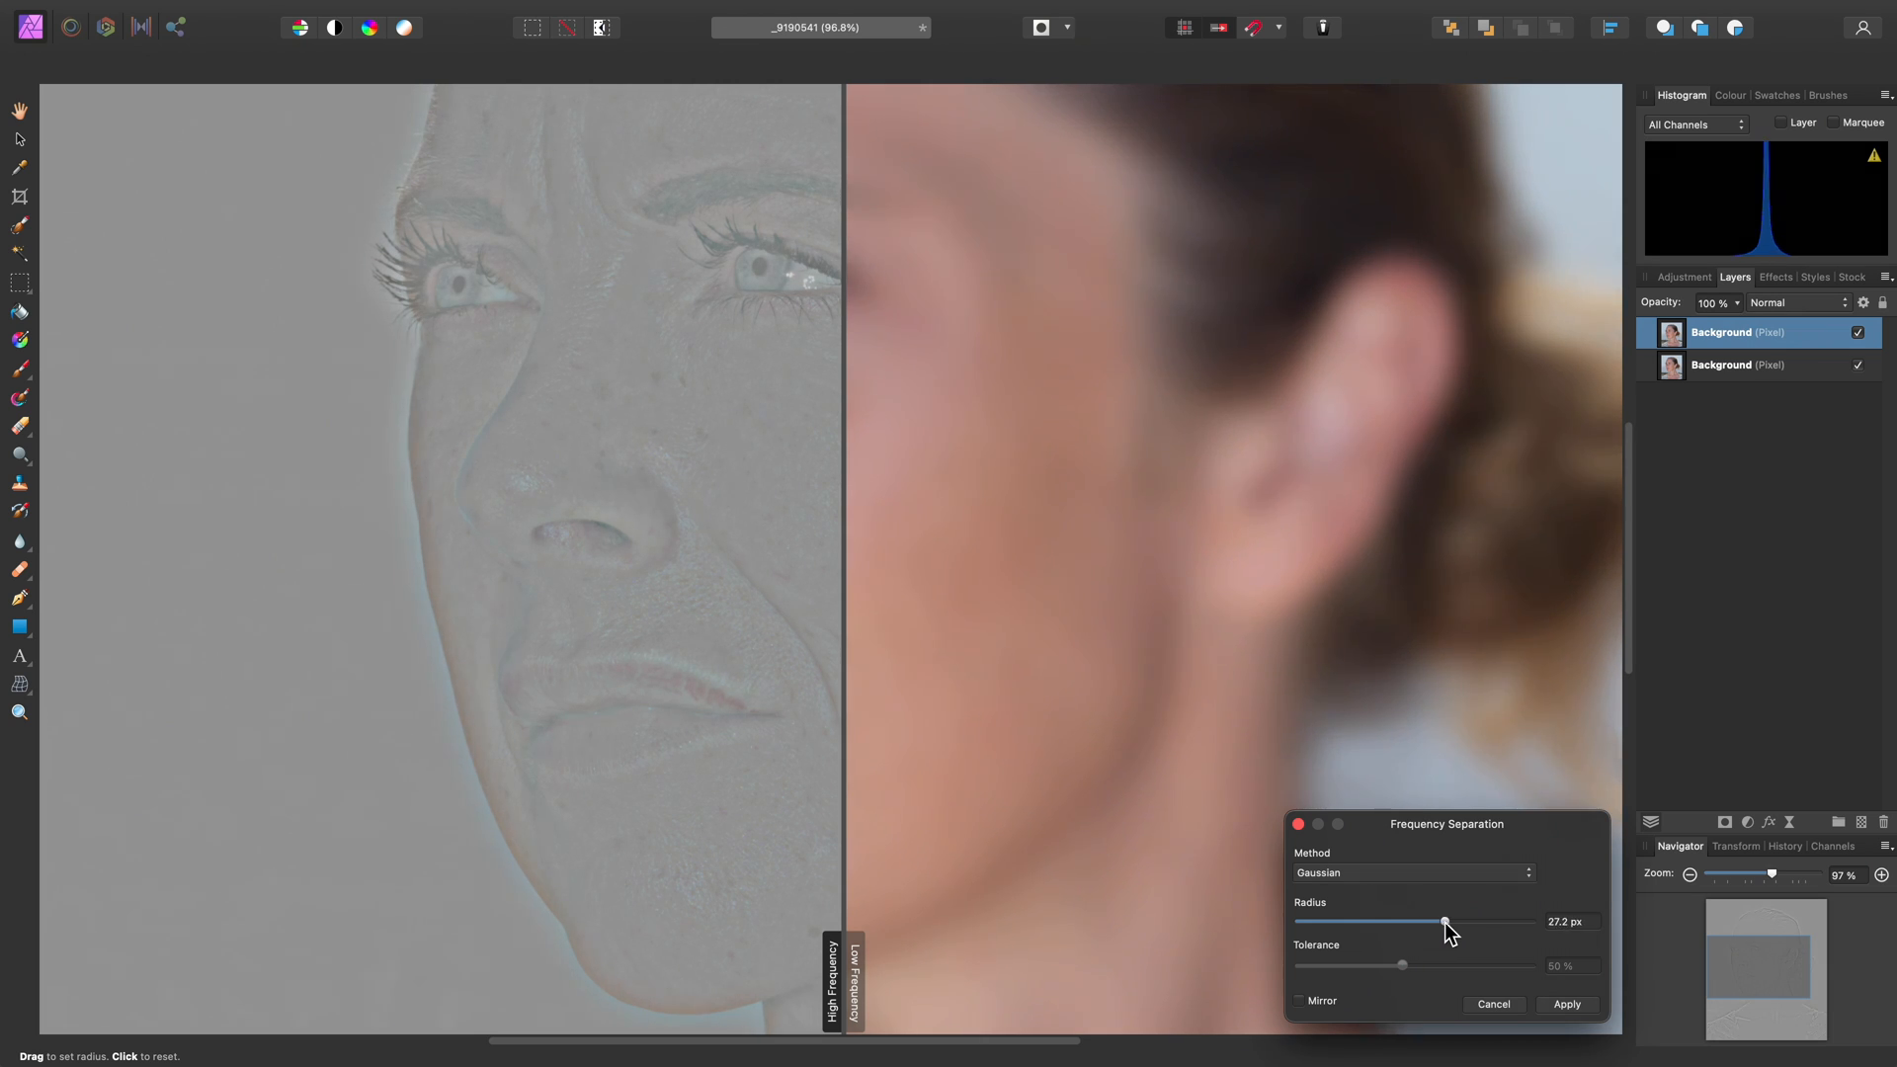
drag(1444, 922, 1456, 922)
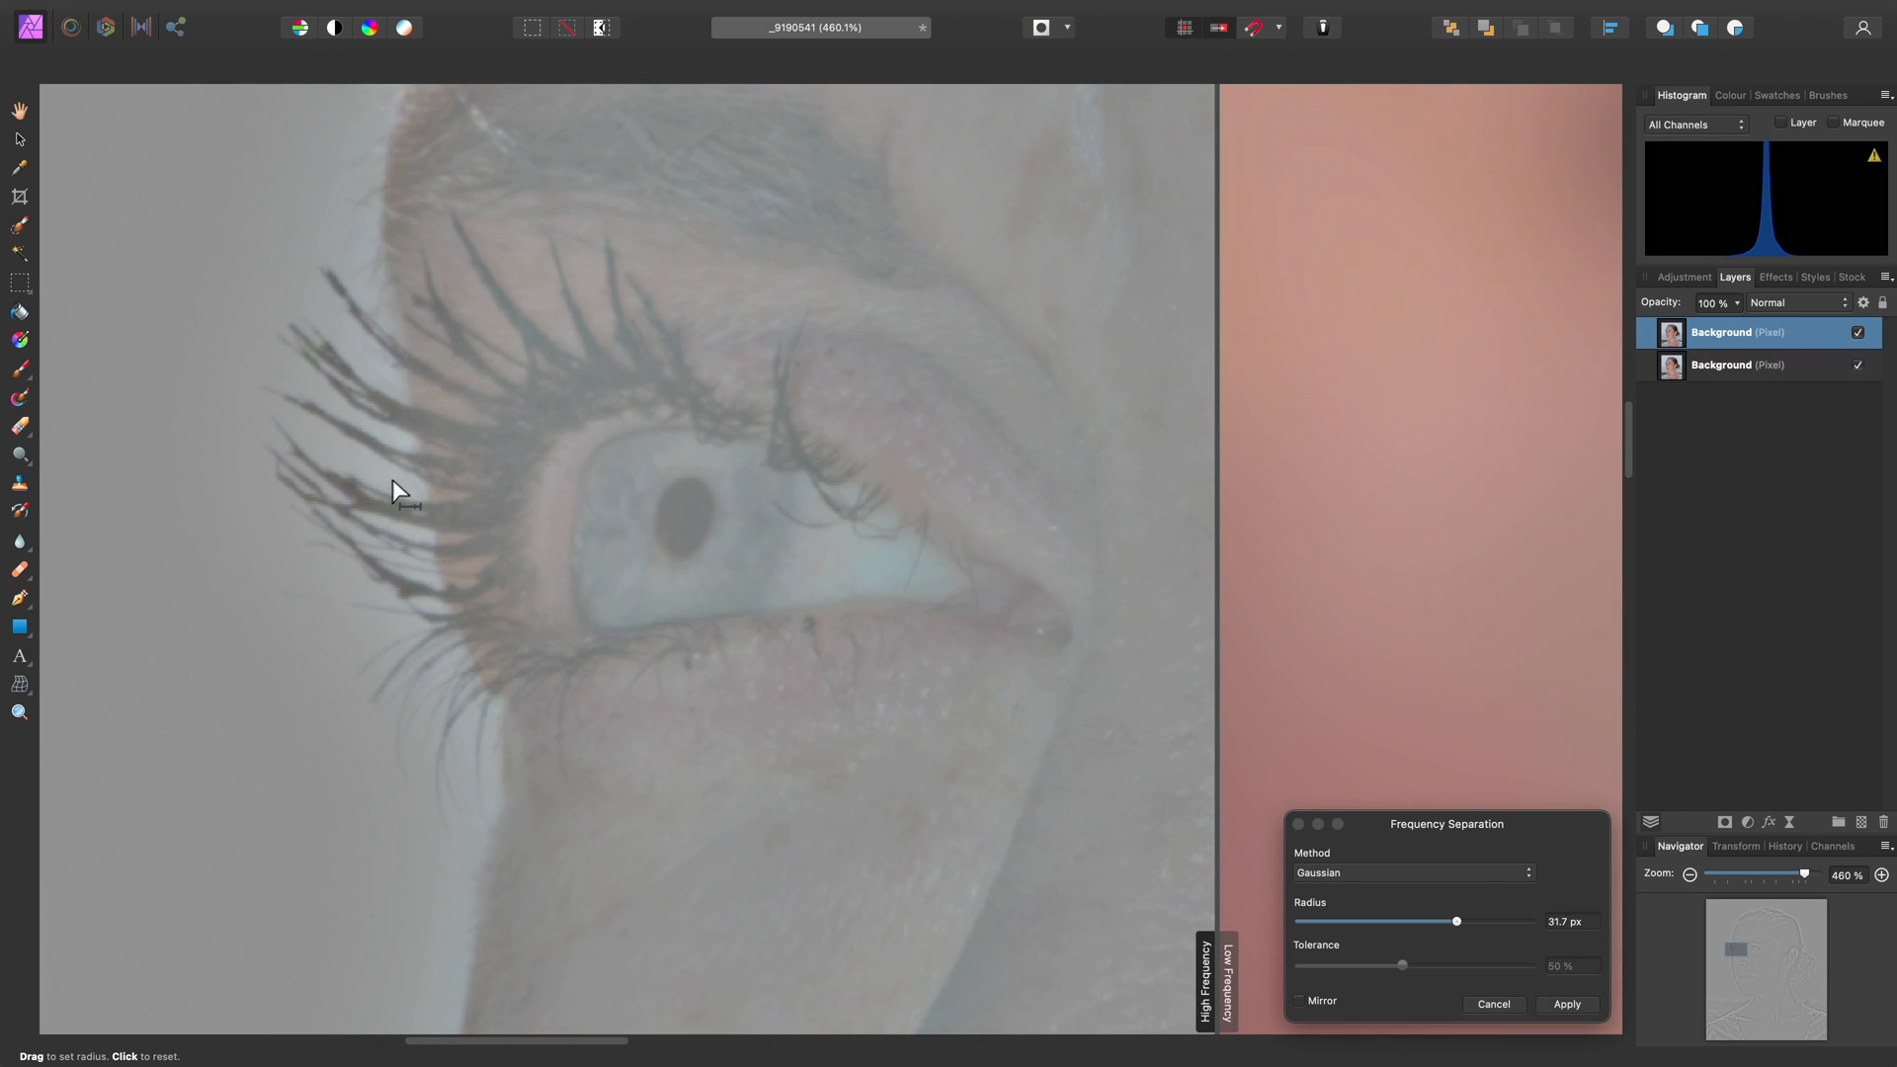
scroll(down, 3)
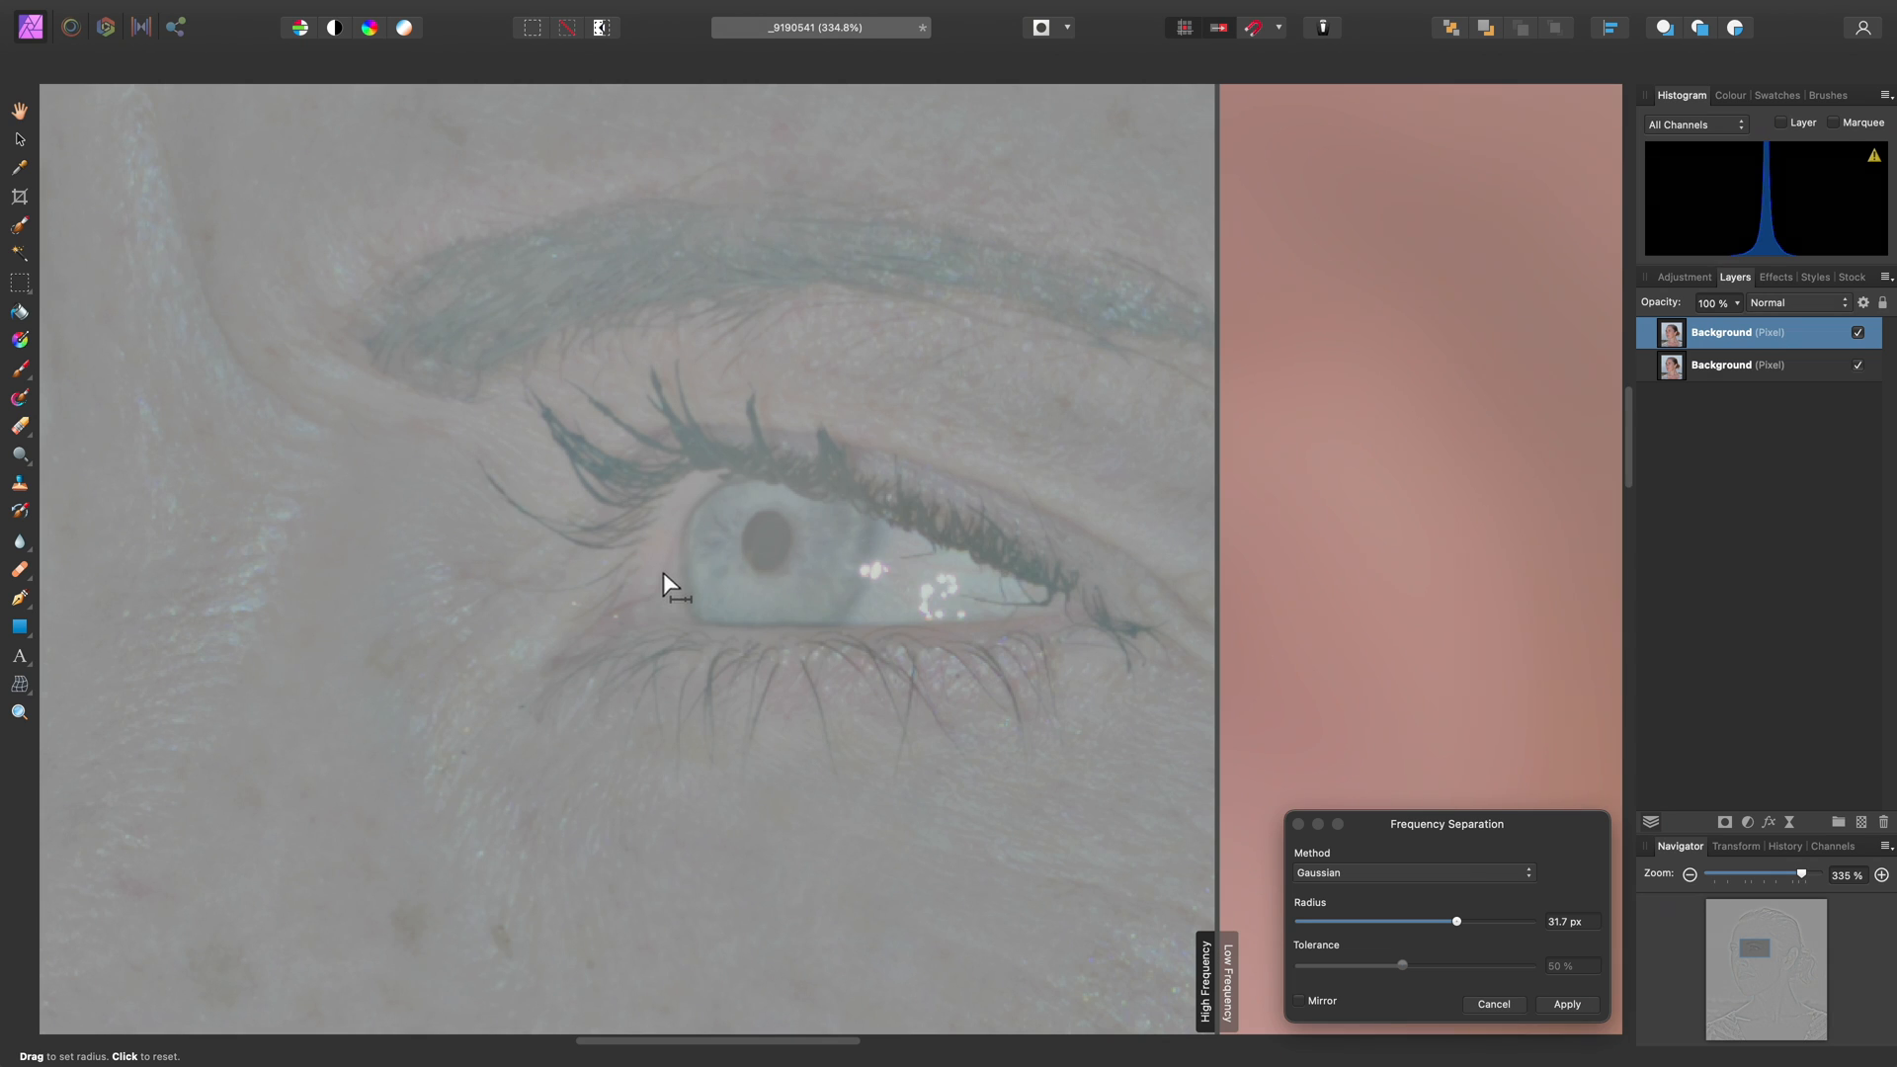
mouse_move(659, 511)
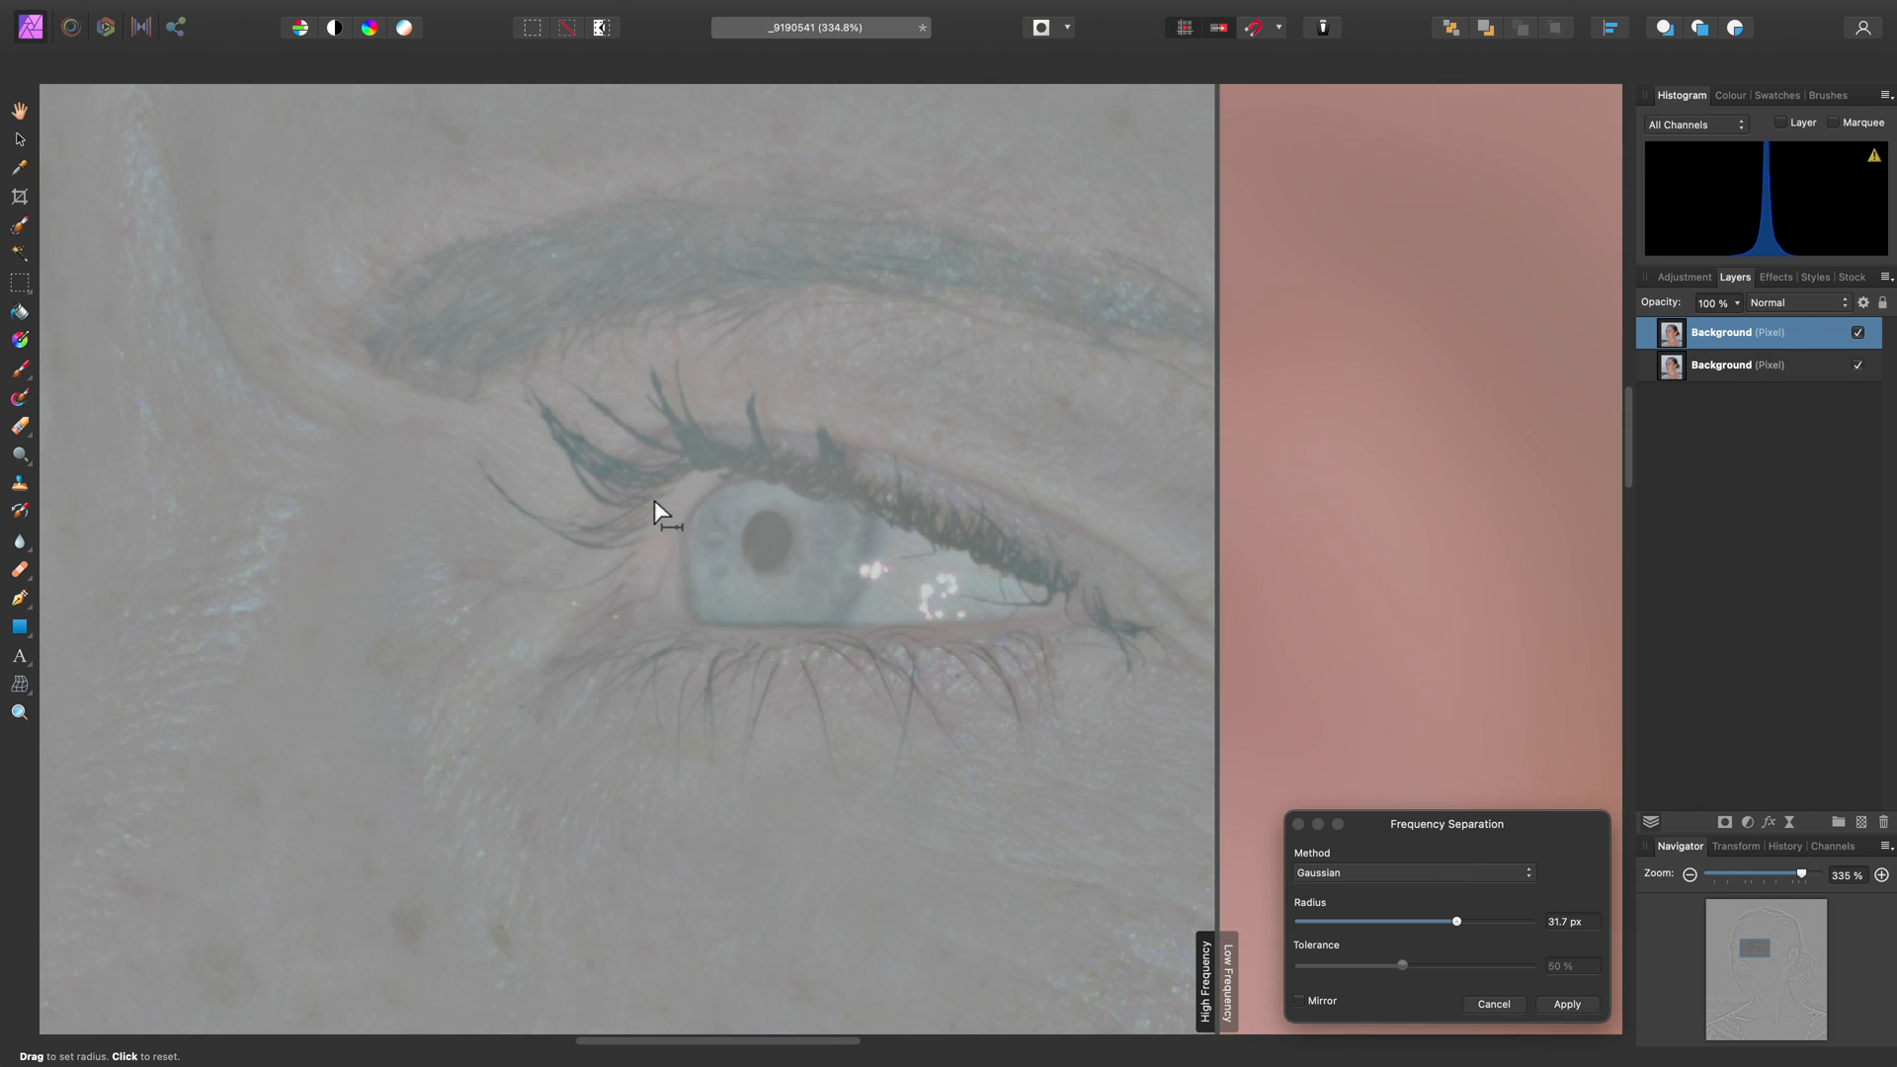
drag(1456, 922, 1477, 922)
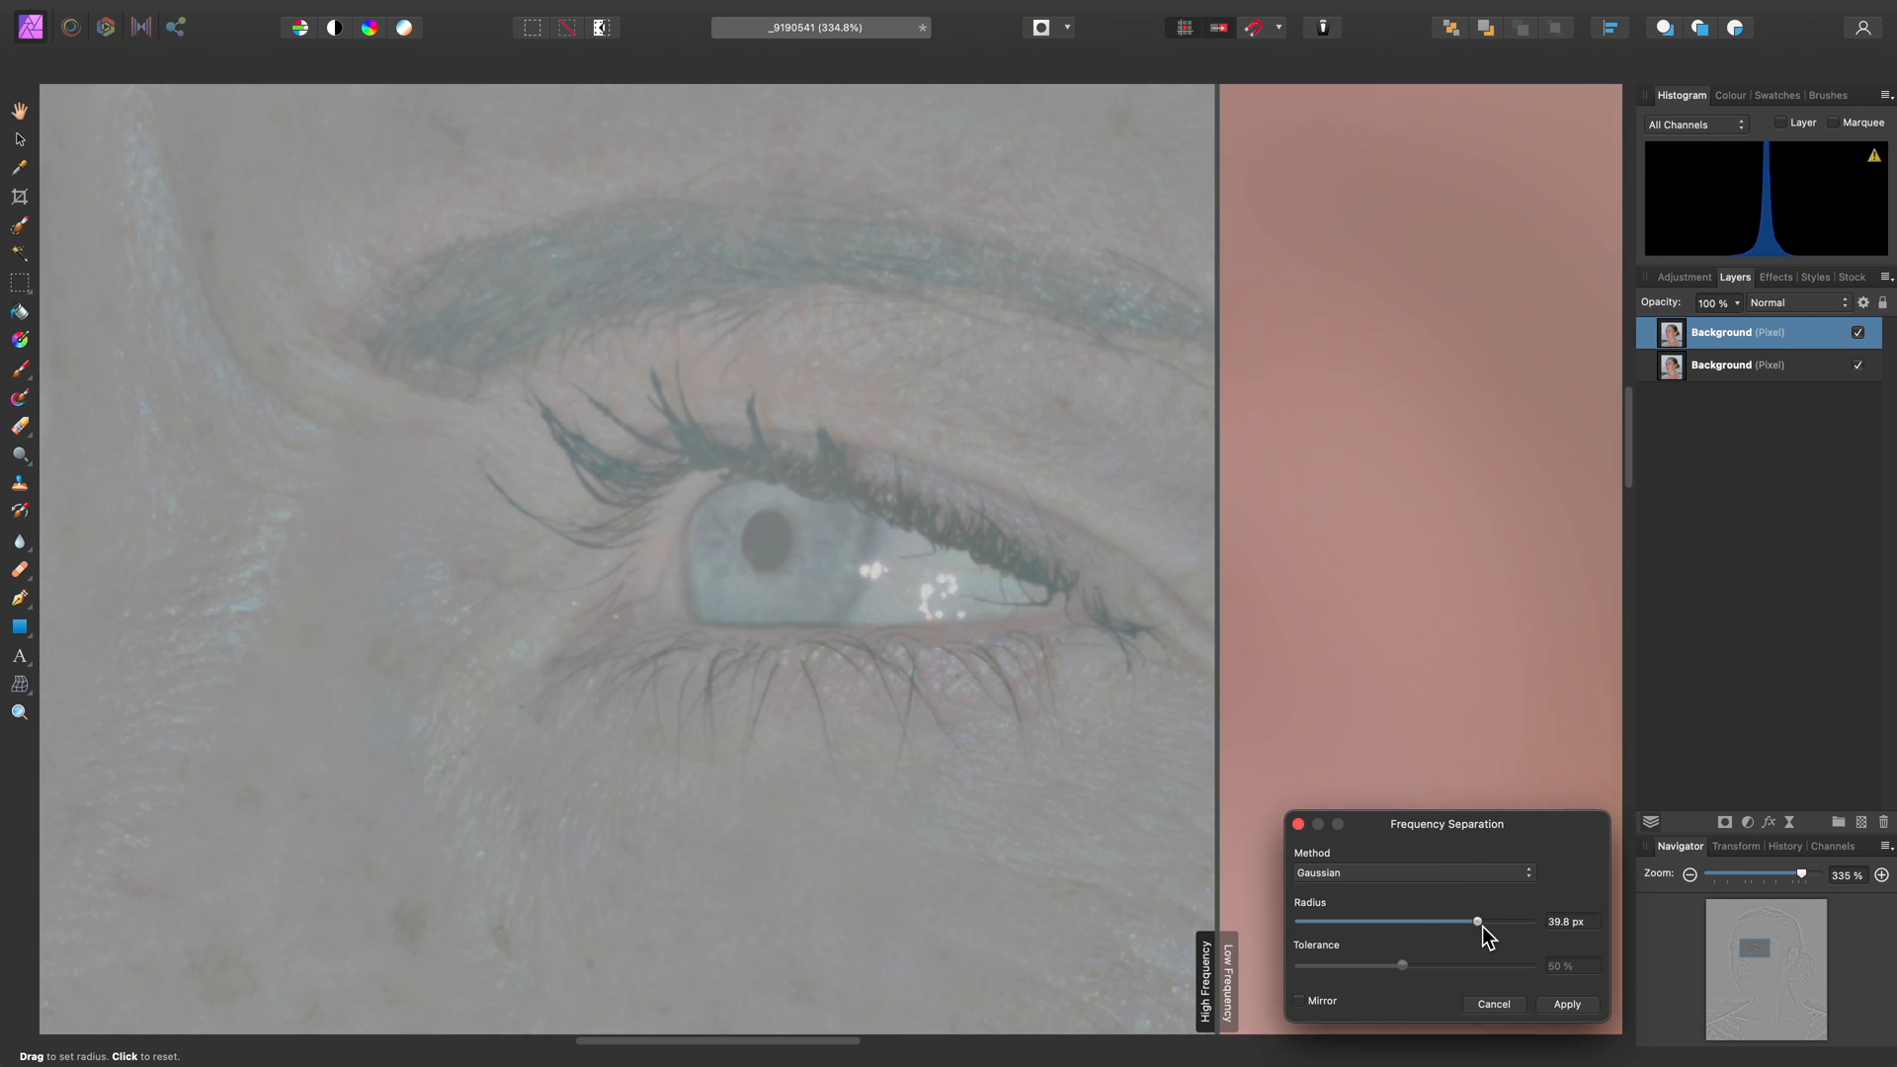
drag(1476, 921, 1450, 921)
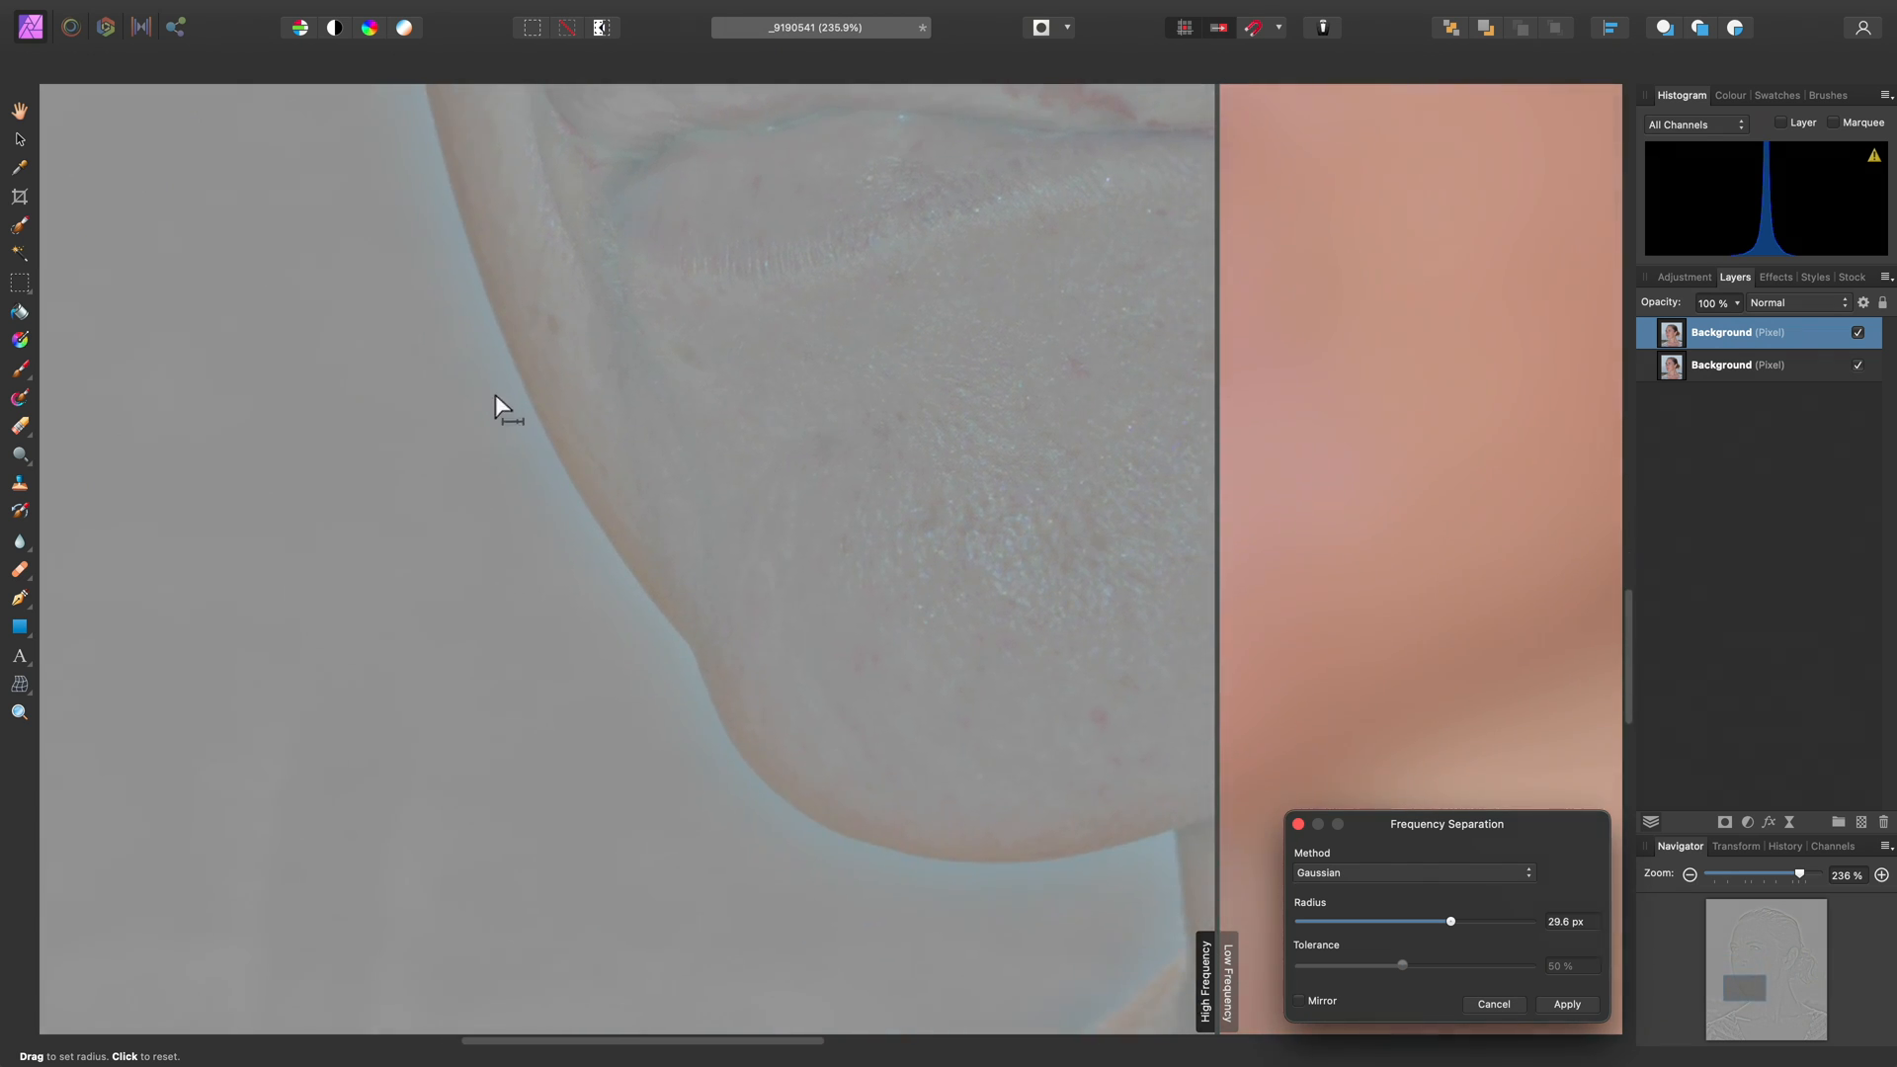
Switch to the Bilateral method and sweep the tolerance, ending at 100%
click(1411, 872)
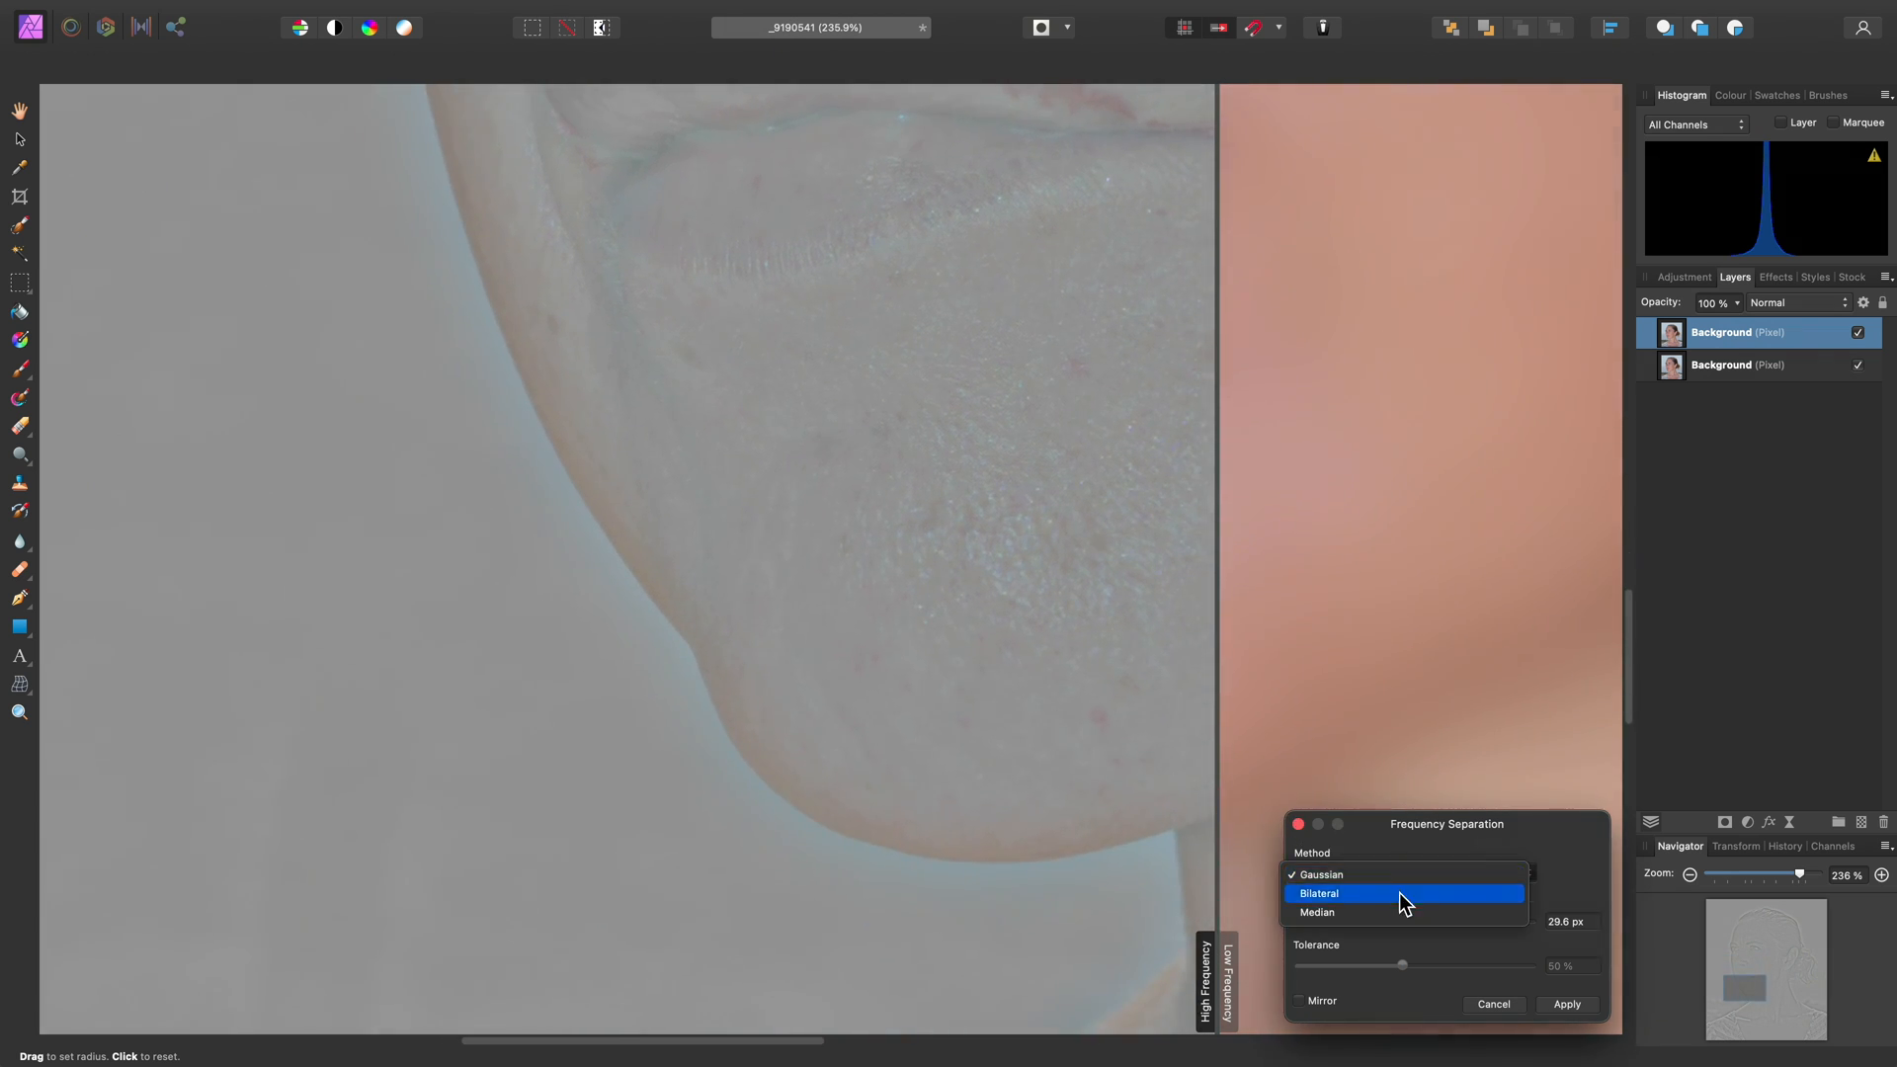
click(1319, 893)
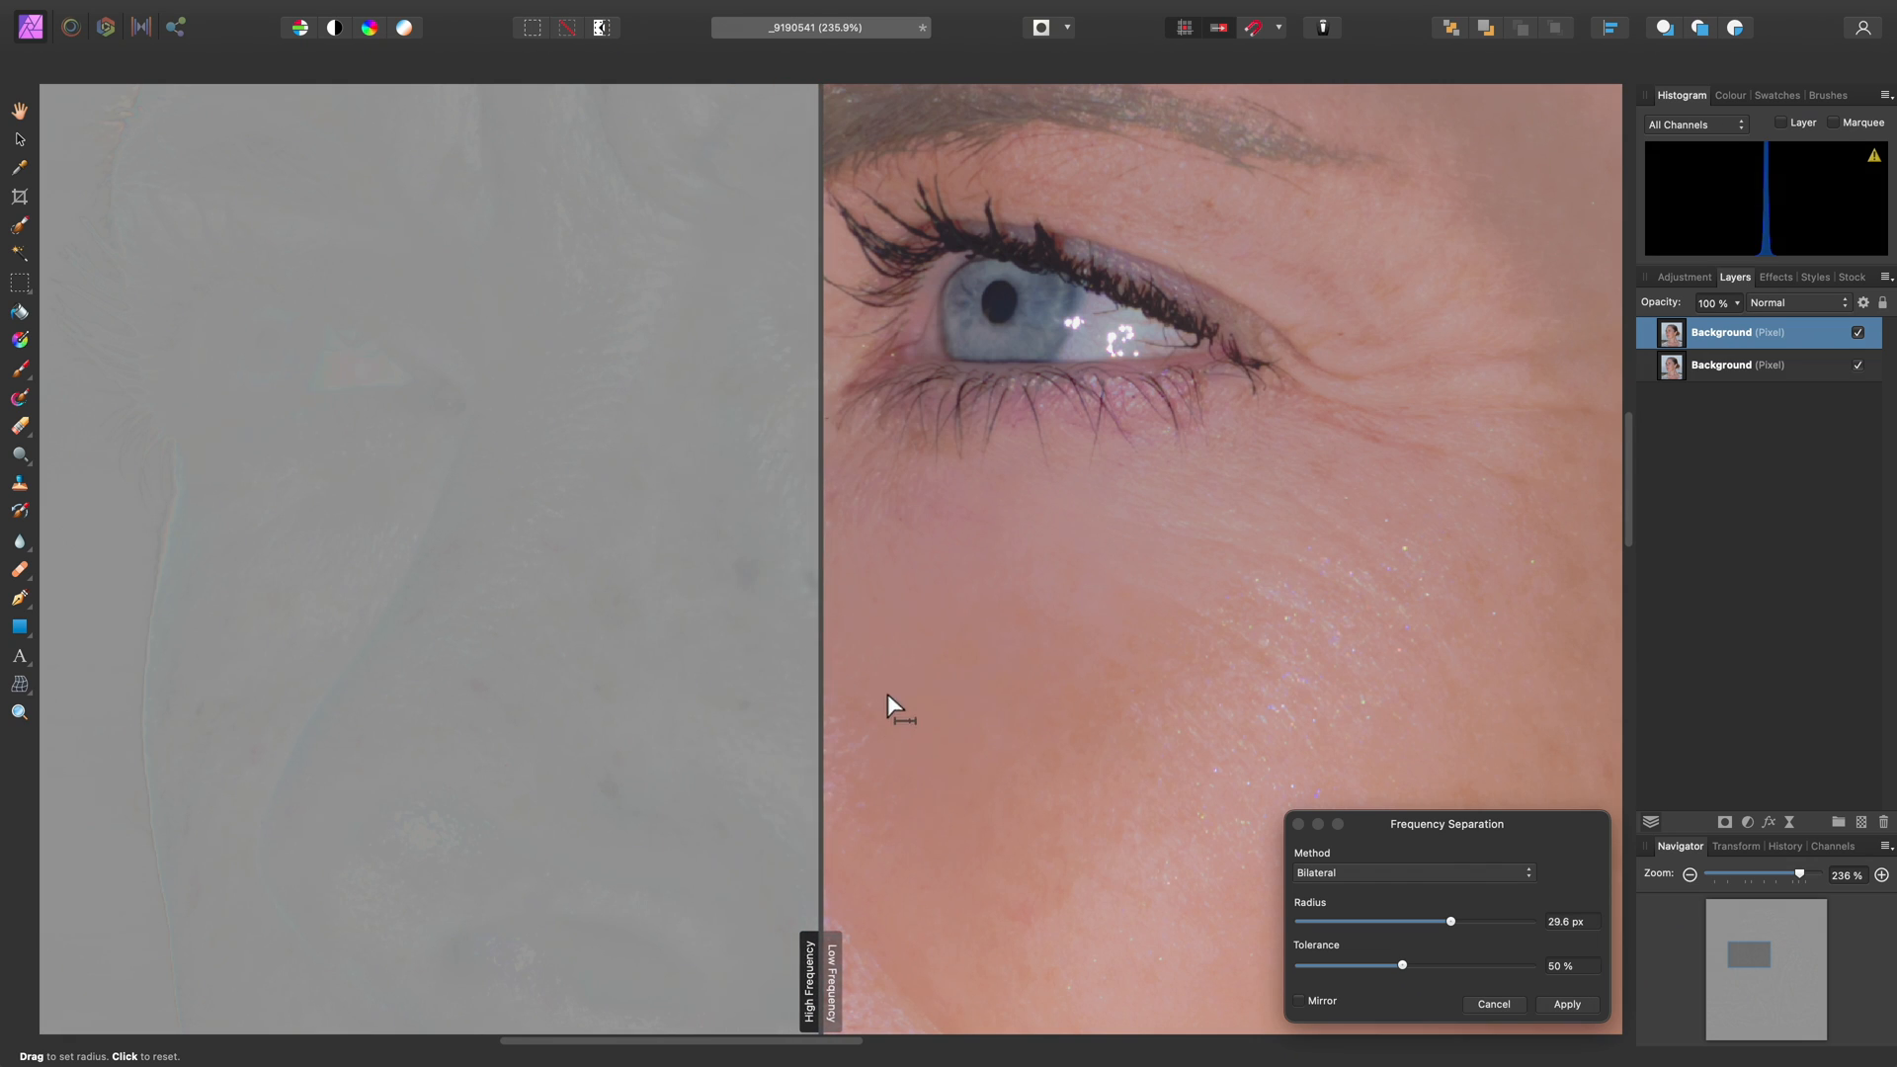
drag(1402, 965, 1324, 965)
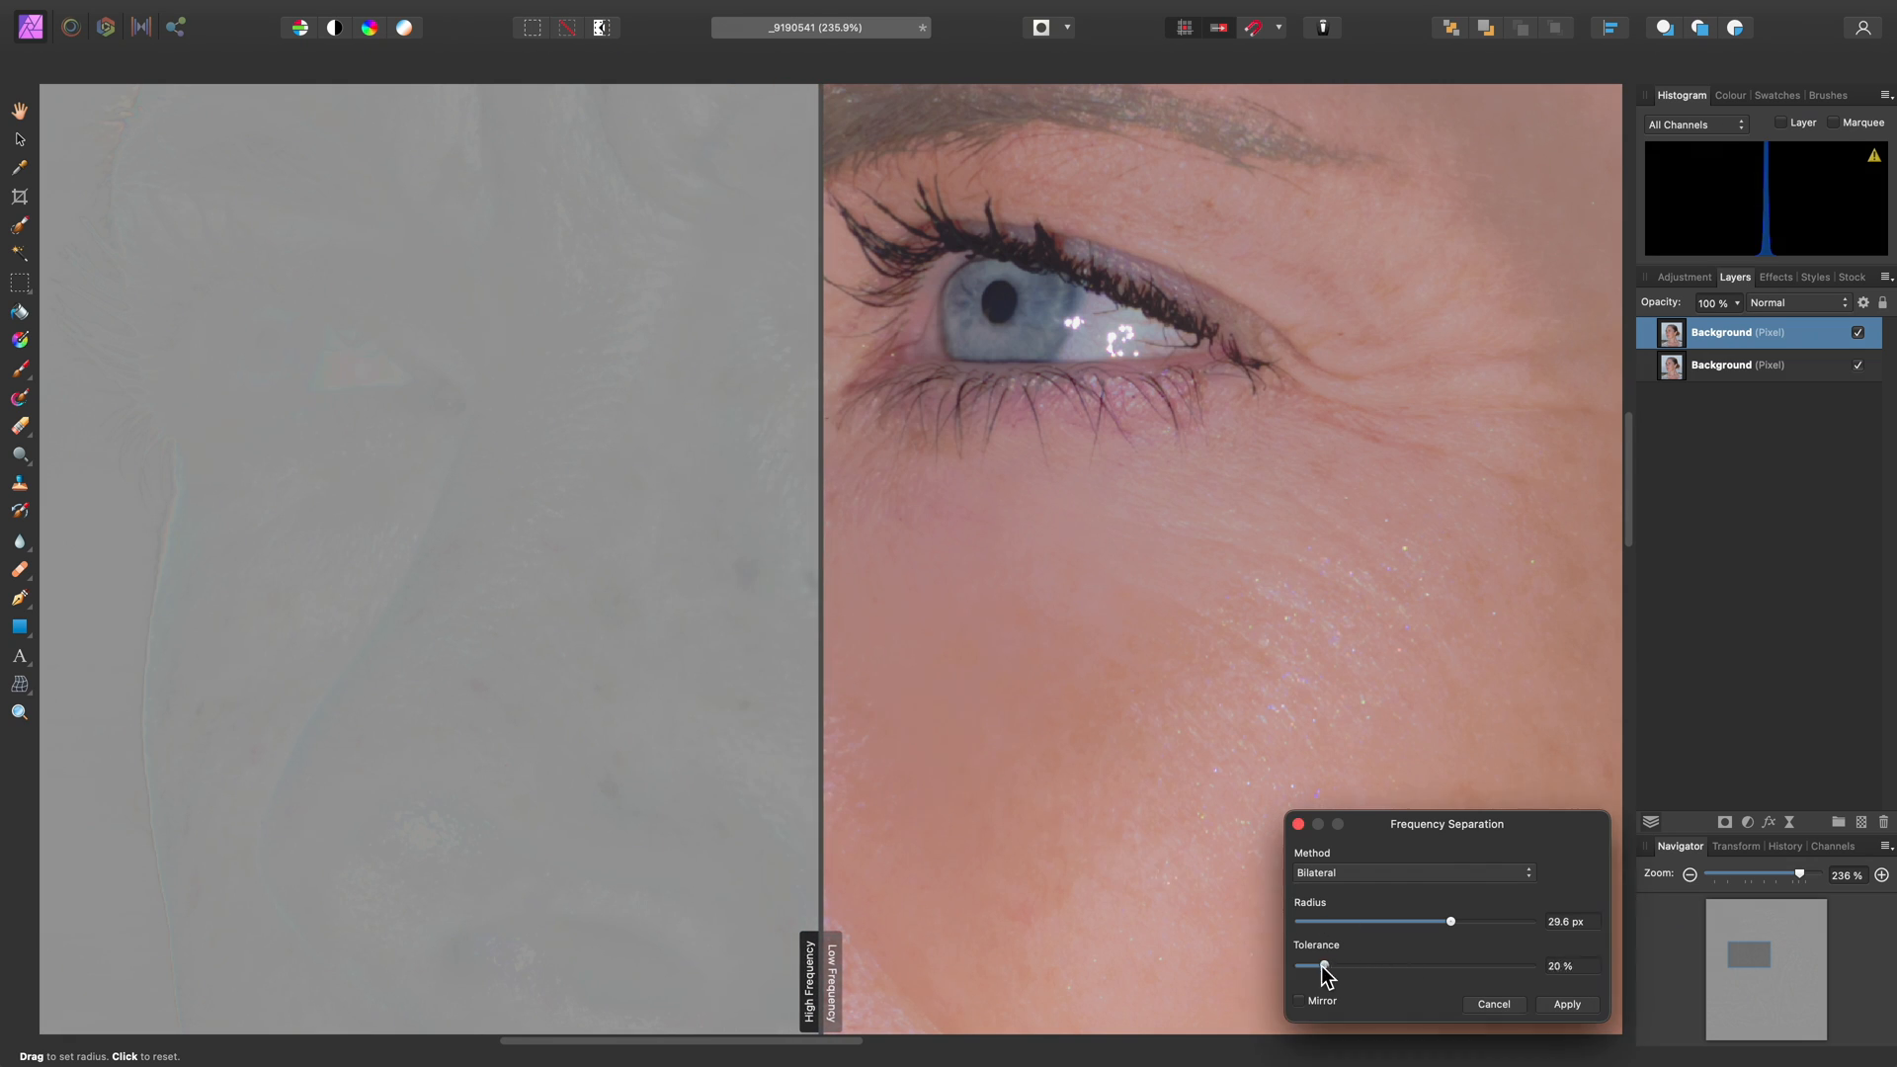
drag(1325, 965, 1300, 965)
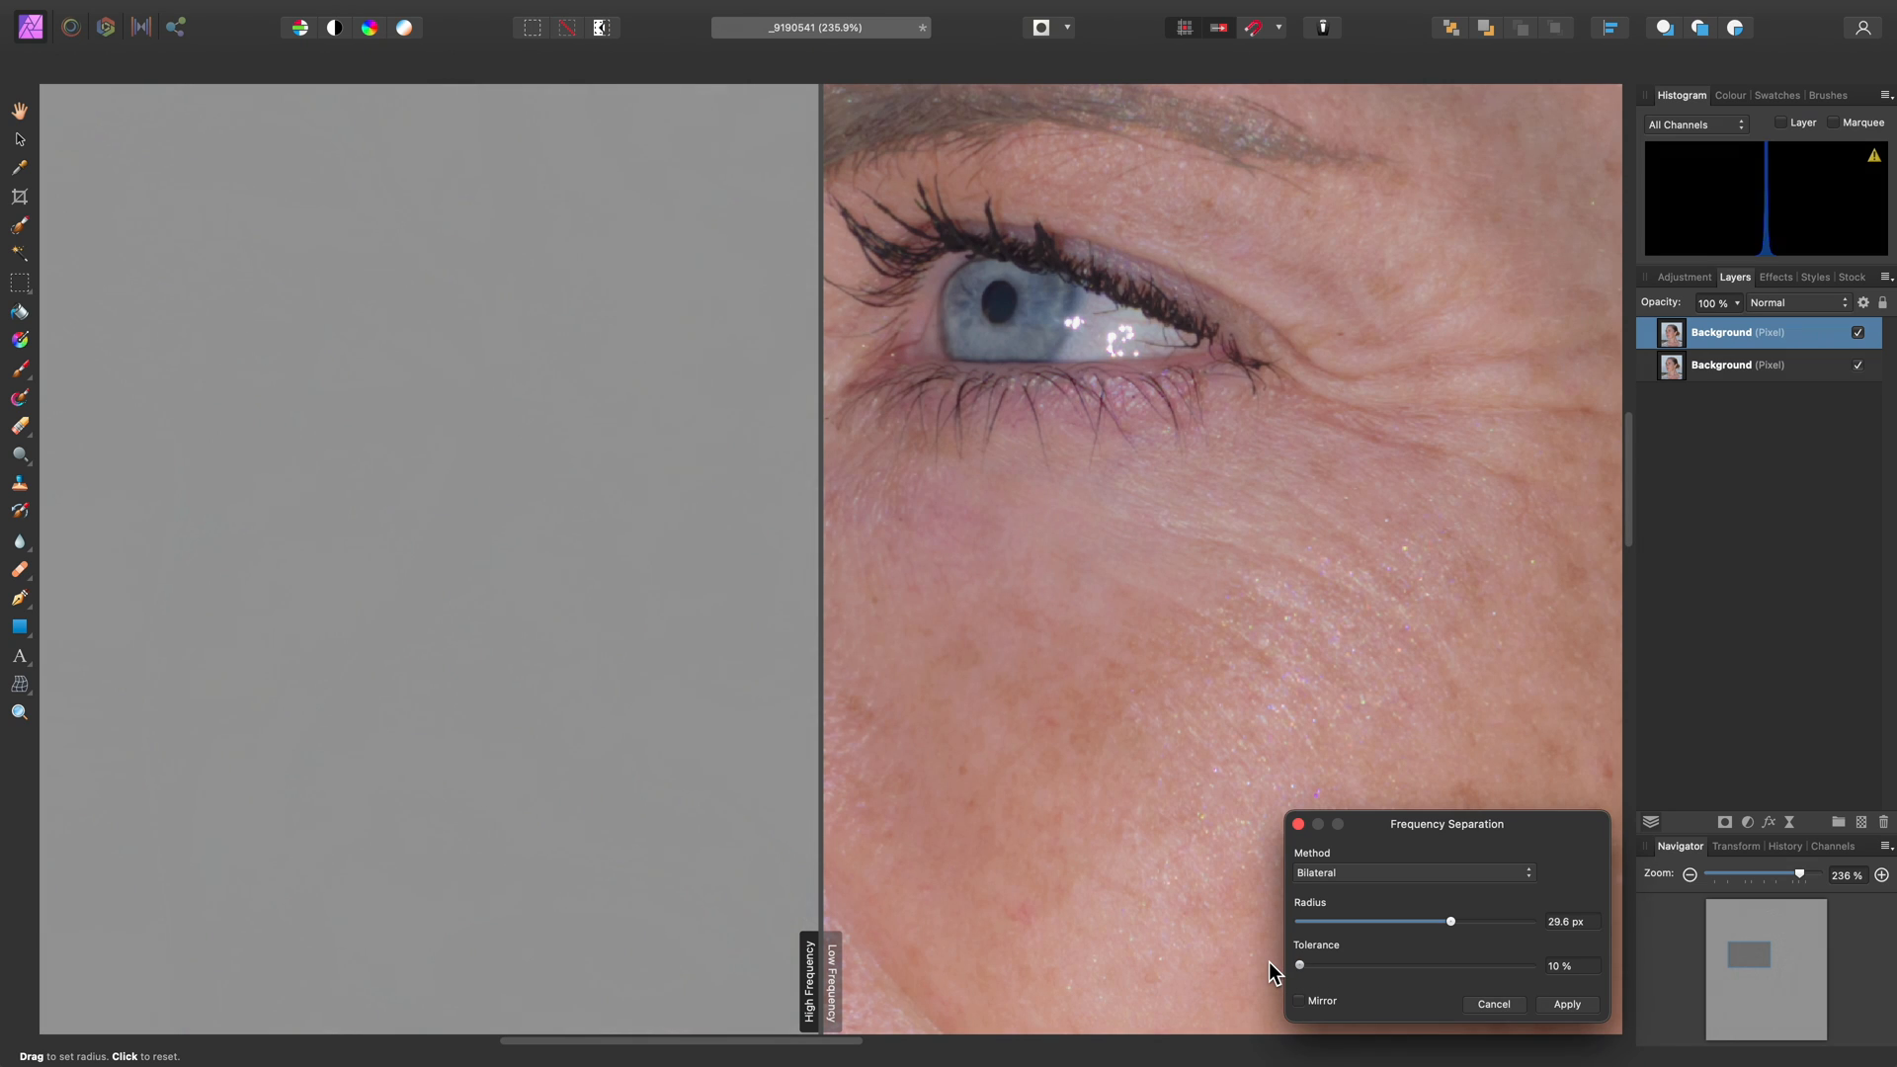
drag(1299, 966, 1381, 966)
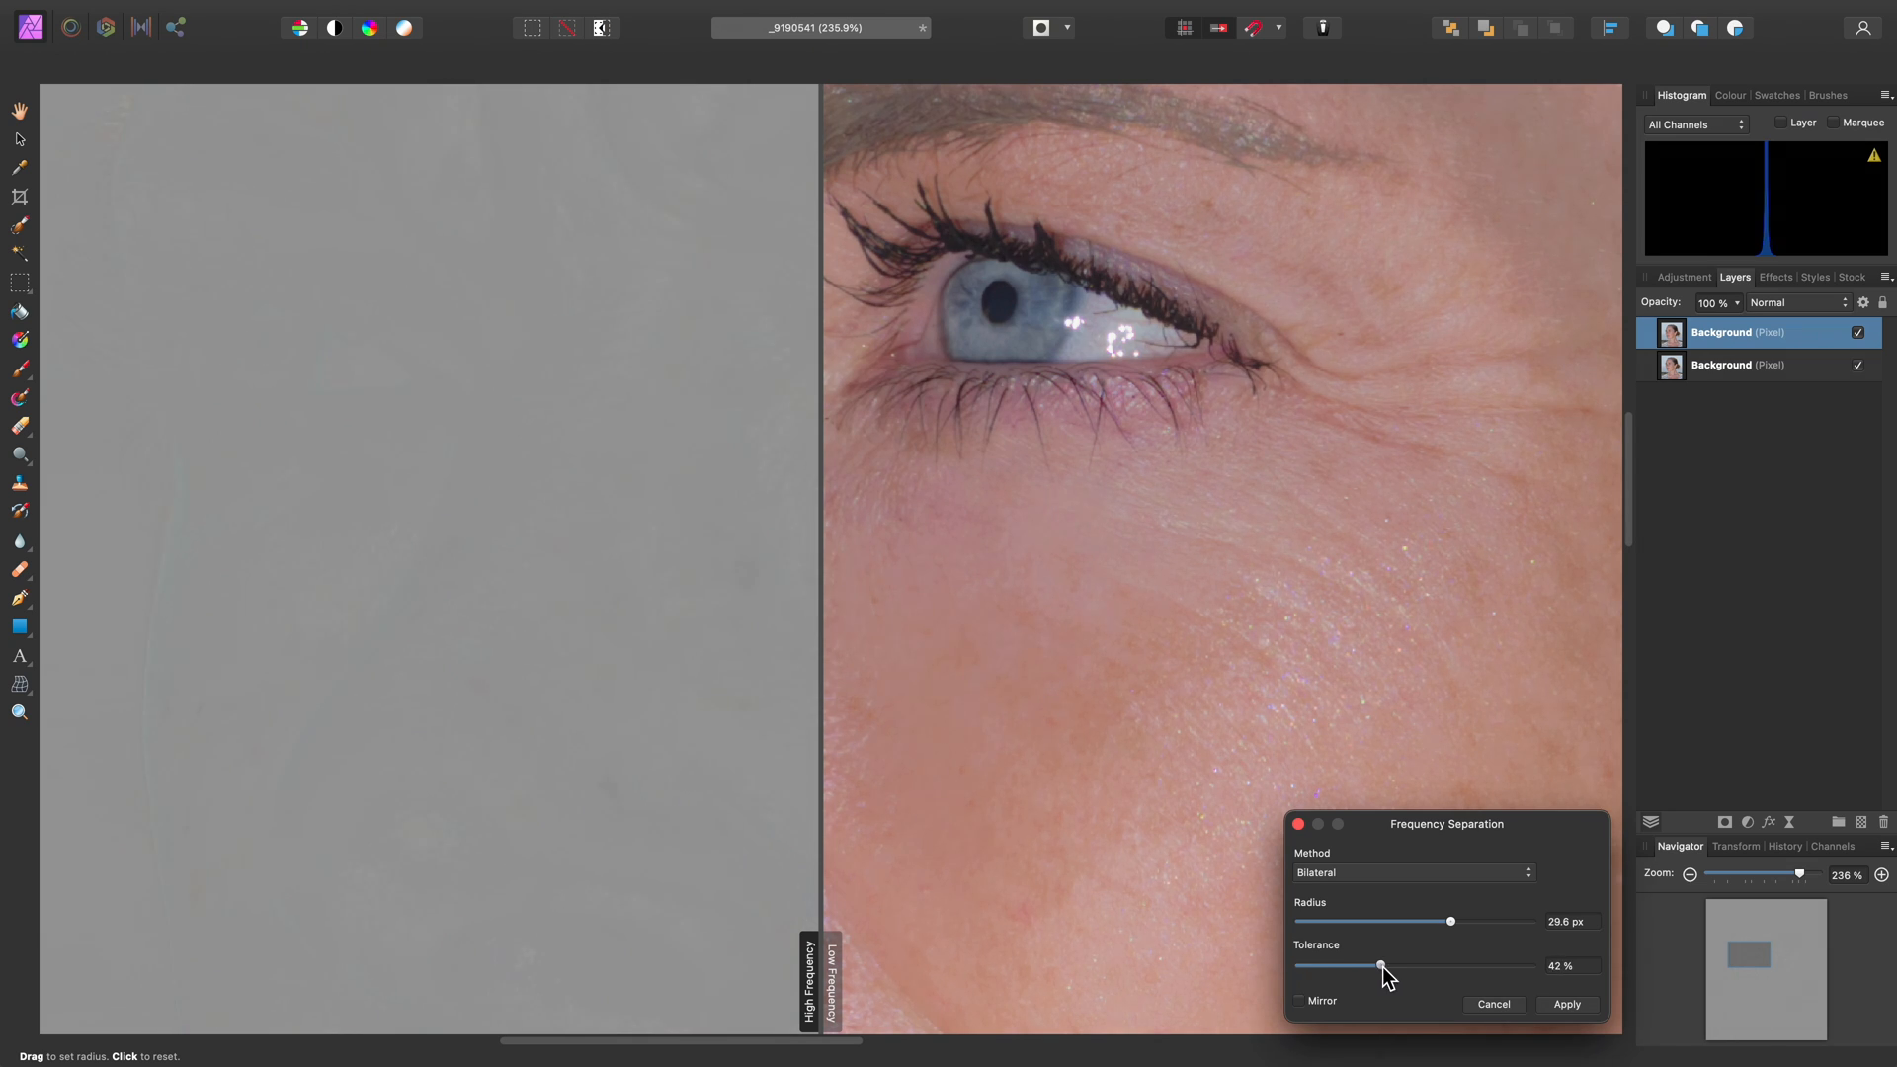
drag(1383, 966, 1467, 965)
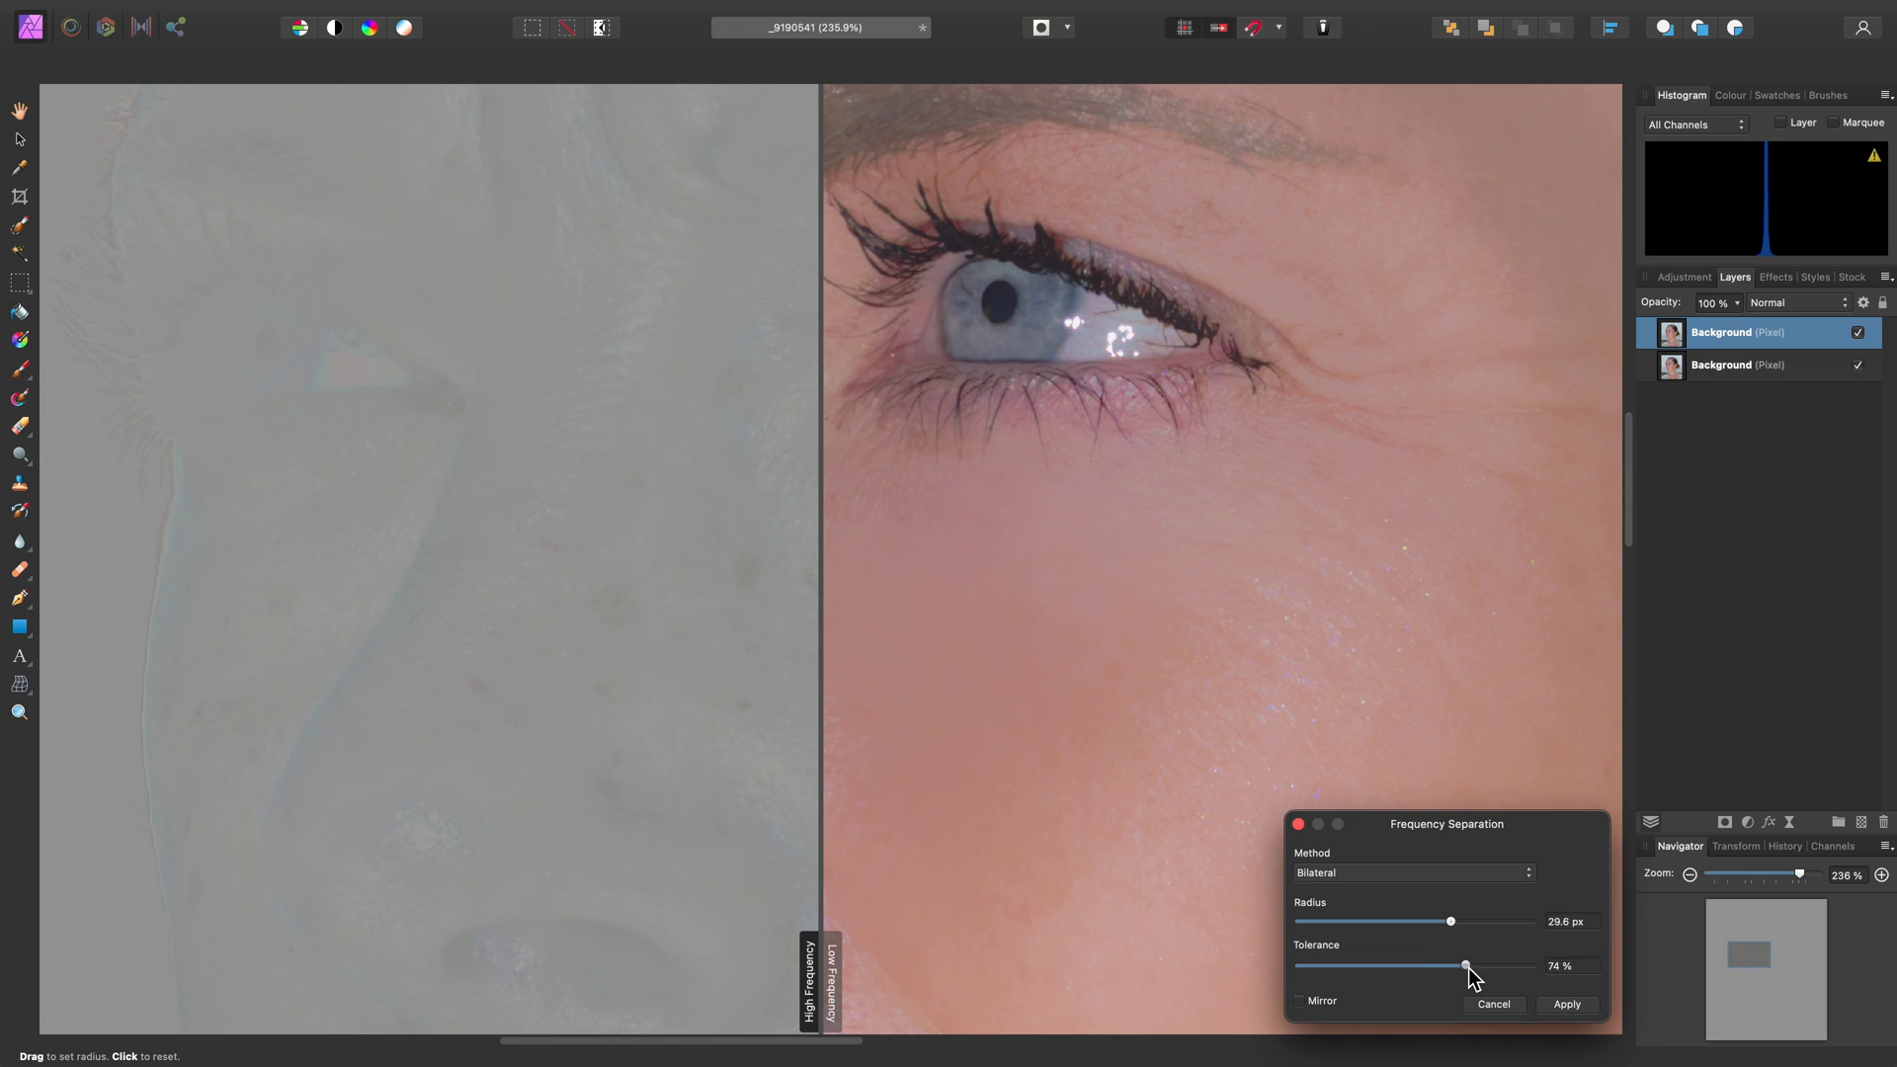
drag(1466, 965, 1531, 965)
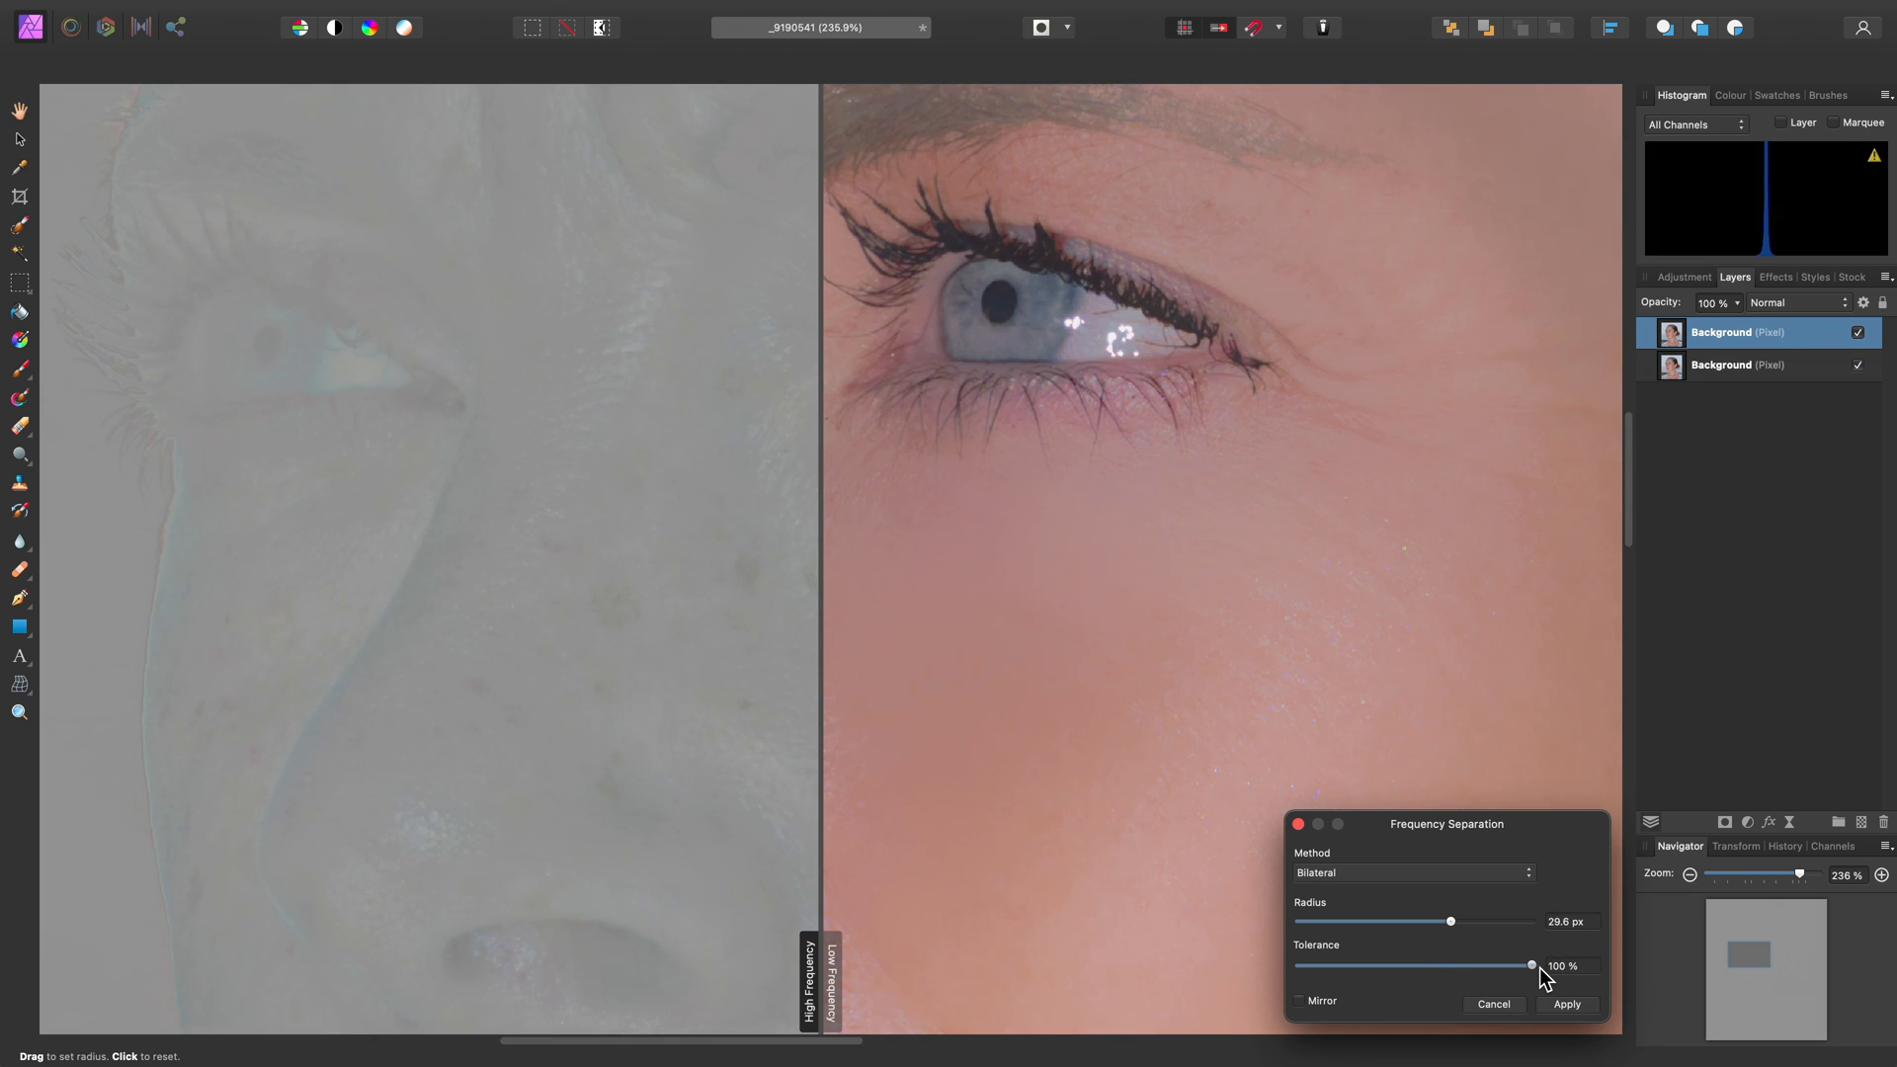
Drag the preview divider to compare High and Low Frequency views of the face
drag(826, 701, 1085, 702)
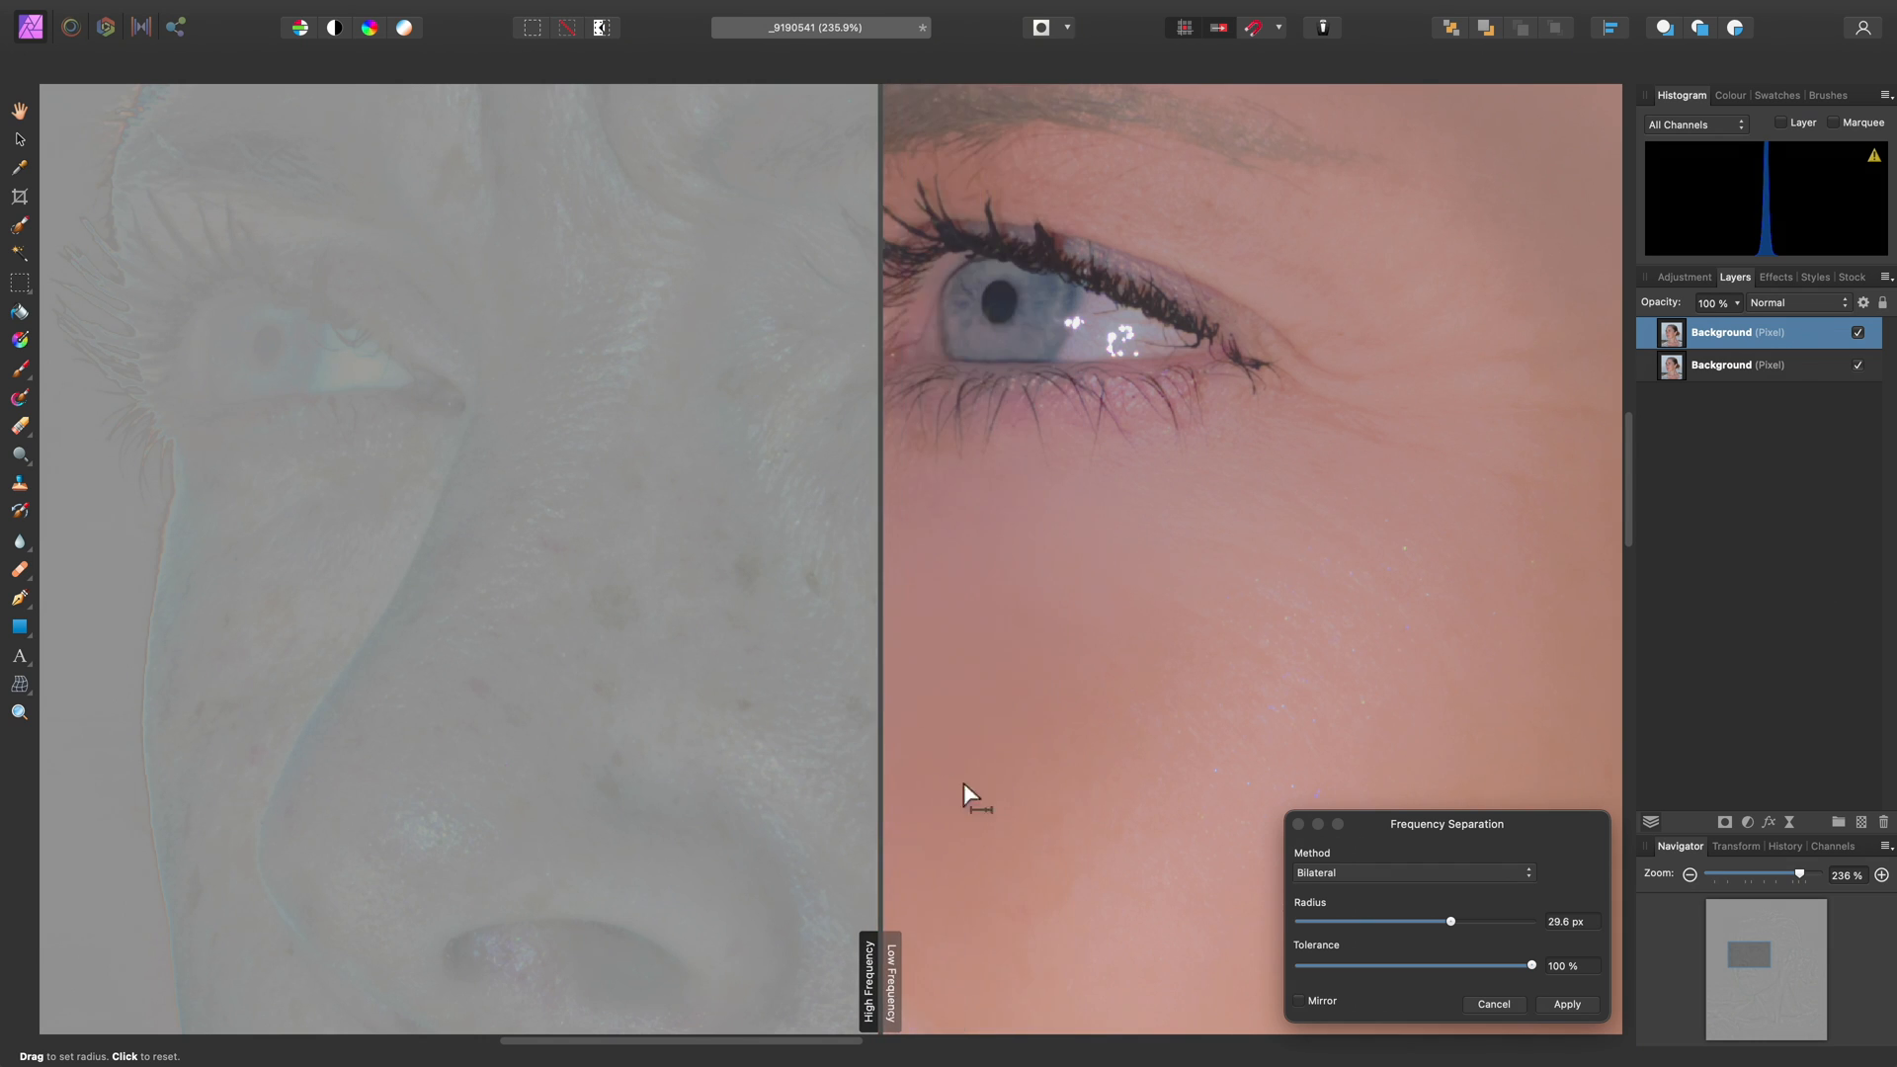
mouse_move(1184, 955)
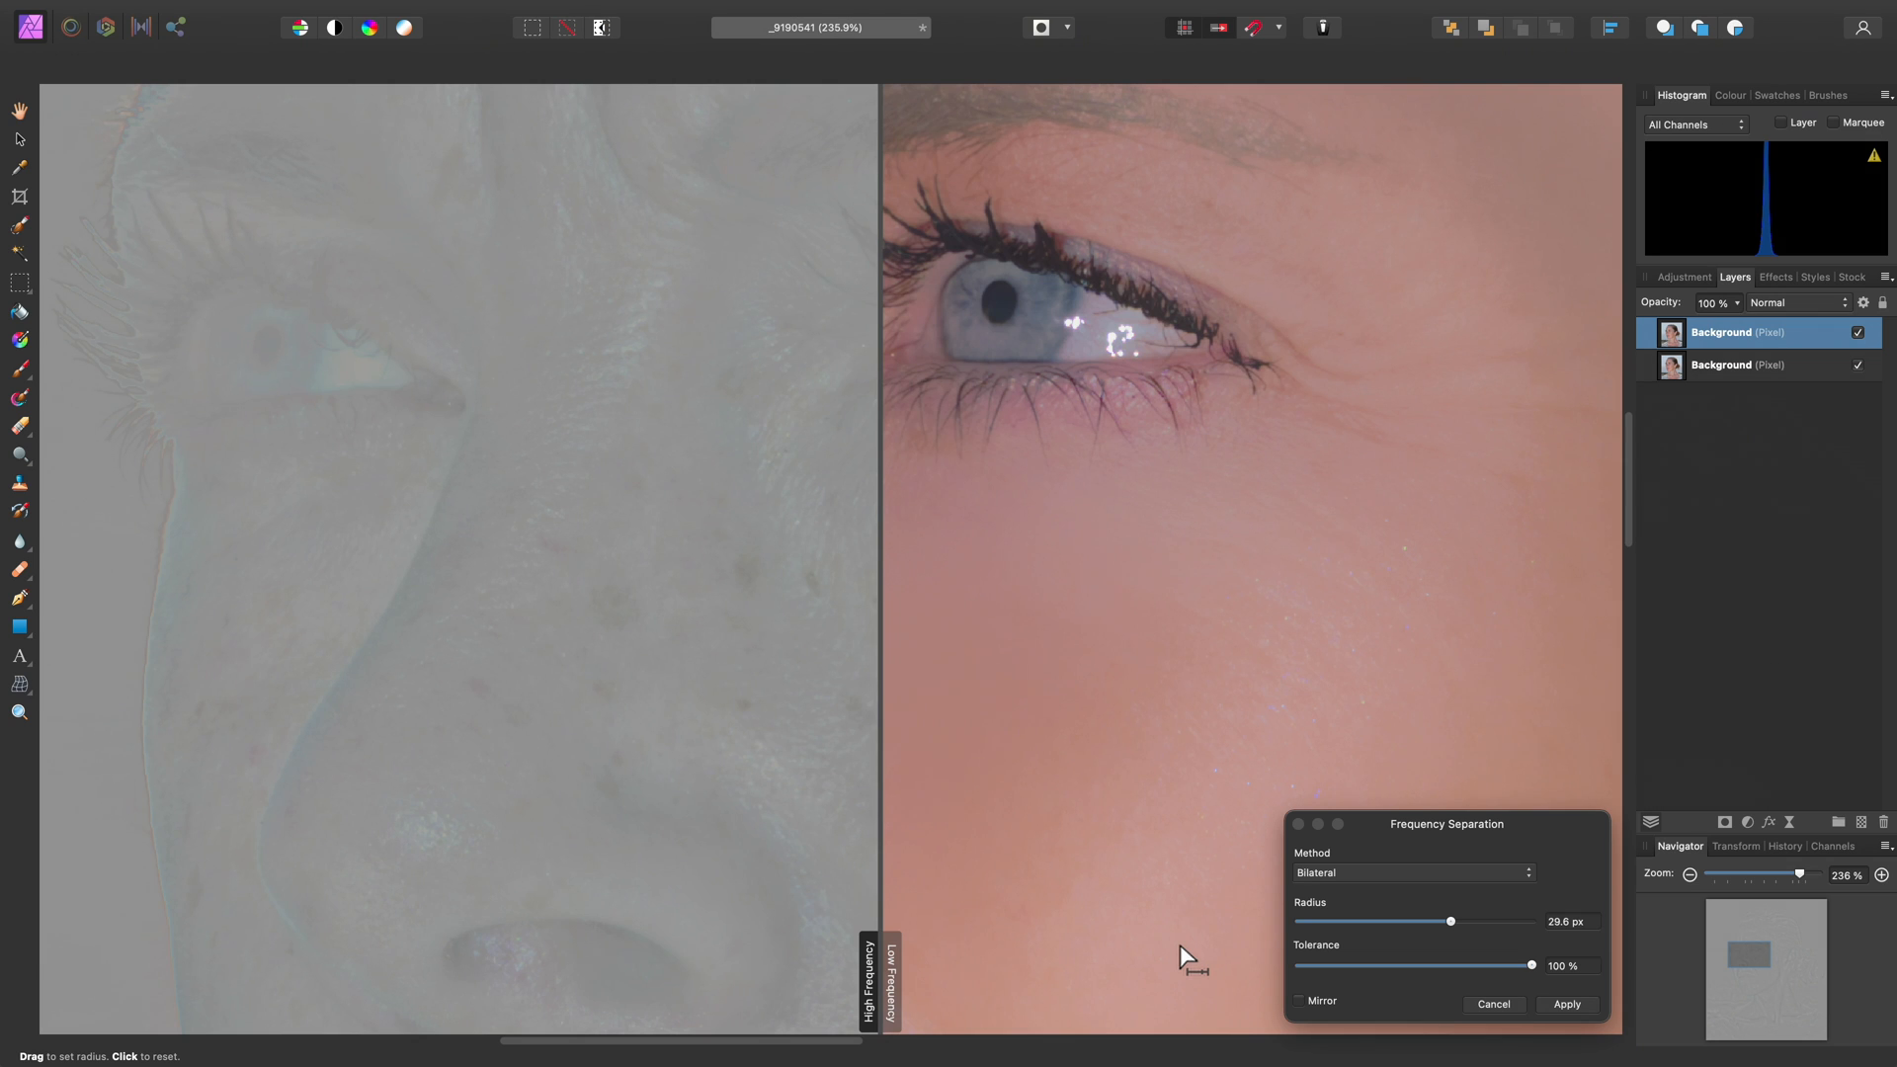
mouse_move(559, 570)
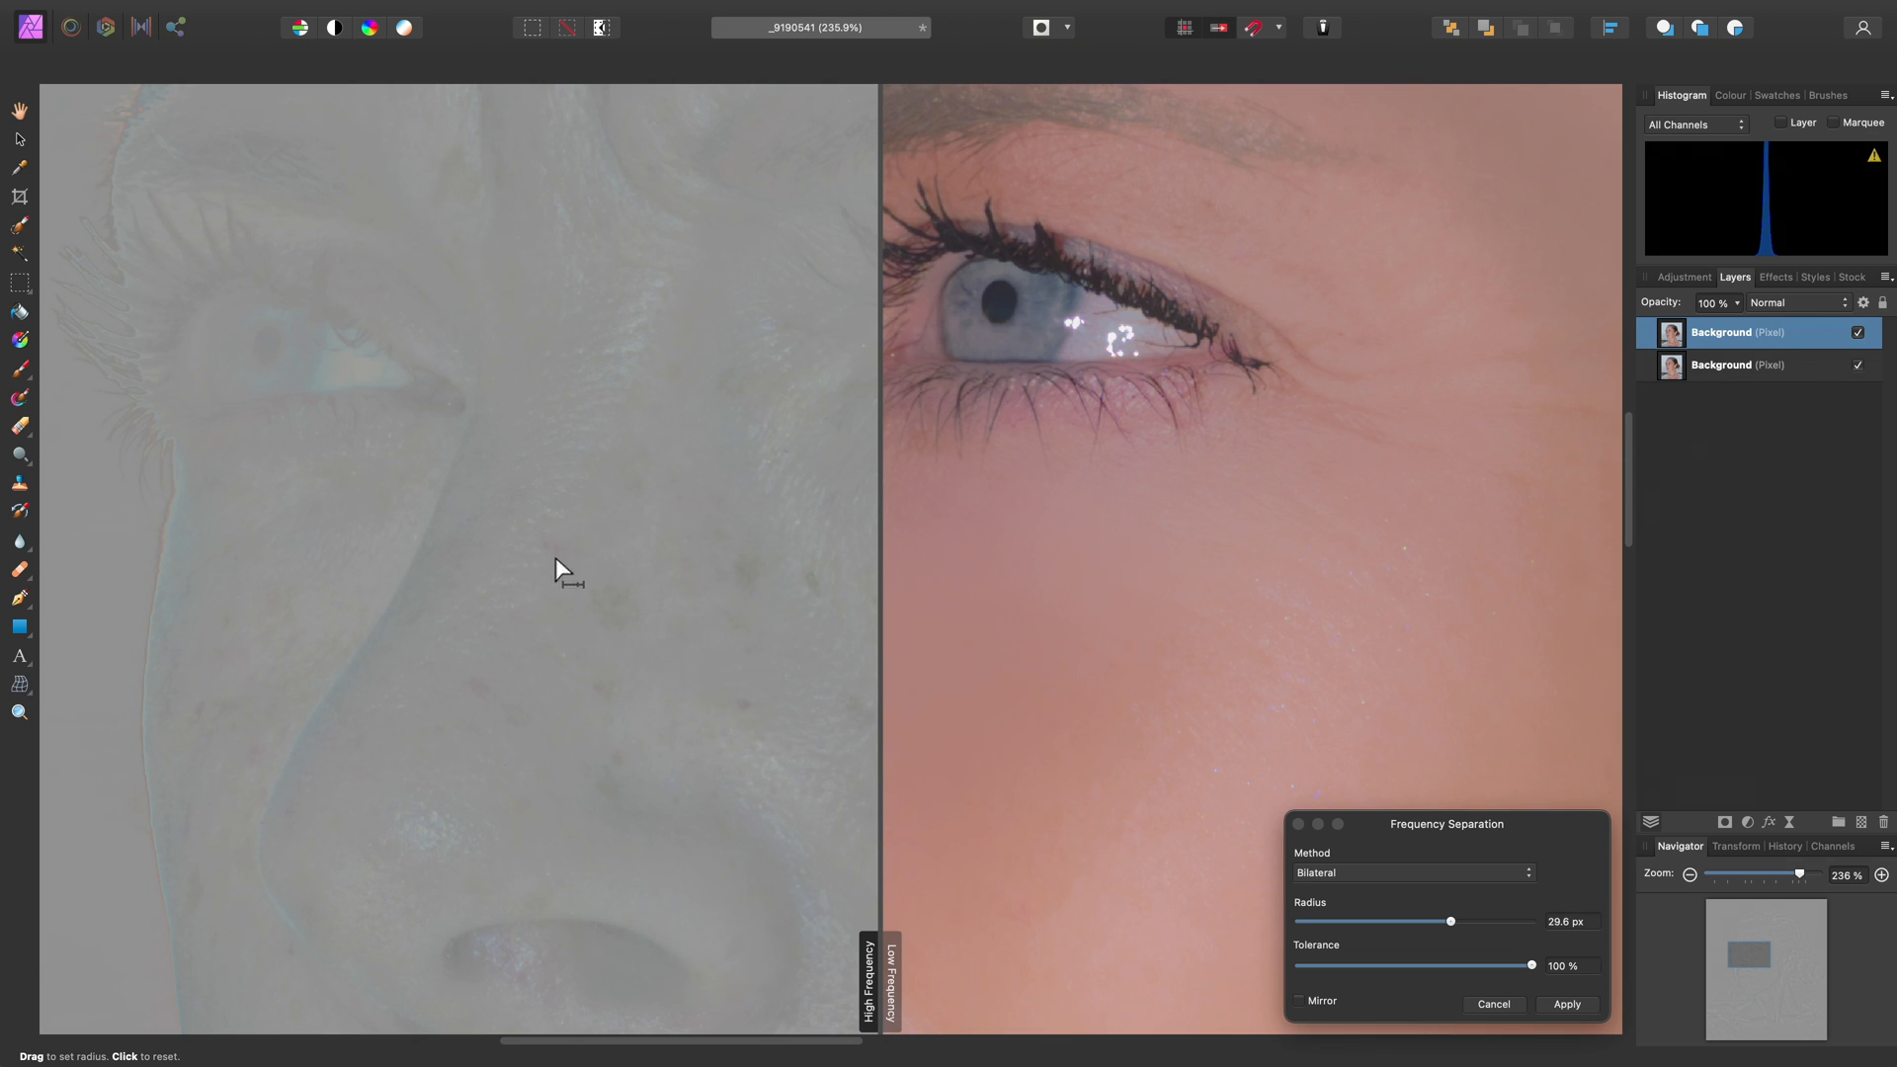
mouse_move(901, 572)
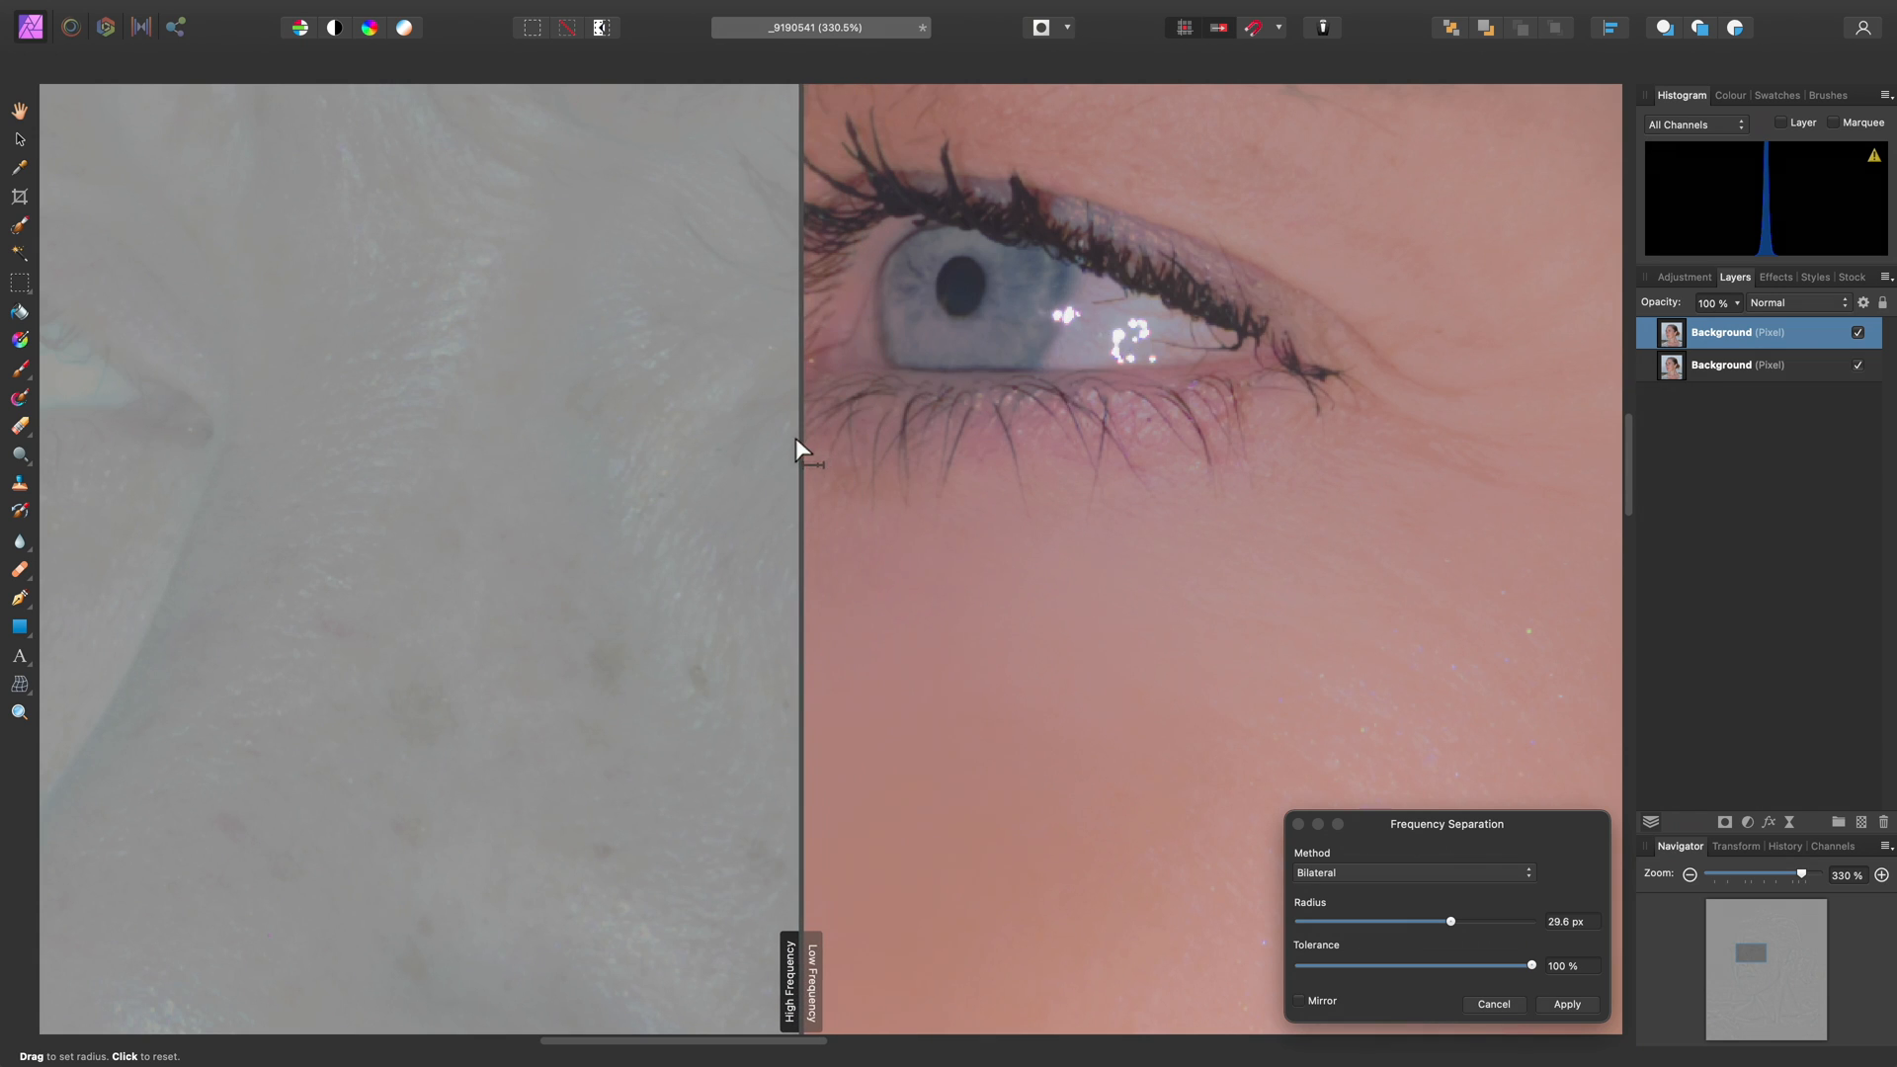
drag(799, 450, 1222, 490)
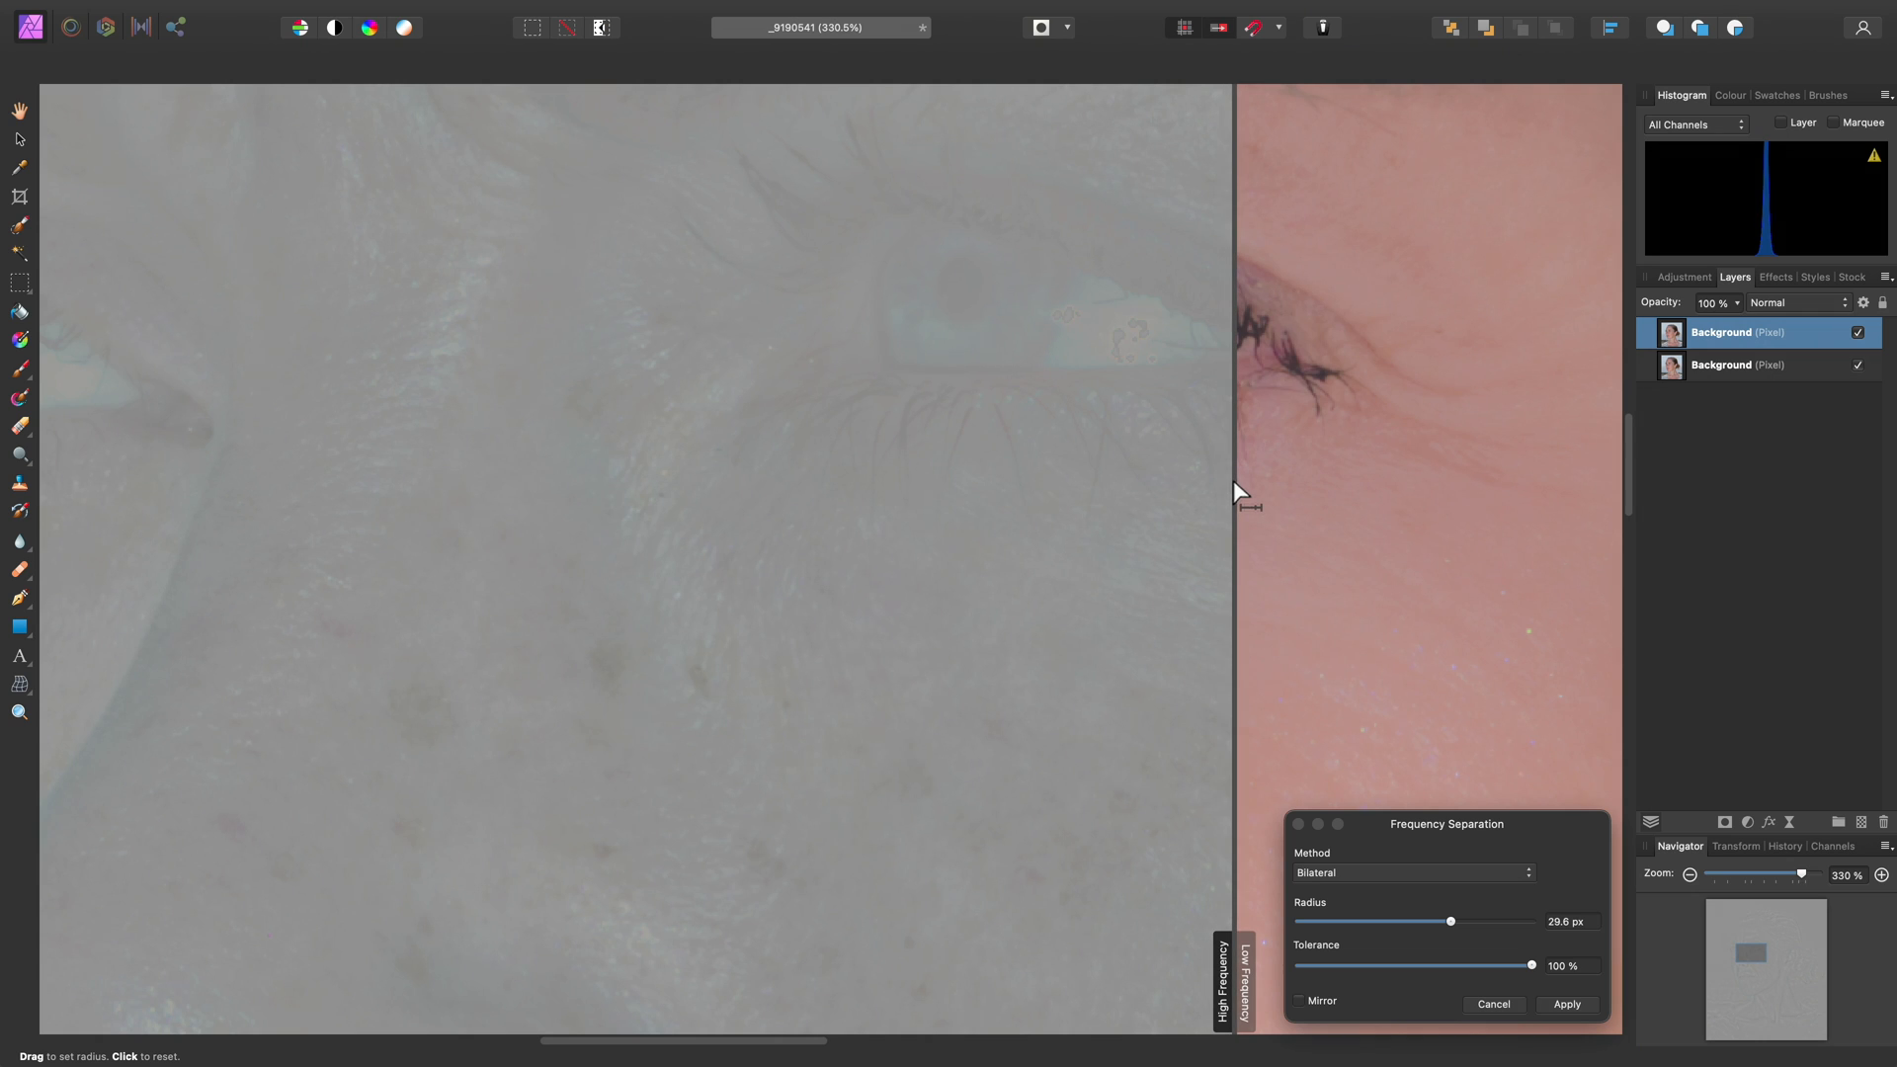
drag(1240, 508, 990, 527)
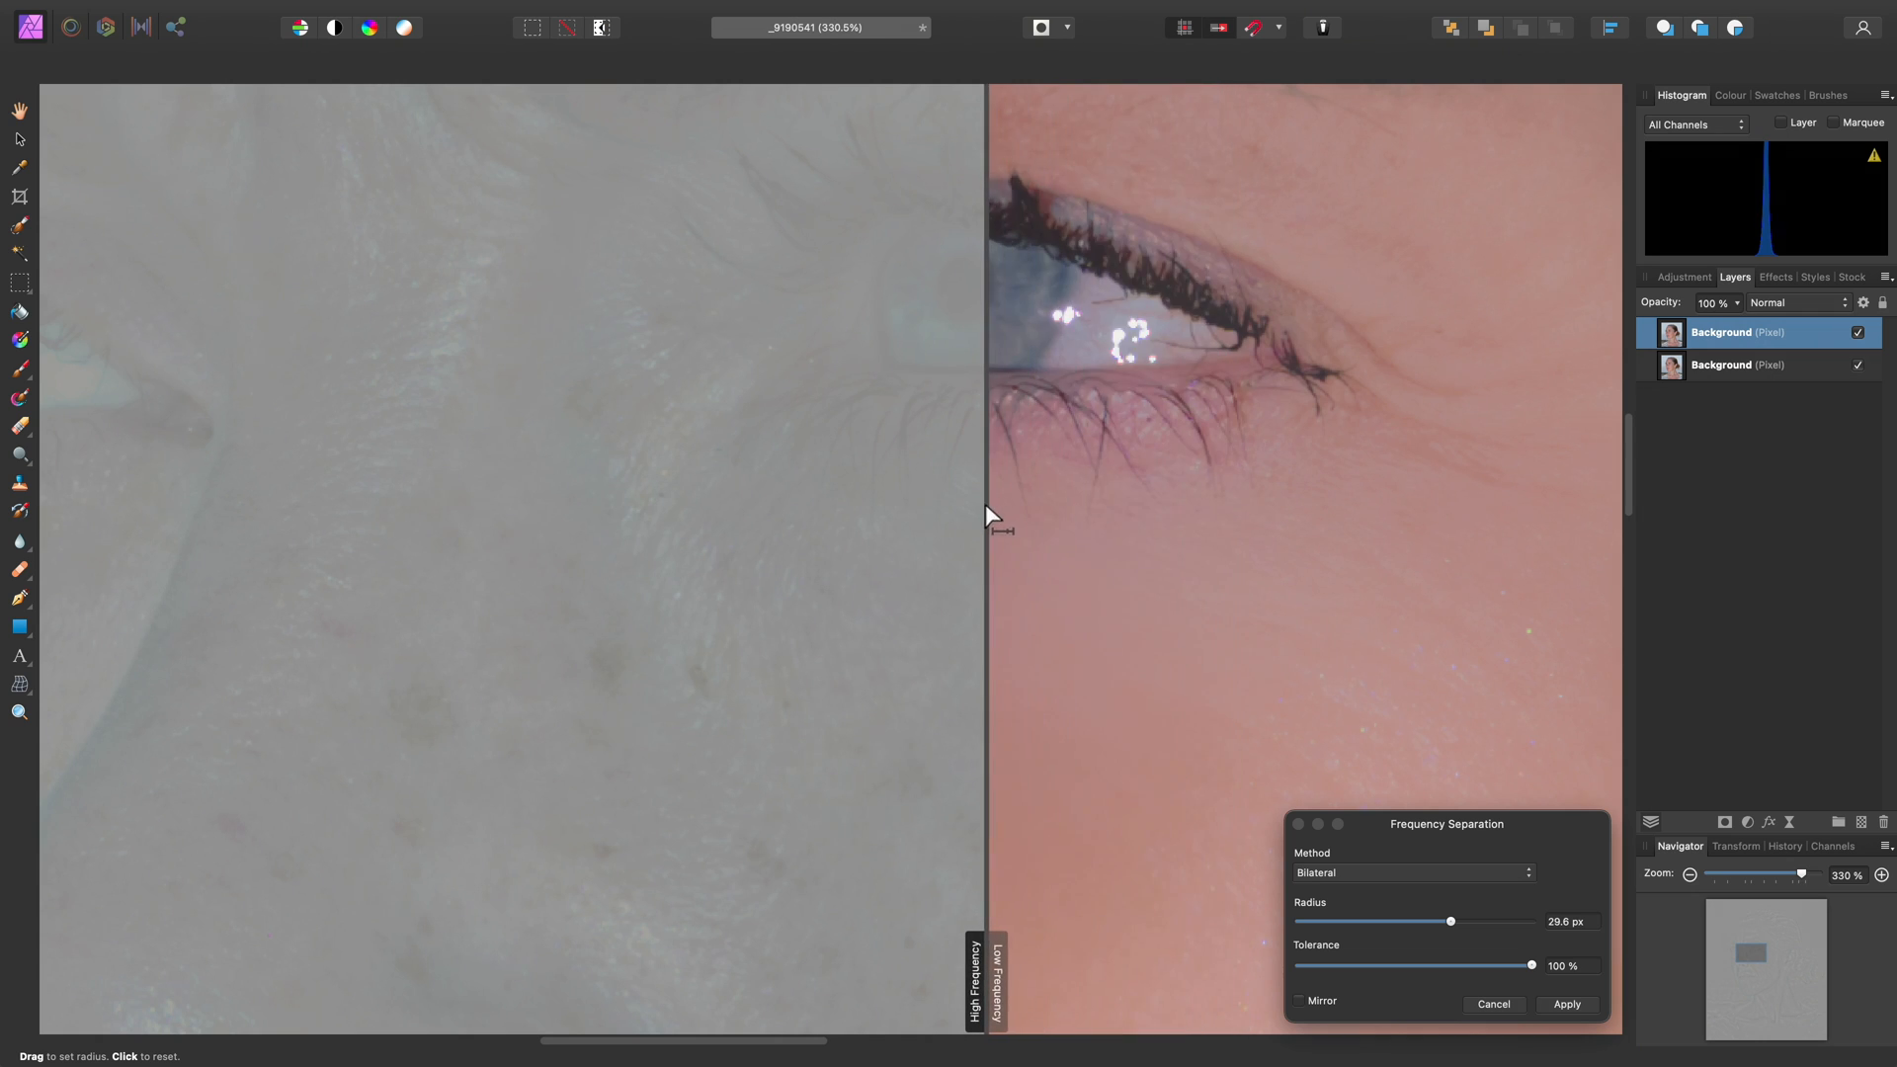
drag(984, 520, 1322, 511)
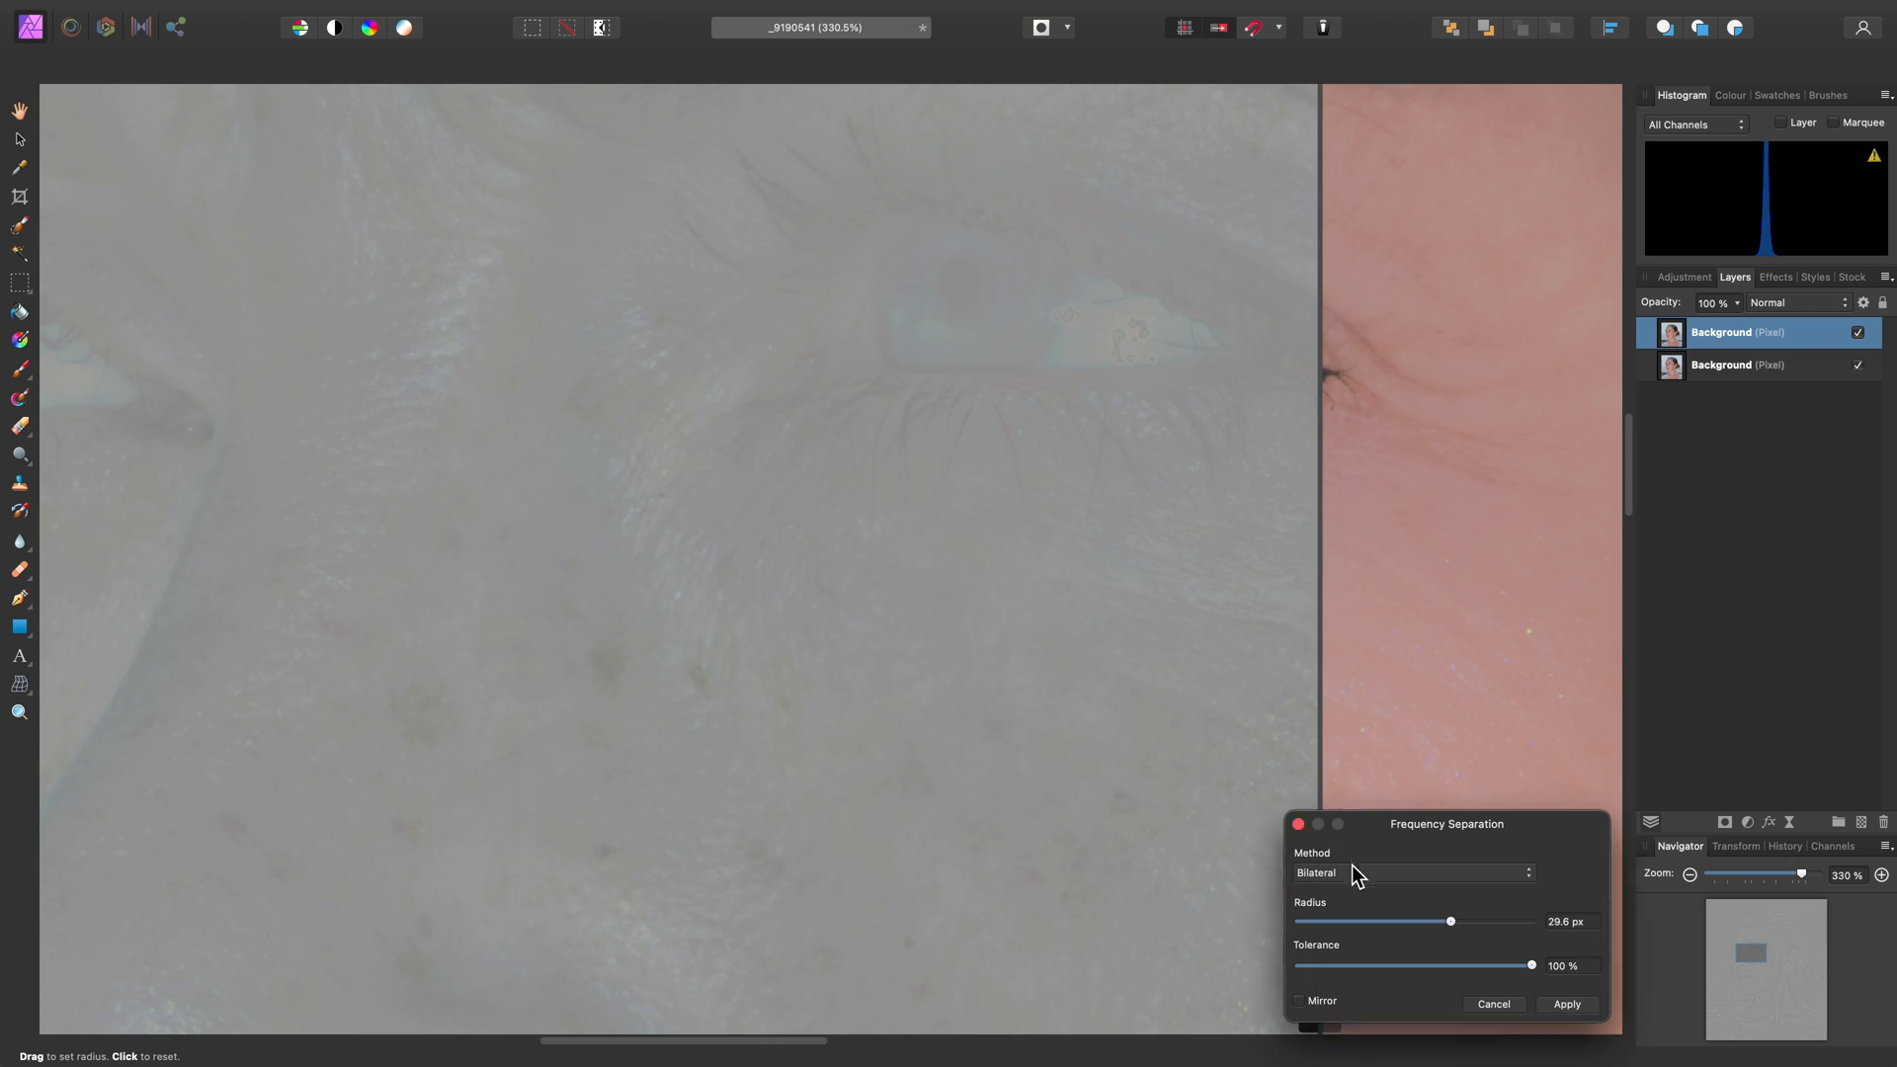
Switch to the Median method and lower the radius to about 6 px
click(1412, 872)
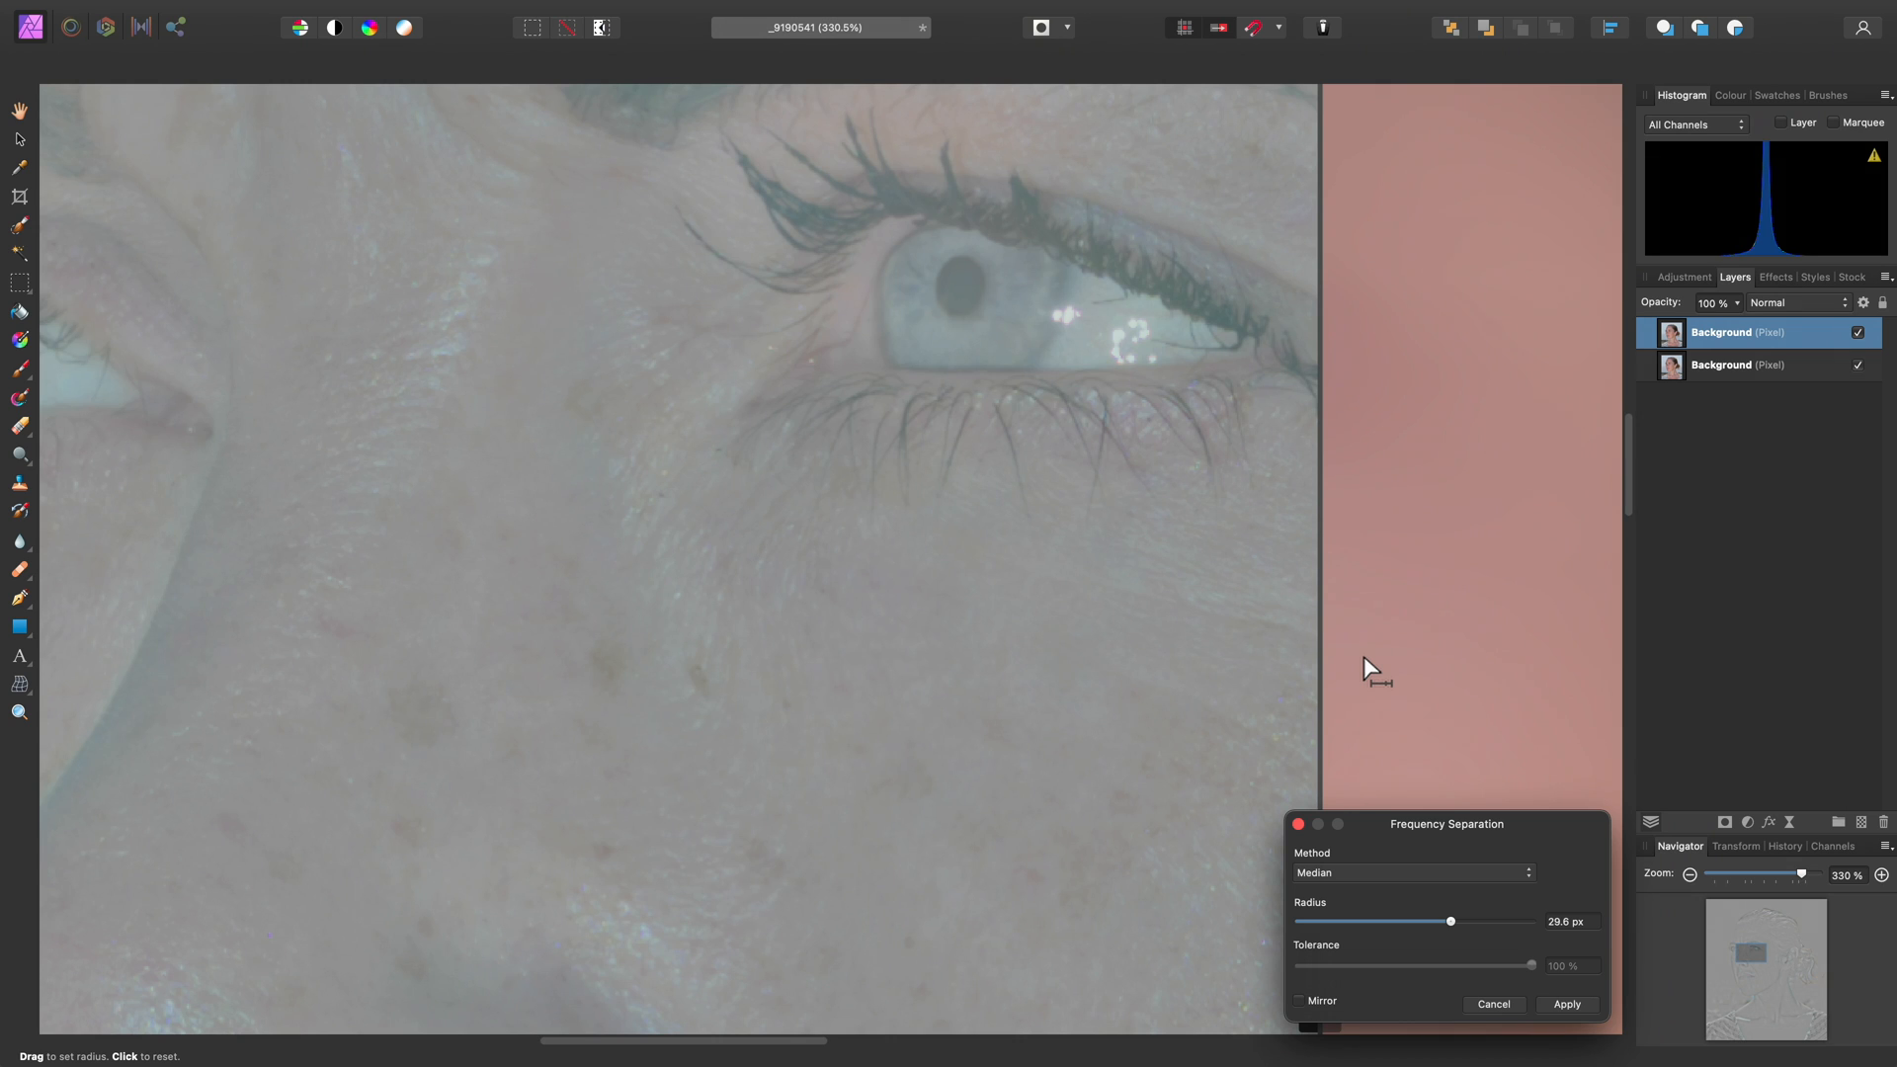
mouse_move(1313, 650)
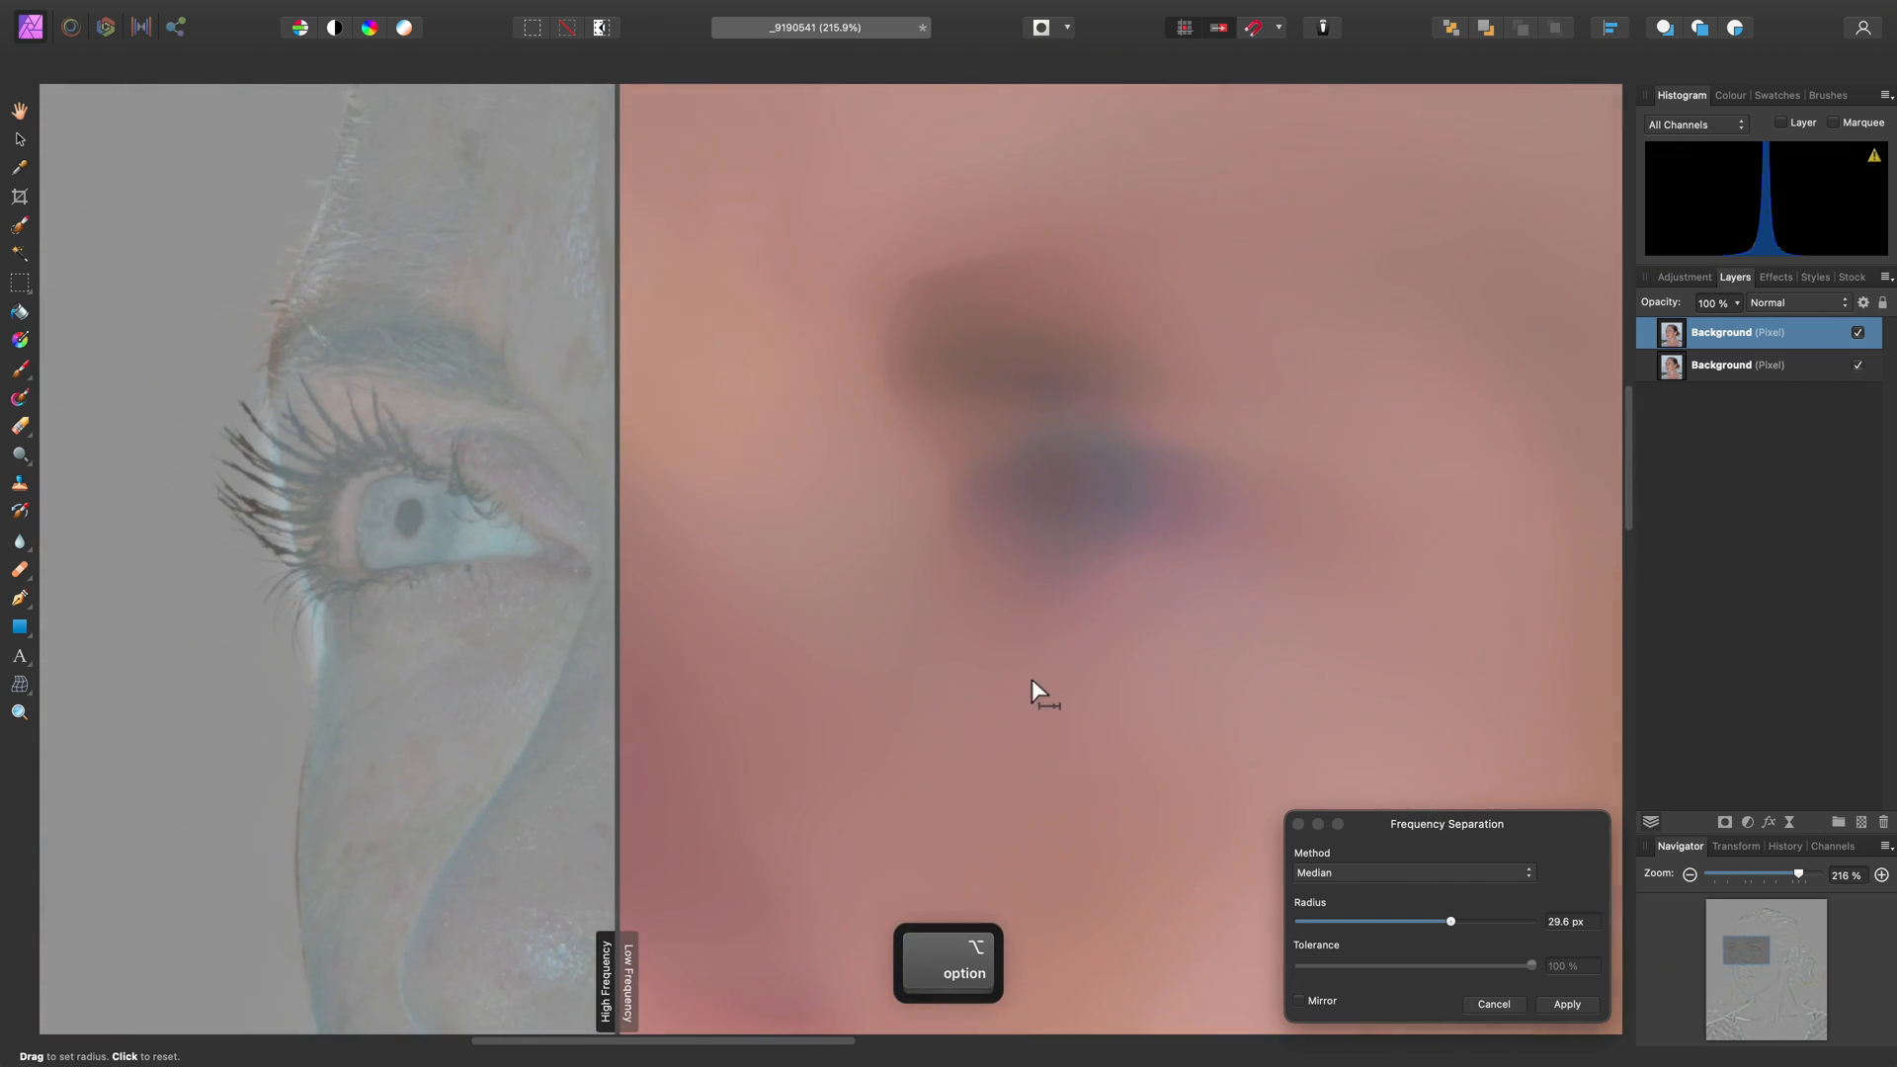
drag(1449, 921, 1407, 920)
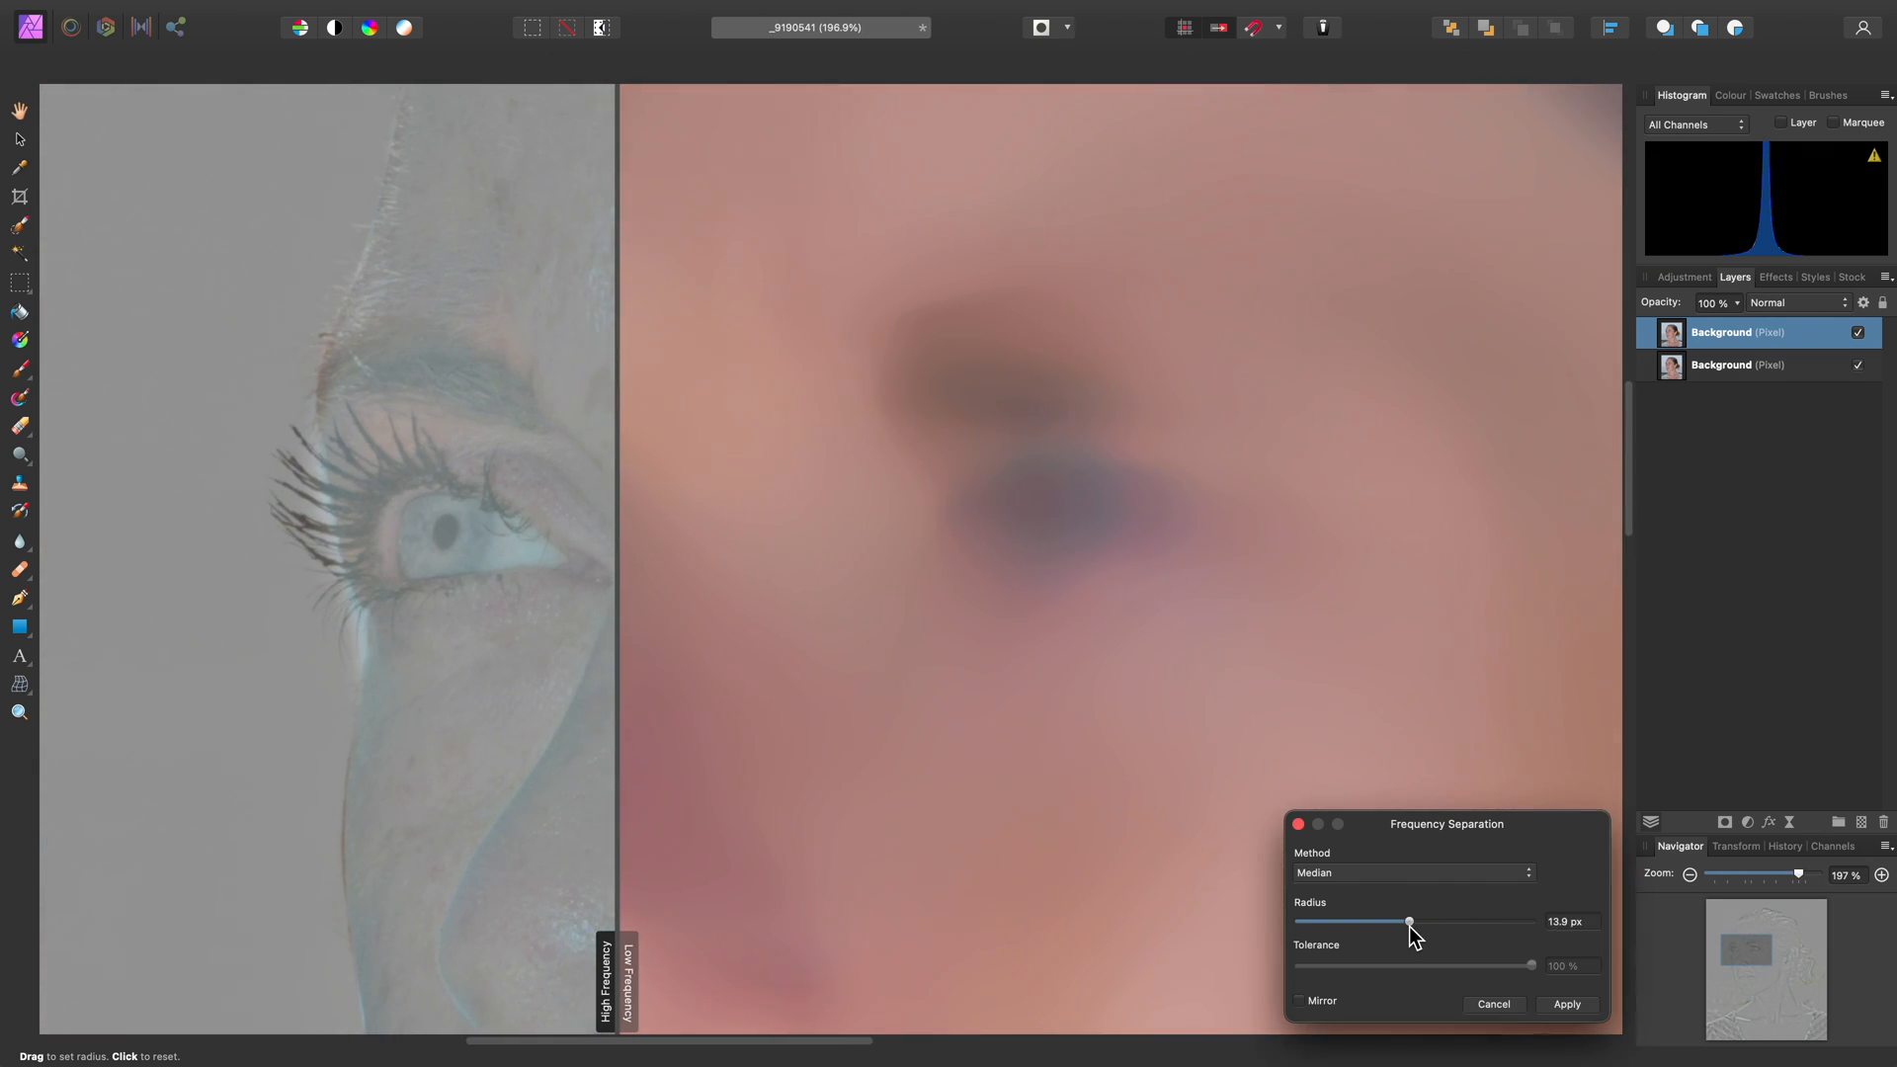
drag(1408, 922, 1386, 922)
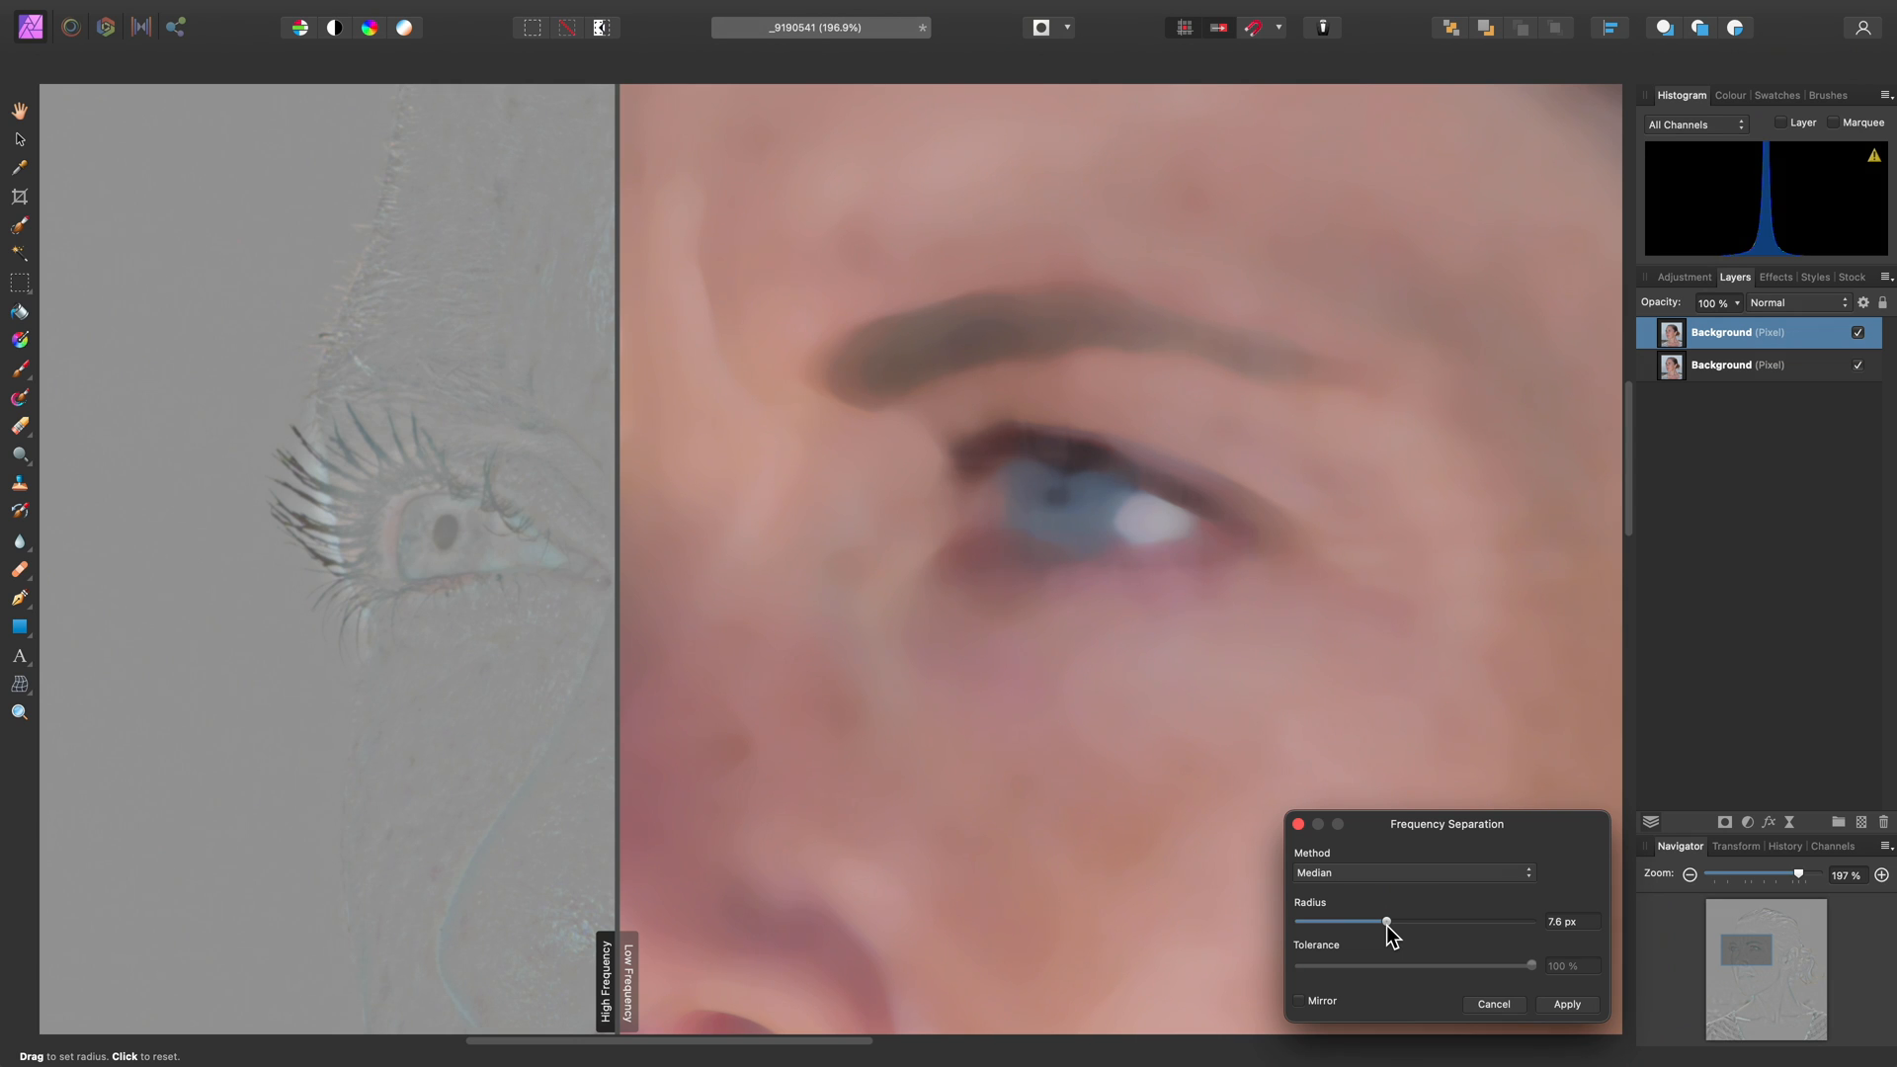
drag(1386, 921, 1379, 922)
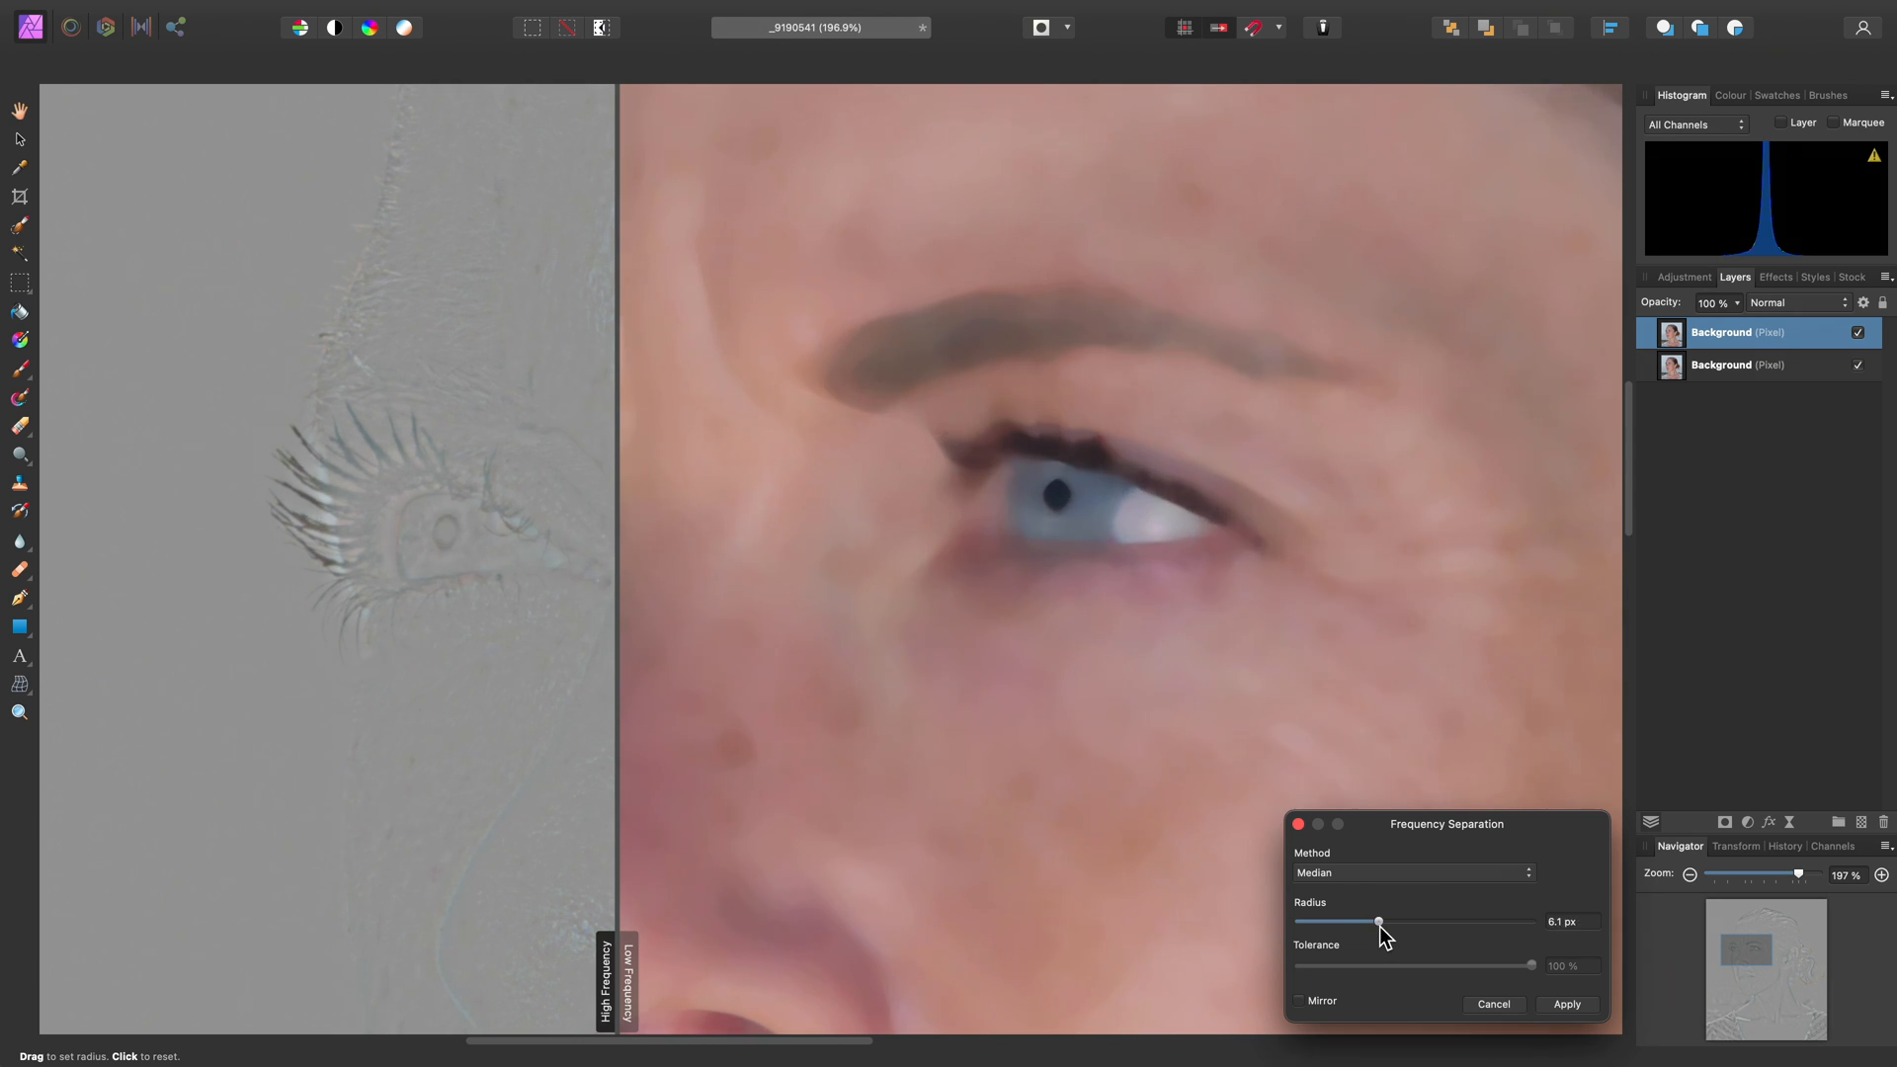
click(1409, 873)
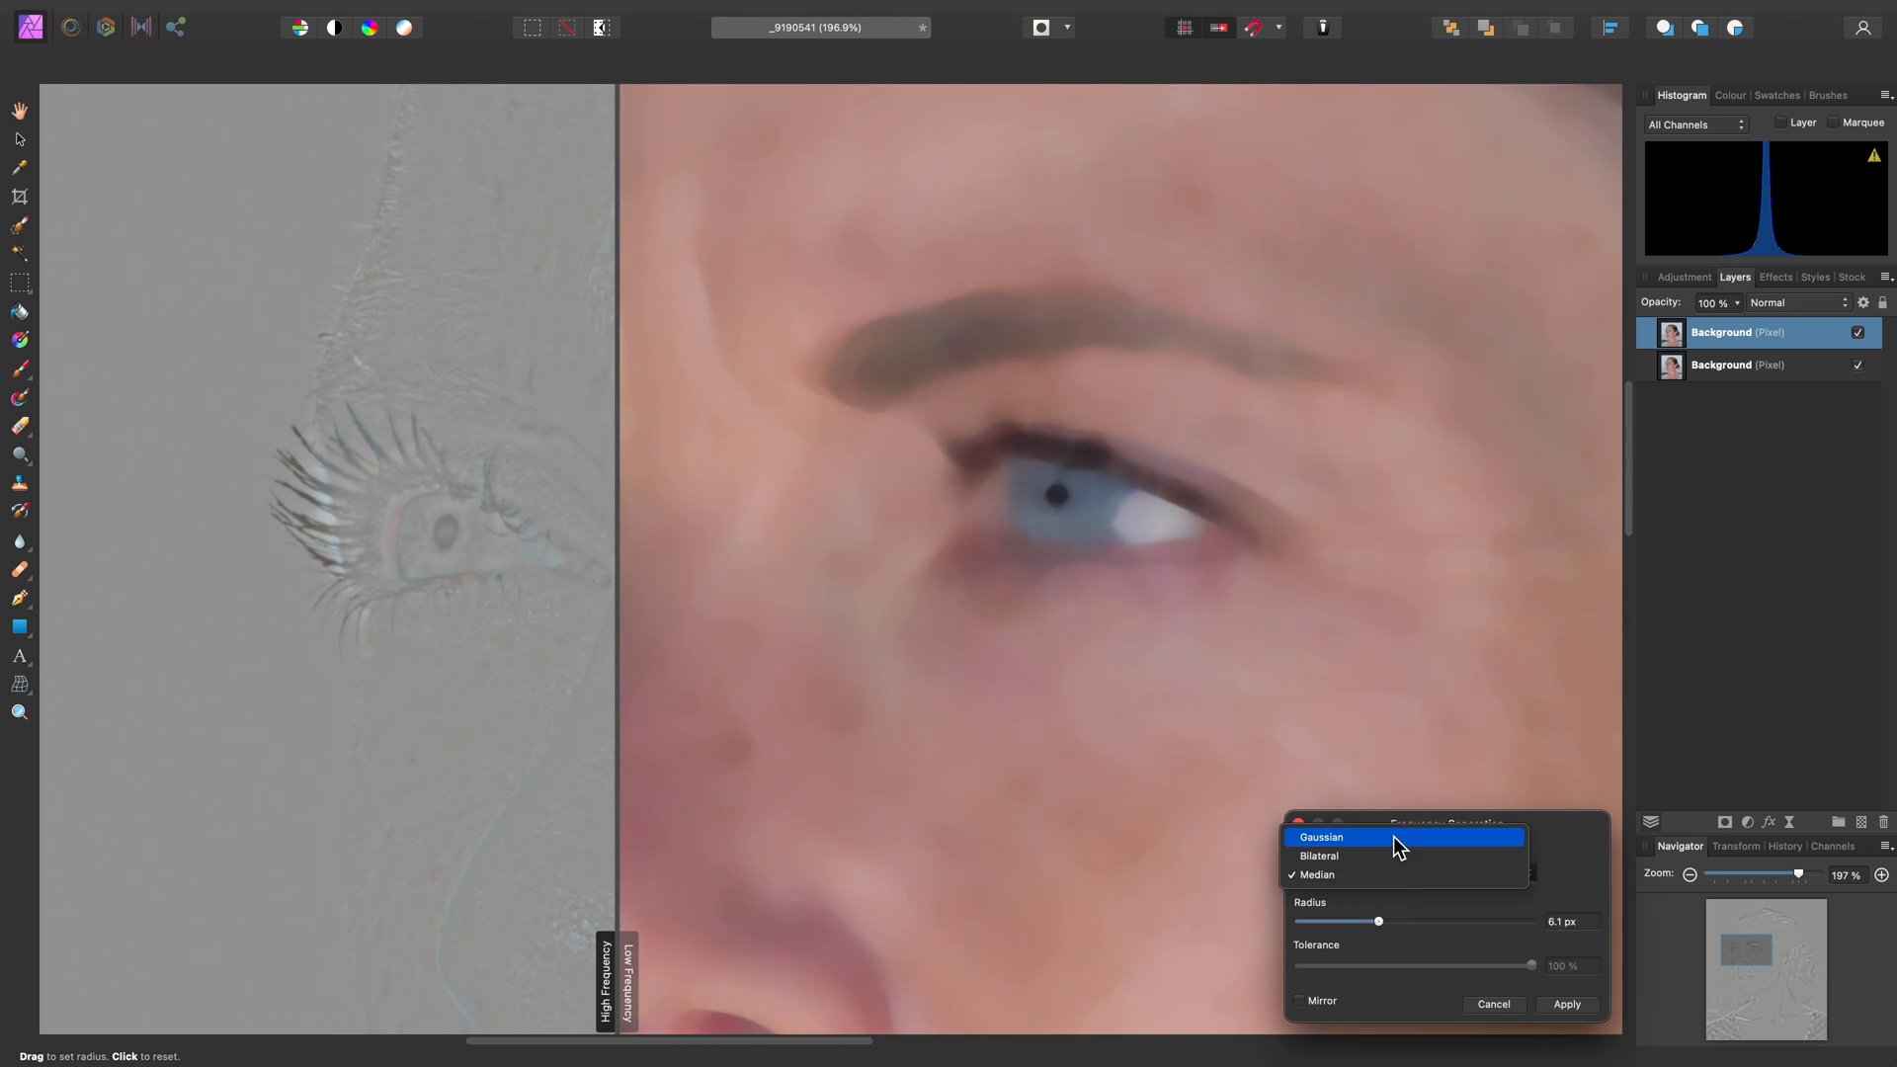
click(1320, 836)
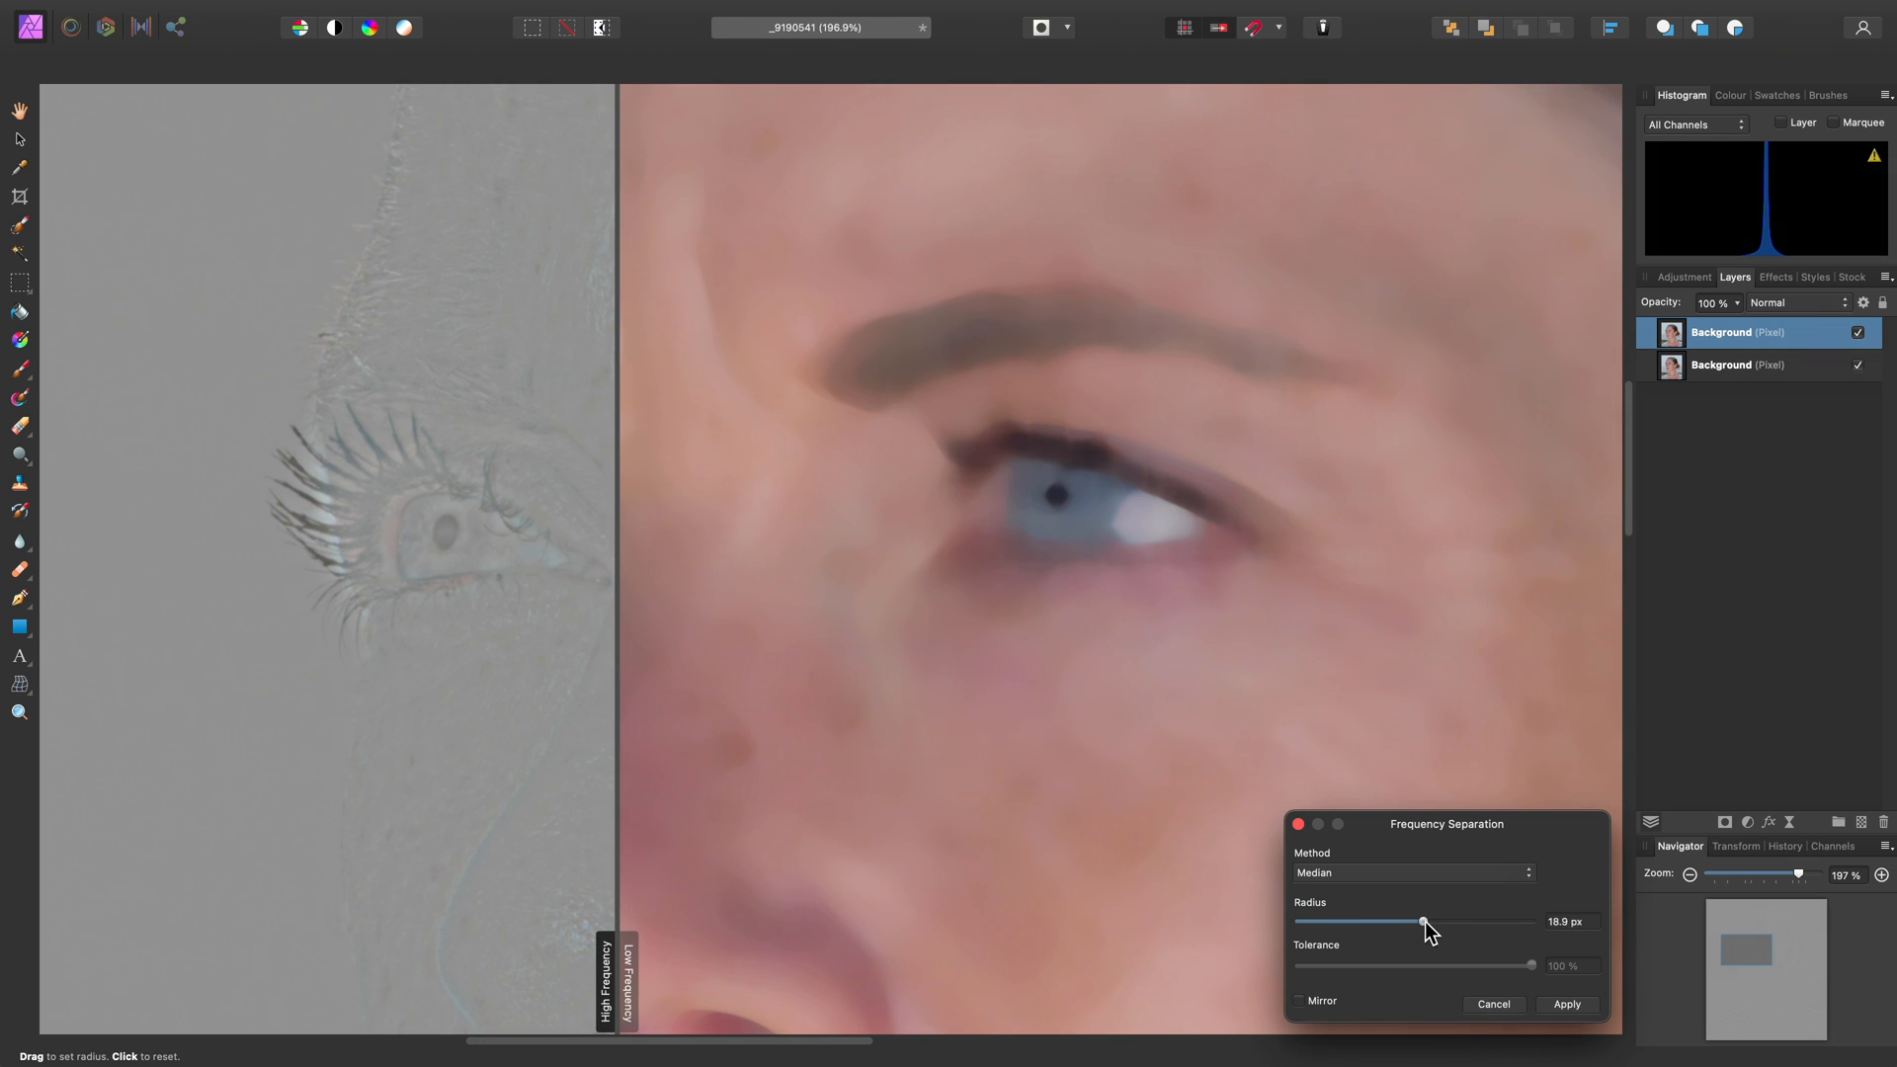
Drop the Median radius to 2 px and briefly try the Gaussian method
drag(1423, 922, 1417, 922)
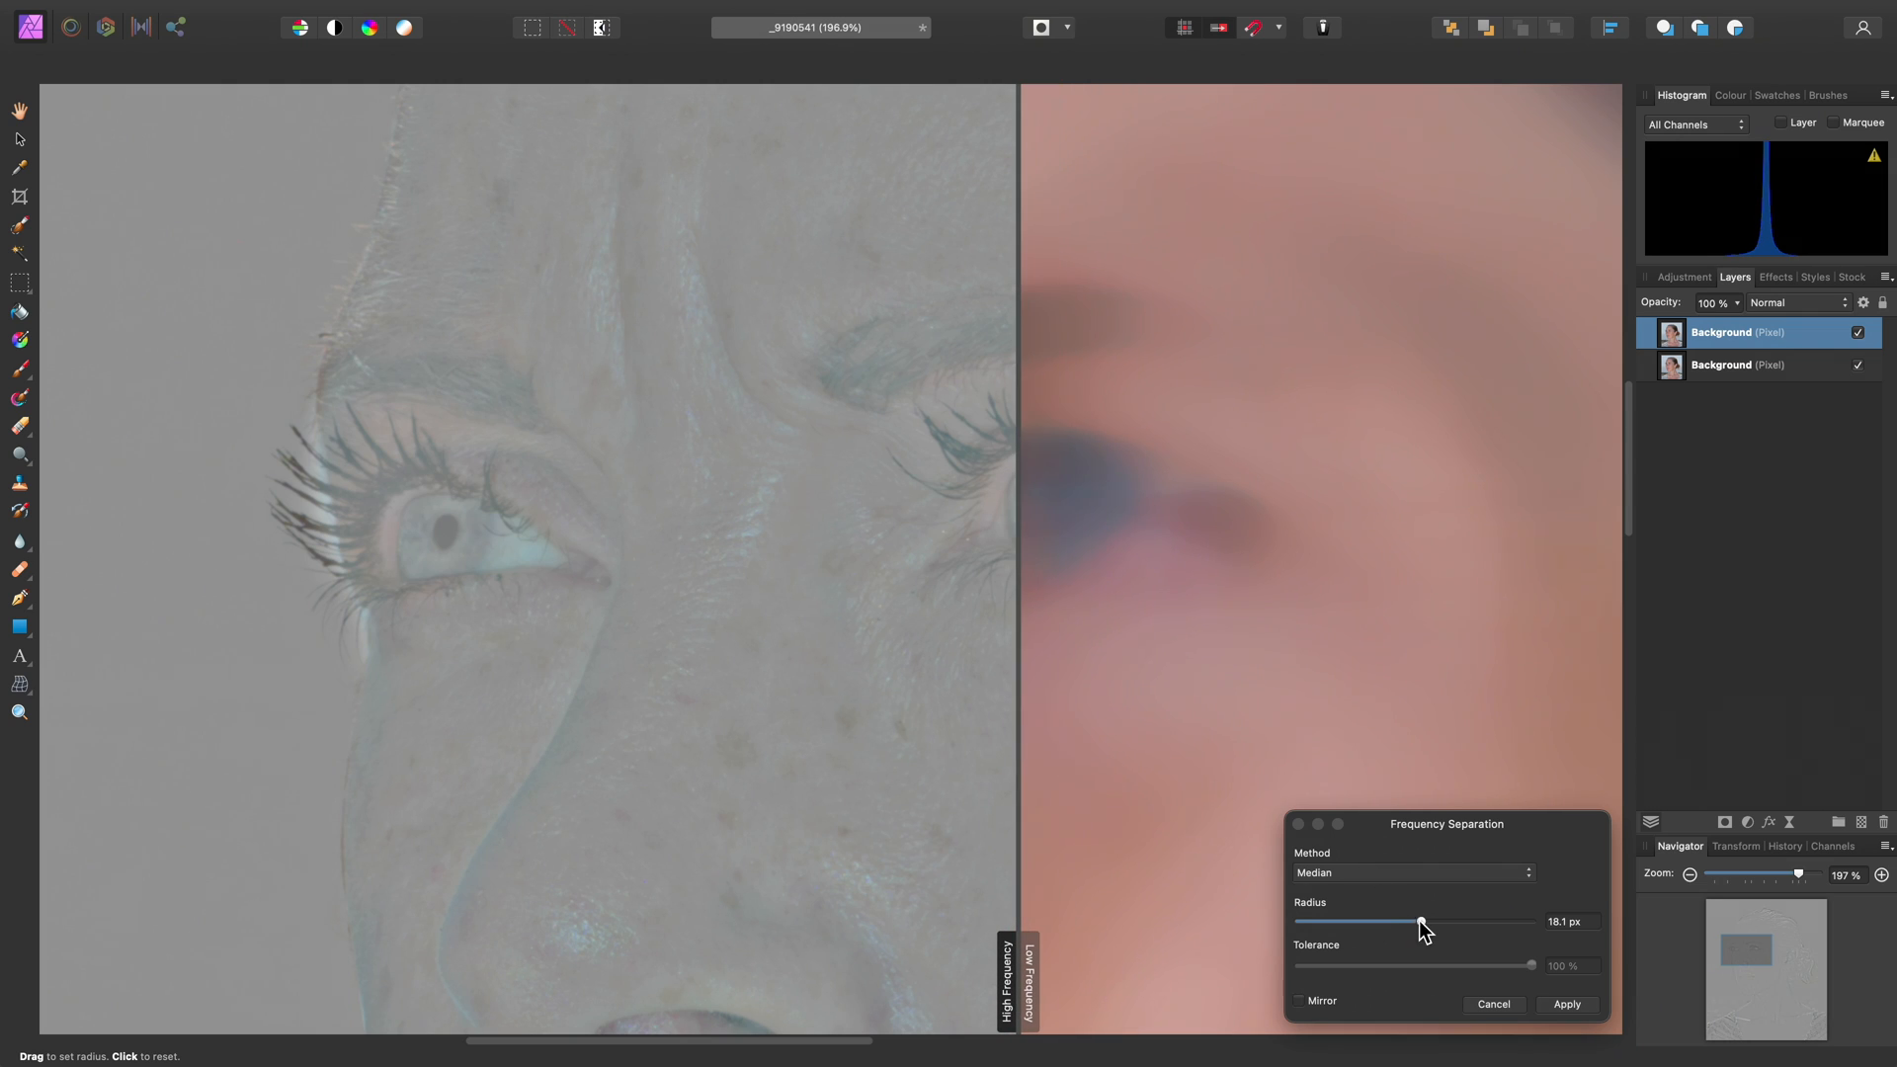
drag(1422, 923, 1355, 923)
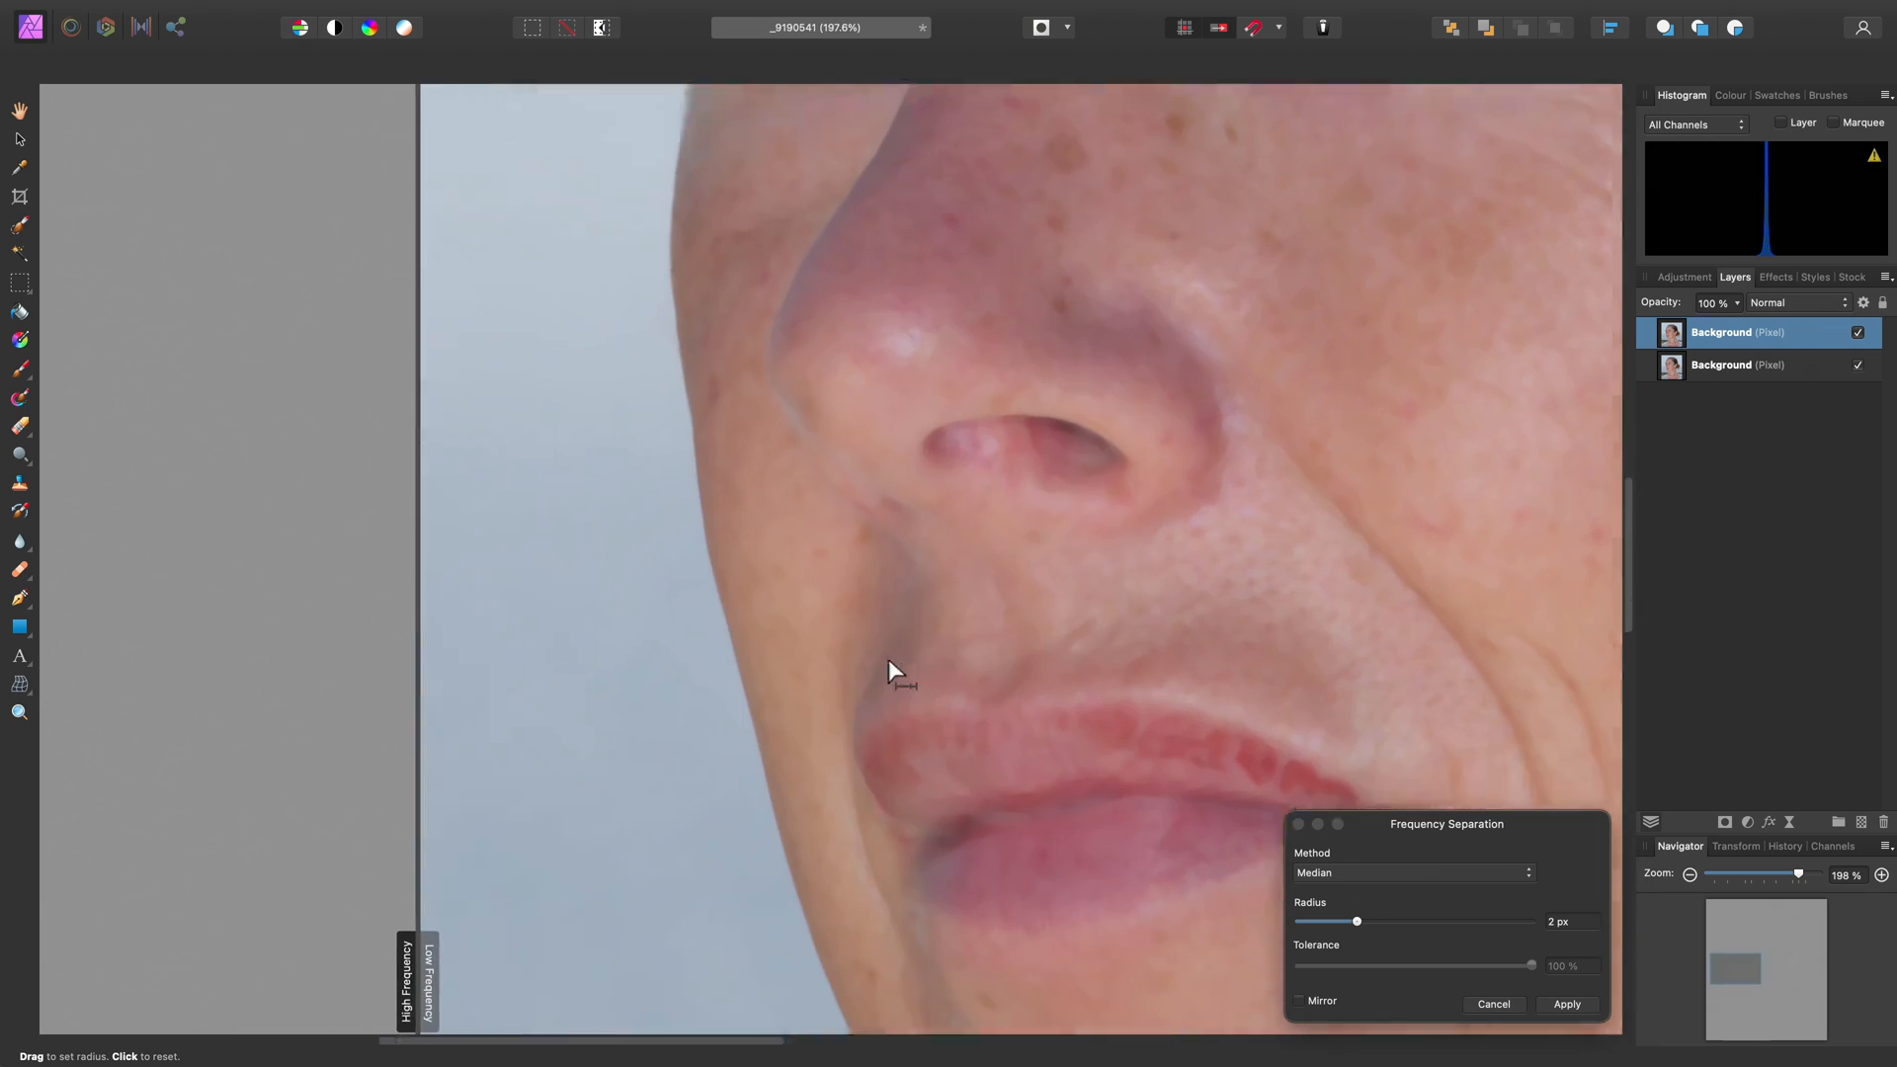
click(1410, 872)
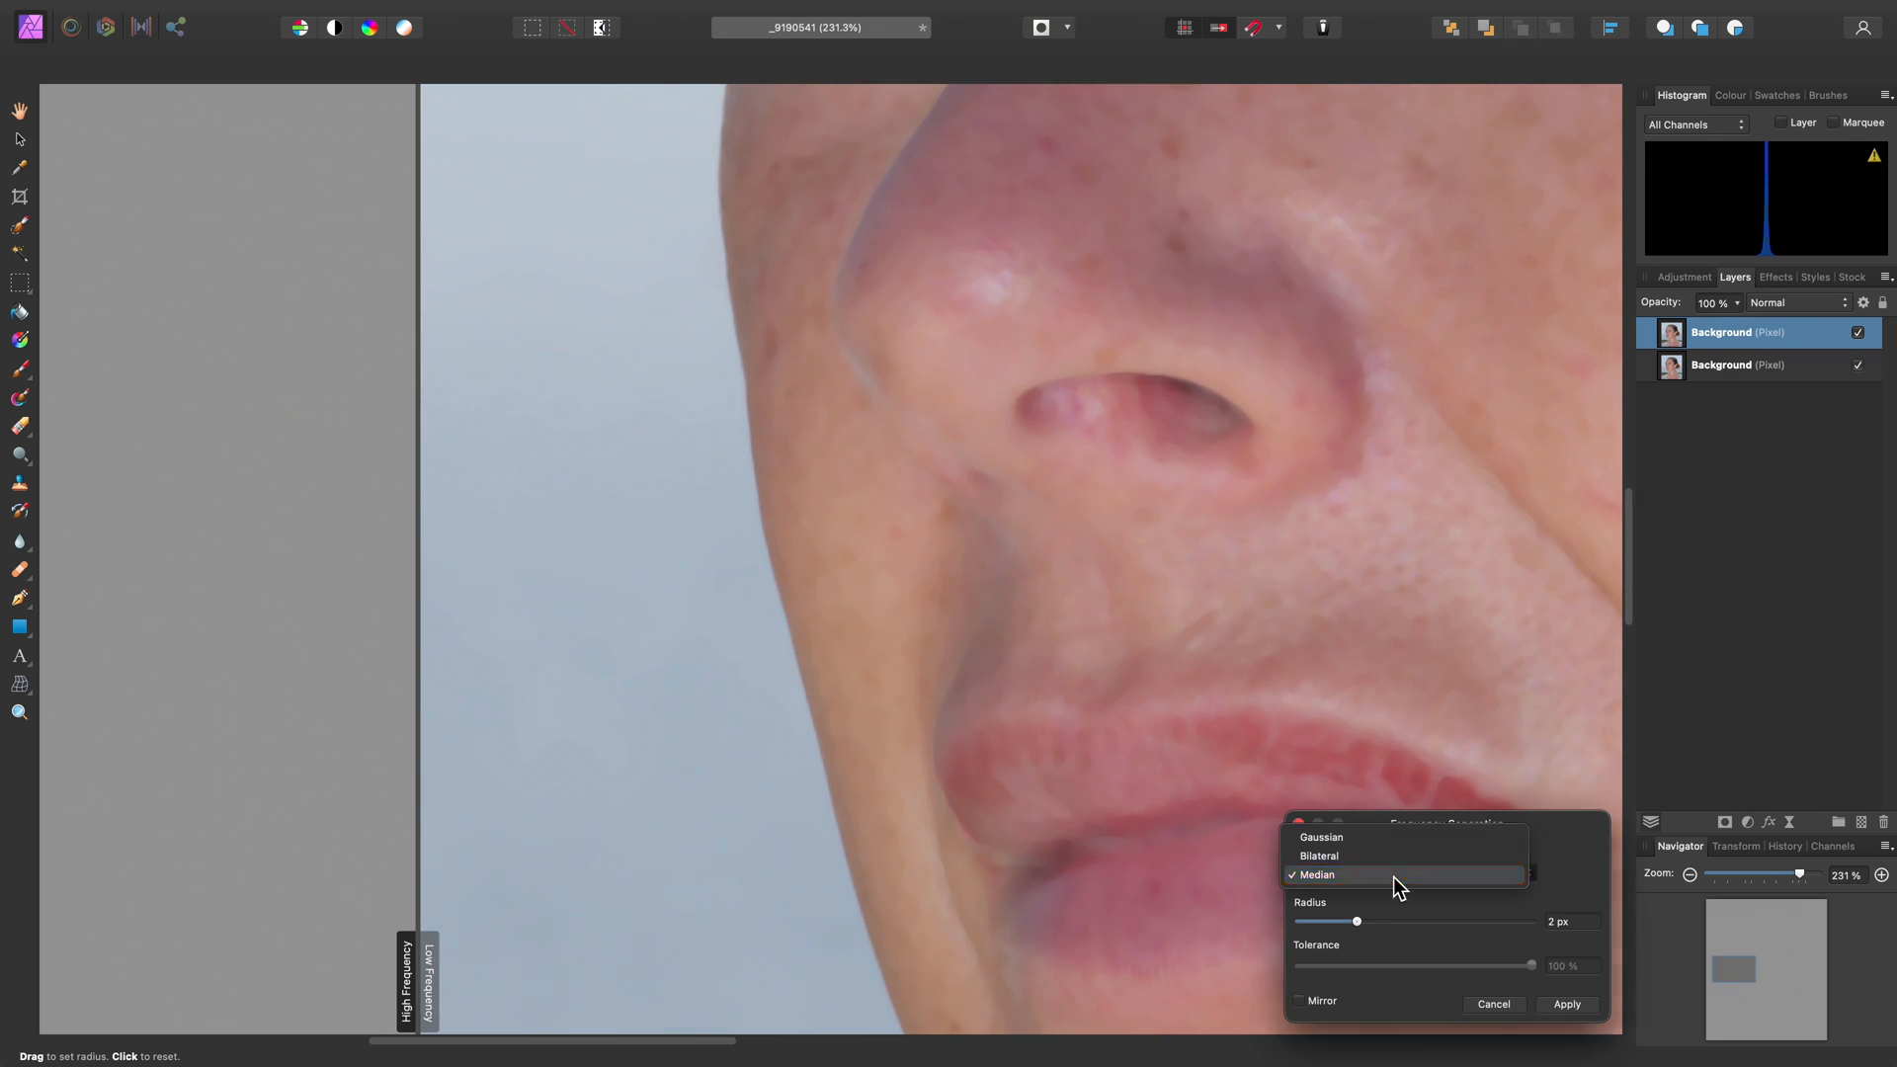
click(1321, 837)
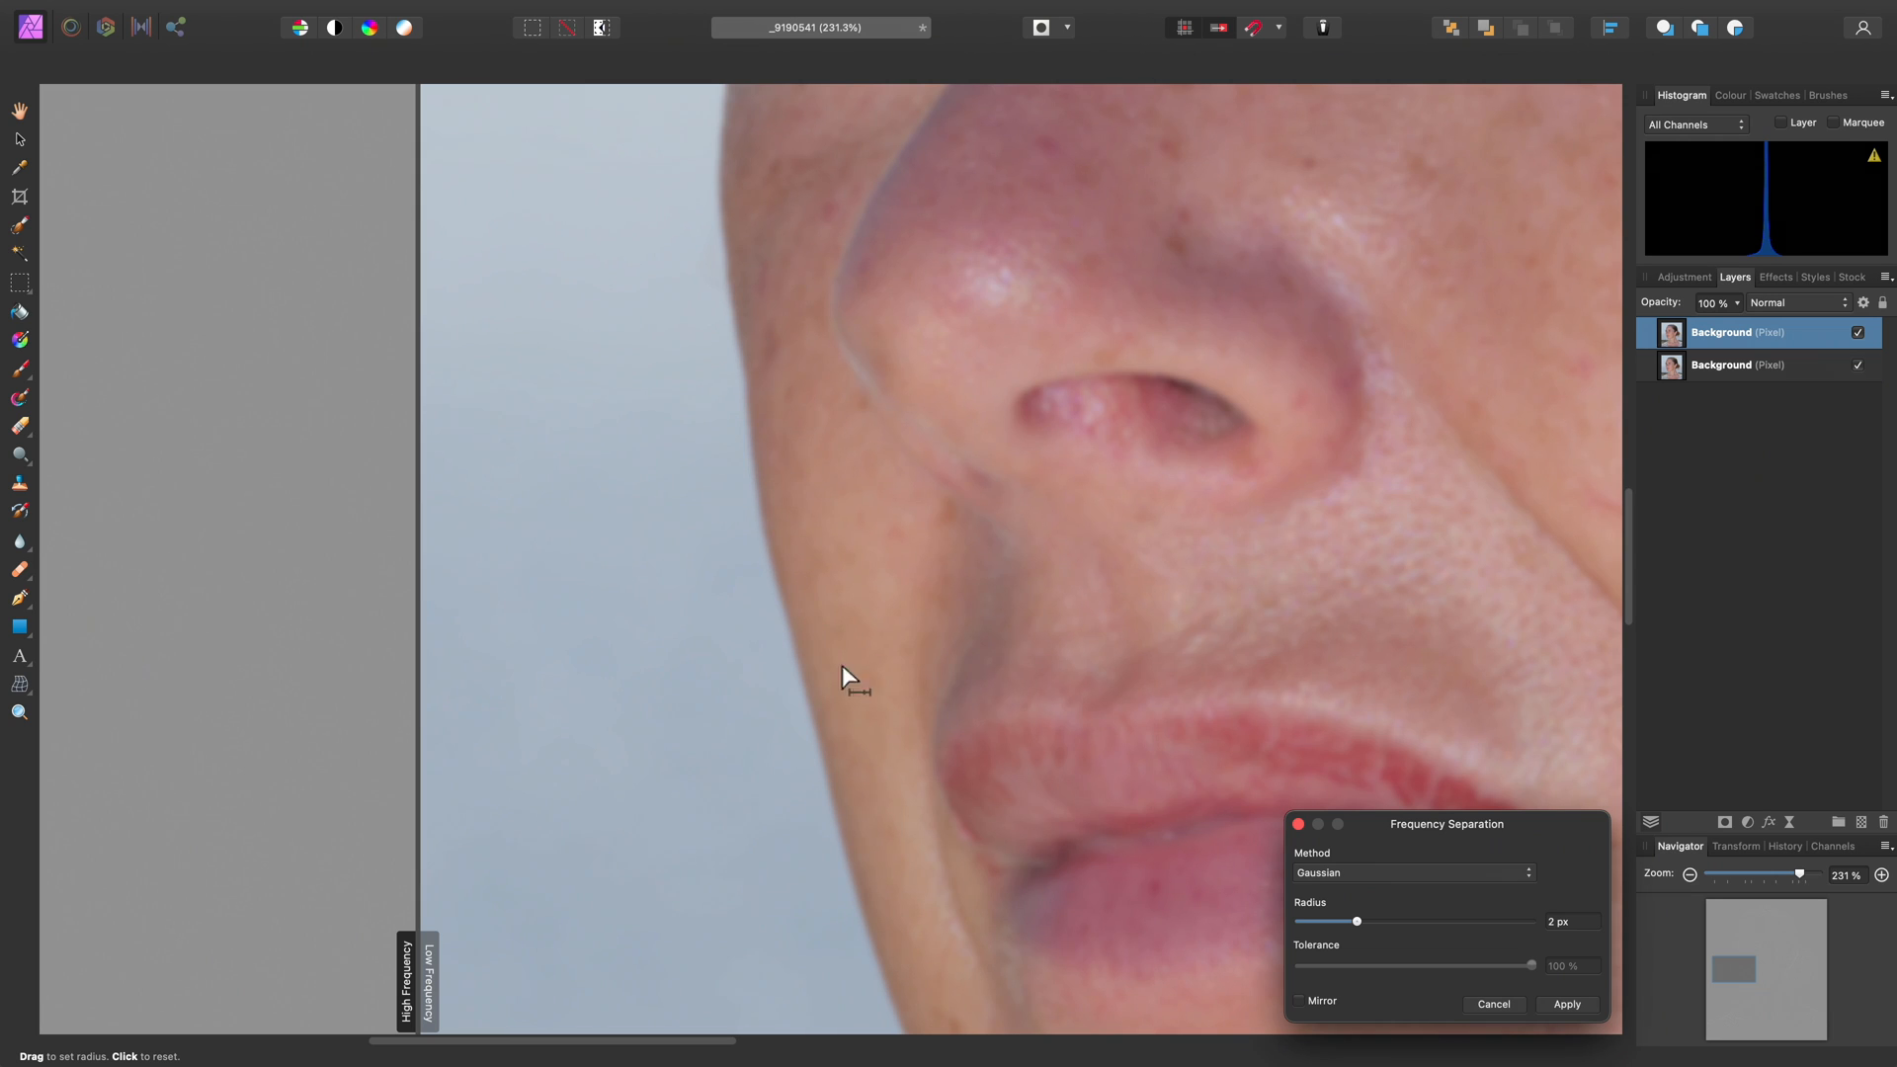
click(1411, 872)
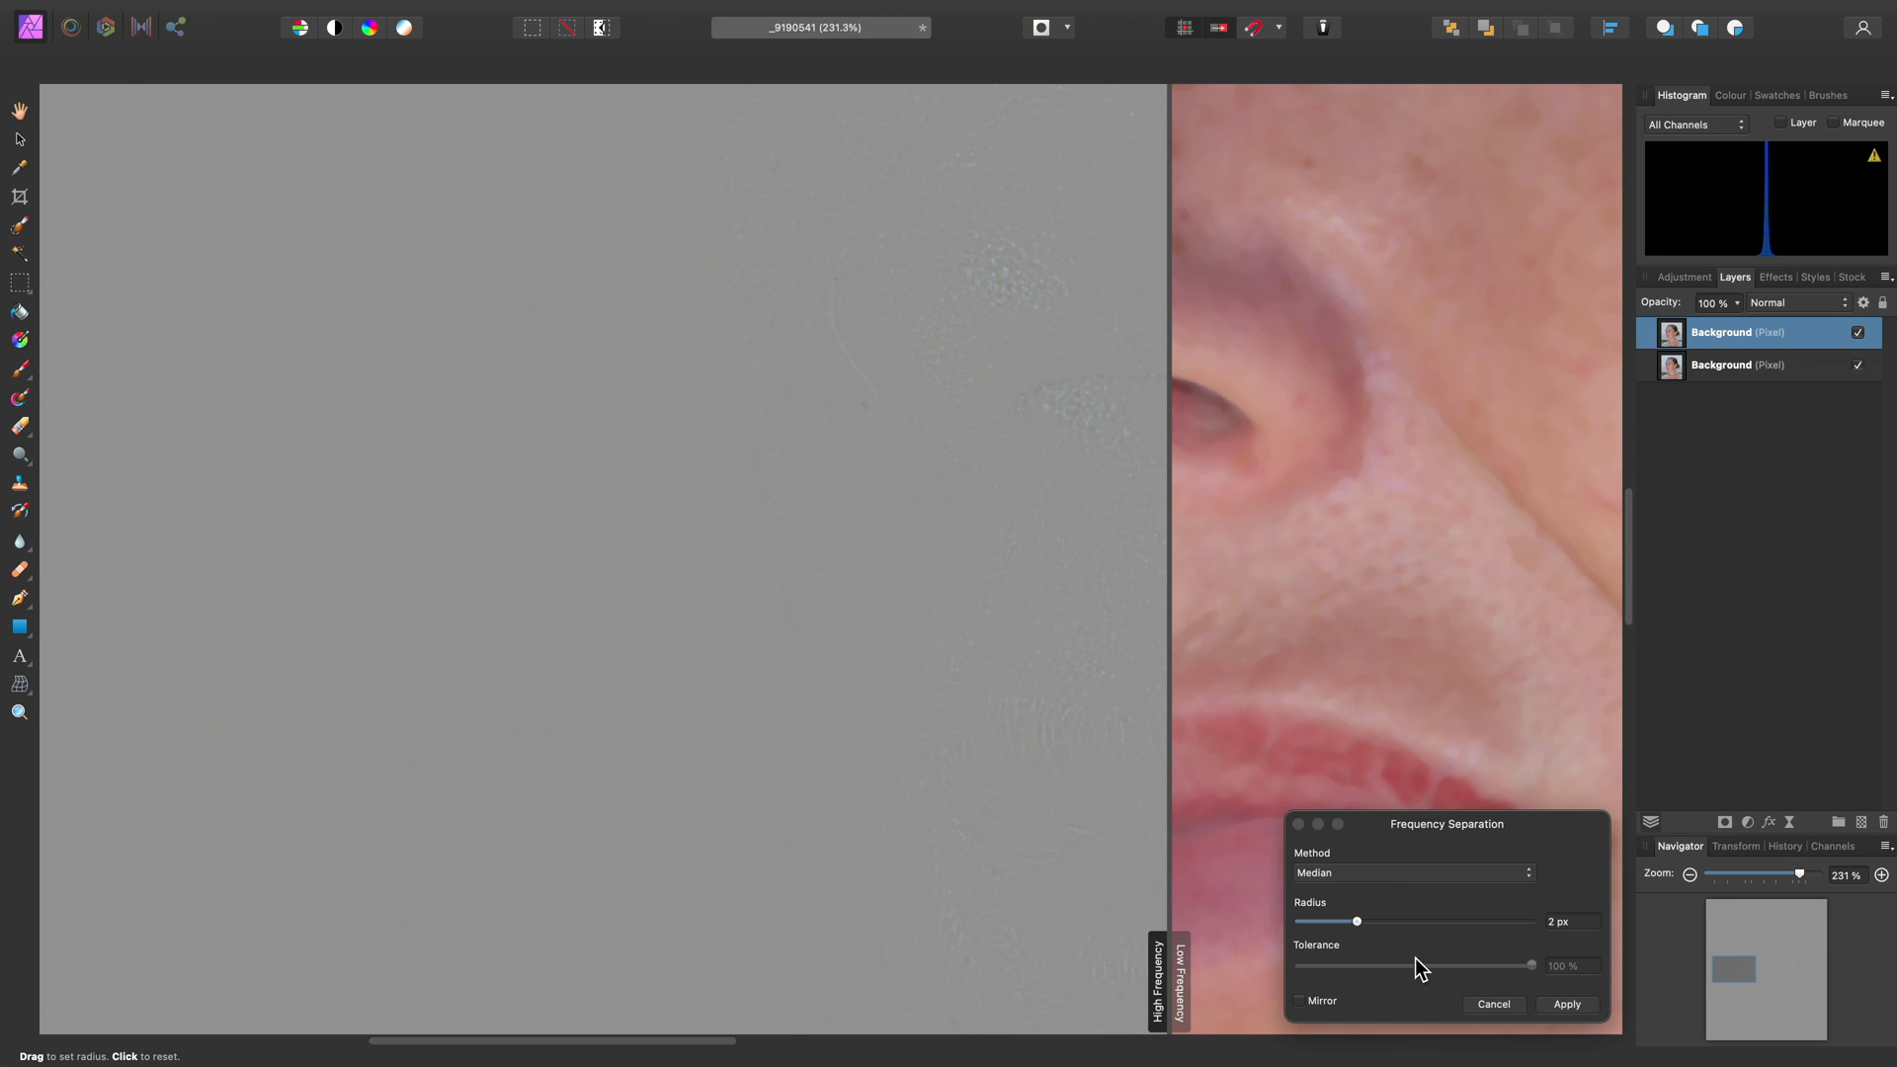
mouse_move(1577, 1014)
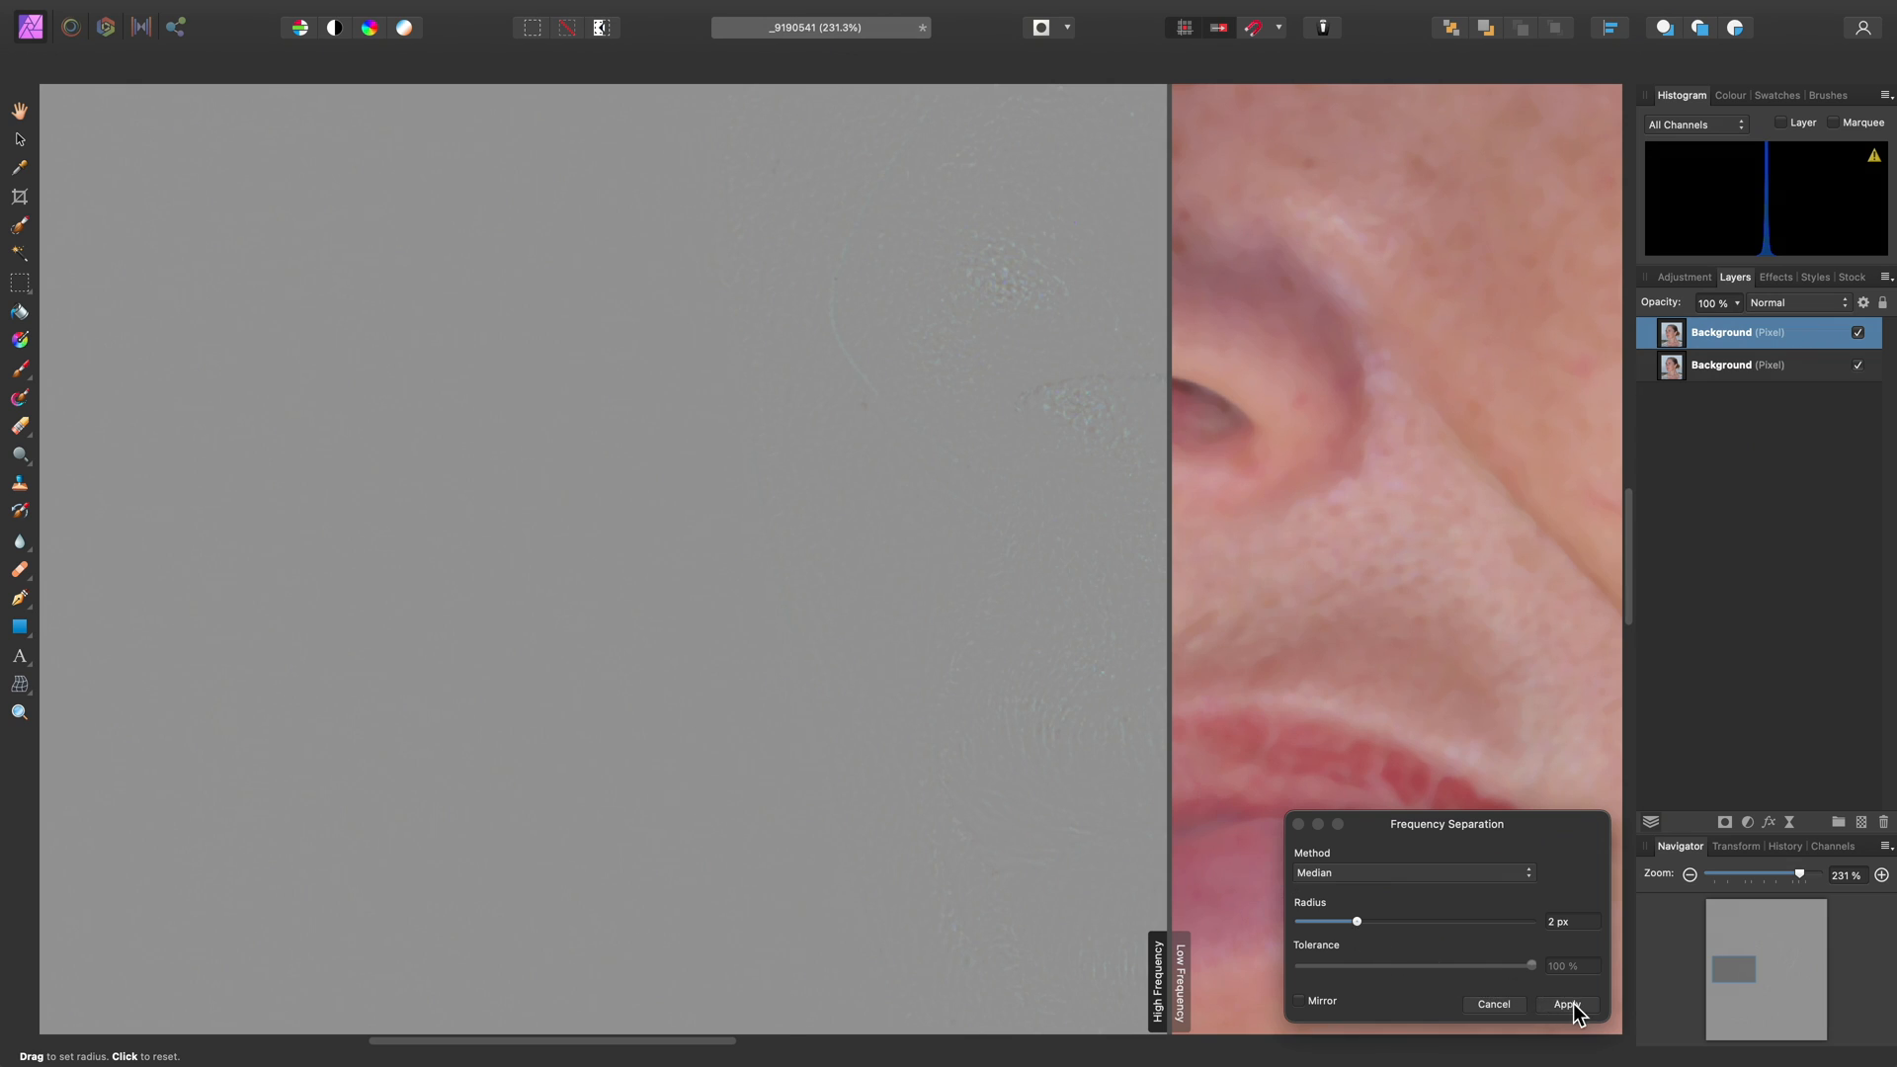
Apply the 2 px Median separation, frame the face and select the Low Frequency layer
click(1567, 1004)
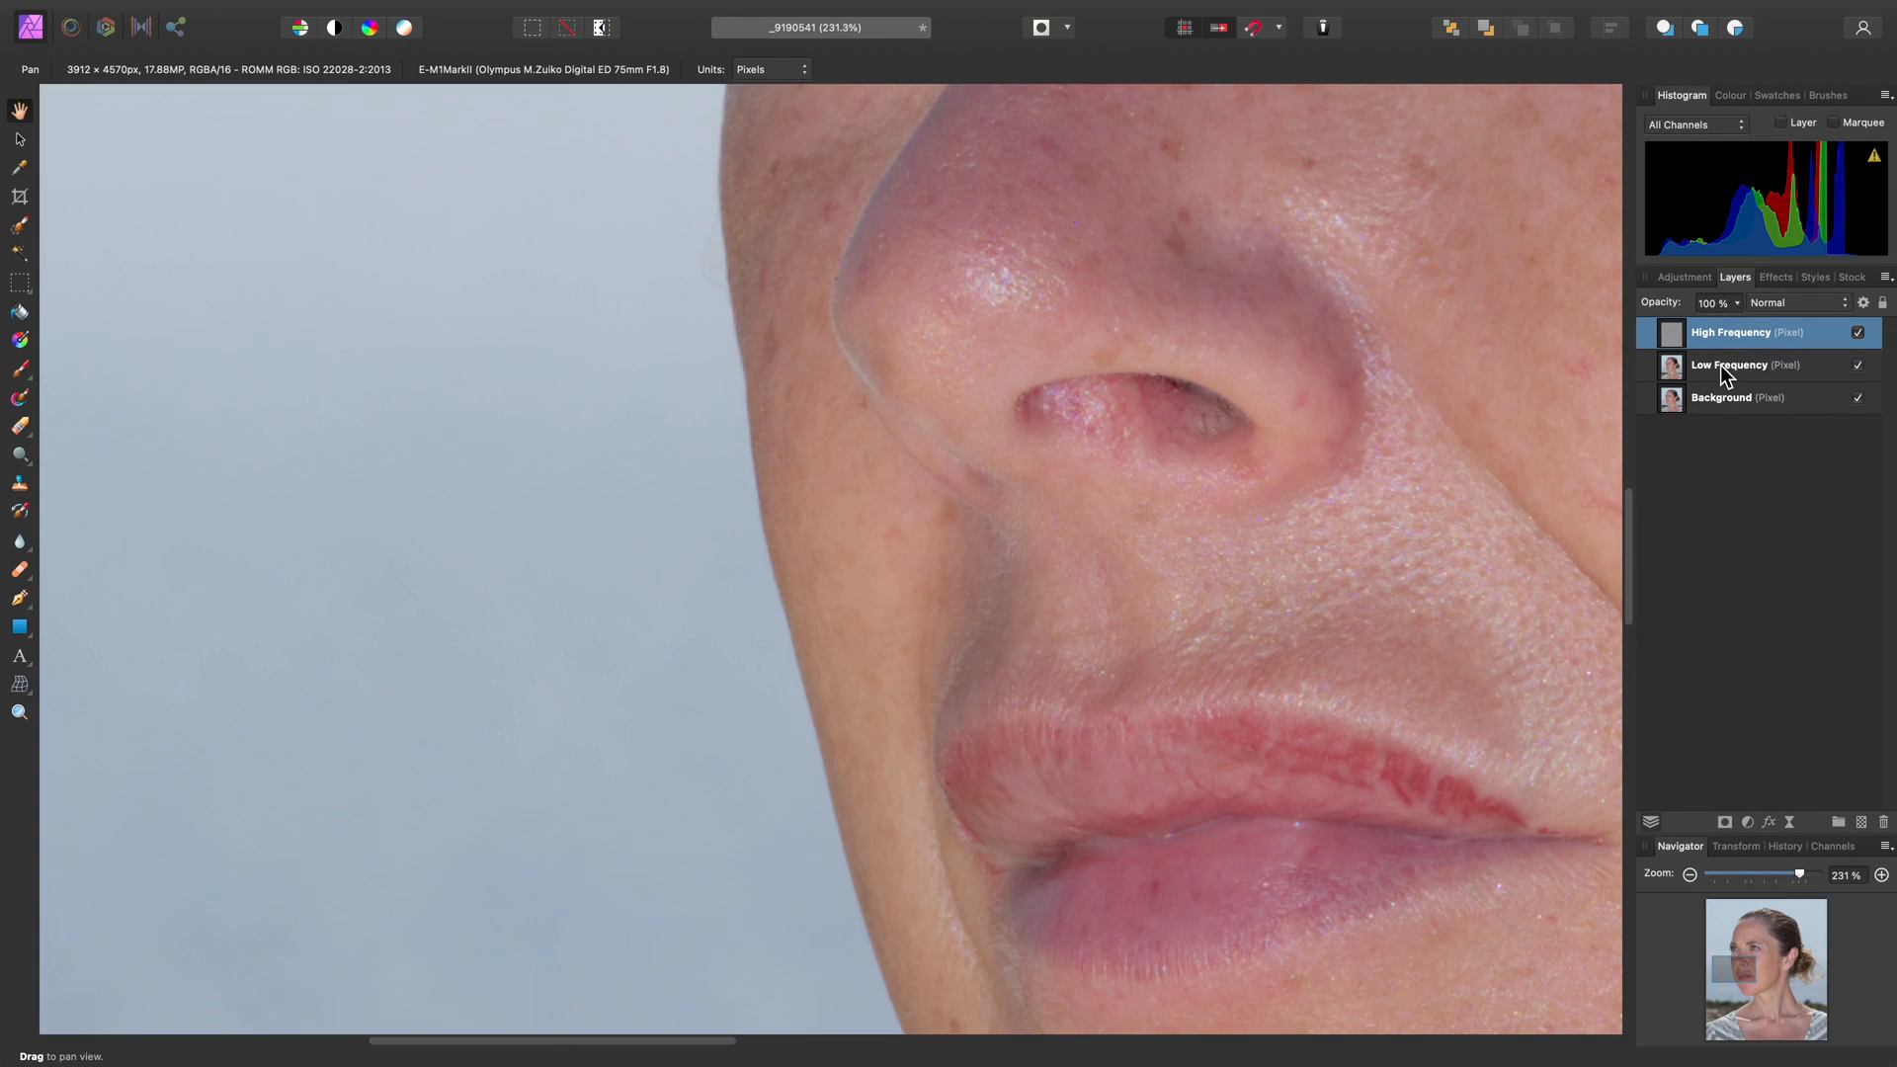
mouse_move(1742, 368)
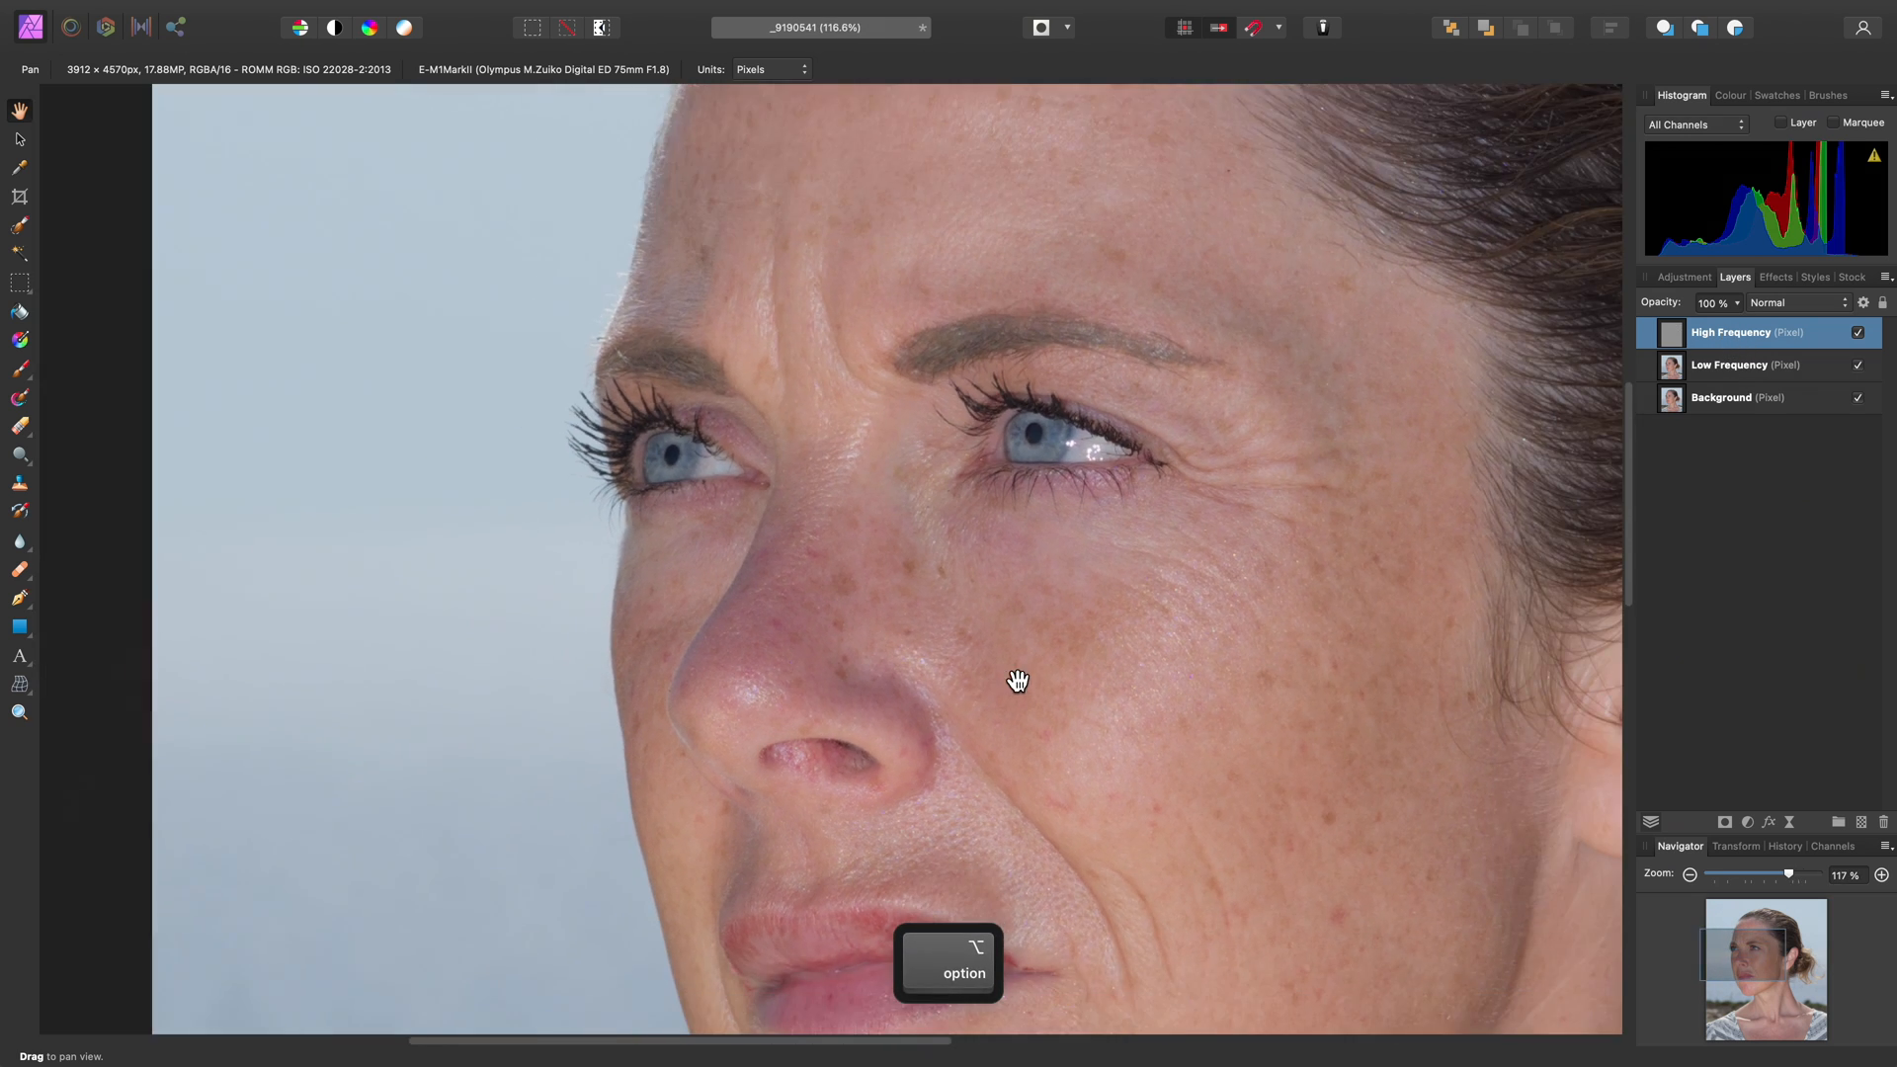
drag(1017, 679, 975, 654)
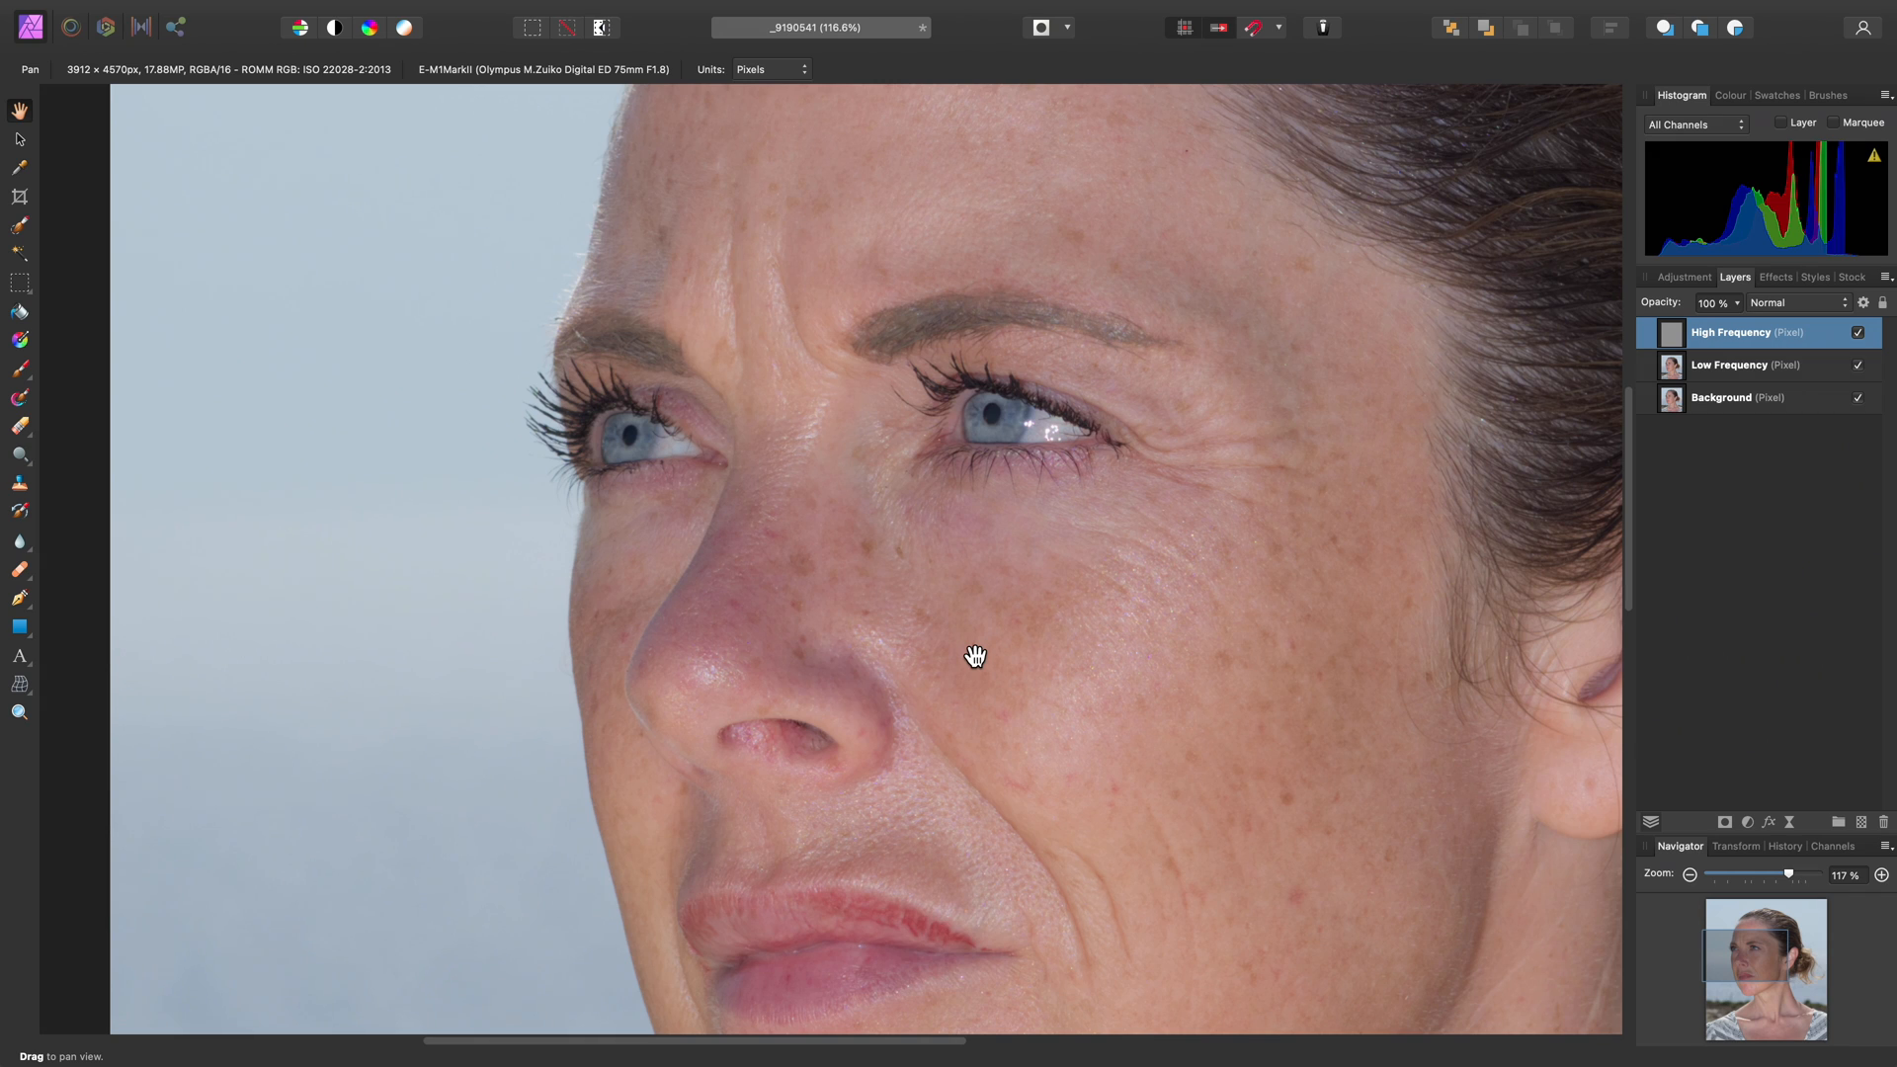
key(f)
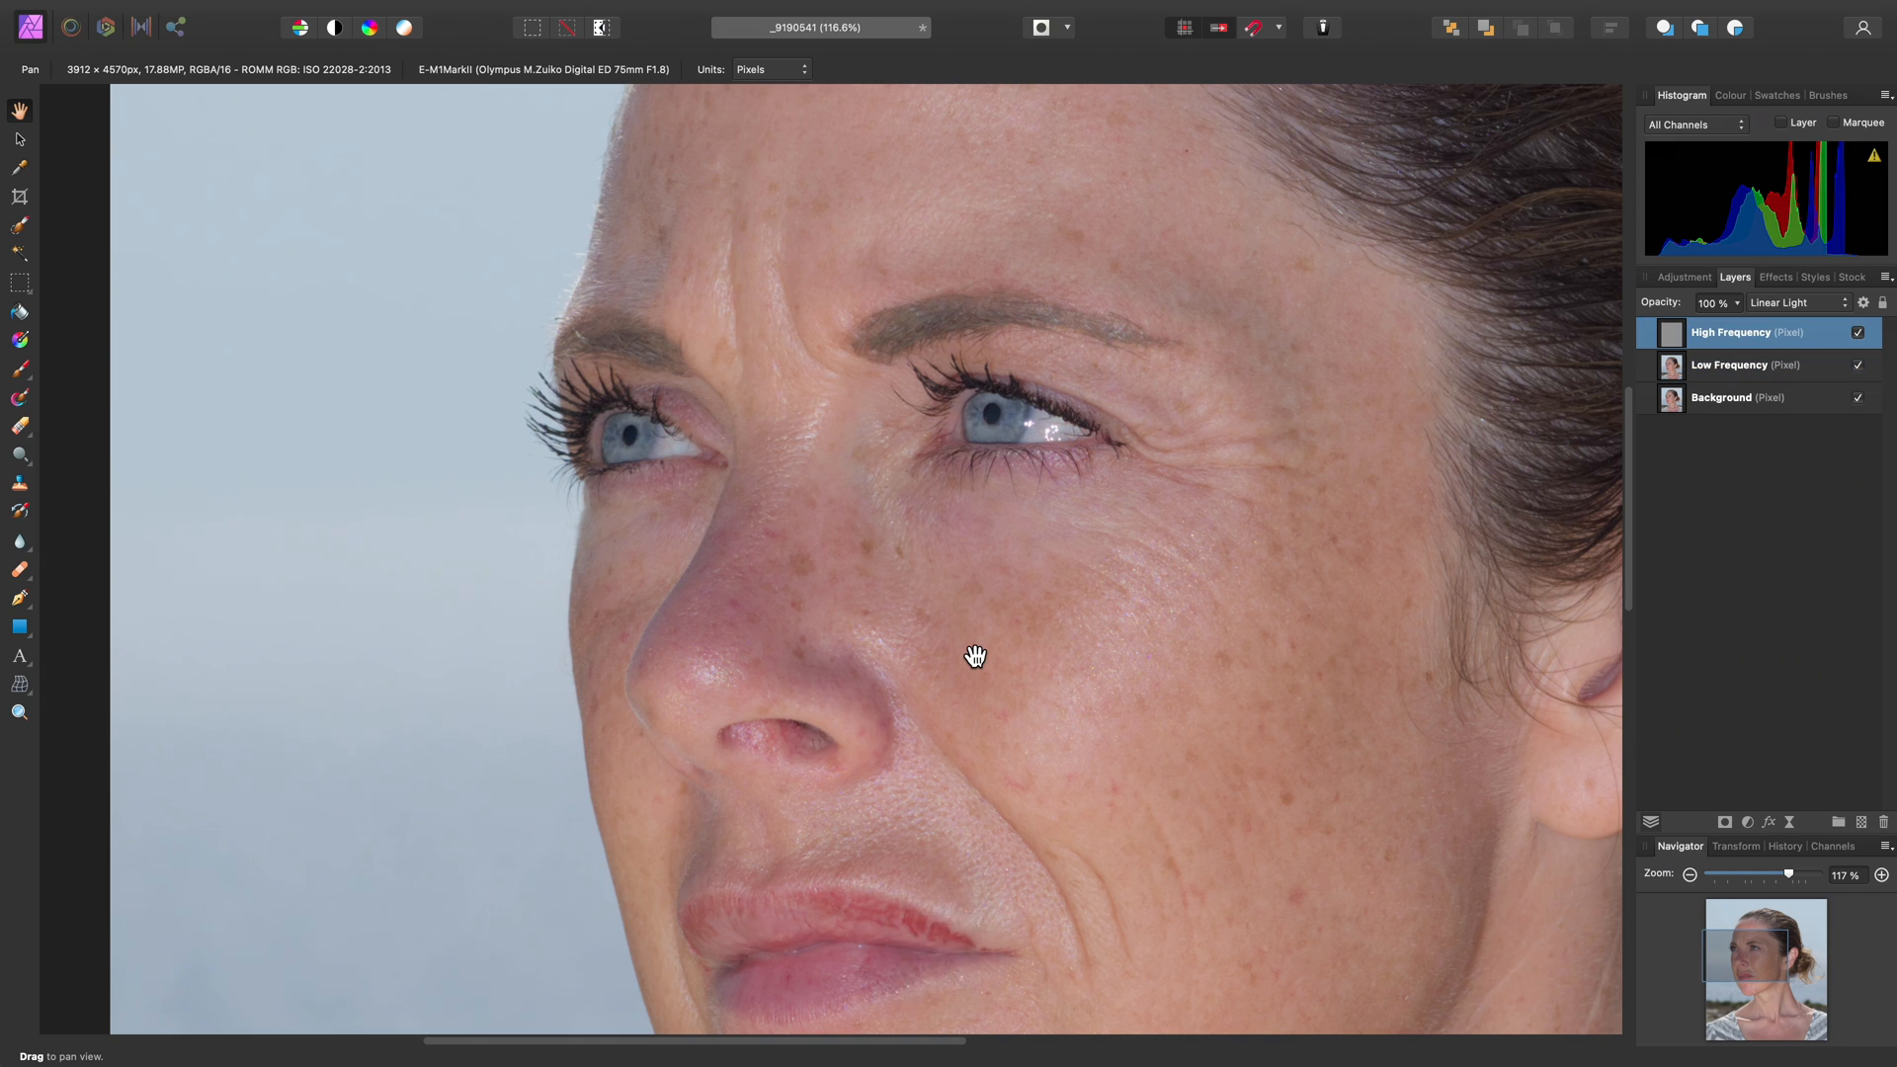
click(1730, 365)
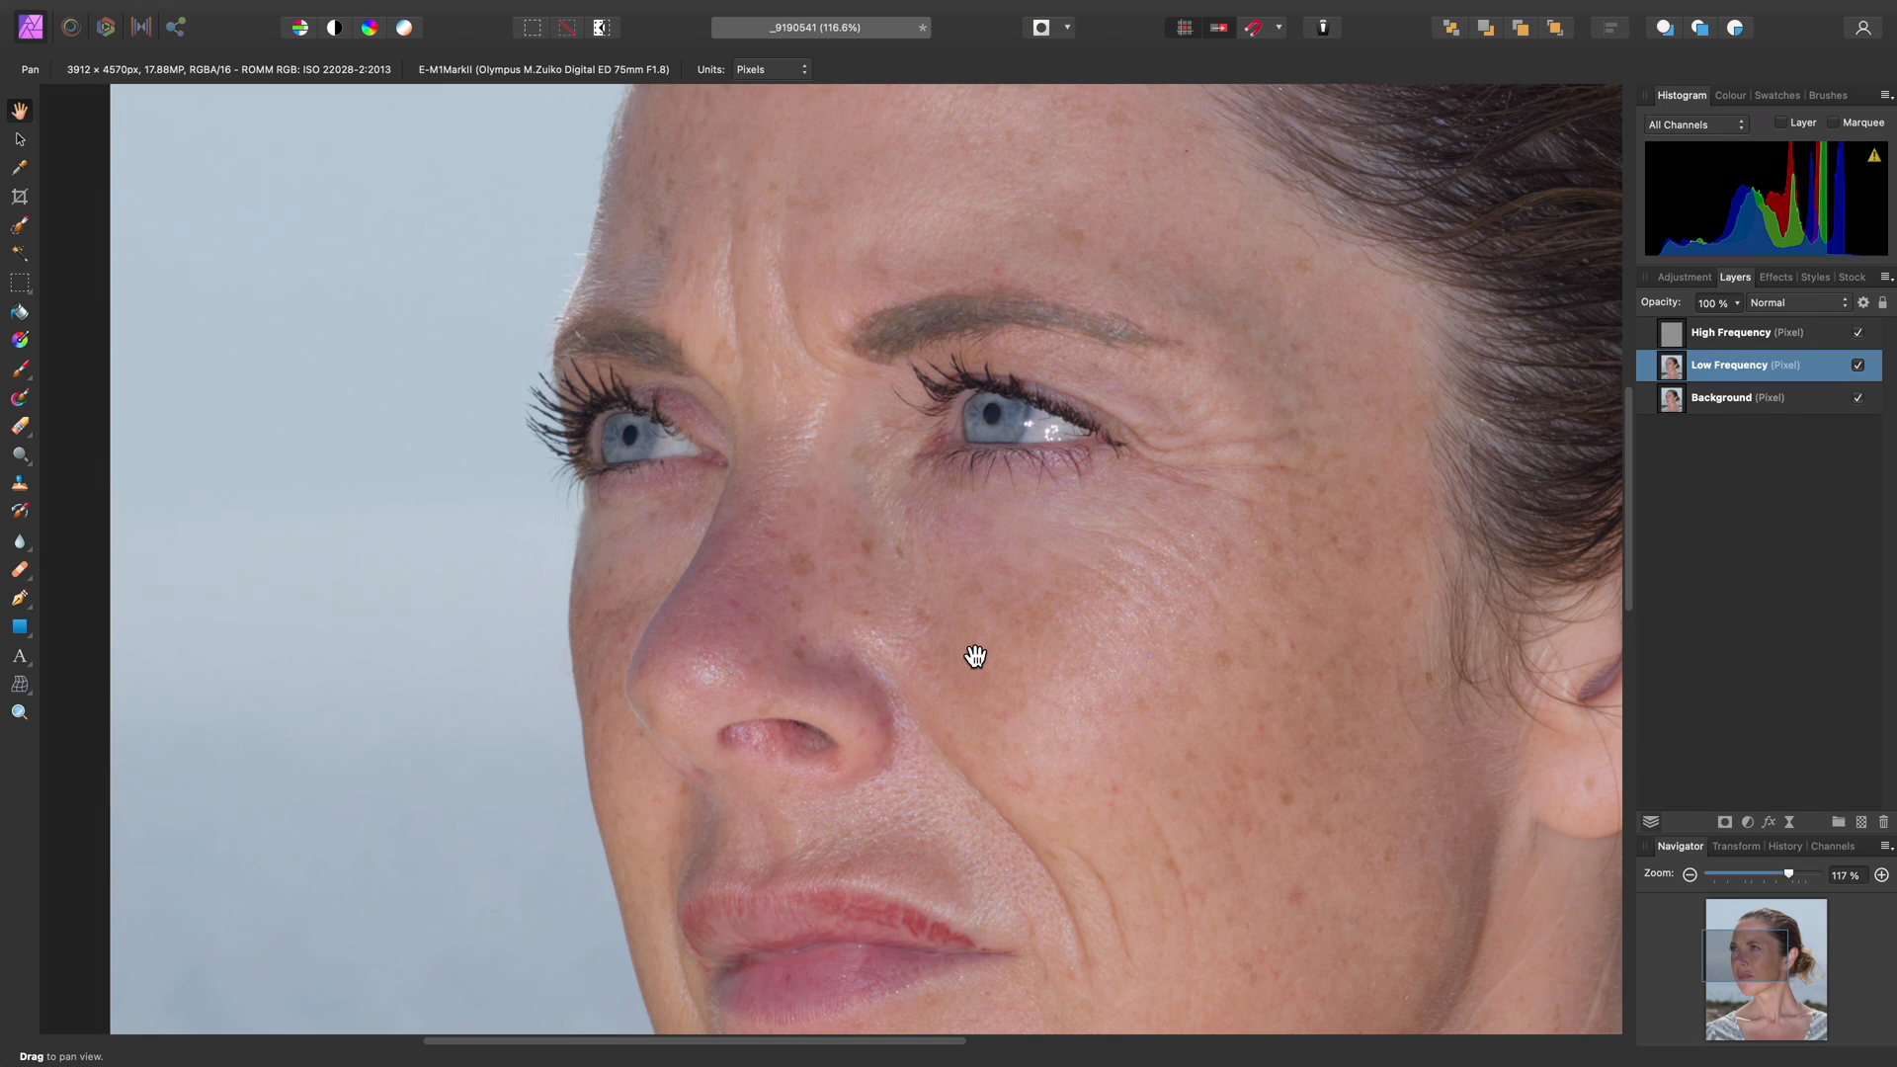
click(1732, 332)
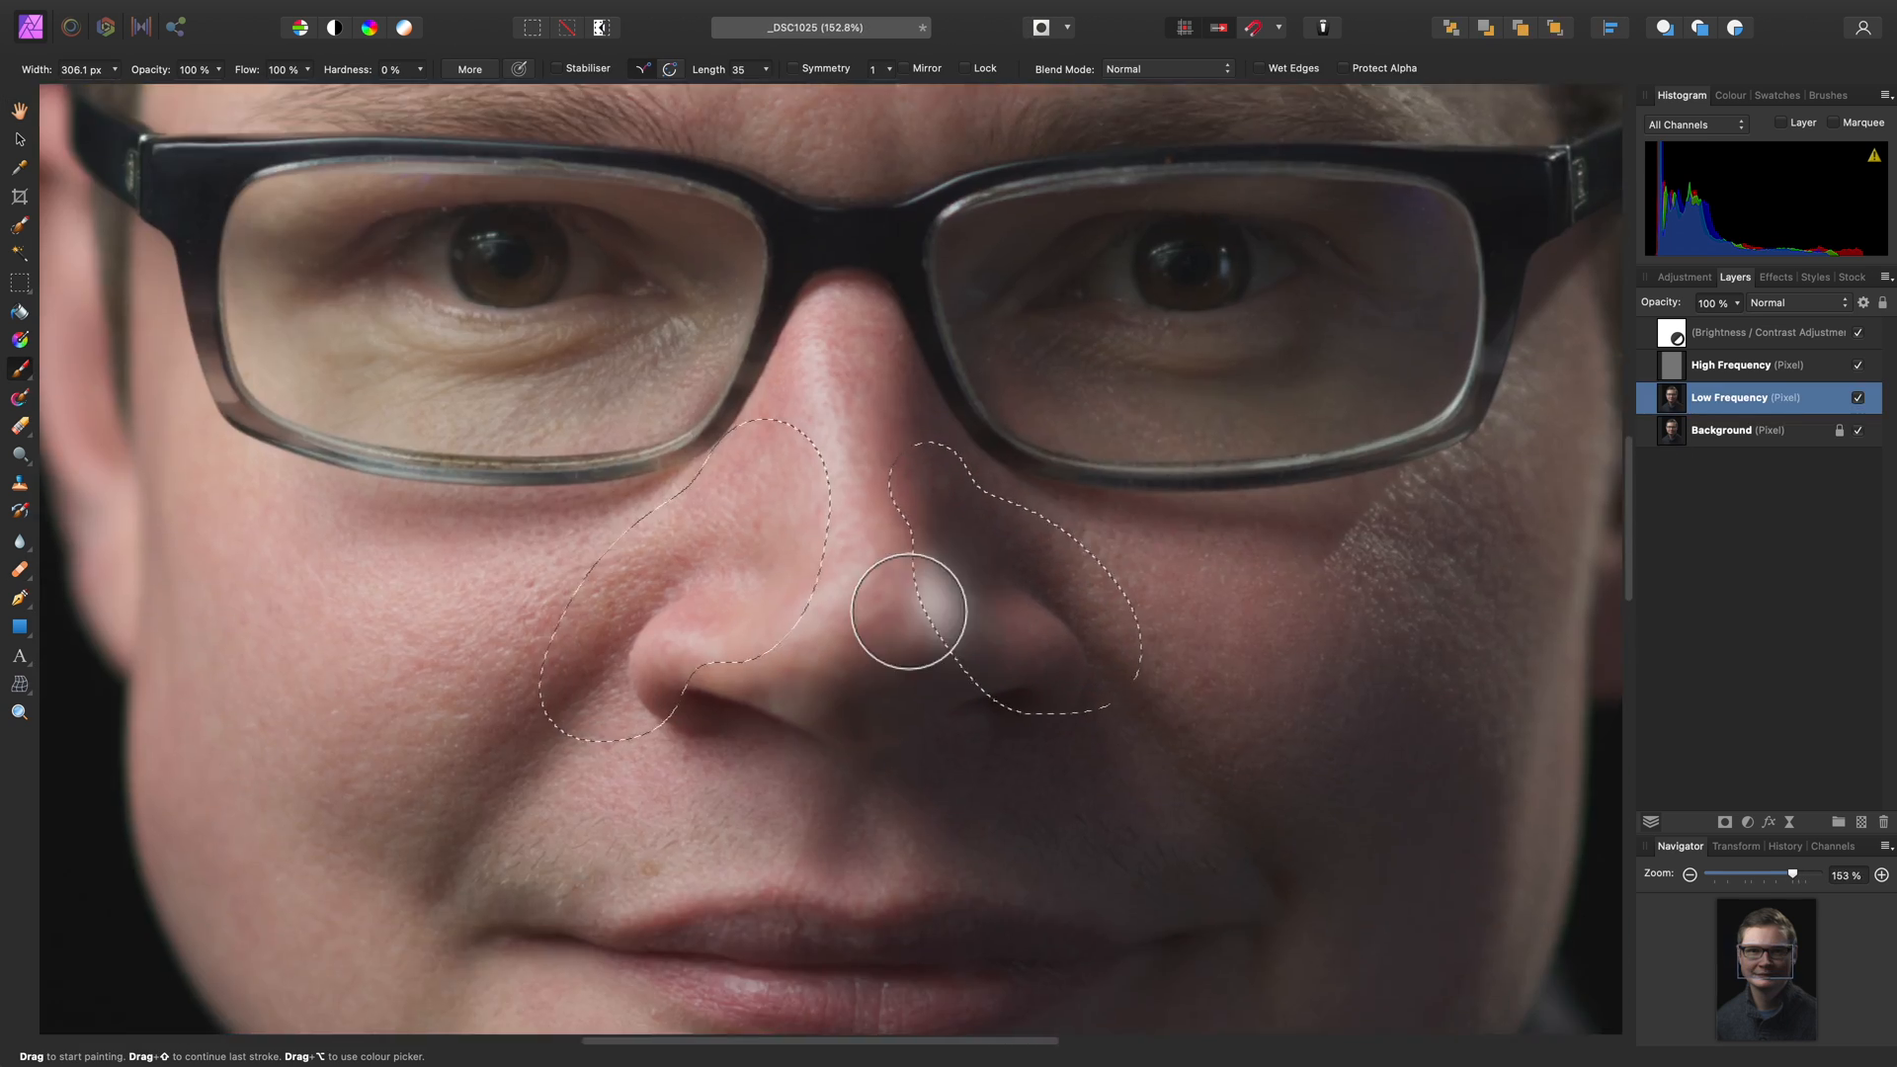
Select the glasses portrait's Low Frequency layer to brush tone over skin beside the nose
click(1730, 365)
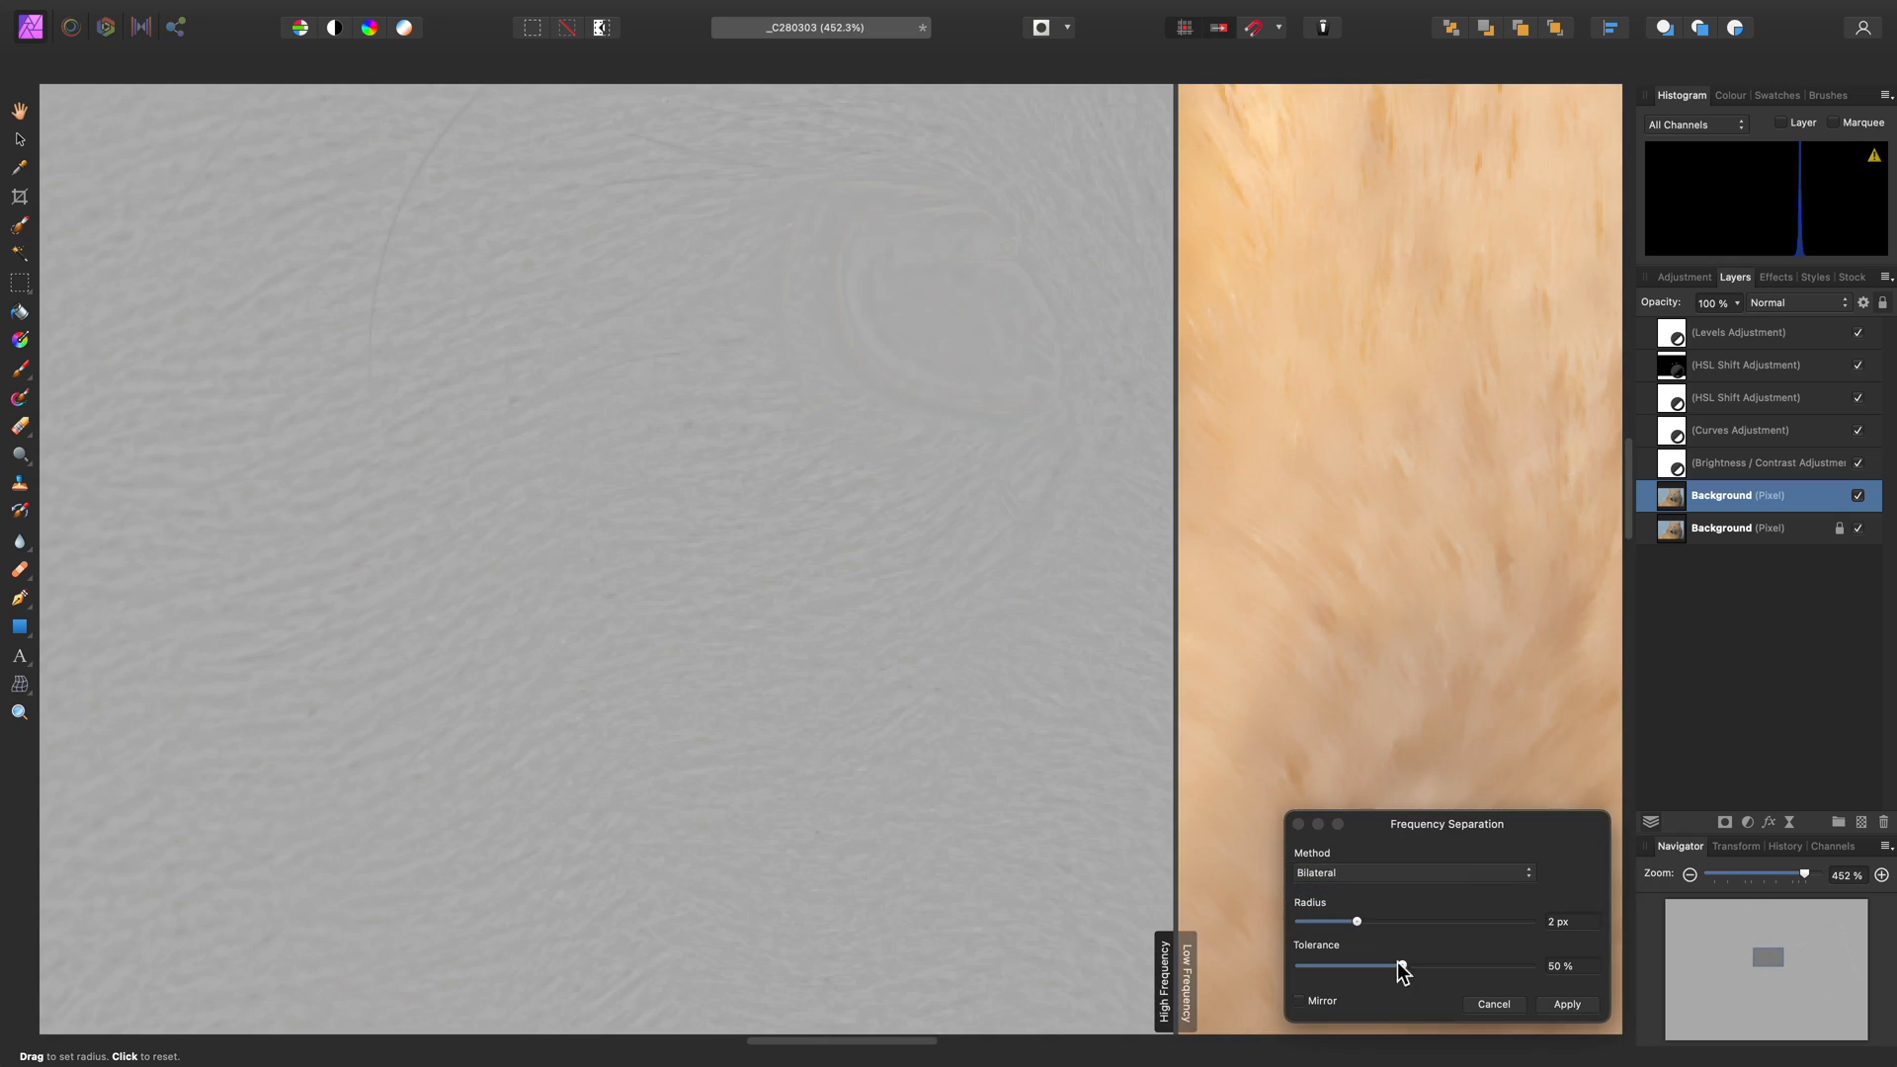
Apply Bilateral separation at 2 px and 50% tolerance, then inpaint fur below the eye and nose
click(1565, 1004)
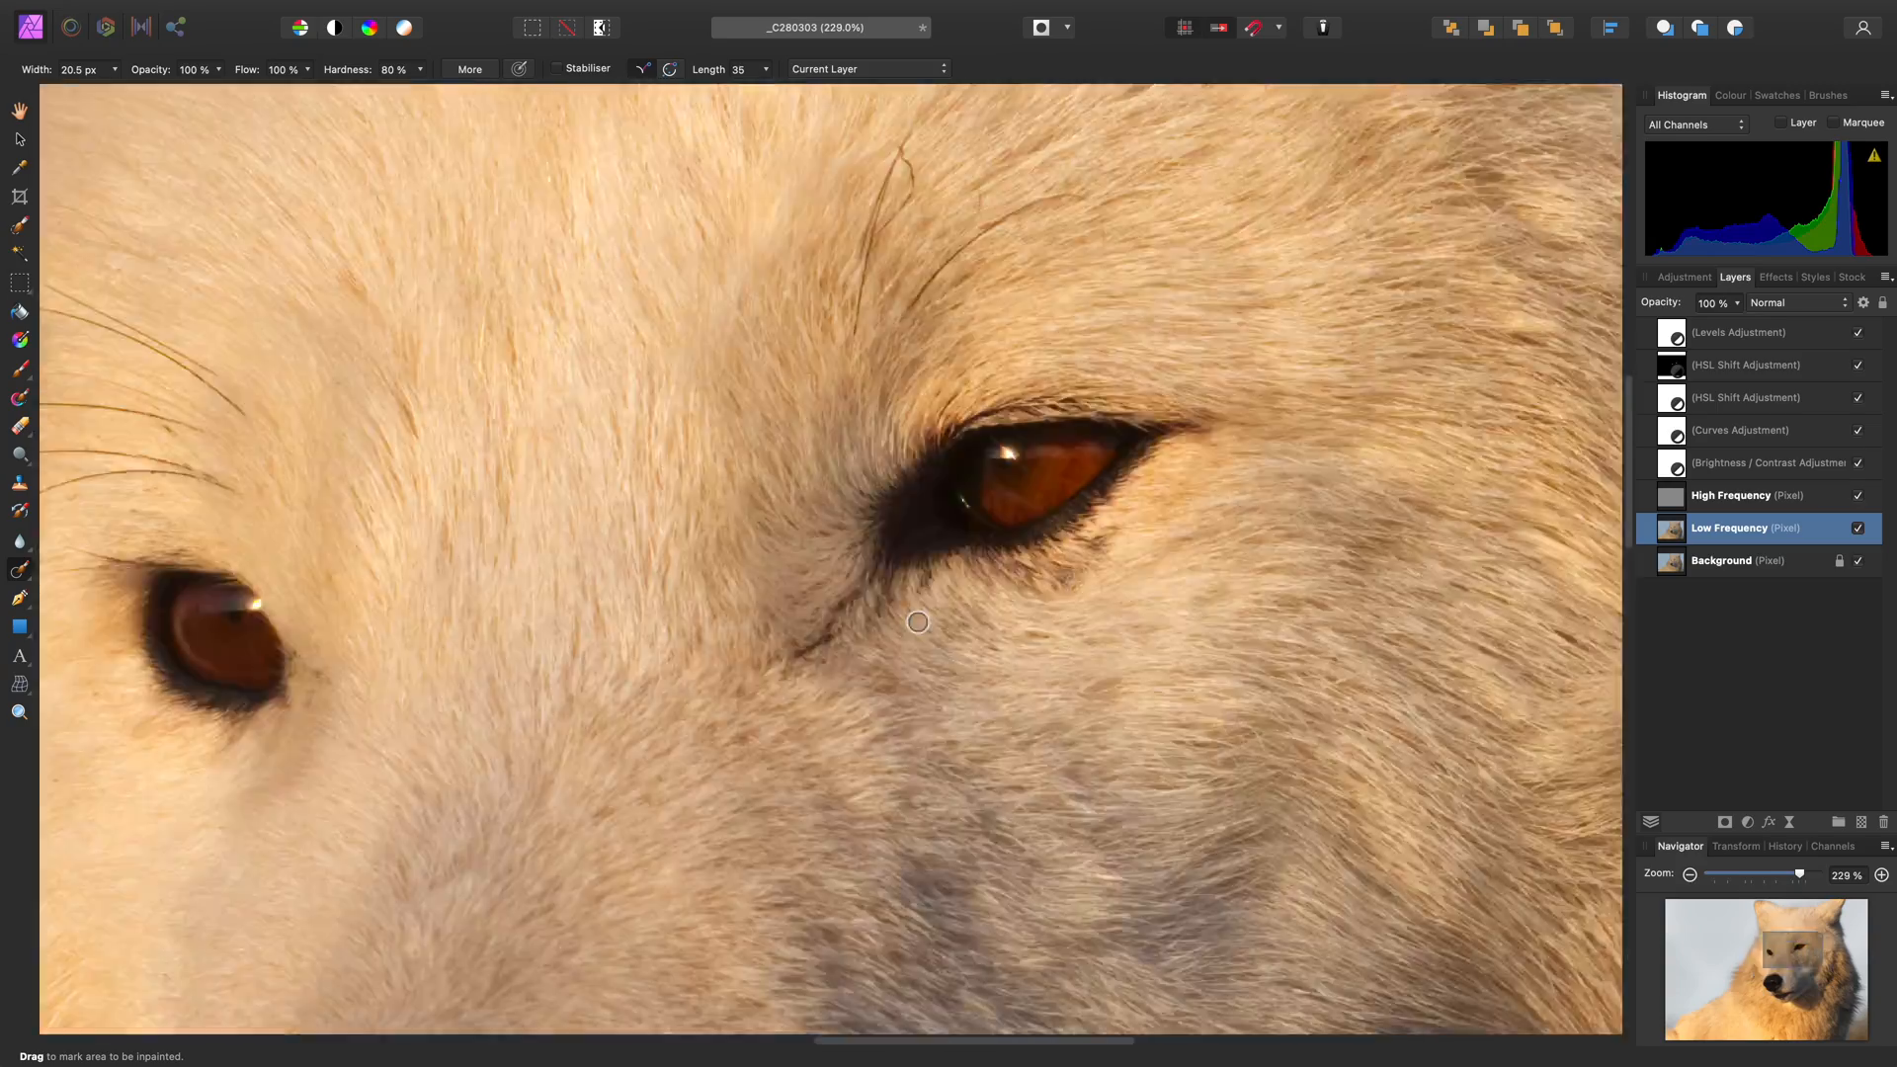
drag(901, 602, 1010, 581)
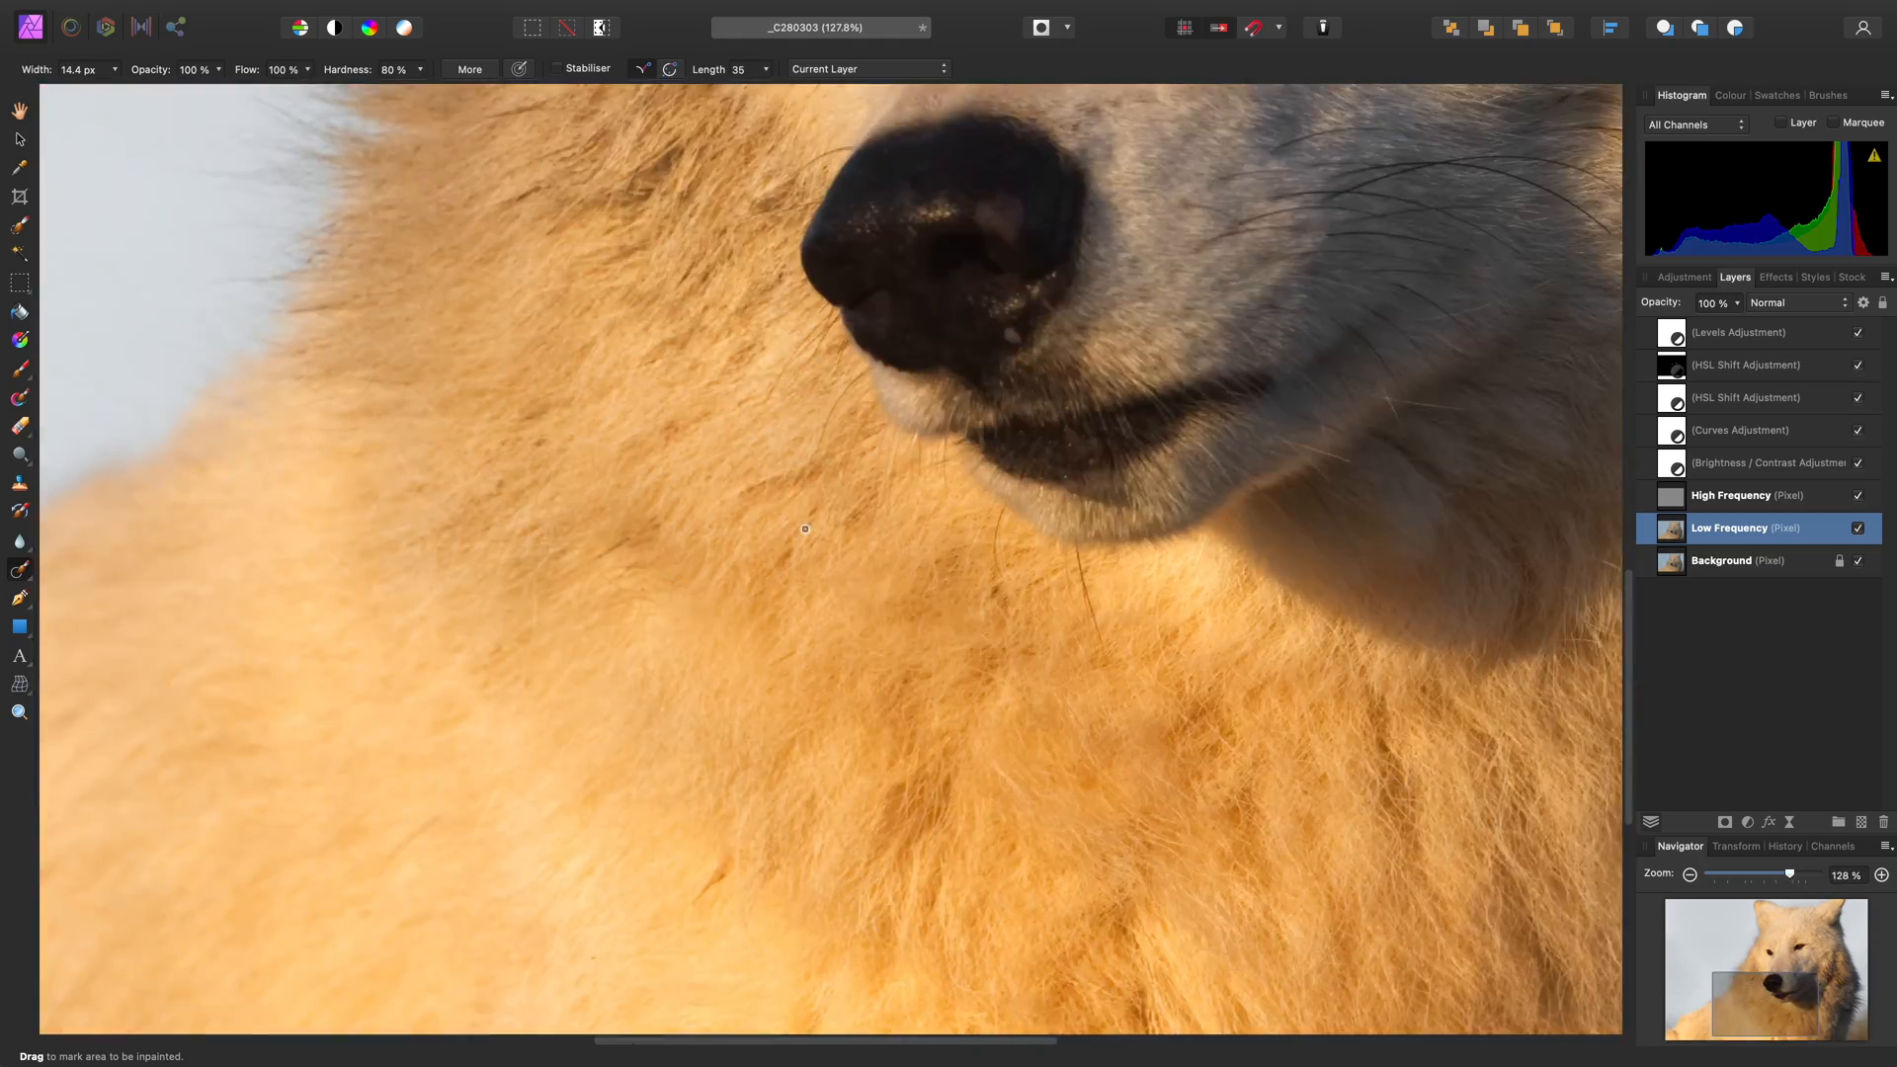
click(1730, 495)
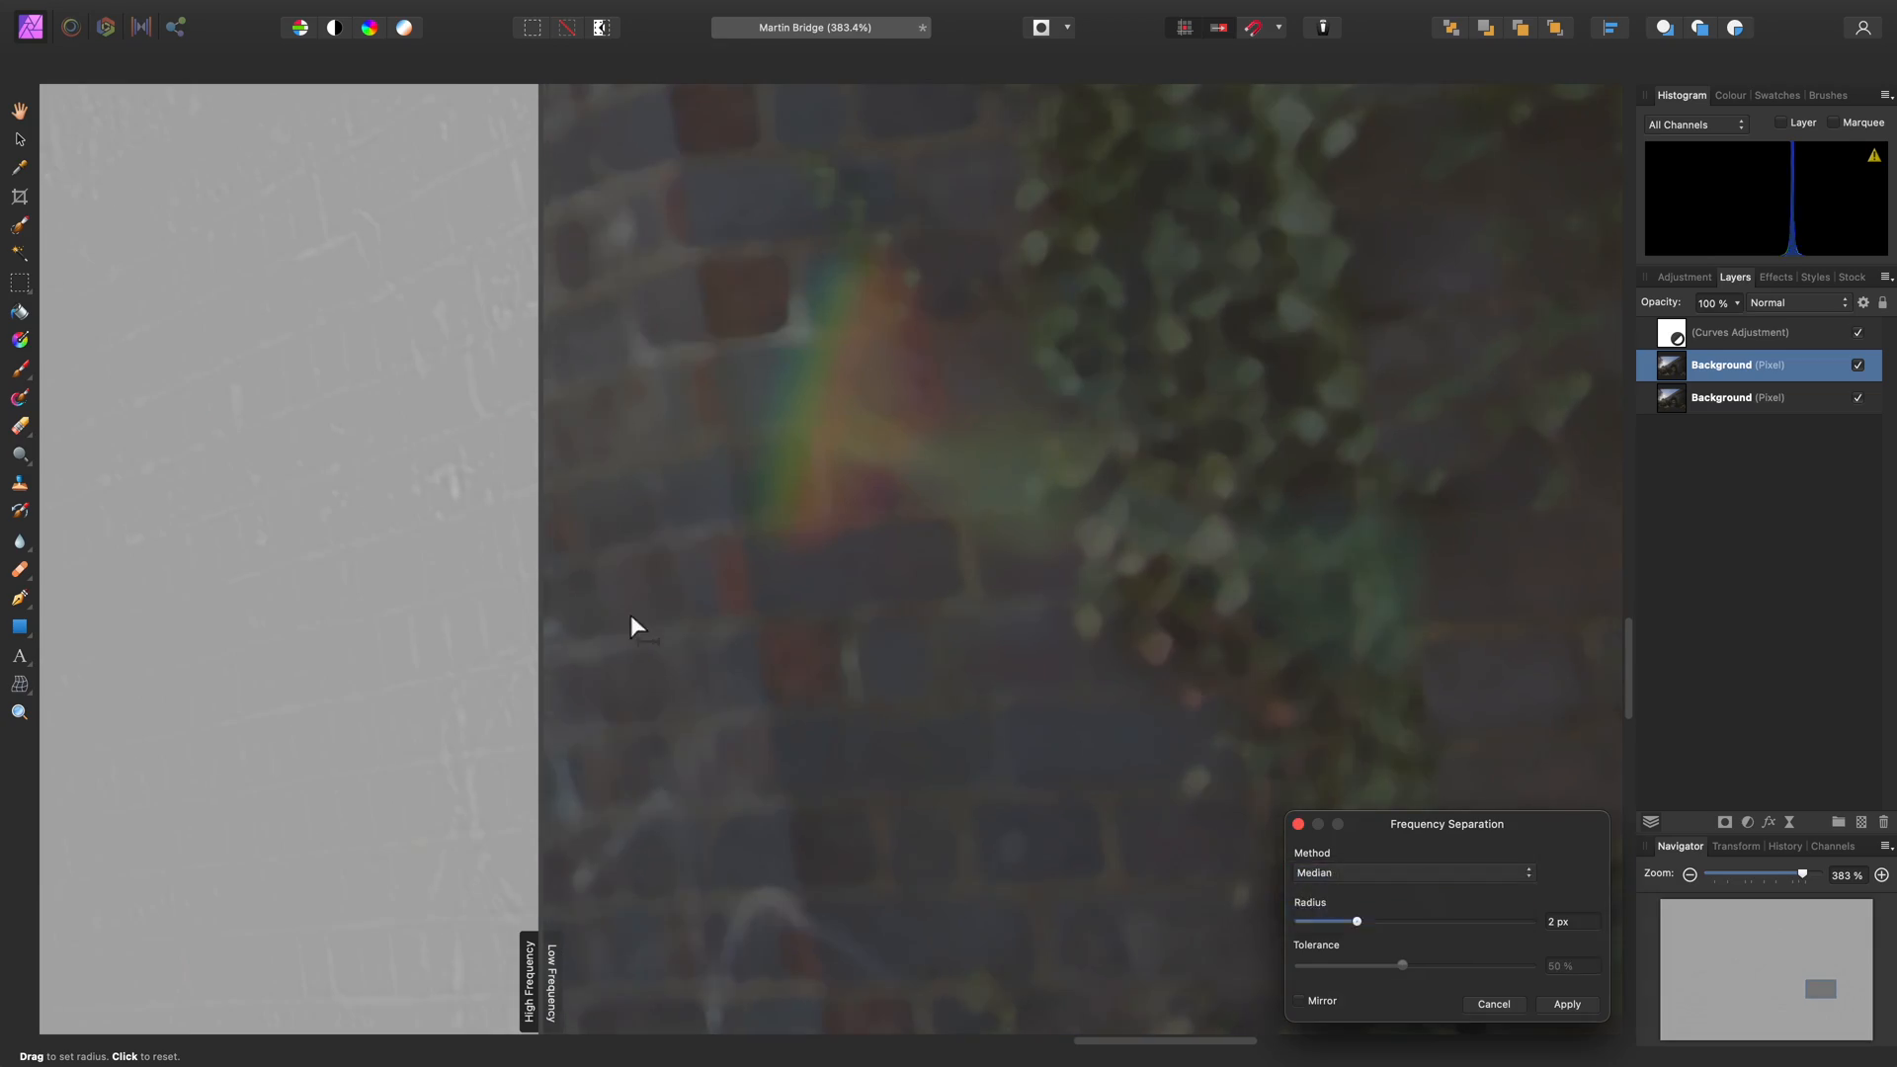
Set the Median separation radius to 2.5 px and apply it to the brick wall photo
drag(1355, 920, 1364, 921)
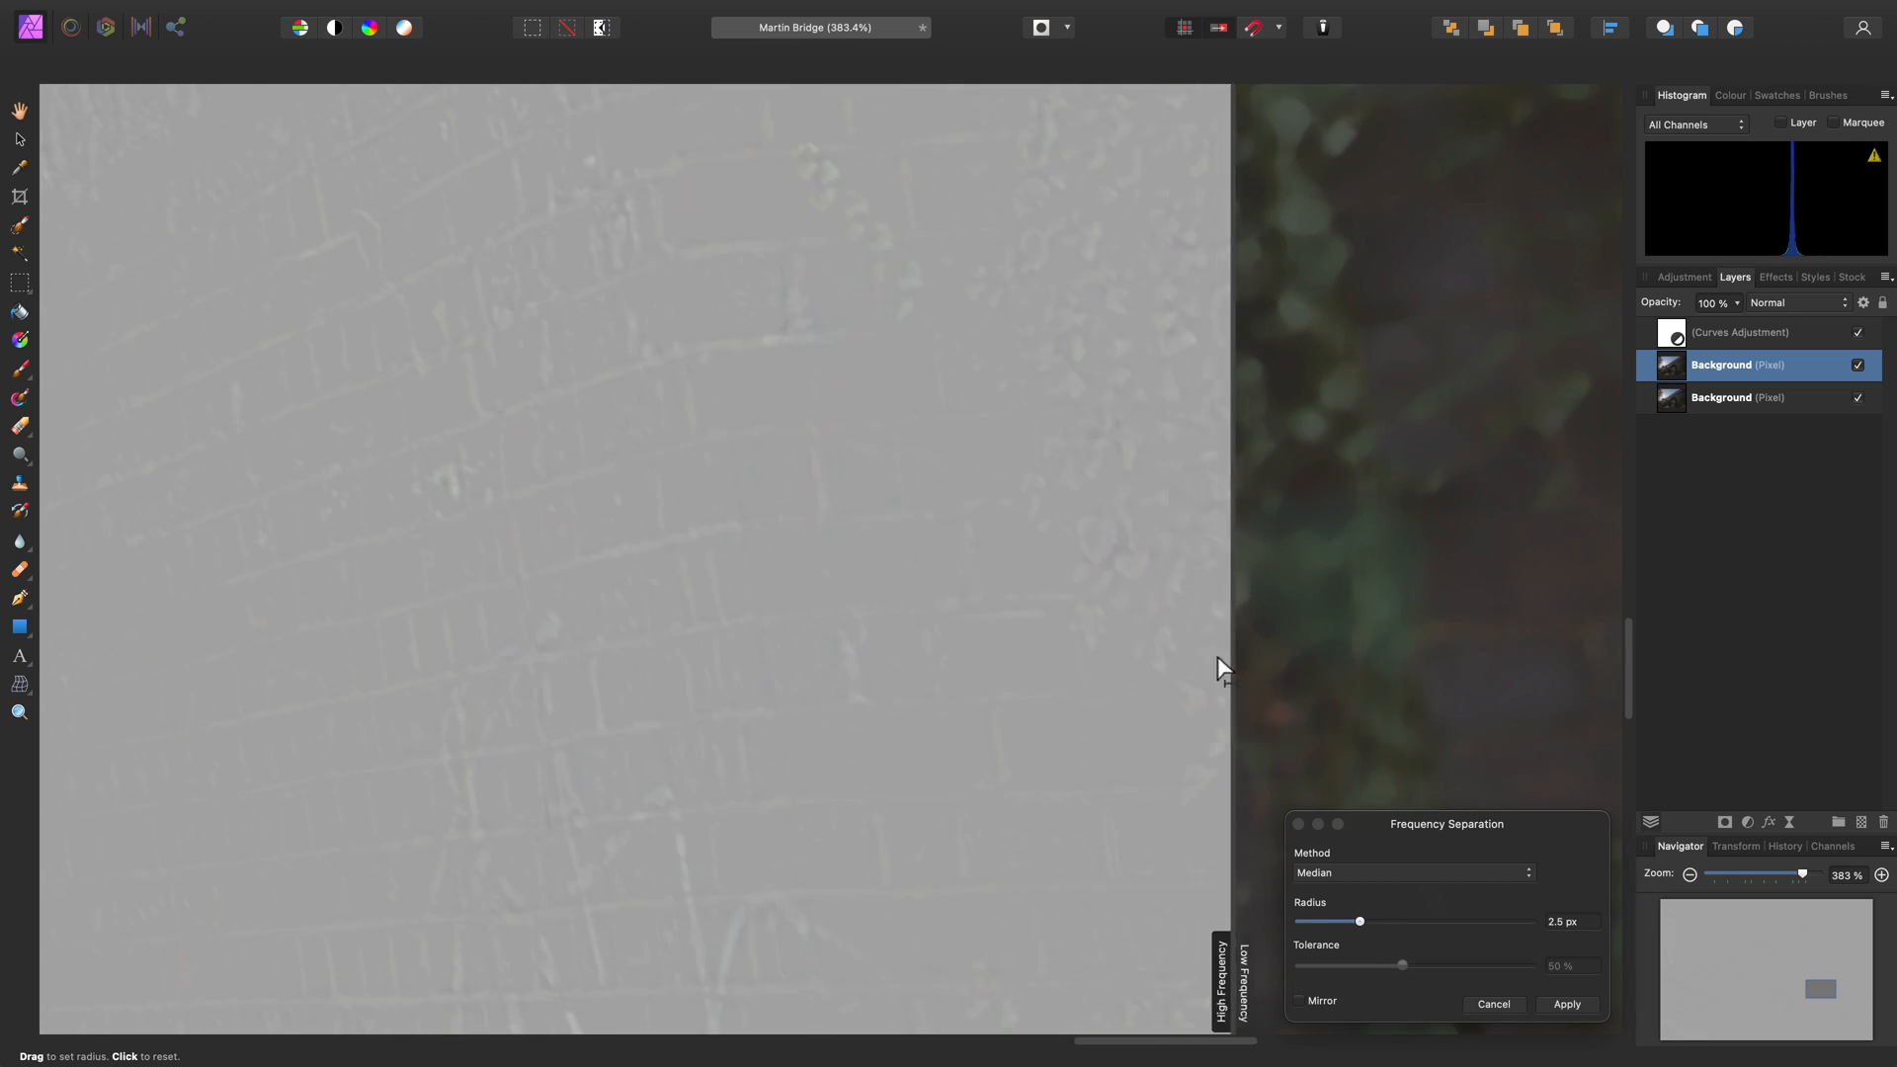
click(1565, 1002)
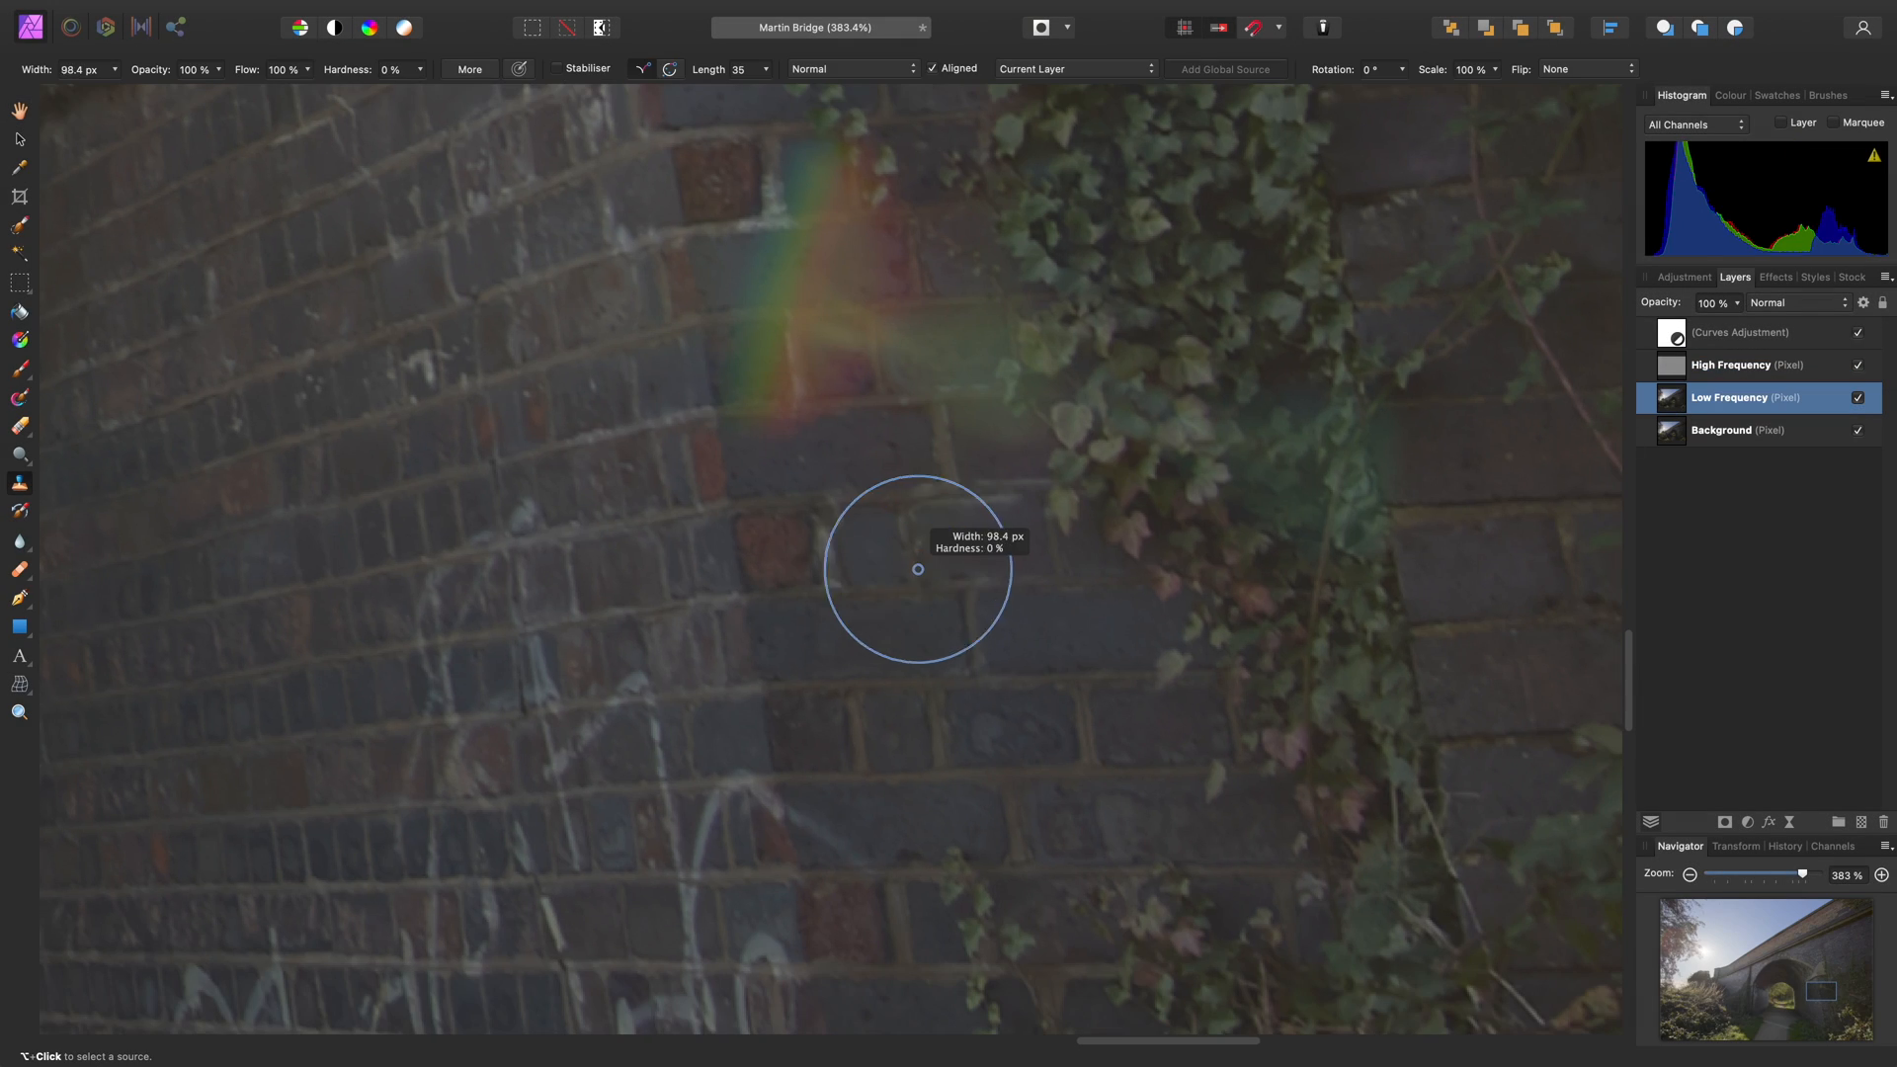